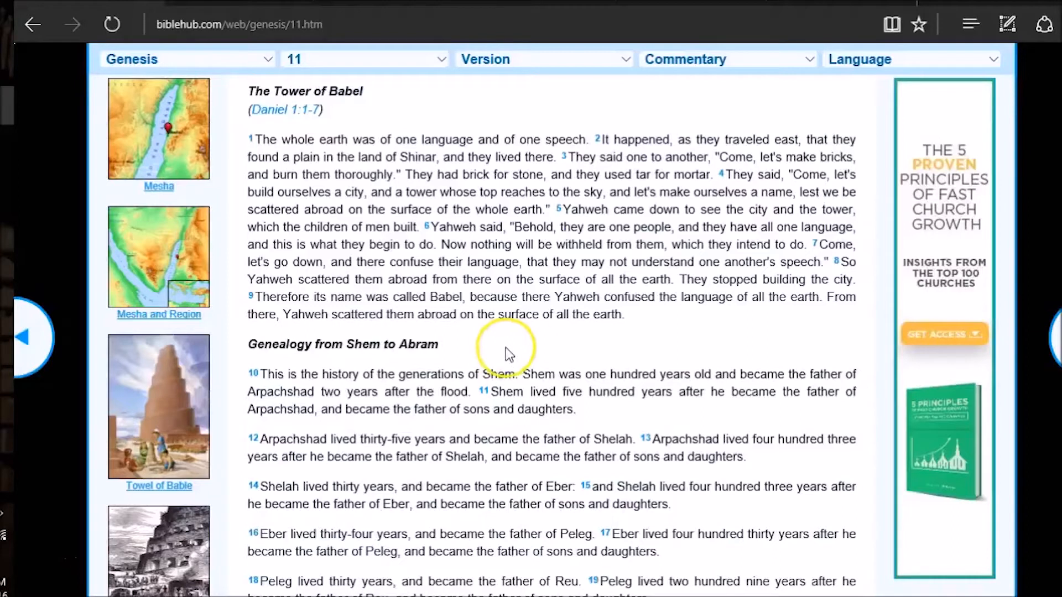
pyautogui.moveTo(508, 353)
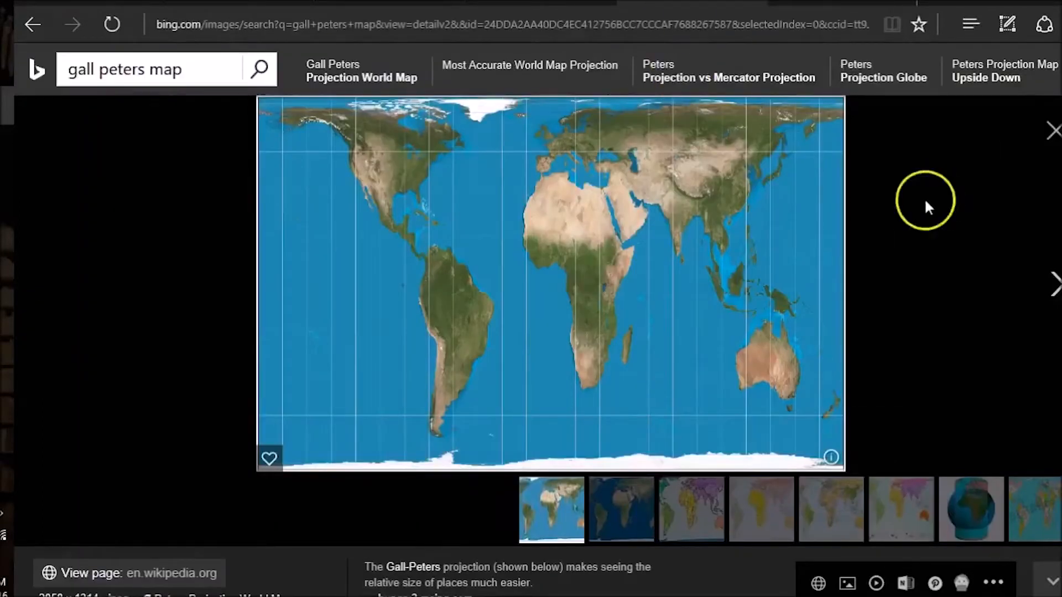
pyautogui.moveTo(839, 242)
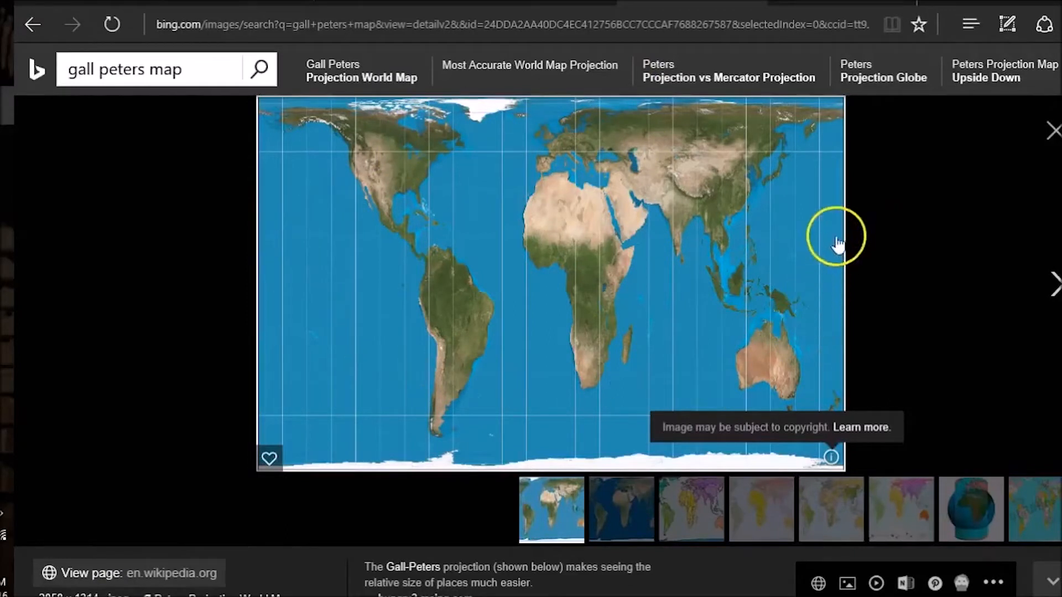
pyautogui.moveTo(424, 416)
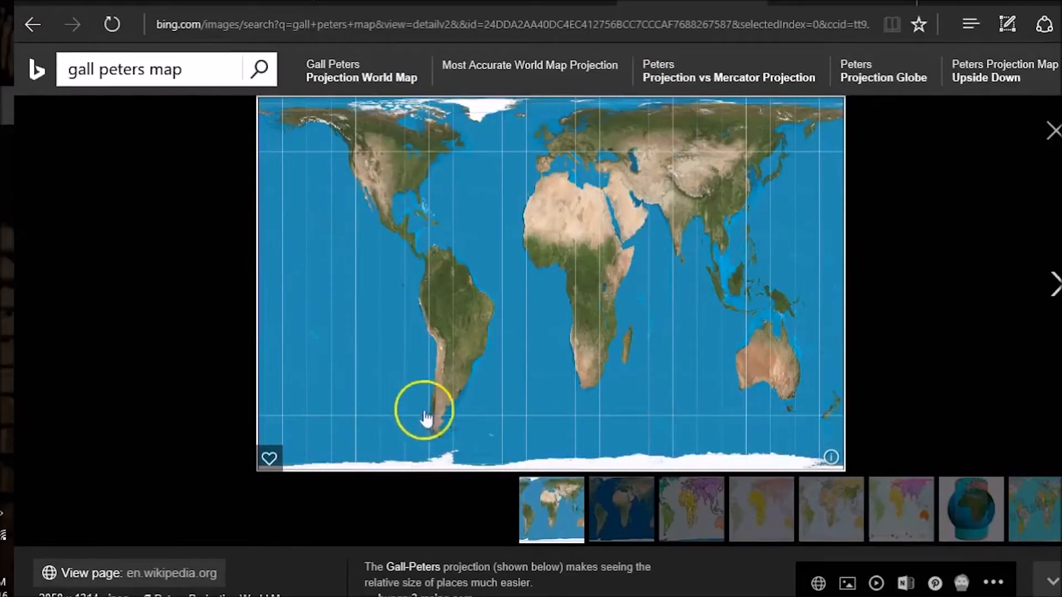
pyautogui.moveTo(643, 415)
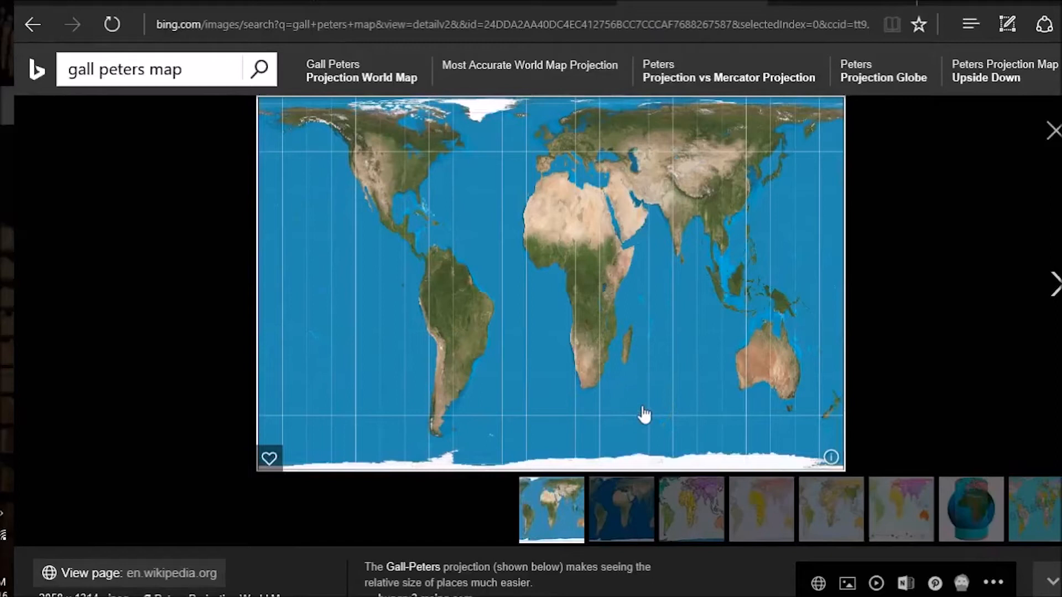
pyautogui.click(419, 332)
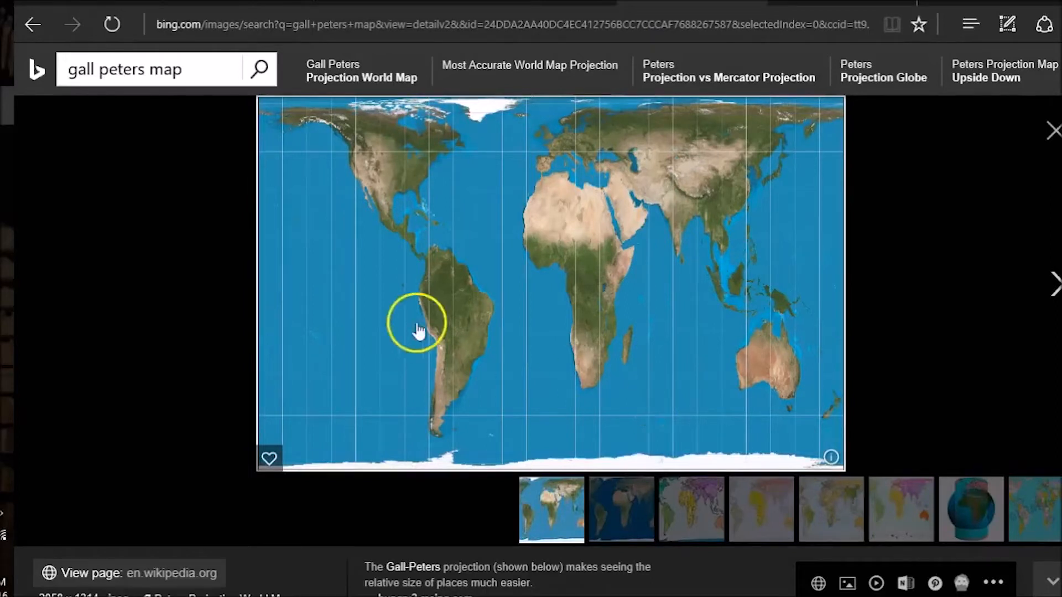
pyautogui.moveTo(493, 237)
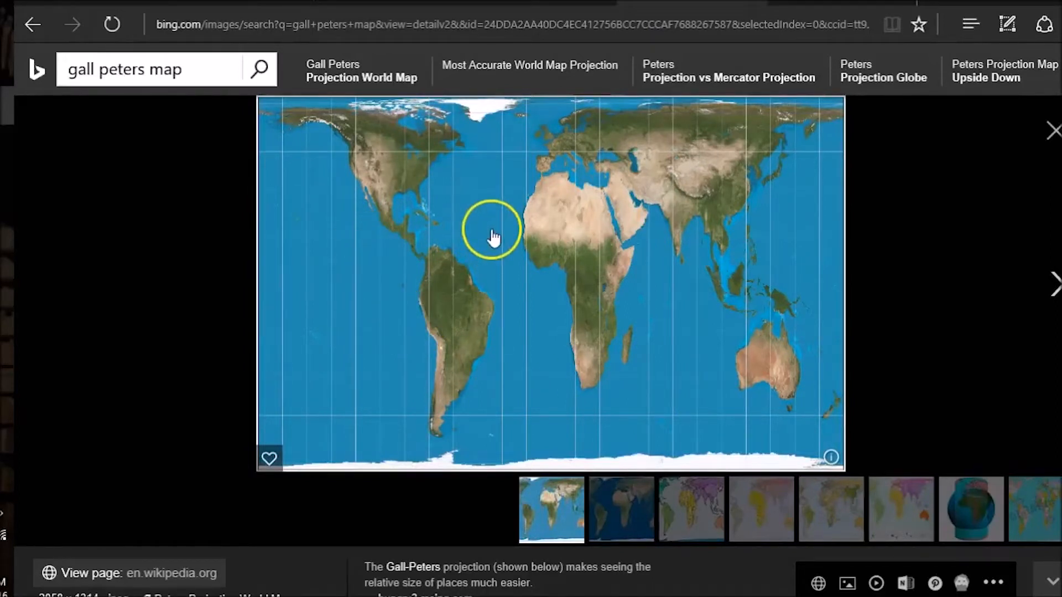
pyautogui.moveTo(499, 123)
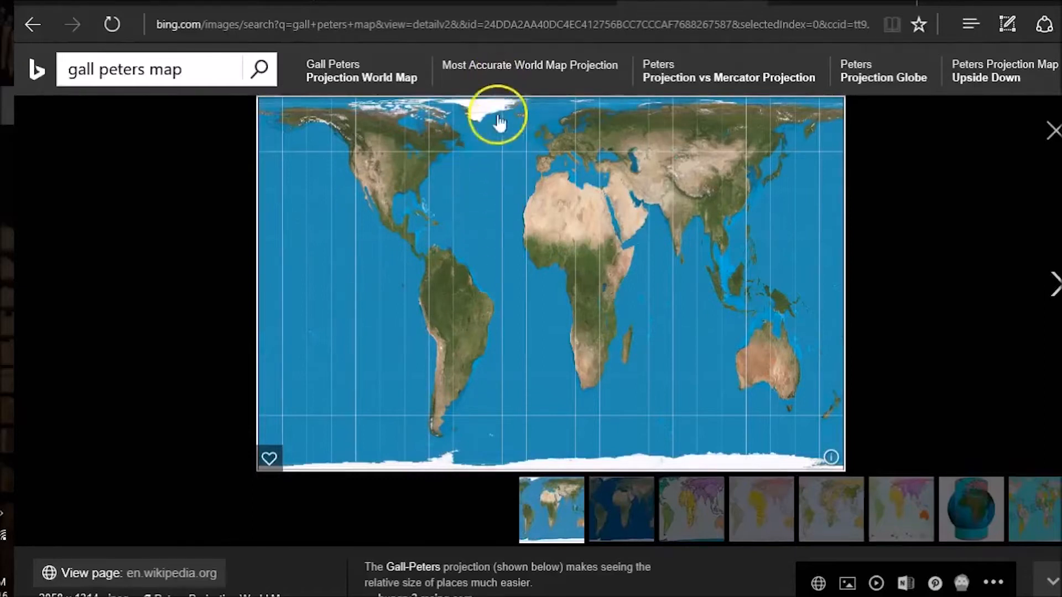
pyautogui.moveTo(489, 279)
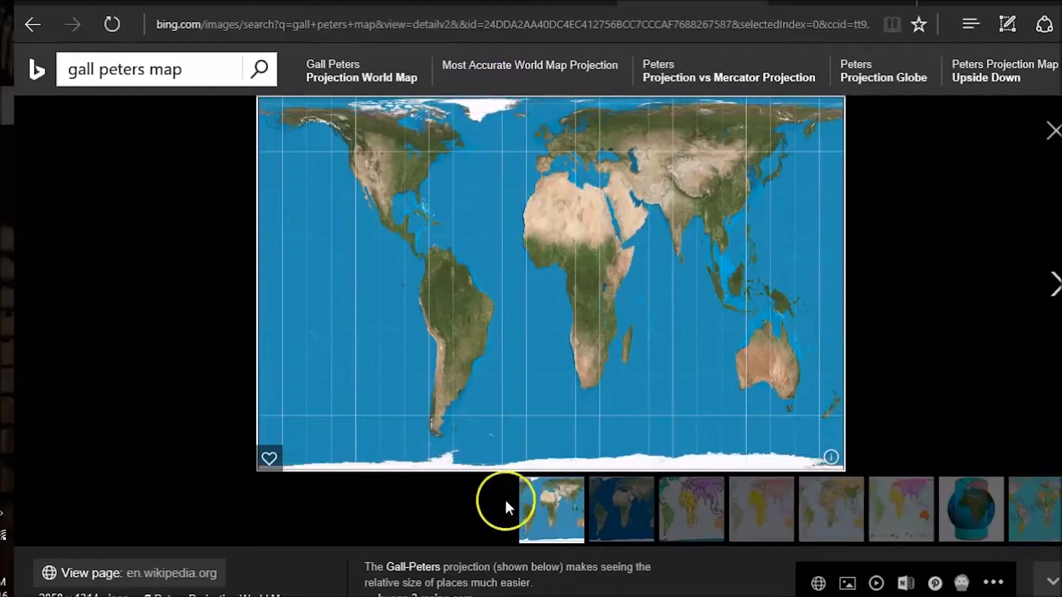
pyautogui.moveTo(820, 274)
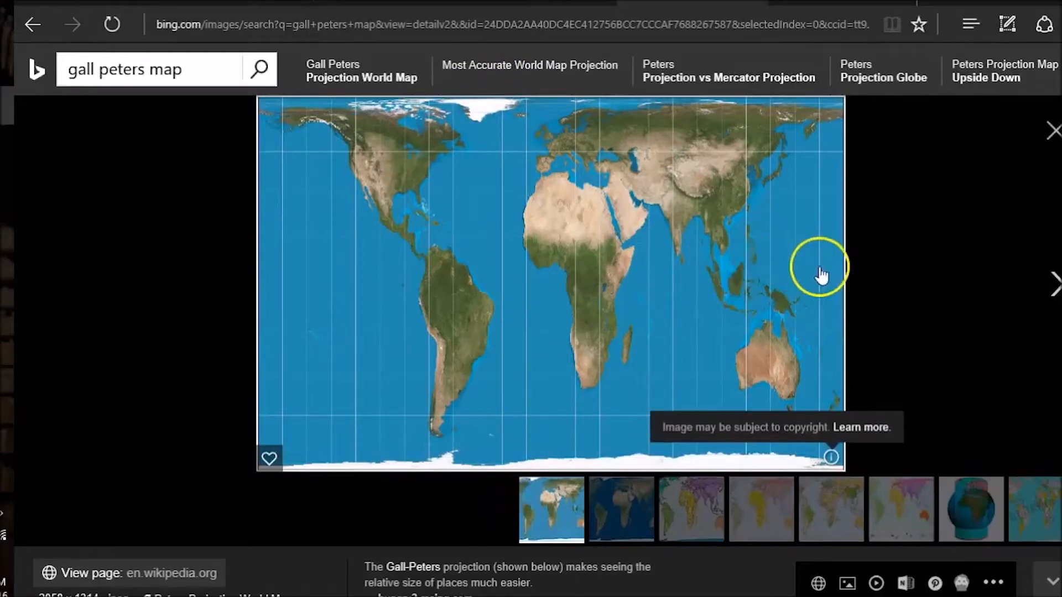
pyautogui.moveTo(247, 266)
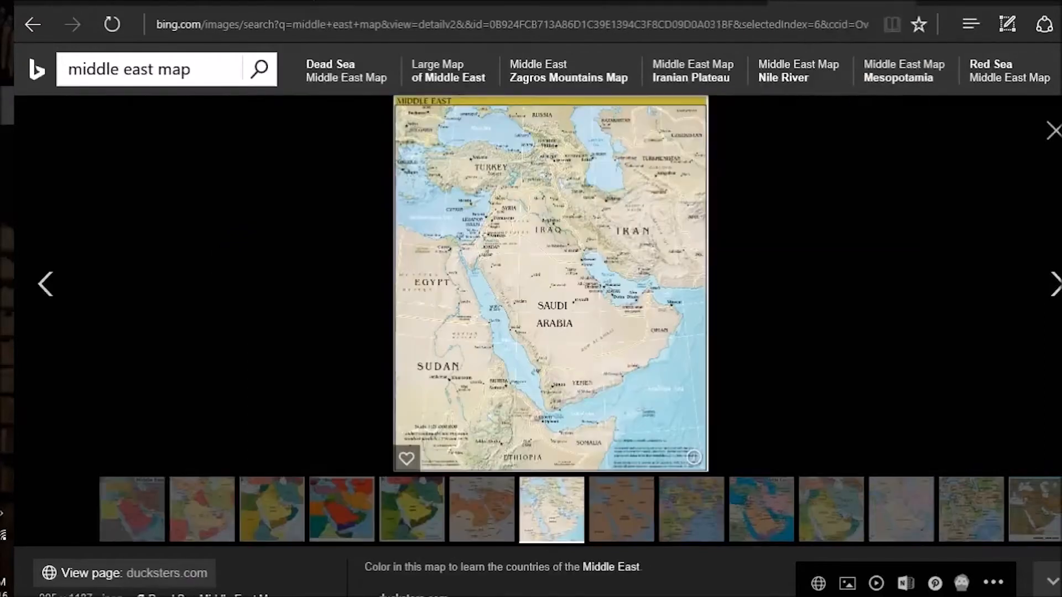
pyautogui.moveTo(455, 181)
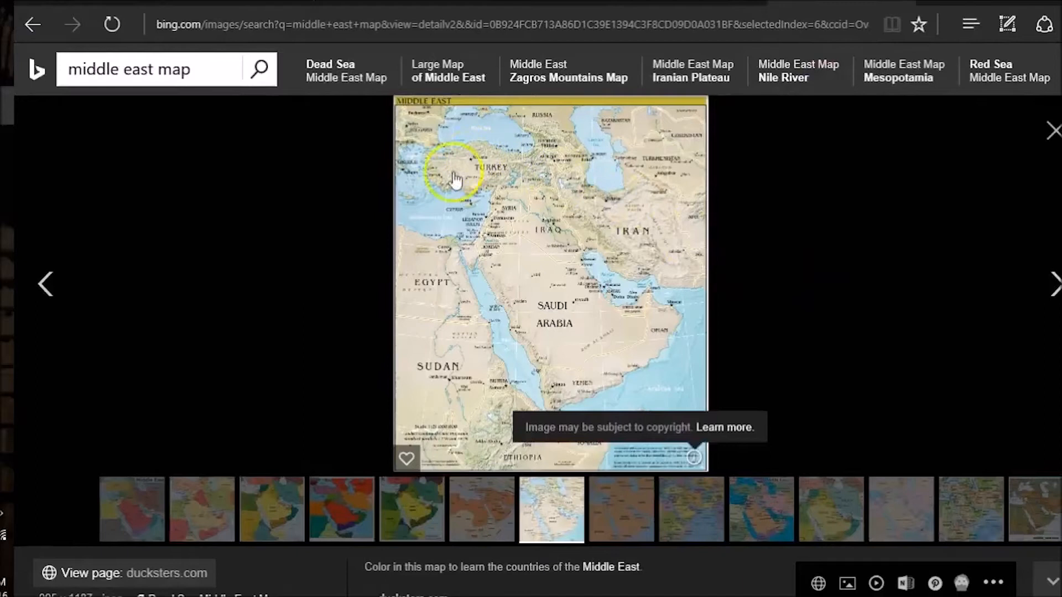
pyautogui.moveTo(531, 154)
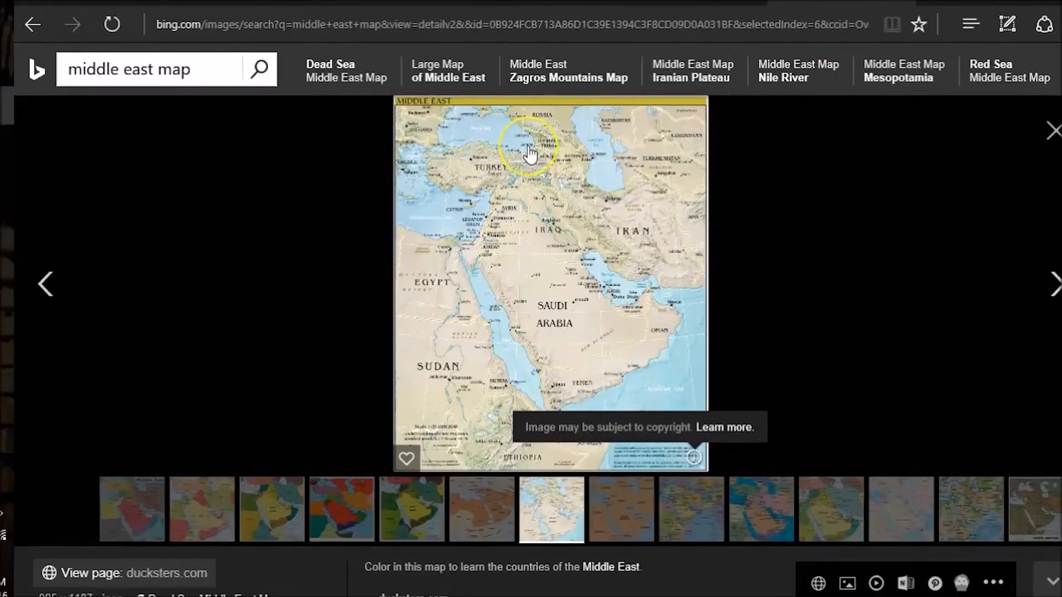
pyautogui.moveTo(414, 223)
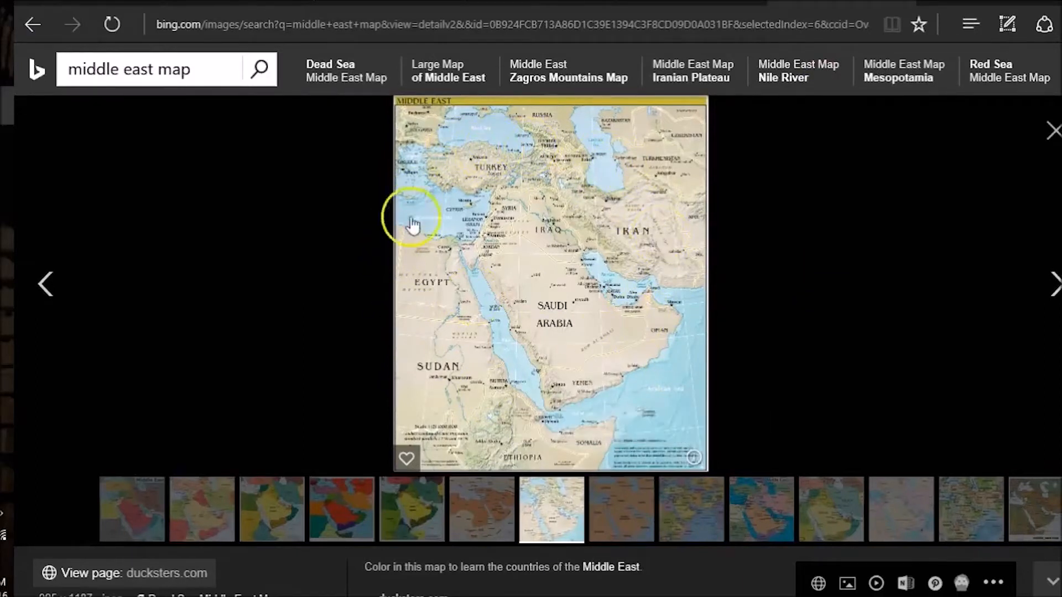
pyautogui.moveTo(665, 200)
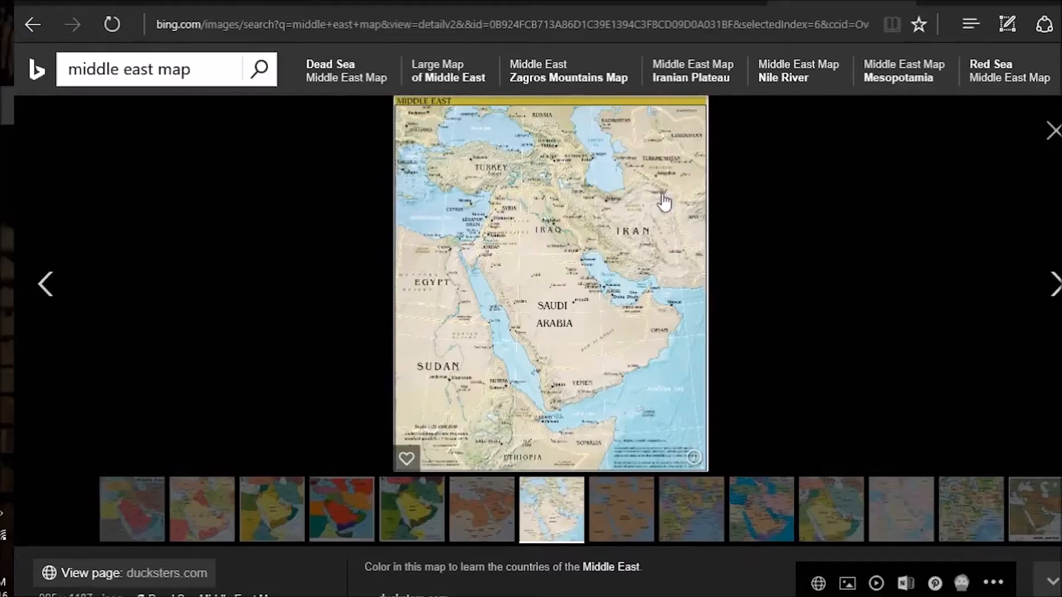
# - Open the ducksters.com Middle East map in the Bing Images viewer
pyautogui.click(660, 208)
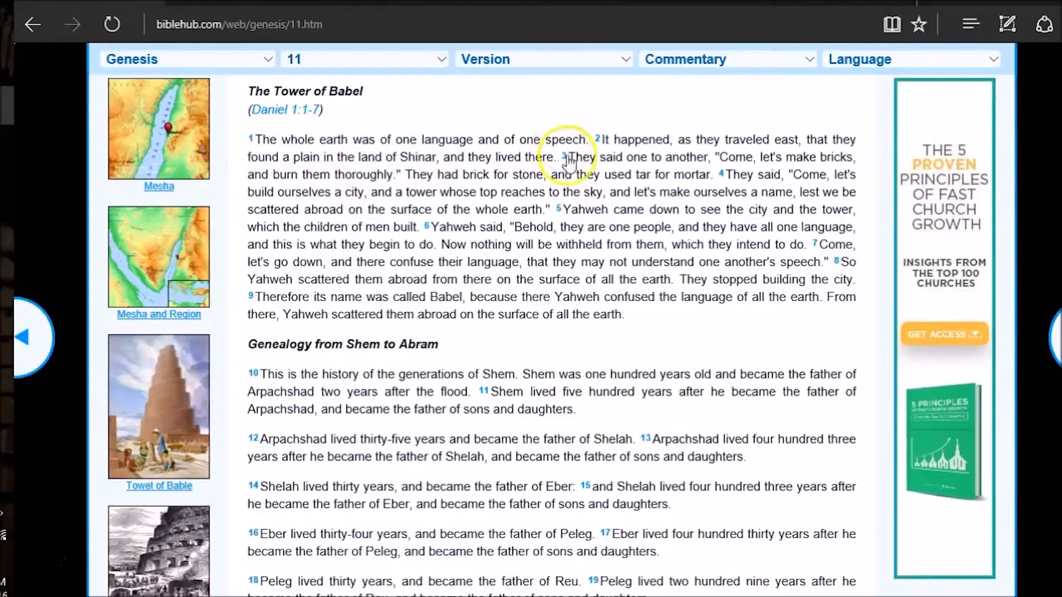
pyautogui.moveTo(779, 139)
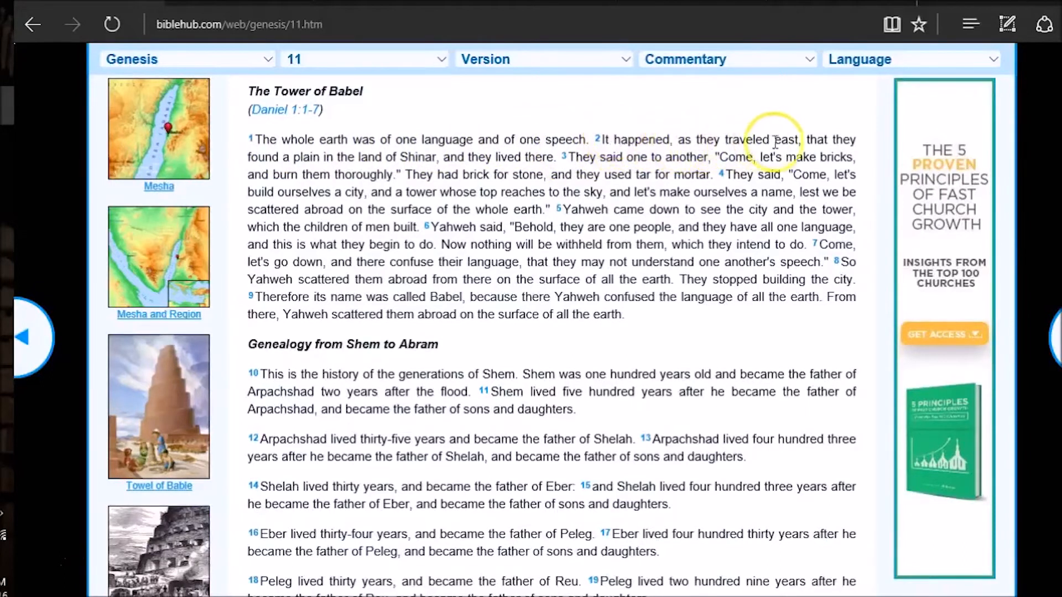
pyautogui.moveTo(785, 153)
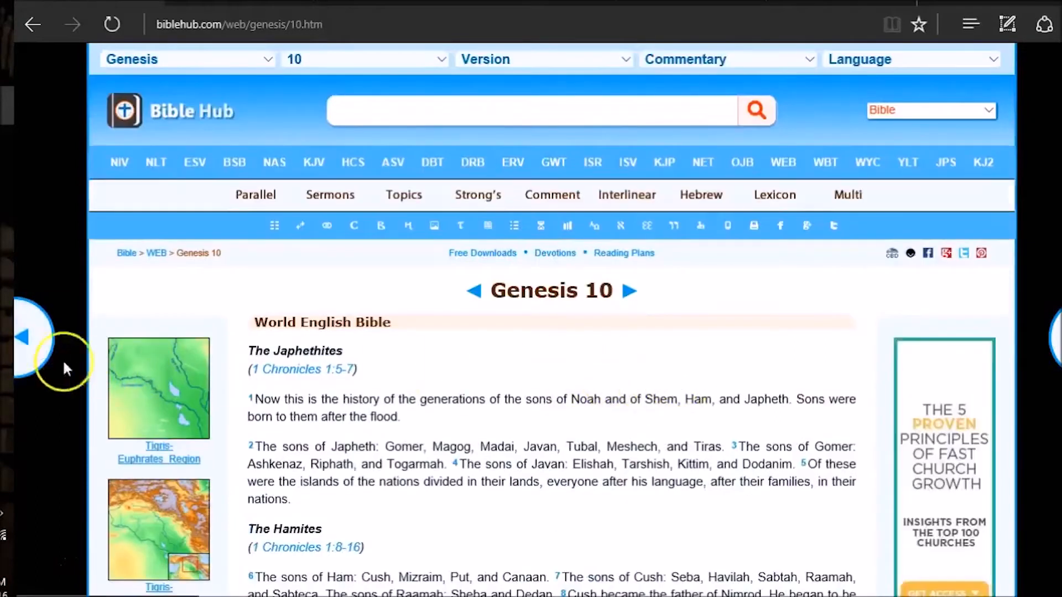
# - Step back from Genesis 10 through Genesis 9 to Genesis 8, scrolling to read
pyautogui.click(474, 290)
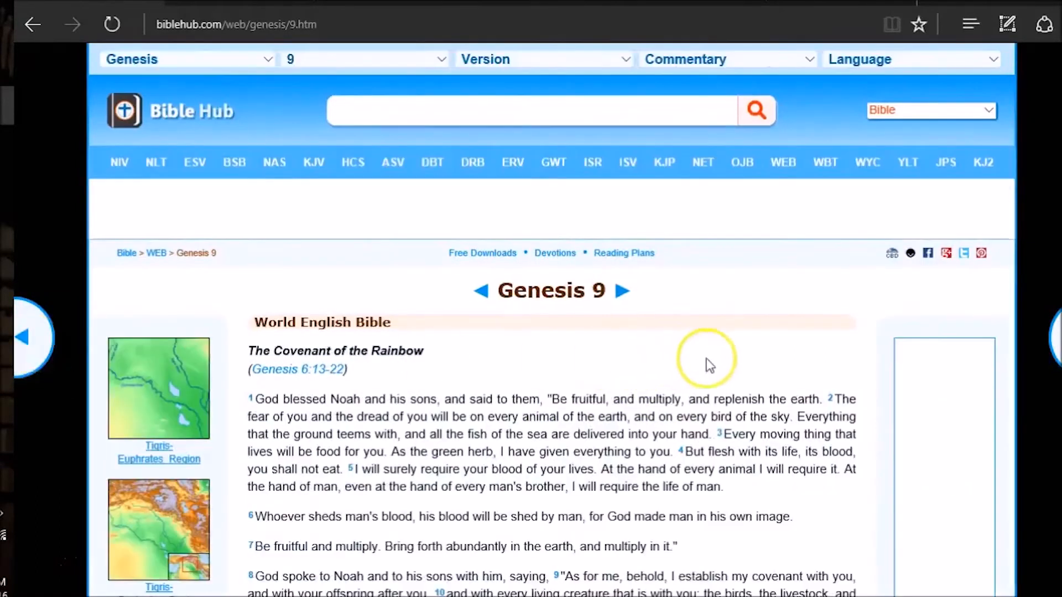
pyautogui.scroll(-3)
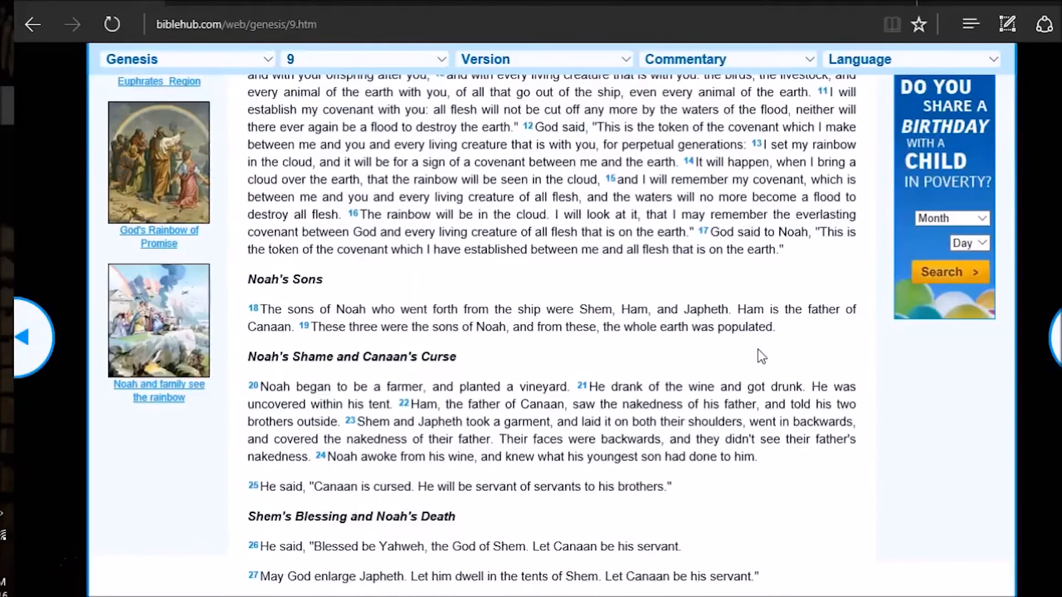
pyautogui.scroll(3)
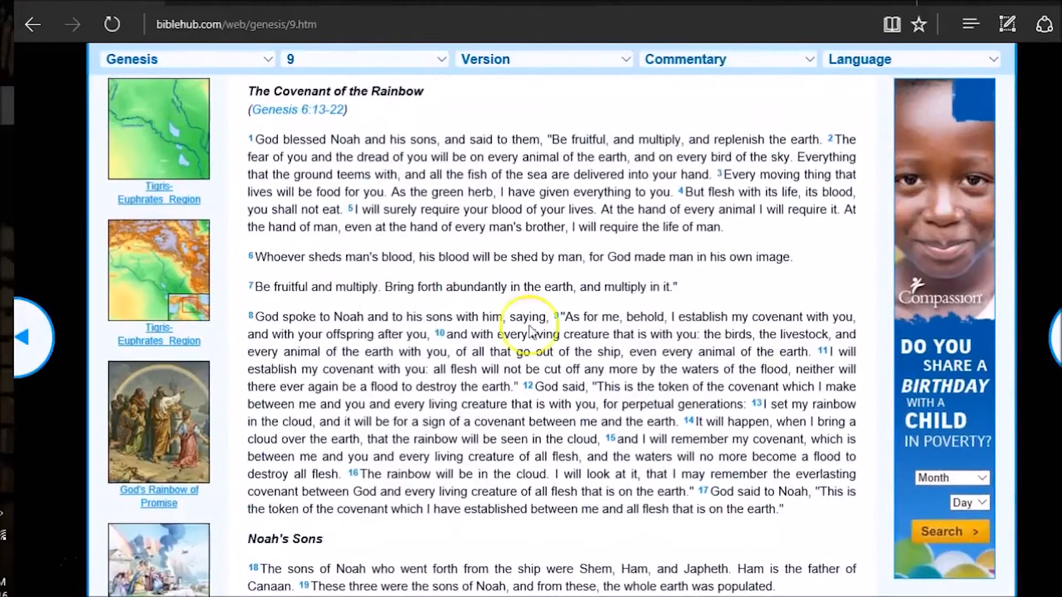
pyautogui.moveTo(31, 338)
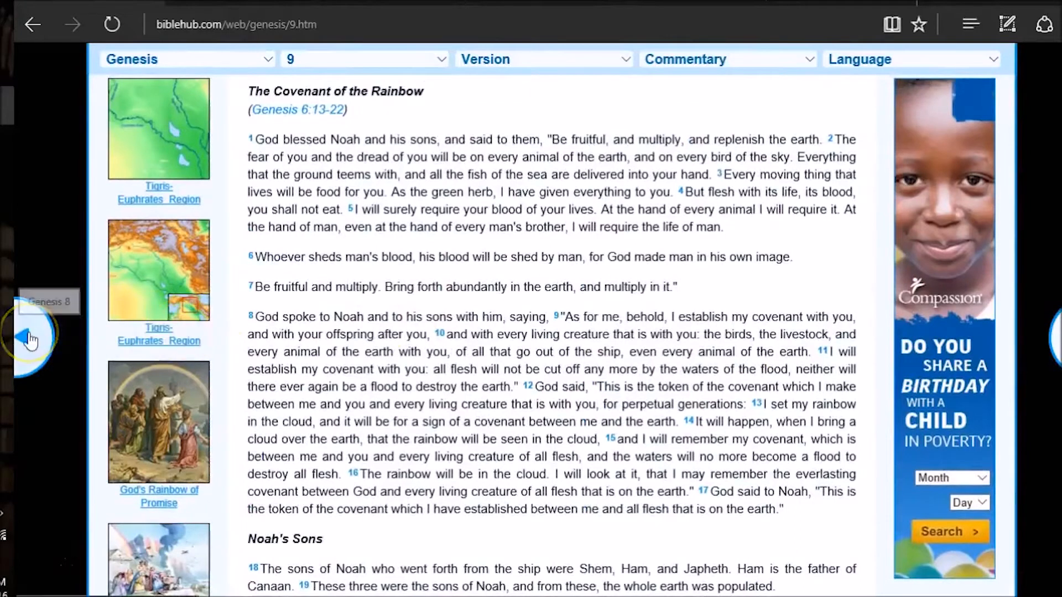
pyautogui.click(30, 339)
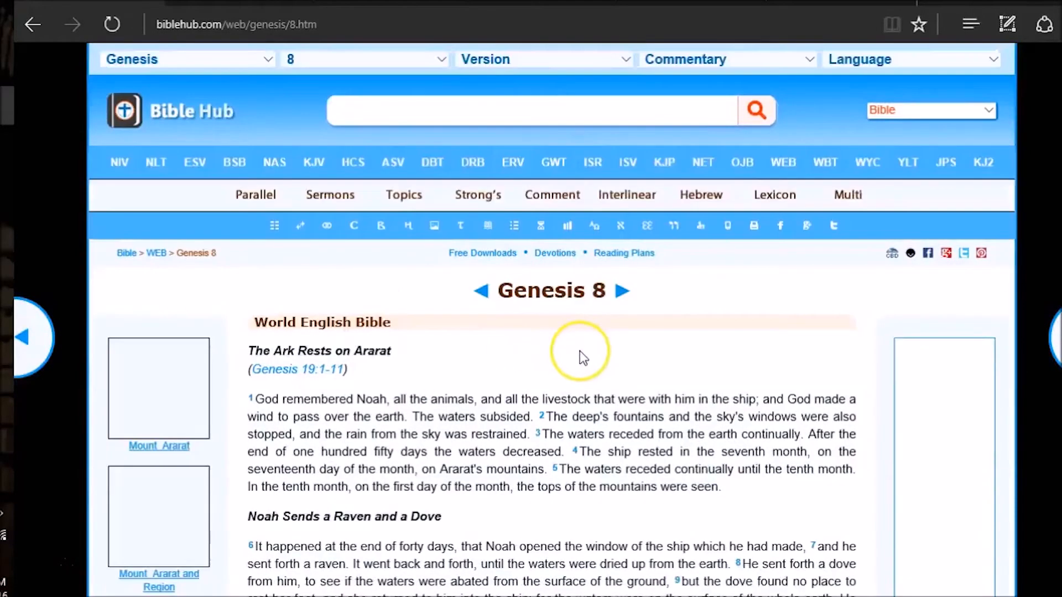
pyautogui.scroll(-3)
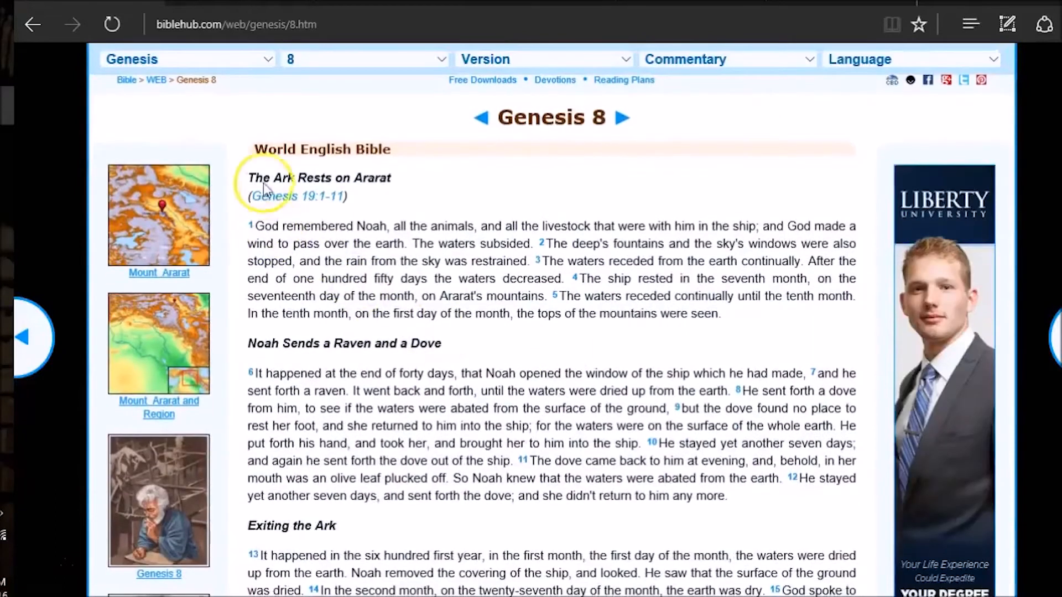
pyautogui.moveTo(401, 183)
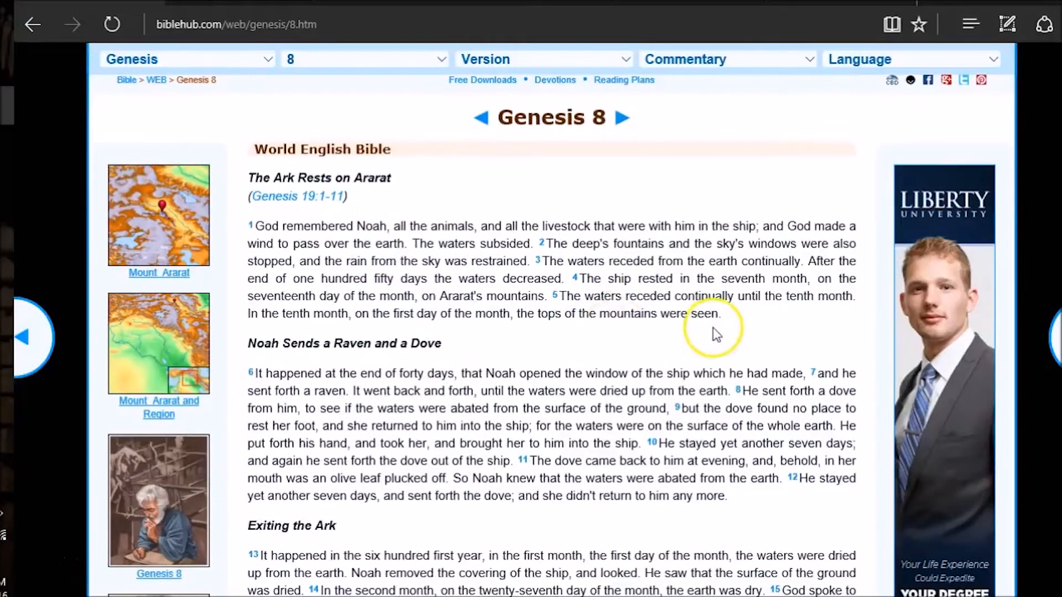
pyautogui.moveTo(489, 303)
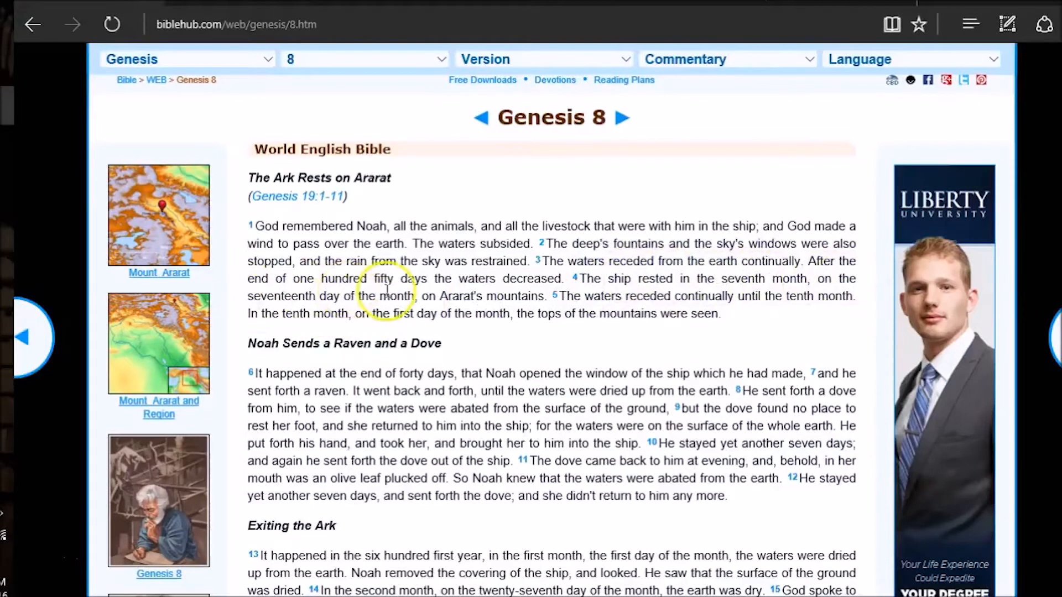
pyautogui.moveTo(445, 296)
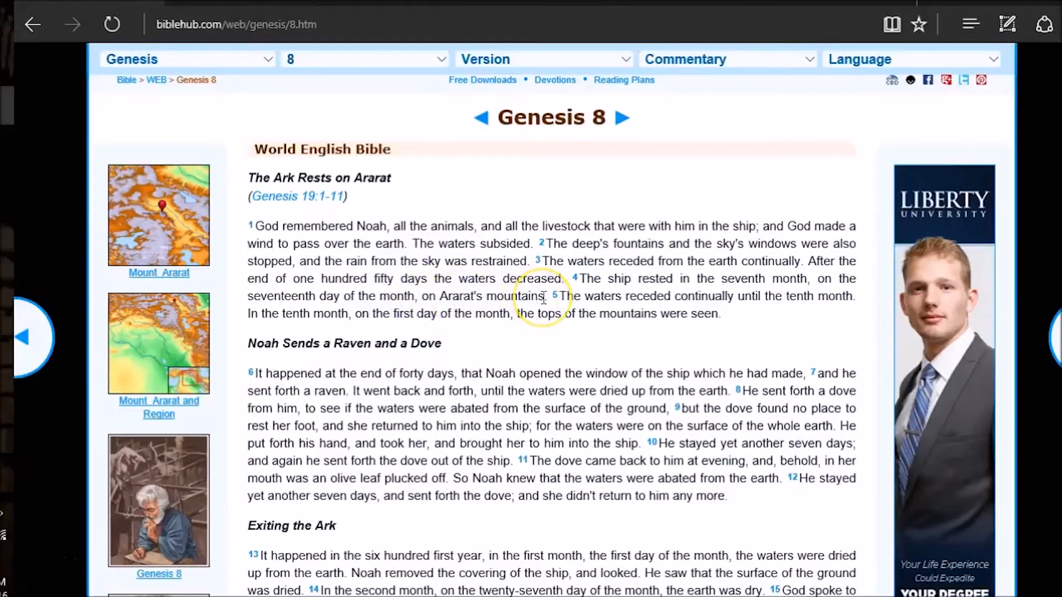
pyautogui.moveTo(441, 217)
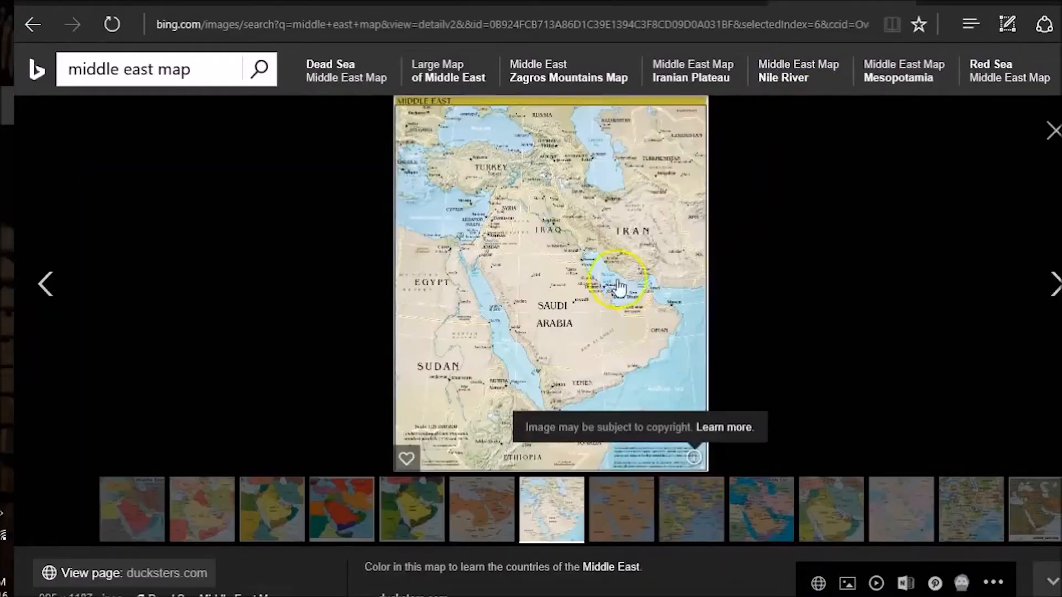
pyautogui.moveTo(501, 183)
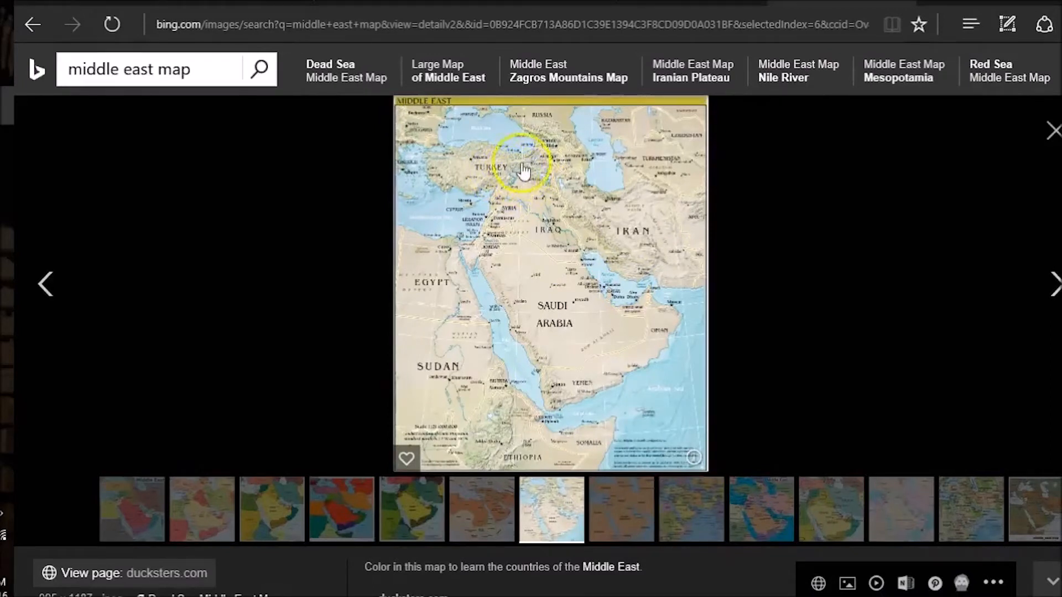
pyautogui.moveTo(542, 184)
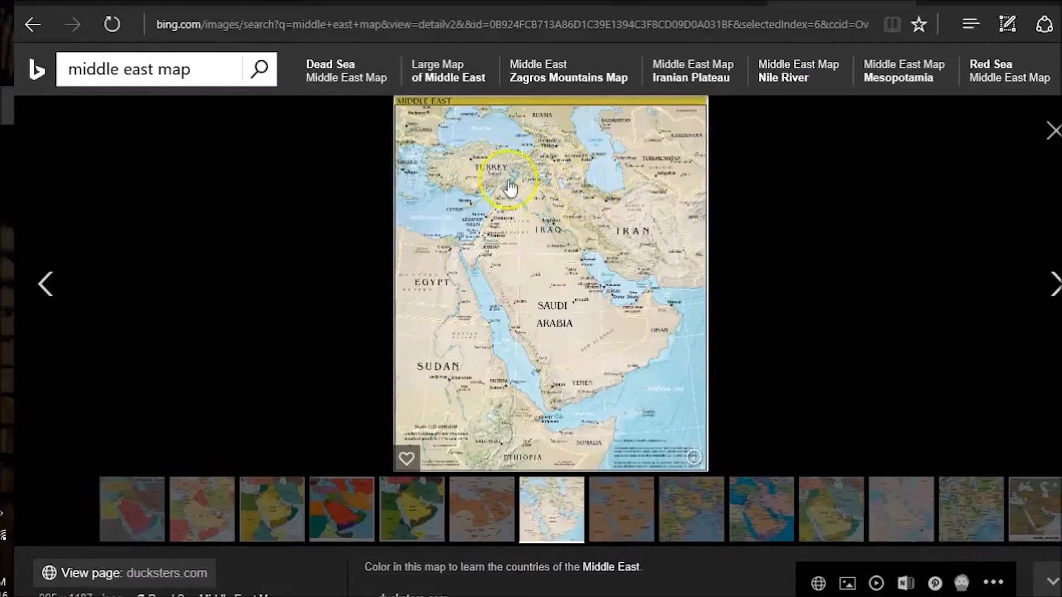
pyautogui.moveTo(502, 162)
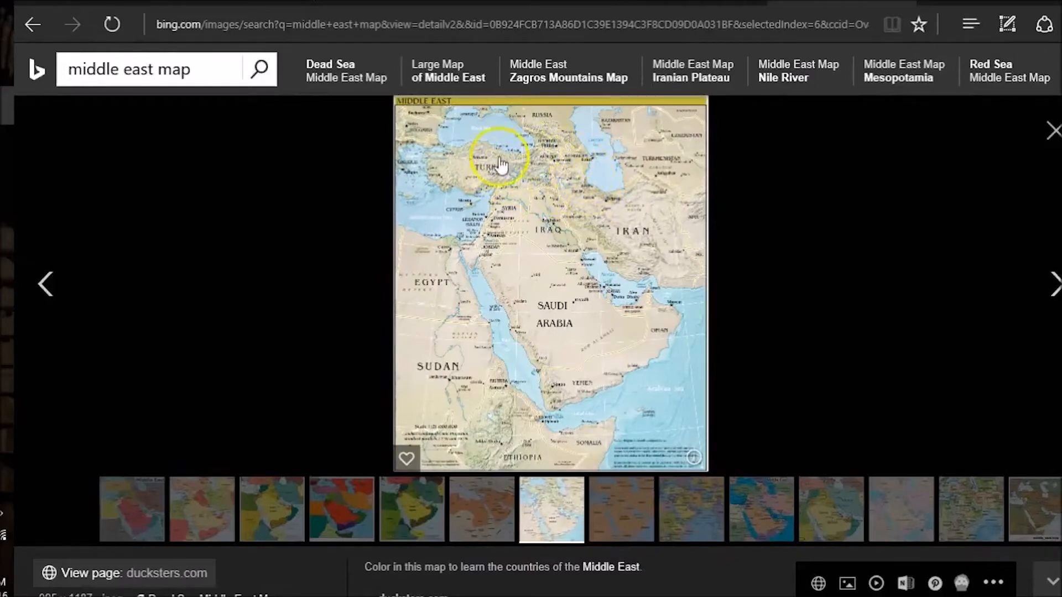
pyautogui.moveTo(567, 181)
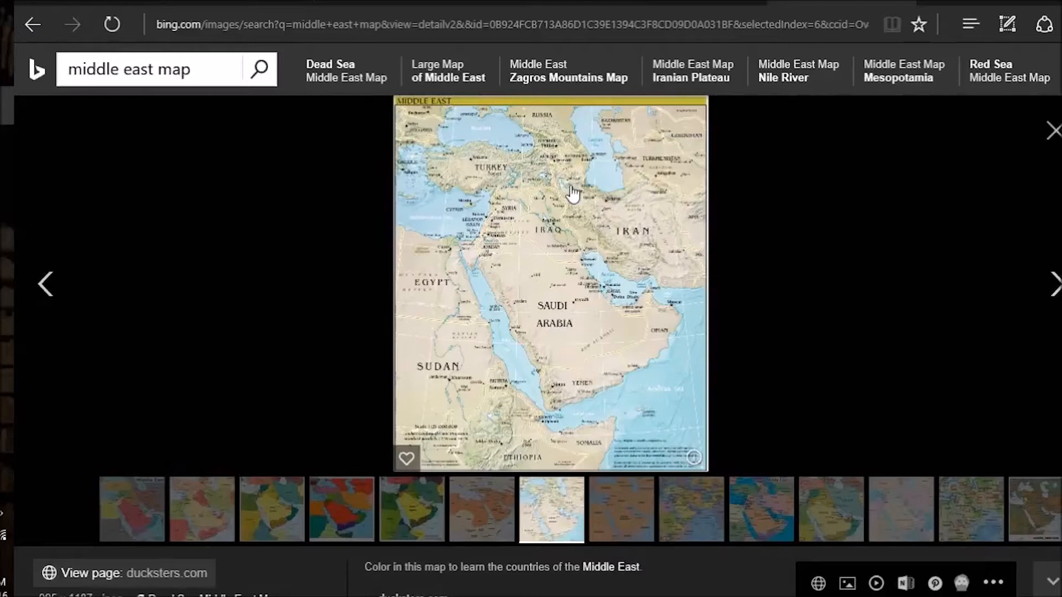
pyautogui.moveTo(575, 191)
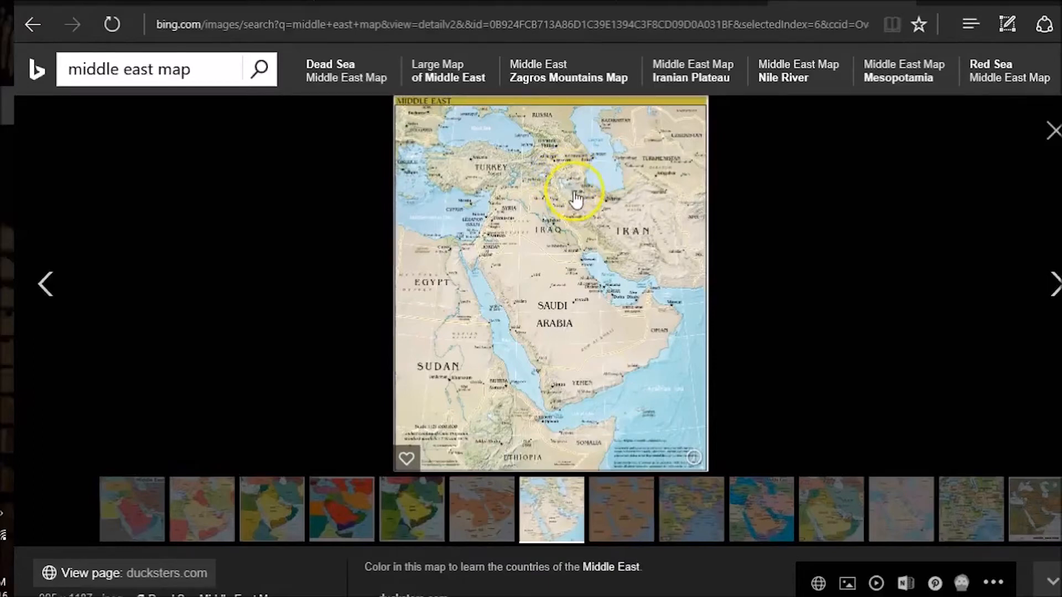
pyautogui.moveTo(566, 188)
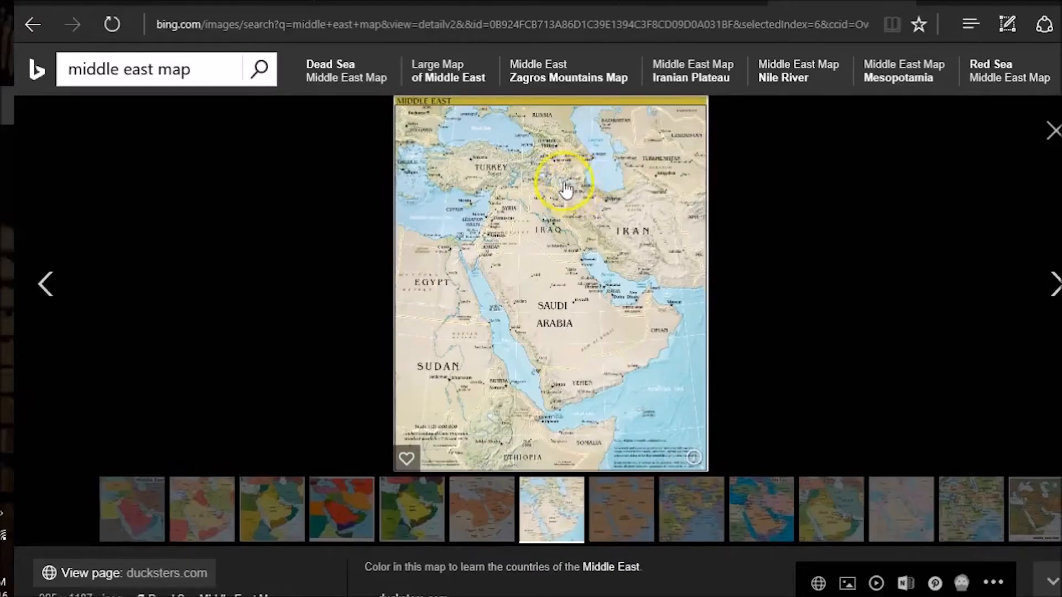
pyautogui.moveTo(570, 196)
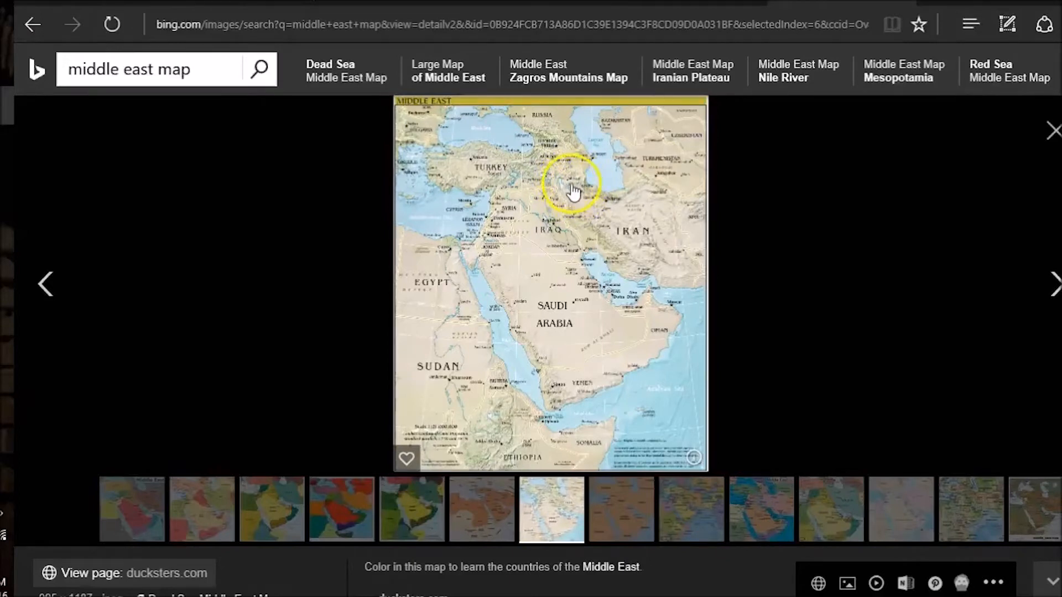
pyautogui.moveTo(521, 183)
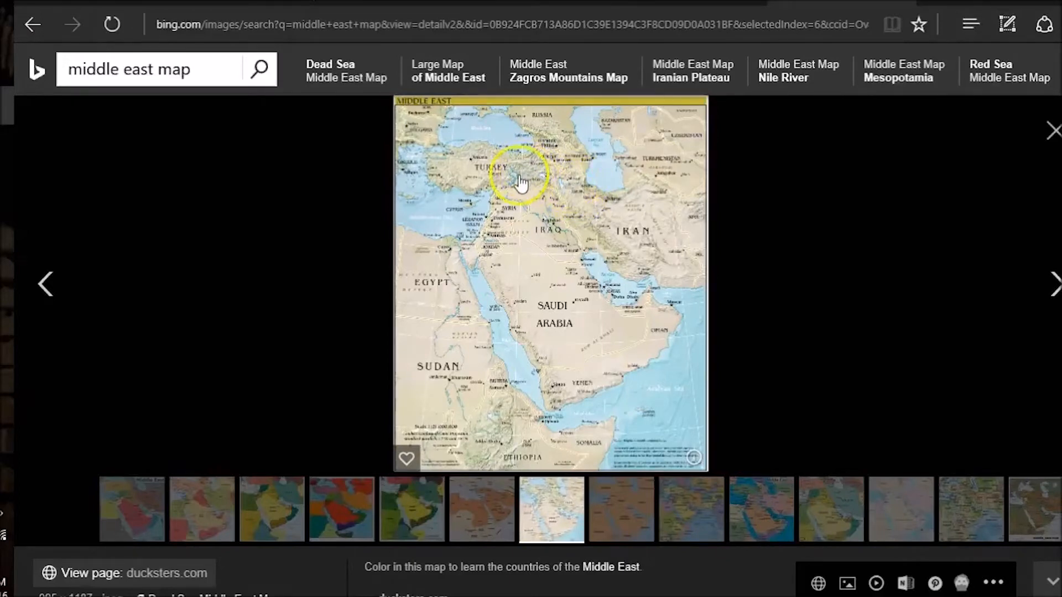
pyautogui.moveTo(542, 178)
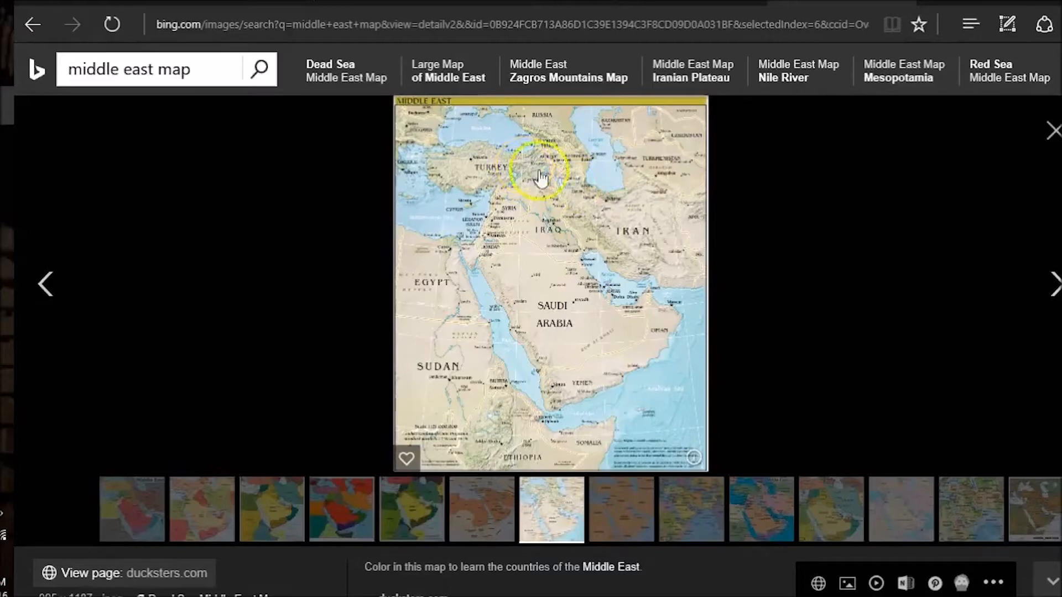
pyautogui.moveTo(579, 194)
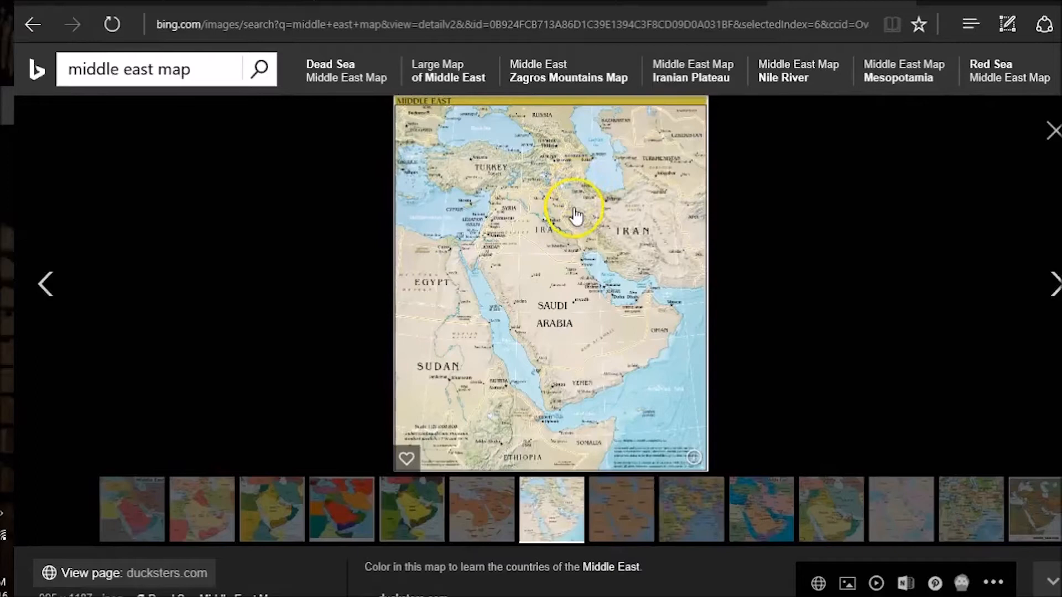
pyautogui.moveTo(575, 244)
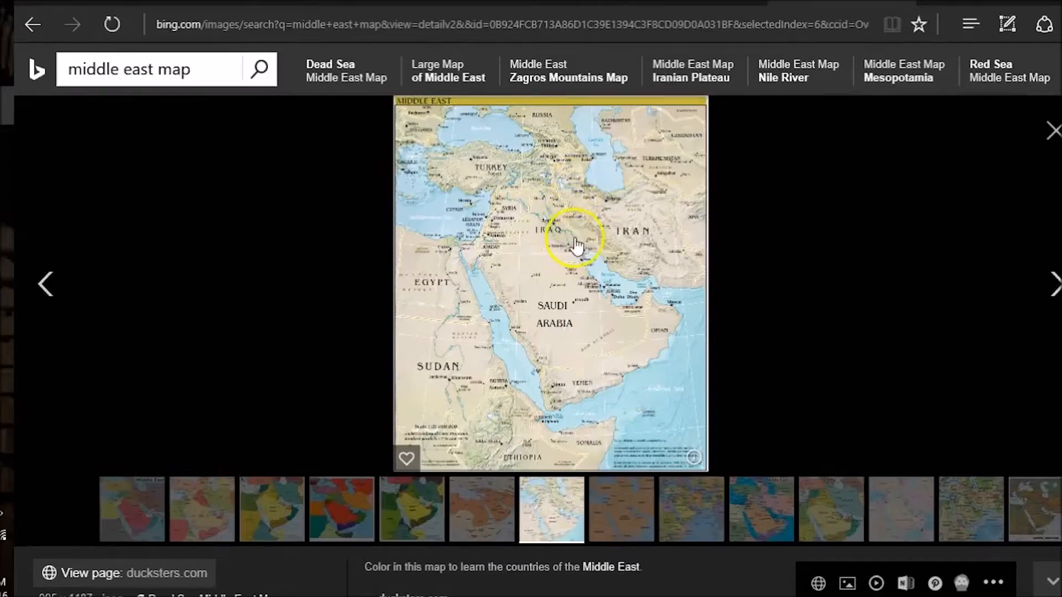
pyautogui.moveTo(577, 254)
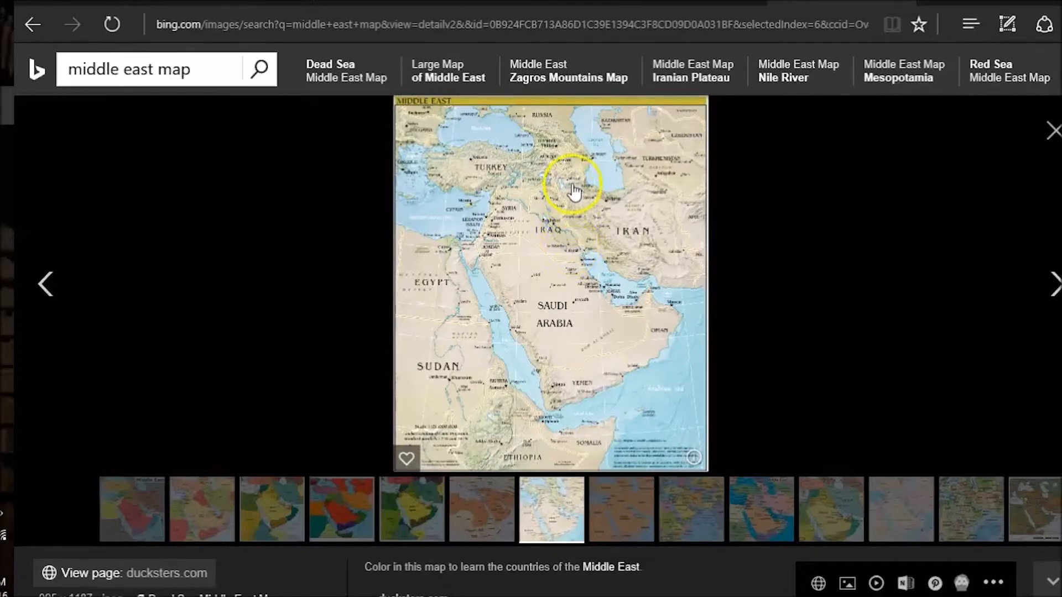
pyautogui.moveTo(577, 188)
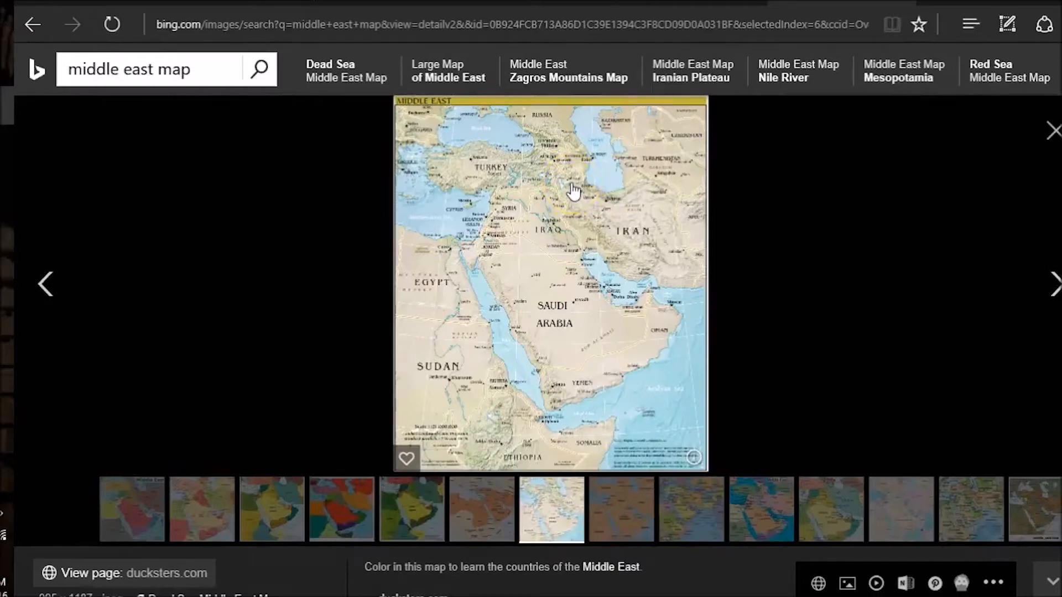
# - Examine the ducksters Middle East map around Turkey, Iraq and Iran in Bing's detail view
pyautogui.click(569, 250)
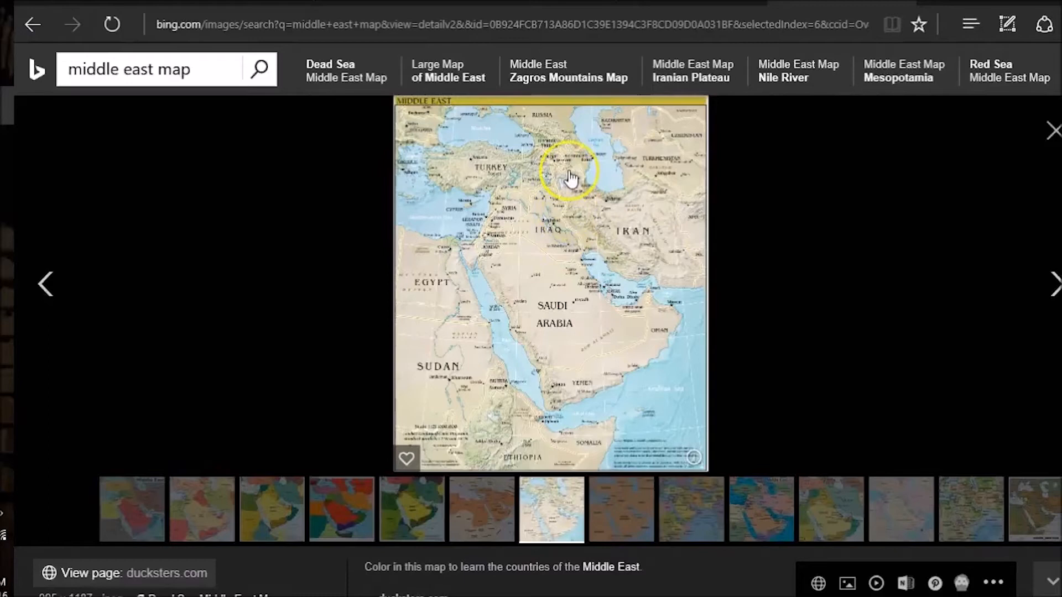
pyautogui.moveTo(518, 175)
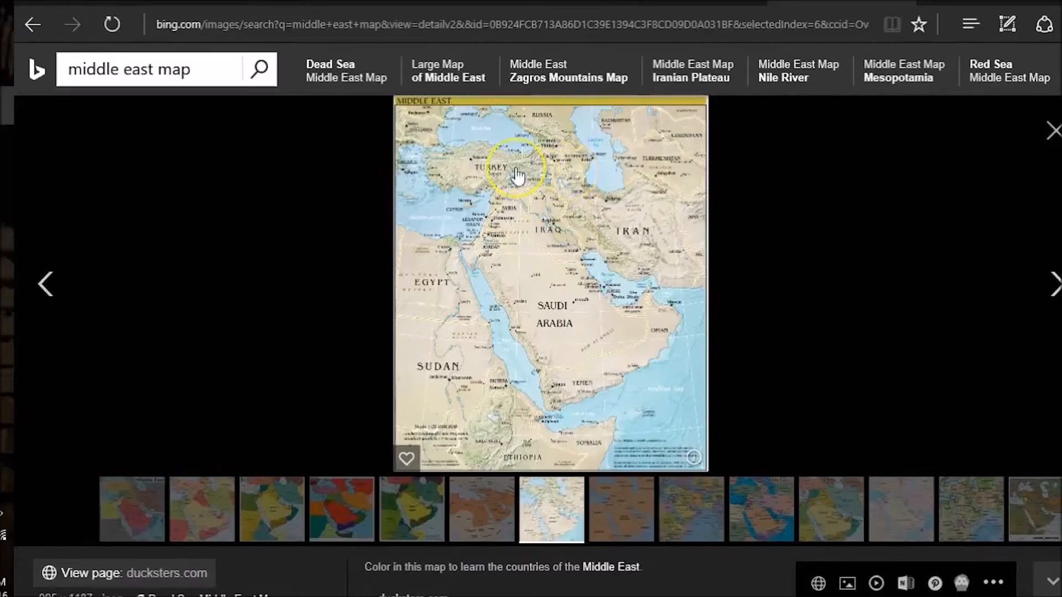
pyautogui.moveTo(542, 179)
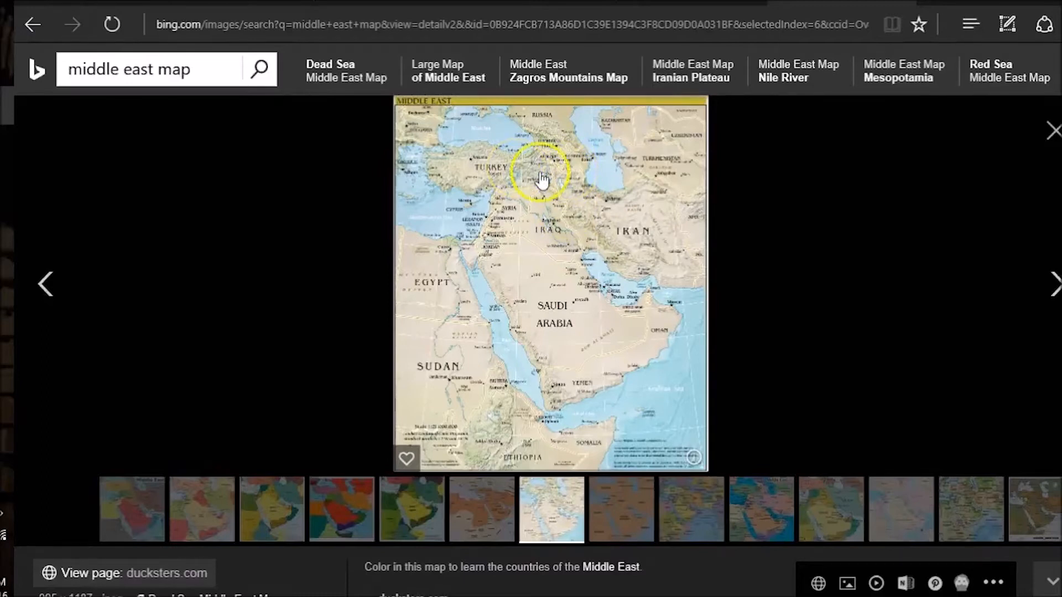
pyautogui.moveTo(540, 172)
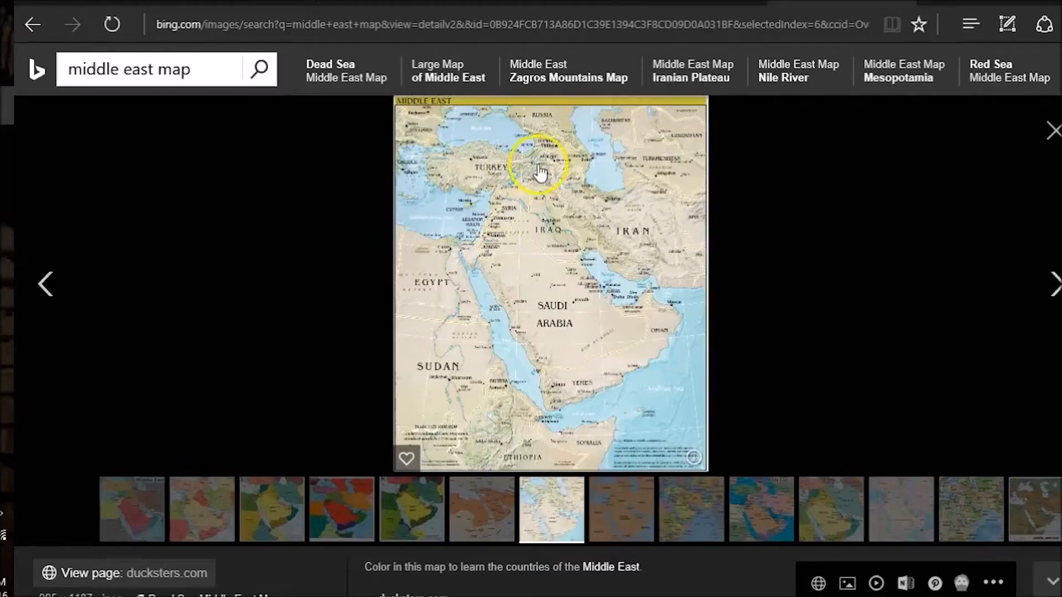
pyautogui.moveTo(573, 252)
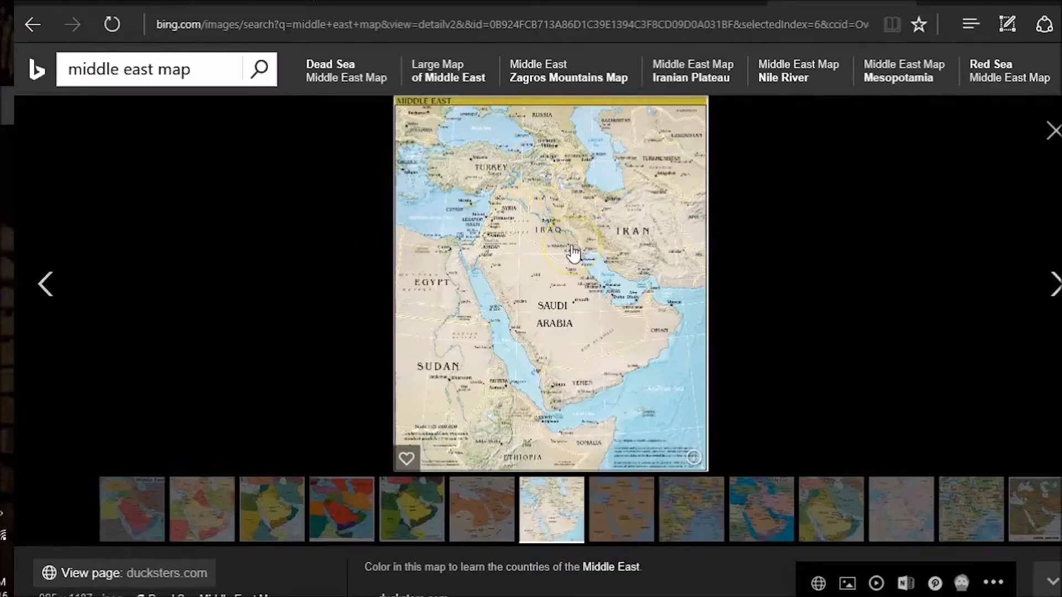
pyautogui.click(569, 250)
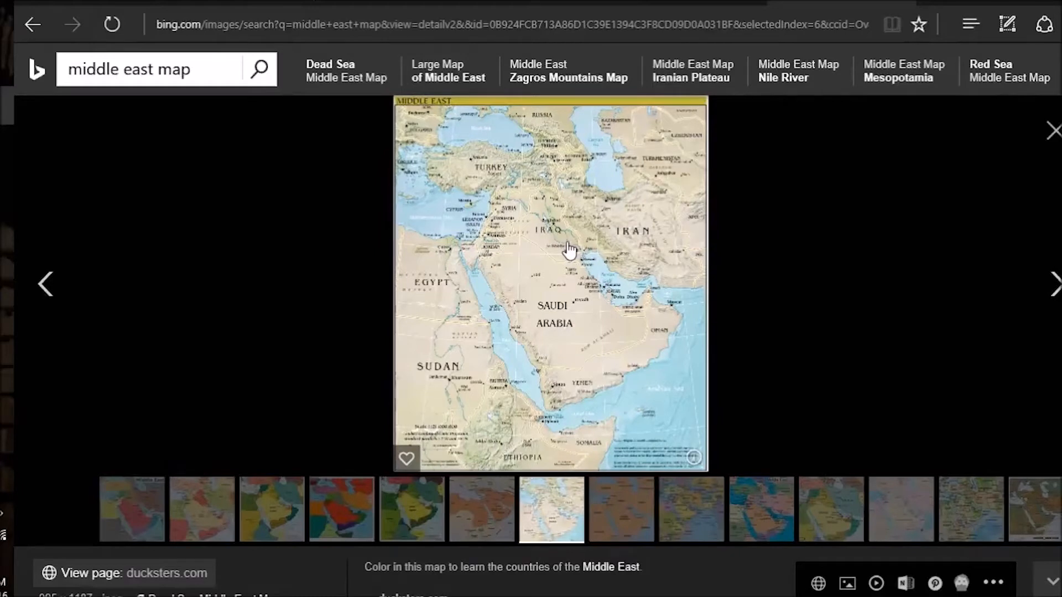
pyautogui.click(572, 259)
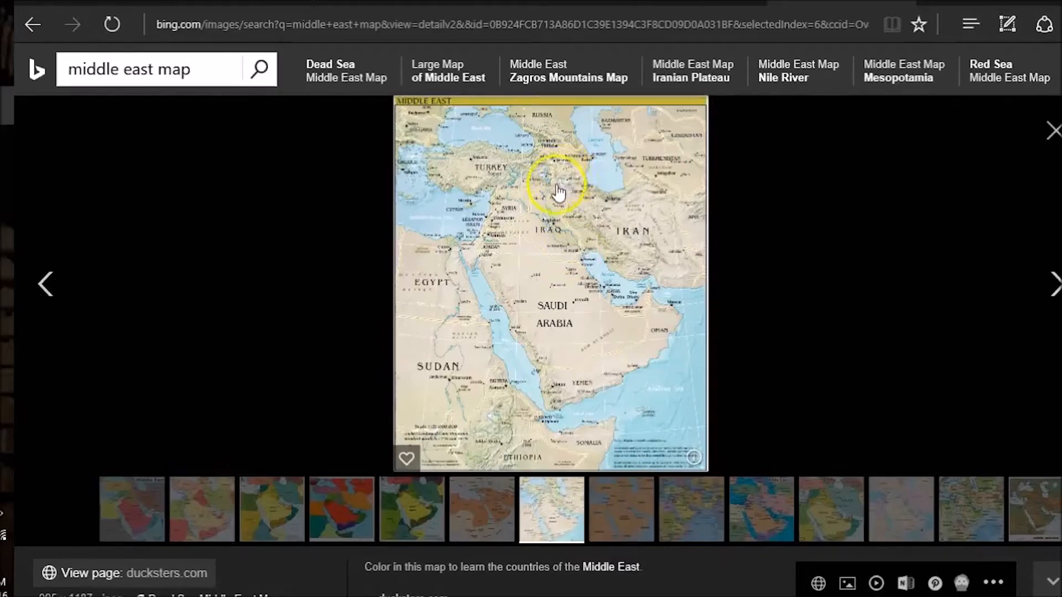
pyautogui.moveTo(565, 174)
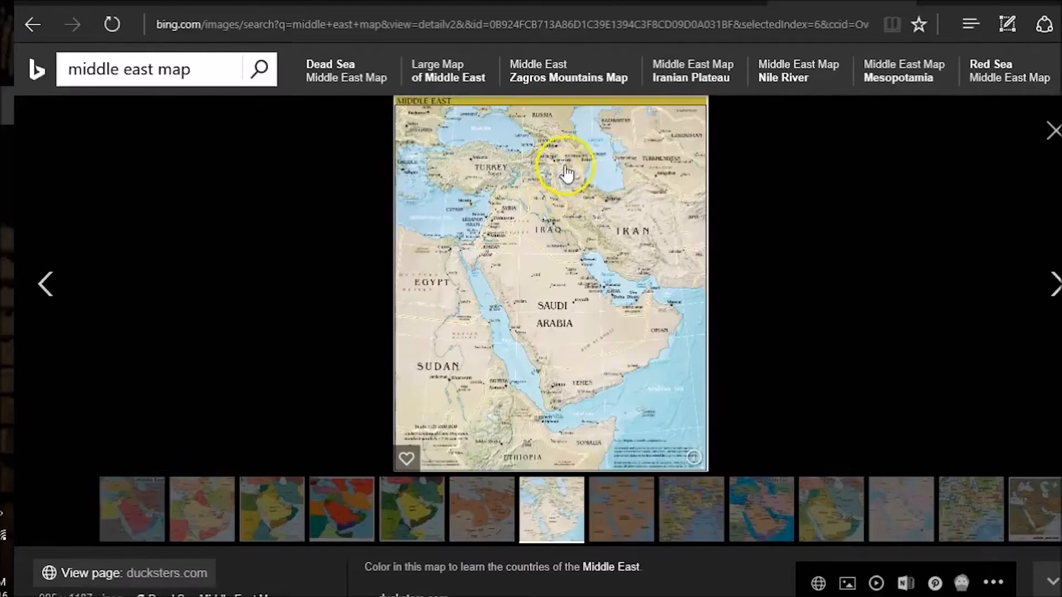
pyautogui.moveTo(567, 171)
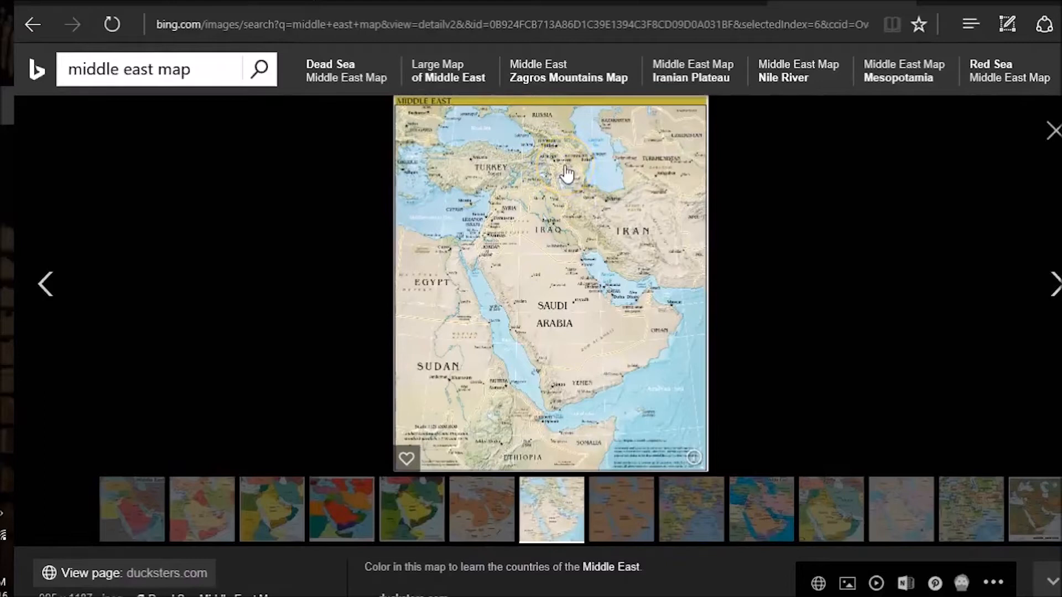
pyautogui.moveTo(557, 179)
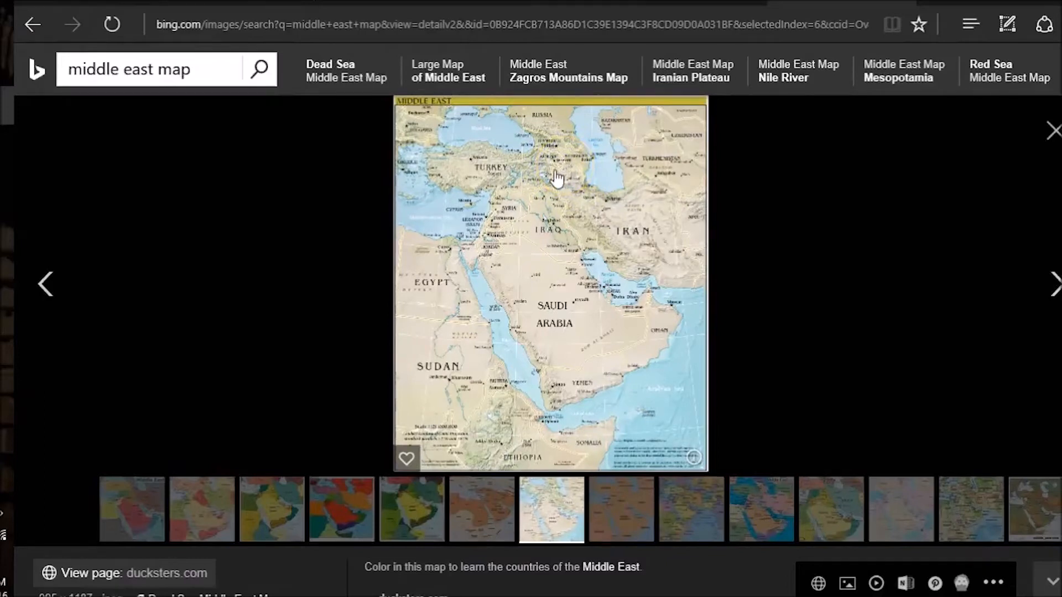
pyautogui.click(565, 253)
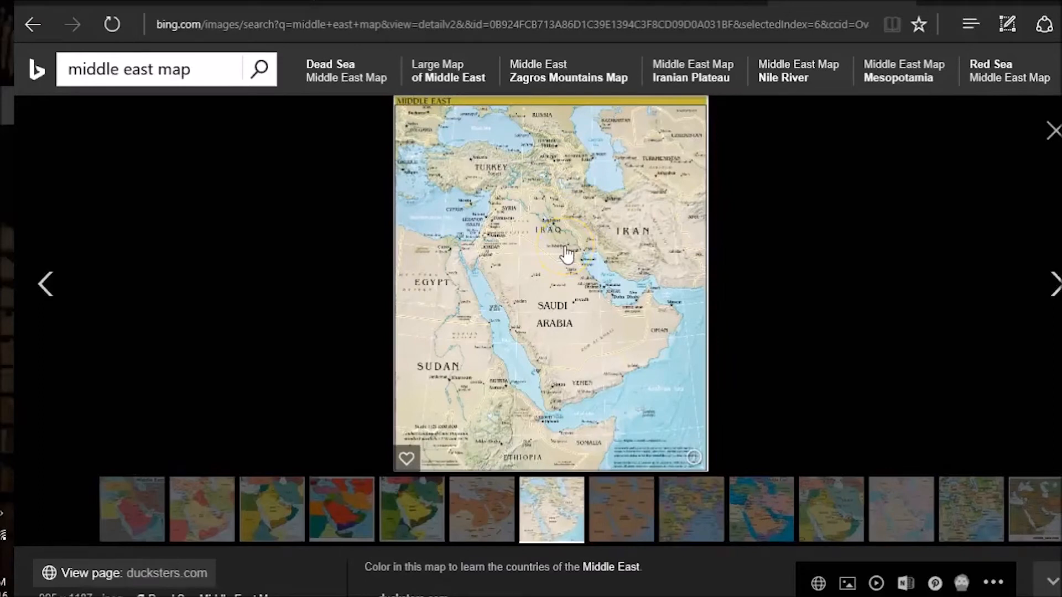
pyautogui.moveTo(223, 230)
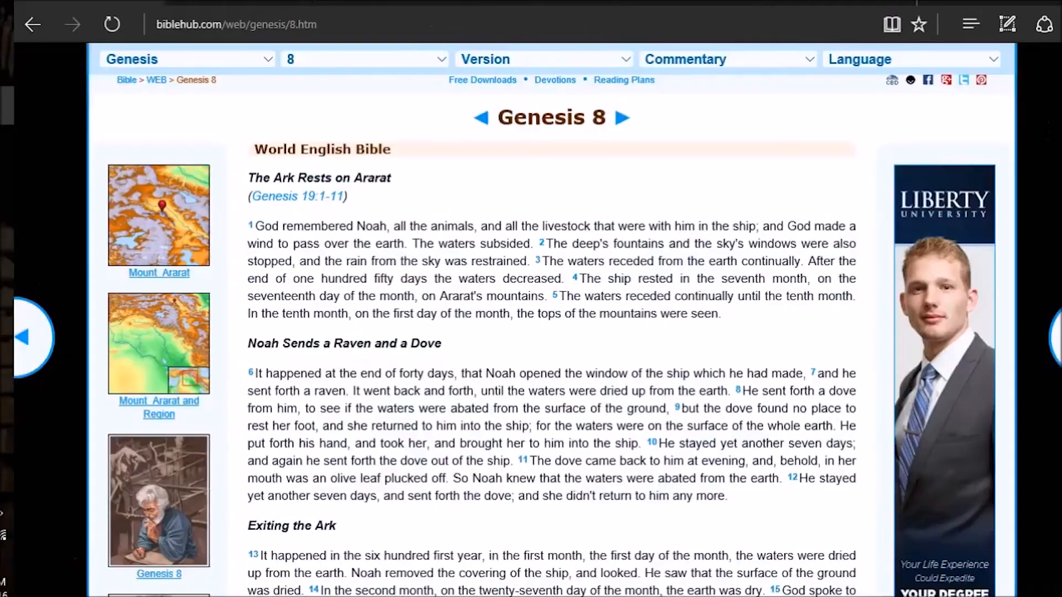
# - Jump from Genesis 8 to chapter 13 using the chapter list, then scroll down
pyautogui.click(363, 59)
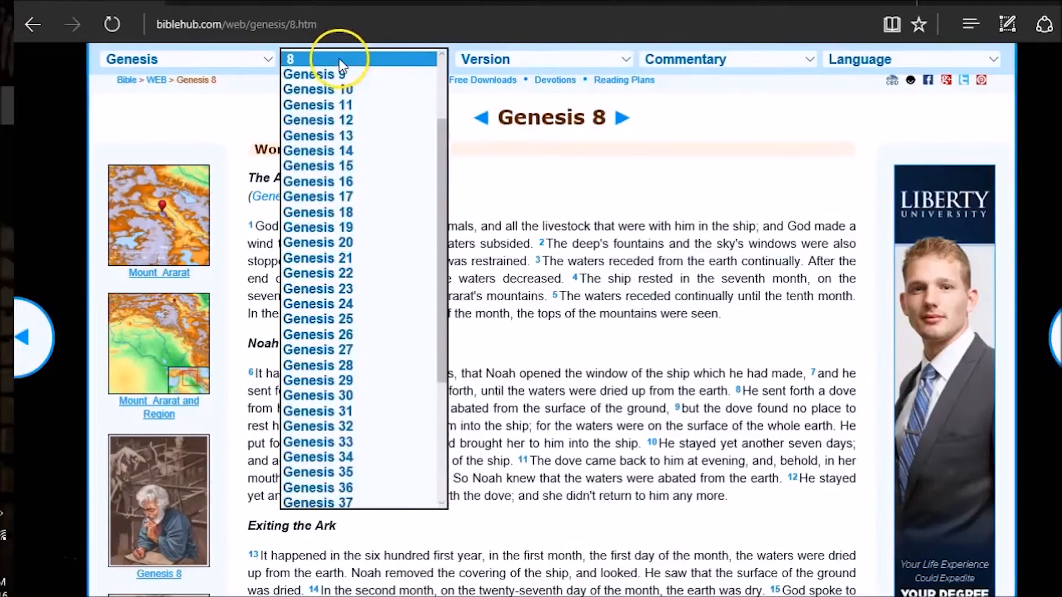
pyautogui.click(317, 127)
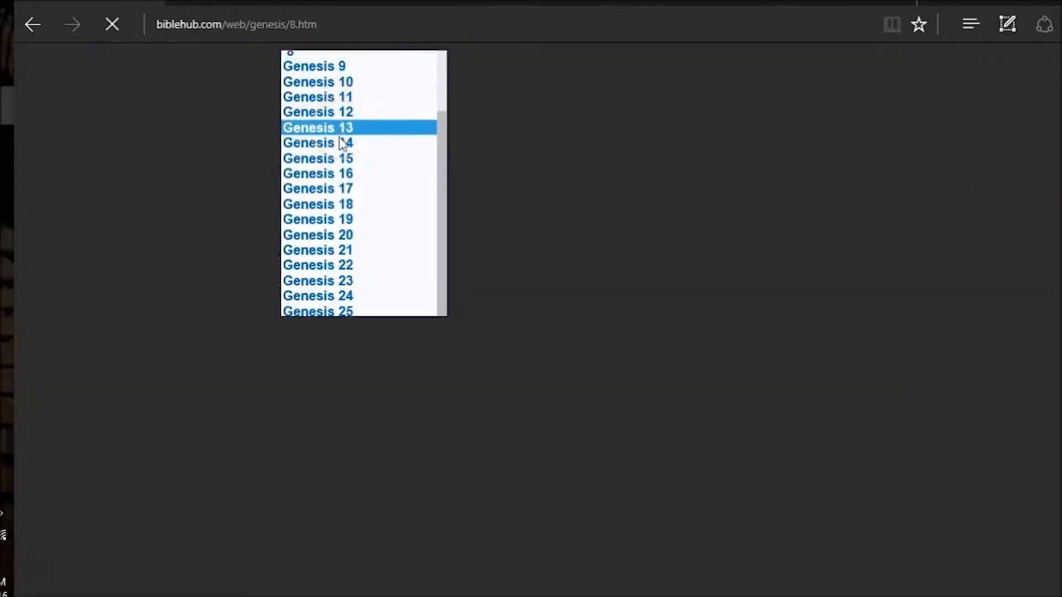
pyautogui.click(318, 127)
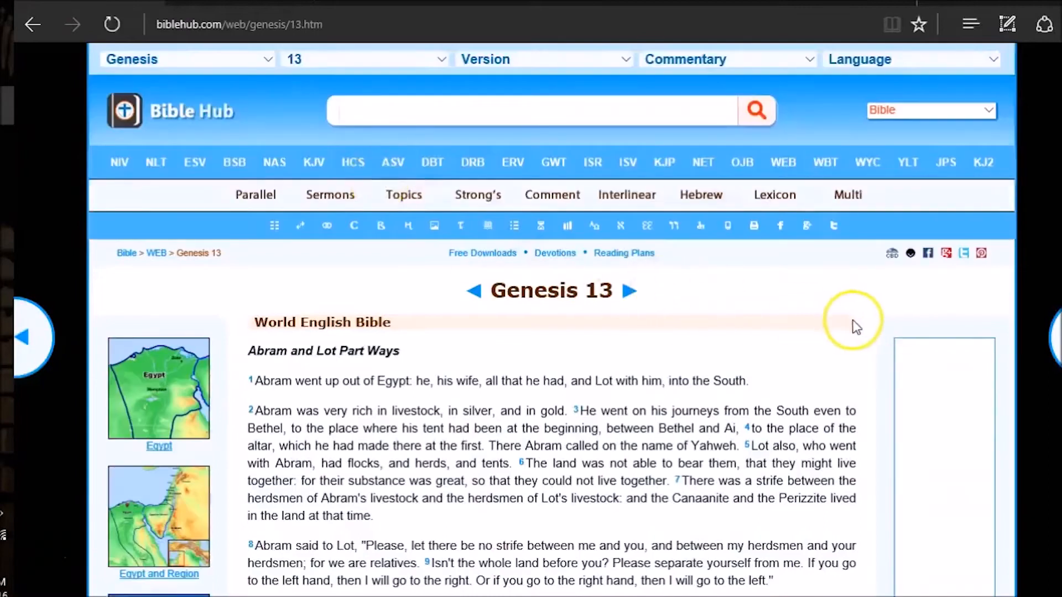
pyautogui.scroll(-3)
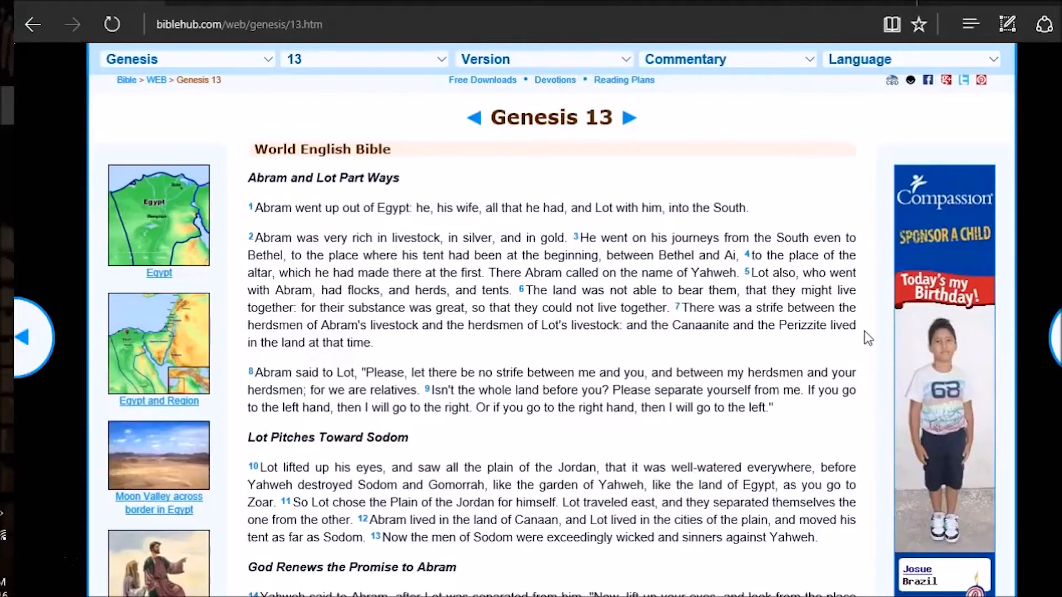
pyautogui.scroll(-3)
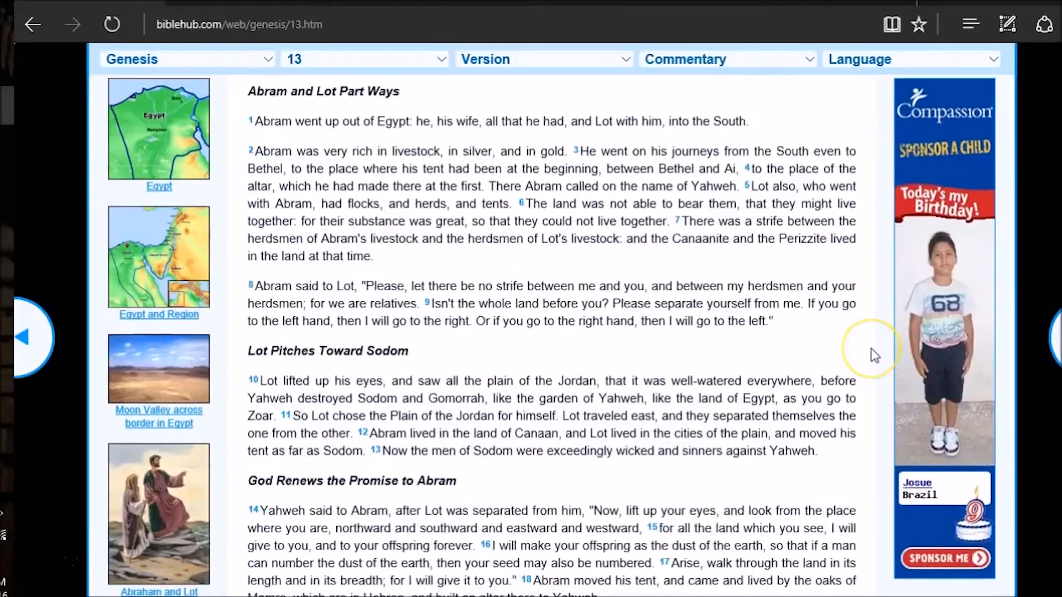
pyautogui.moveTo(875, 355)
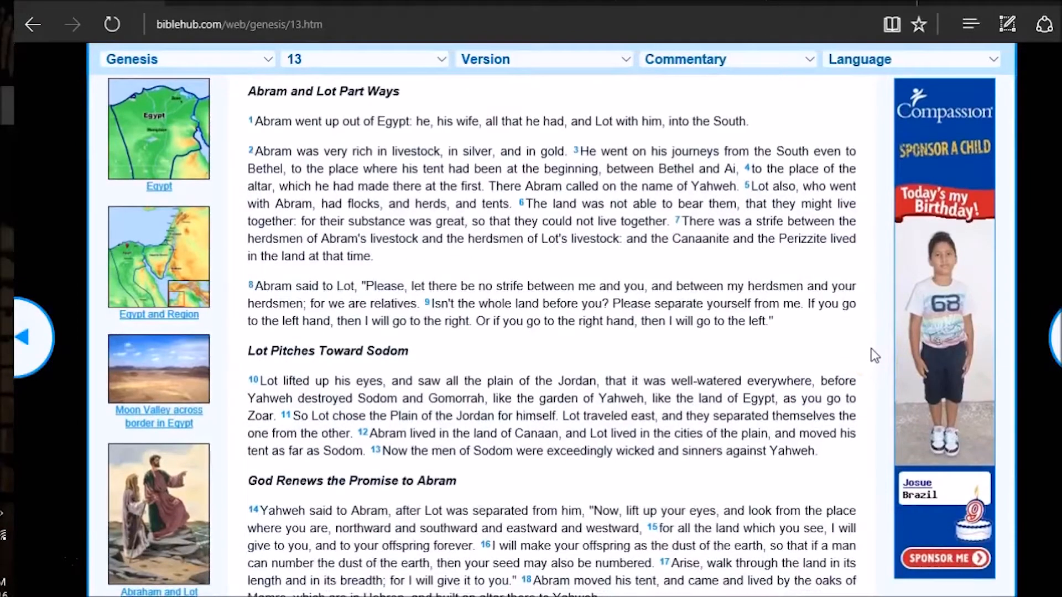
pyautogui.moveTo(423, 425)
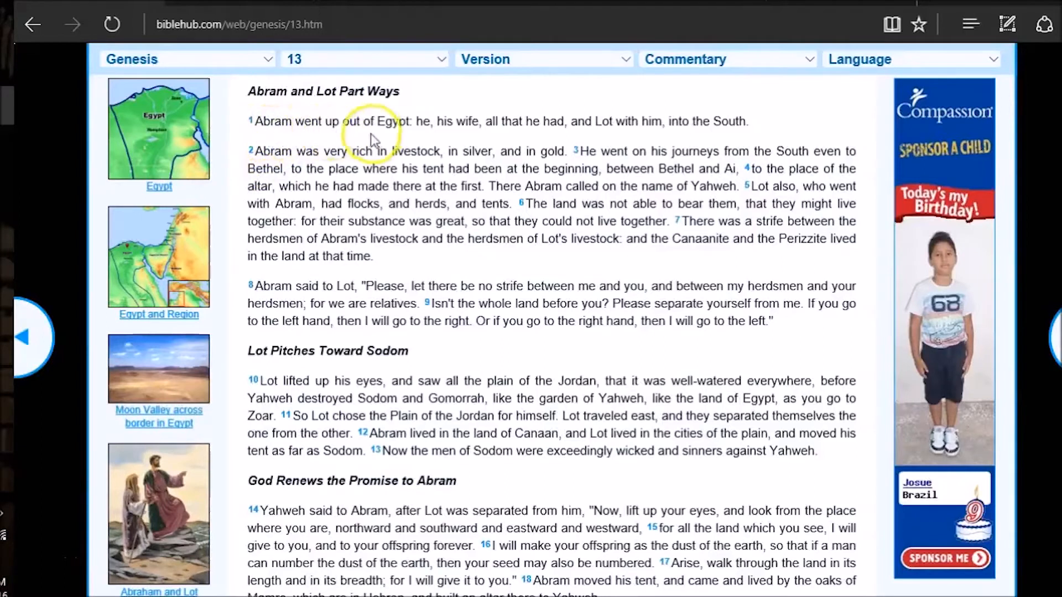
pyautogui.moveTo(515, 136)
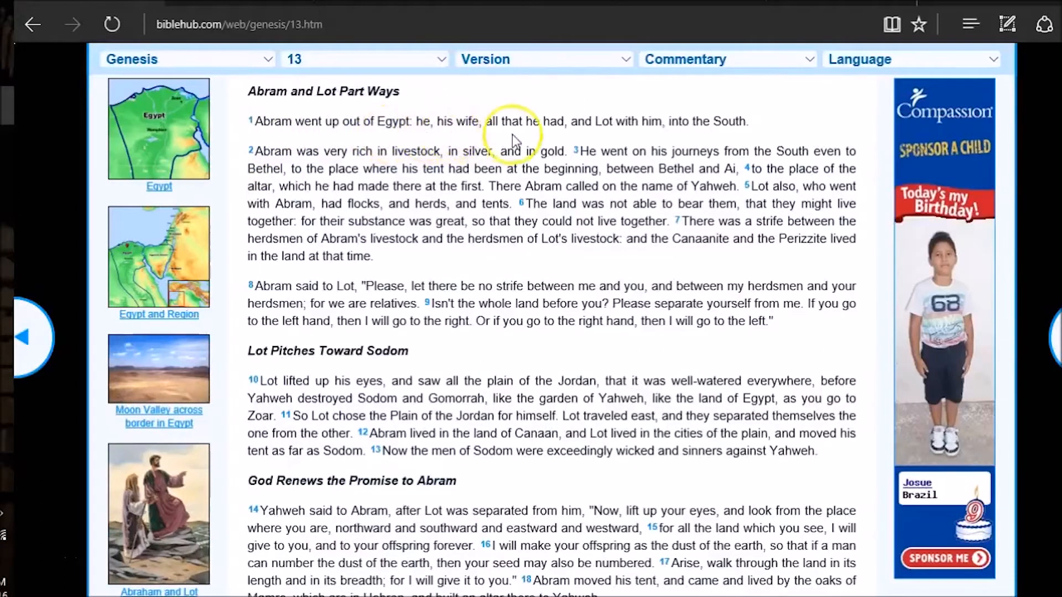
pyautogui.moveTo(582, 136)
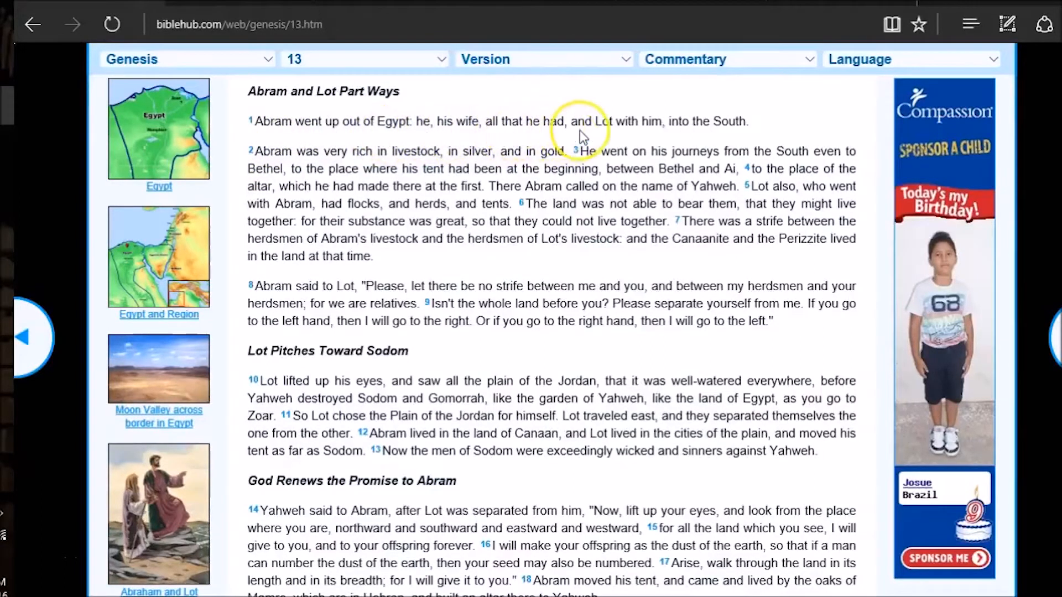
pyautogui.moveTo(727, 140)
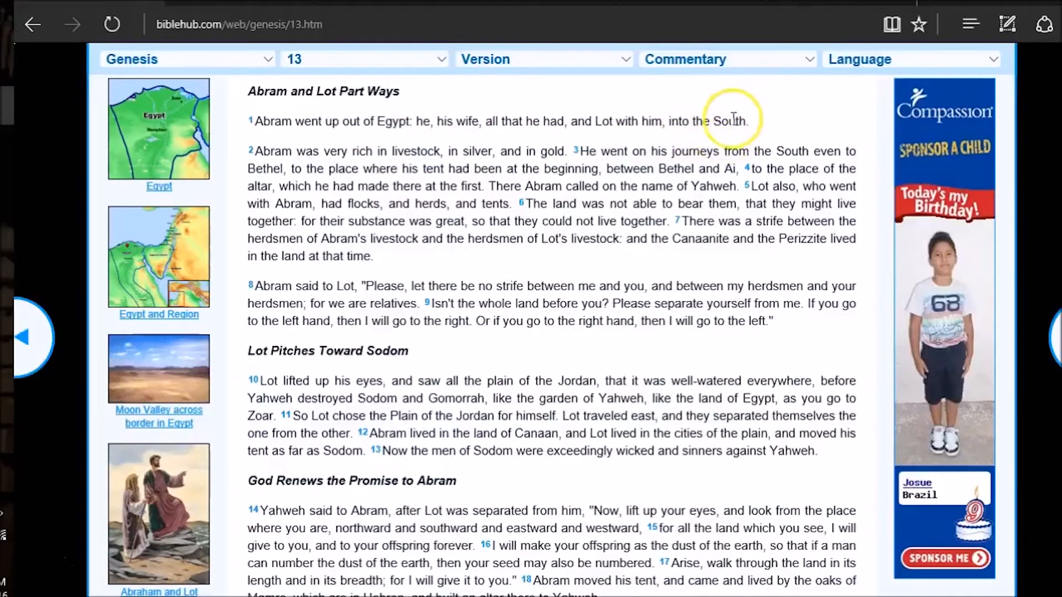
pyautogui.moveTo(378, 167)
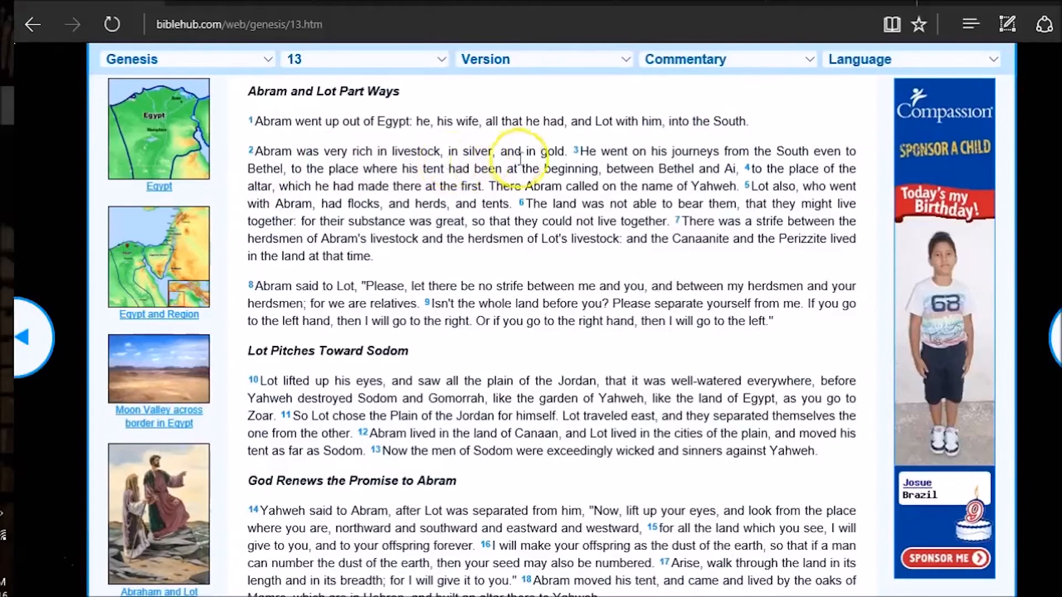
pyautogui.moveTo(716, 168)
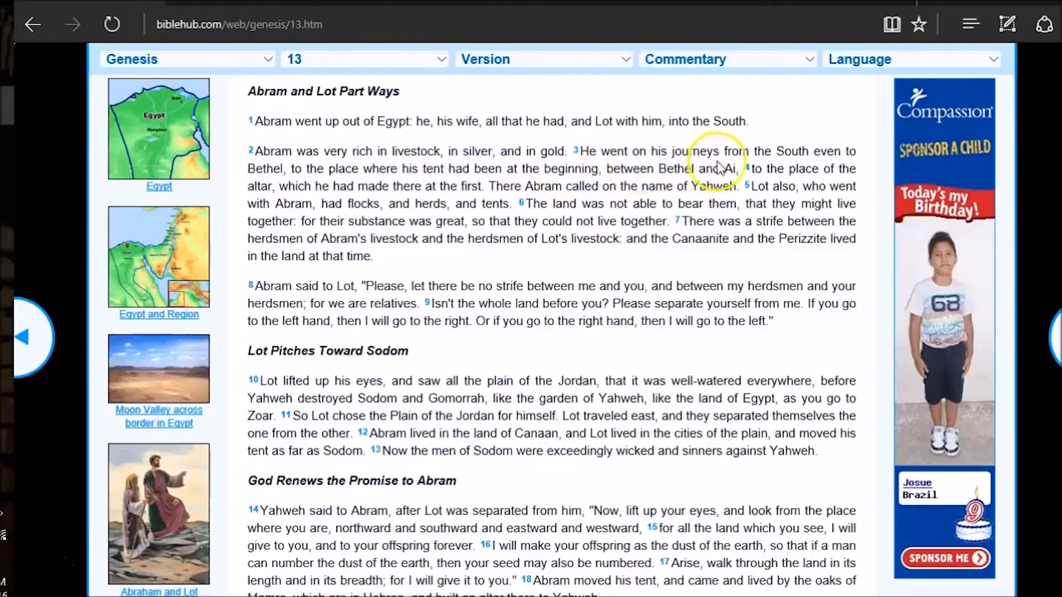
pyautogui.moveTo(794, 151)
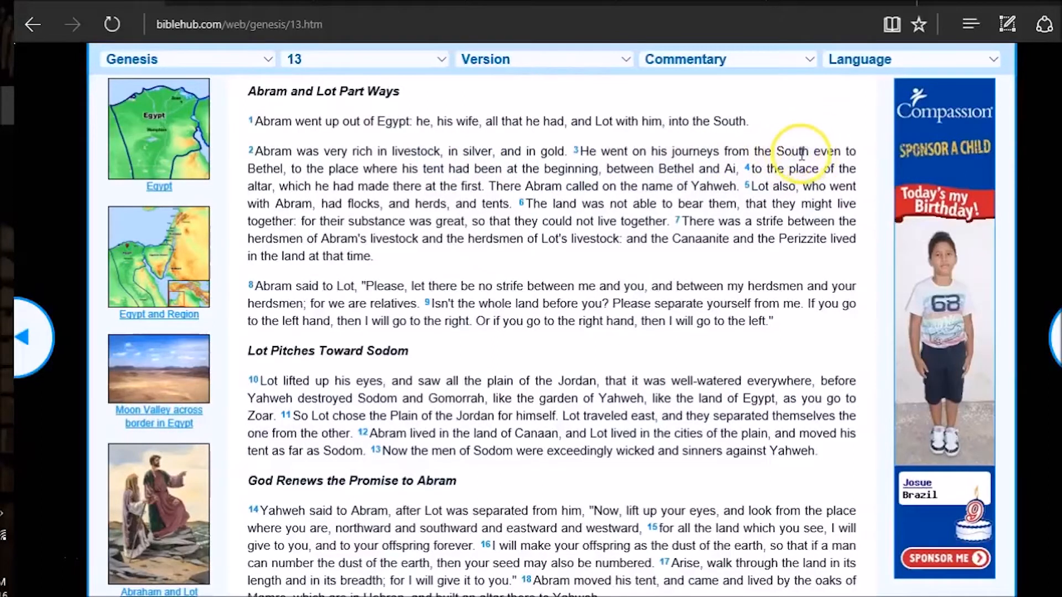
pyautogui.moveTo(278, 173)
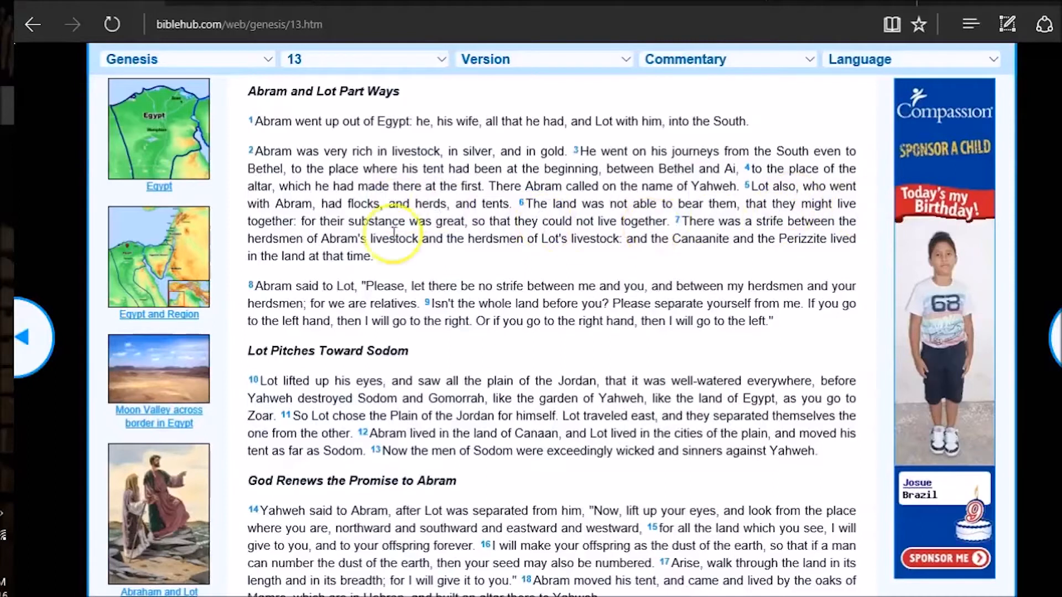
pyautogui.moveTo(474, 247)
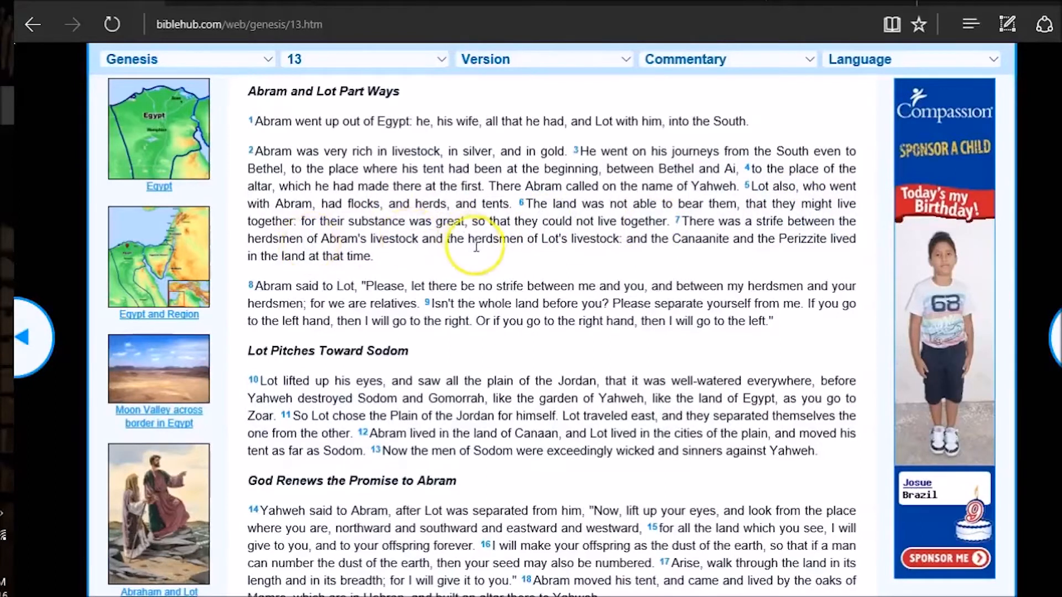
pyautogui.moveTo(637, 230)
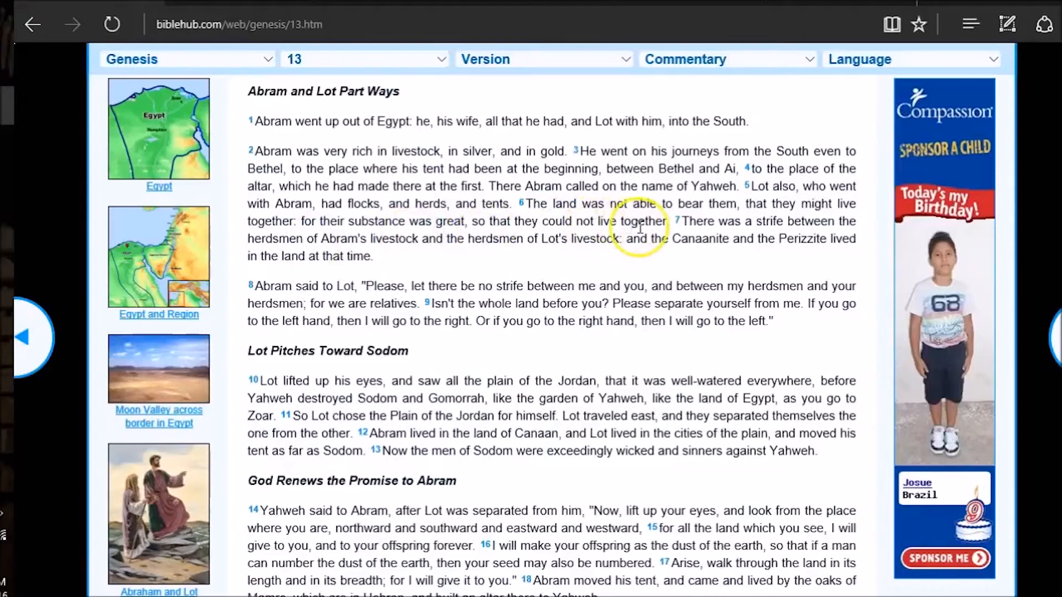
pyautogui.moveTo(256, 279)
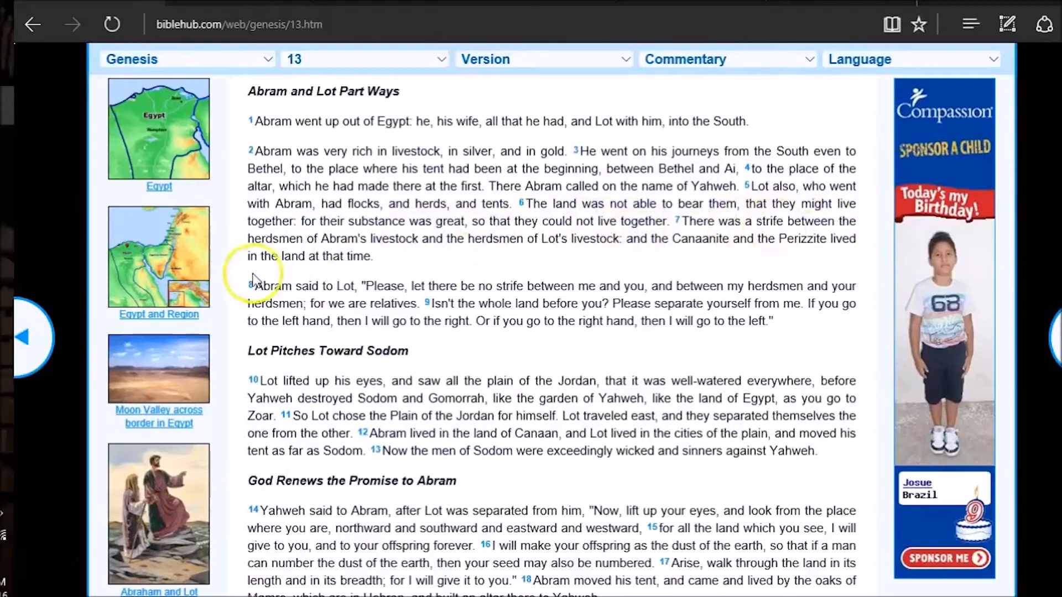
pyautogui.moveTo(465, 253)
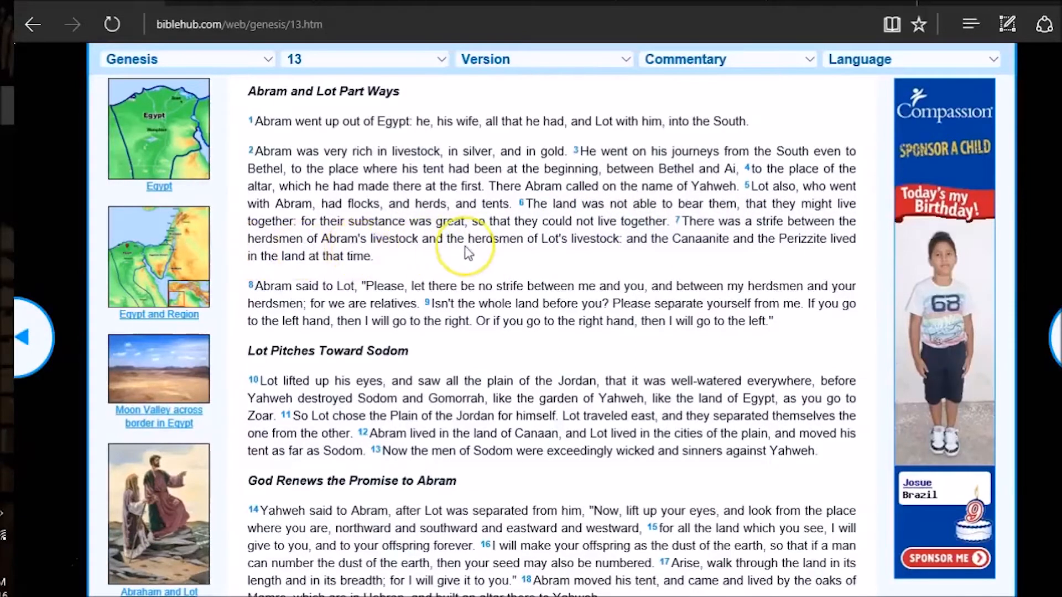
pyautogui.moveTo(649, 264)
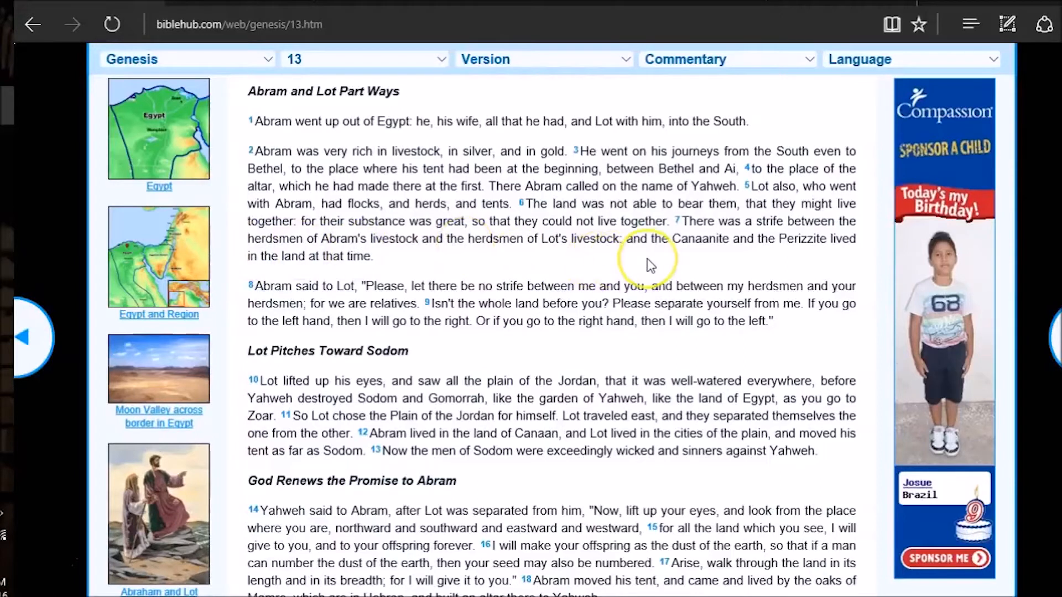
pyautogui.moveTo(491, 260)
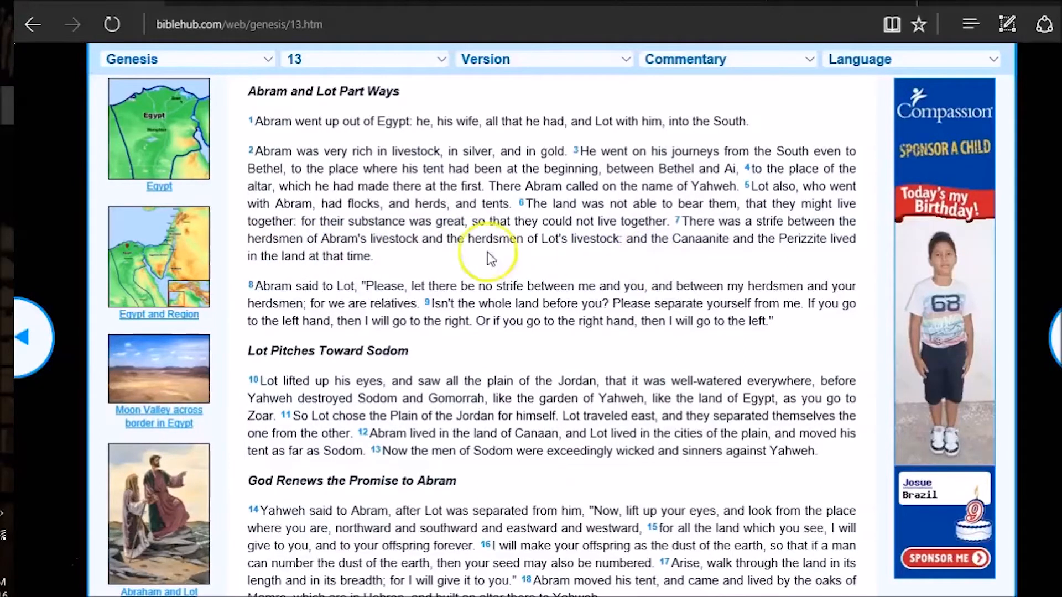
pyautogui.moveTo(324, 313)
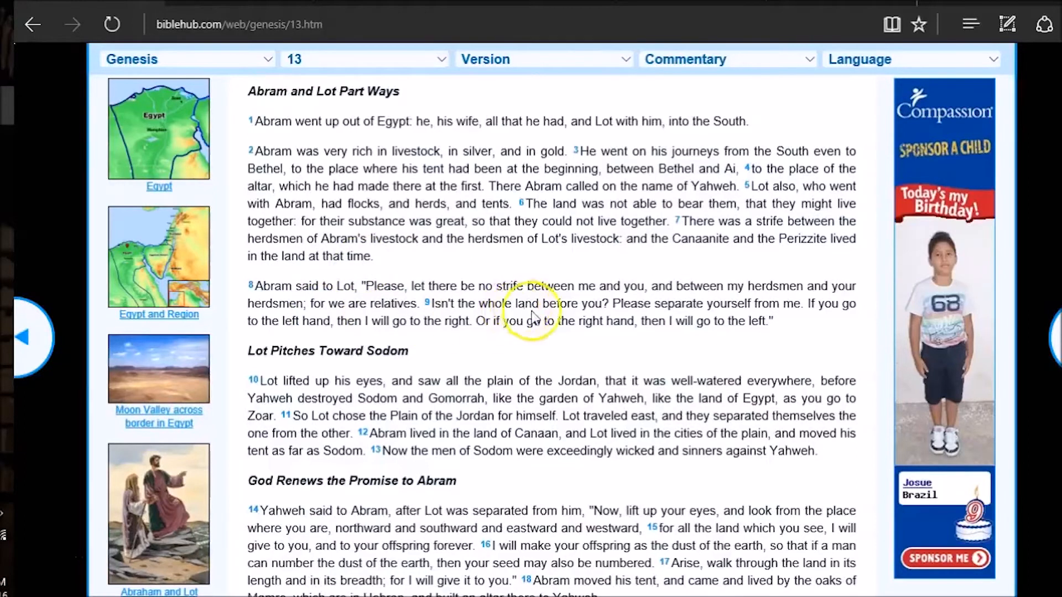
pyautogui.moveTo(595, 345)
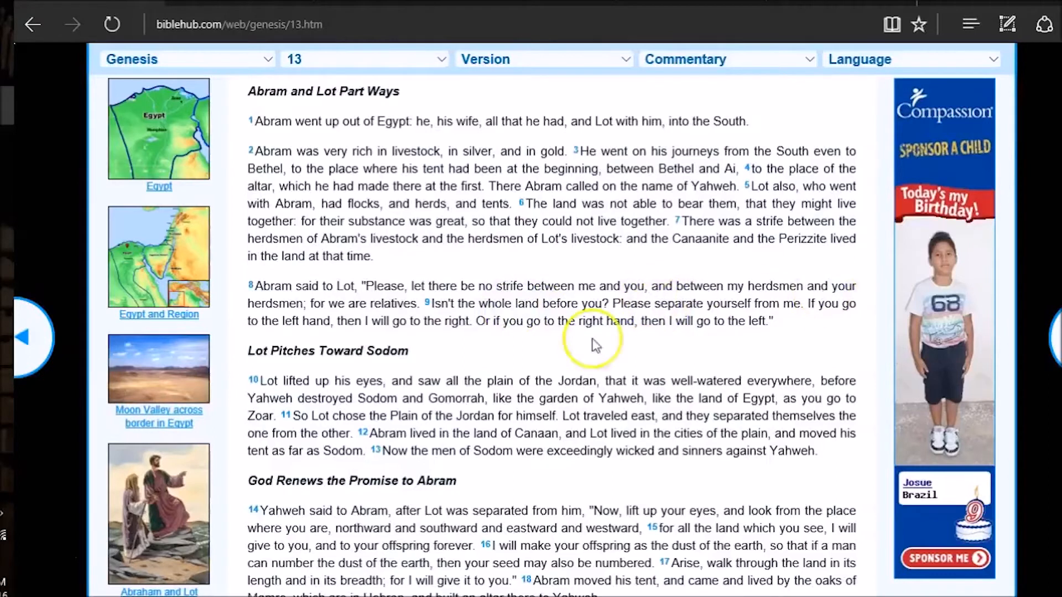
pyautogui.moveTo(473, 338)
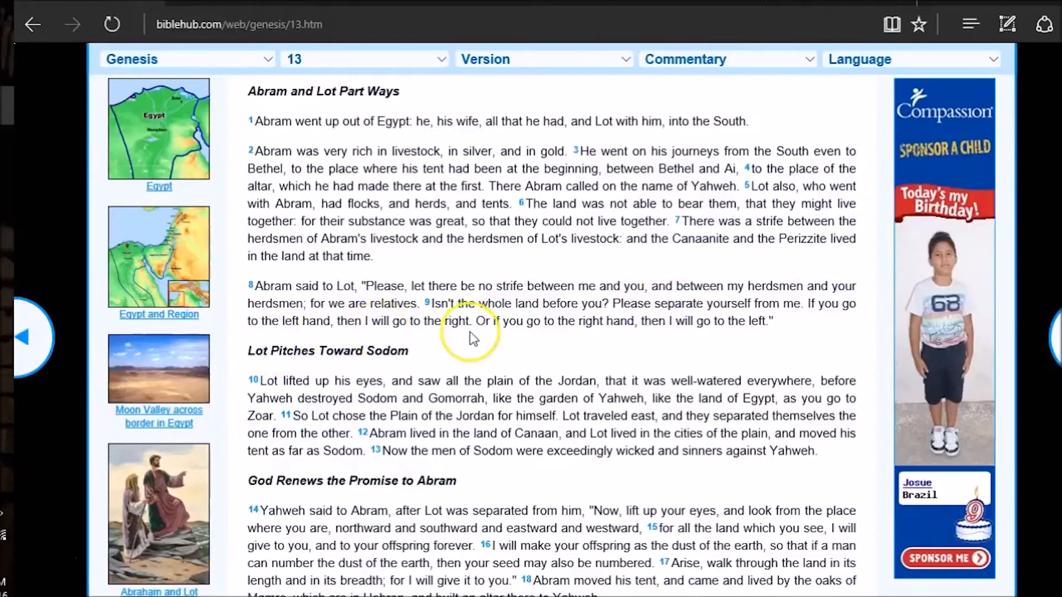
pyautogui.moveTo(559, 298)
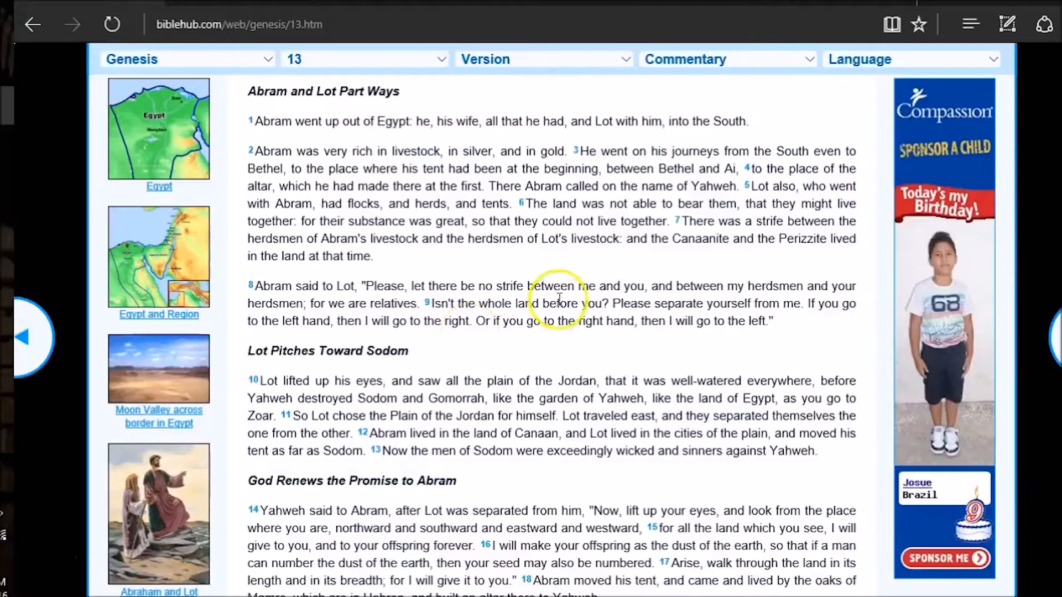
pyautogui.moveTo(803, 322)
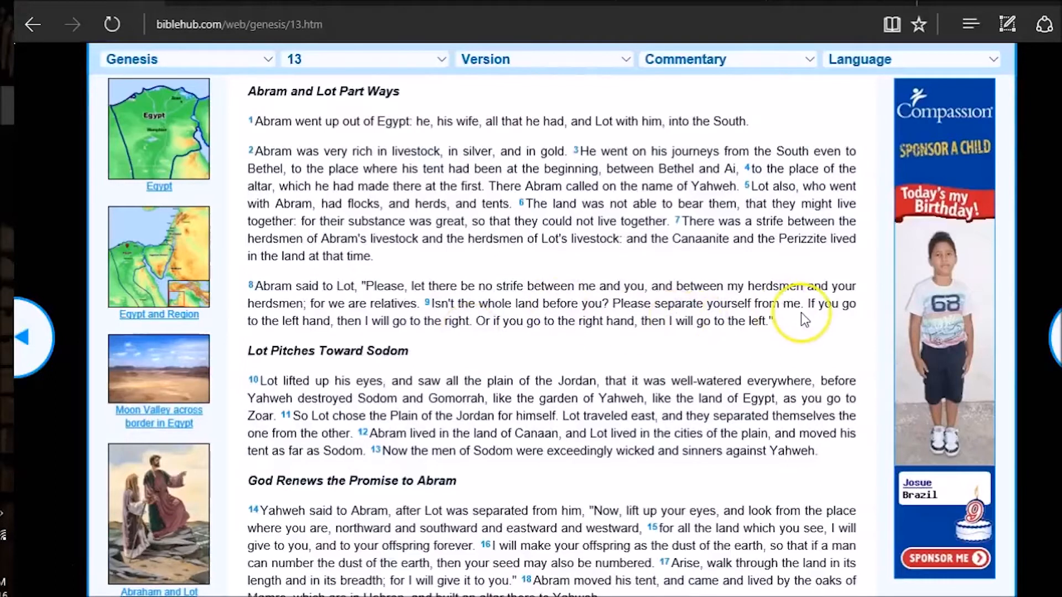
pyautogui.moveTo(431, 335)
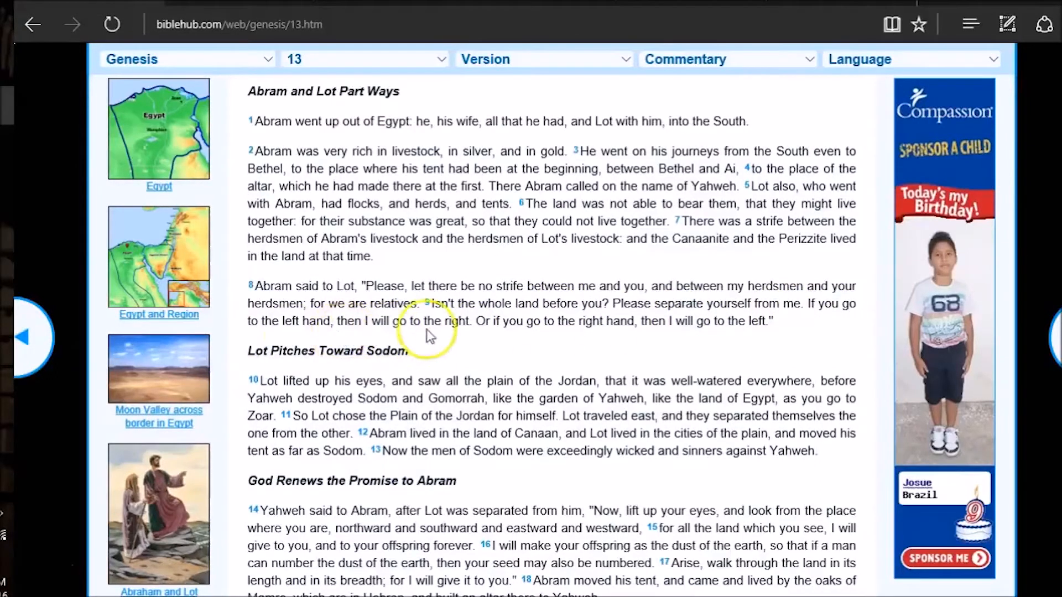
pyautogui.moveTo(584, 334)
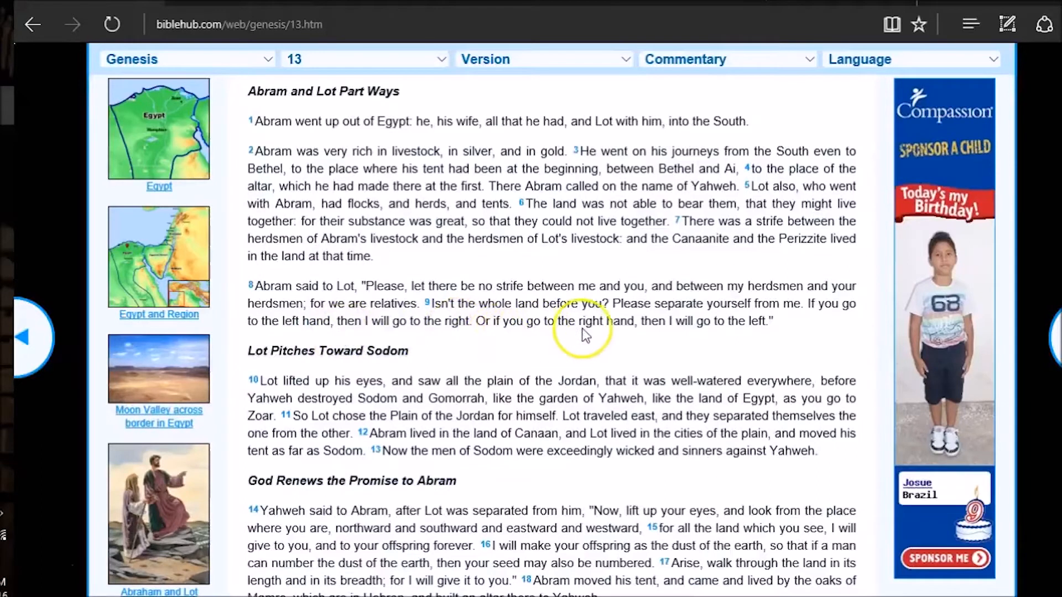
pyautogui.moveTo(691, 368)
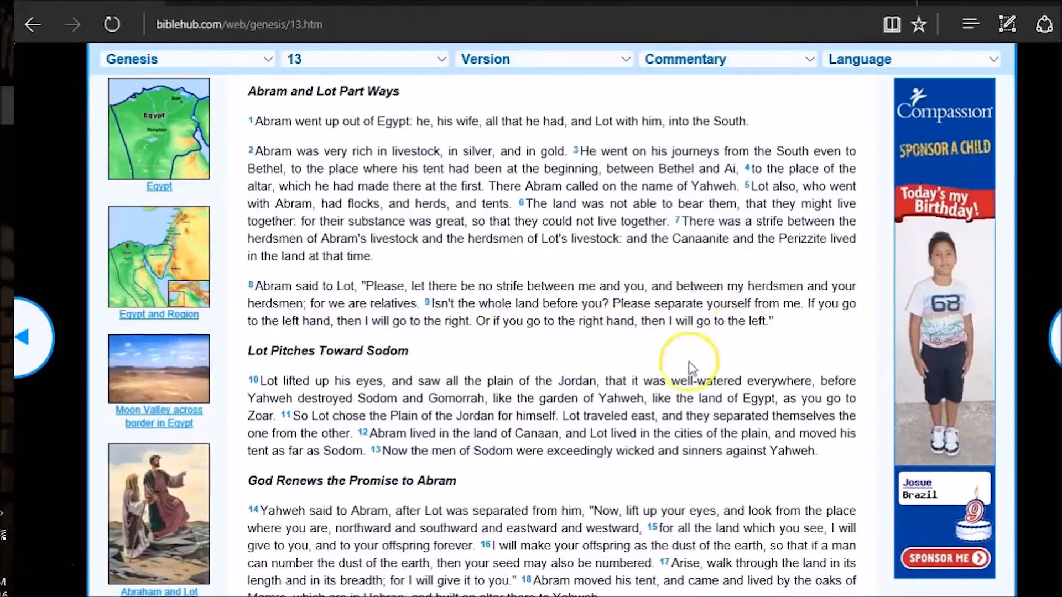
pyautogui.scroll(-3)
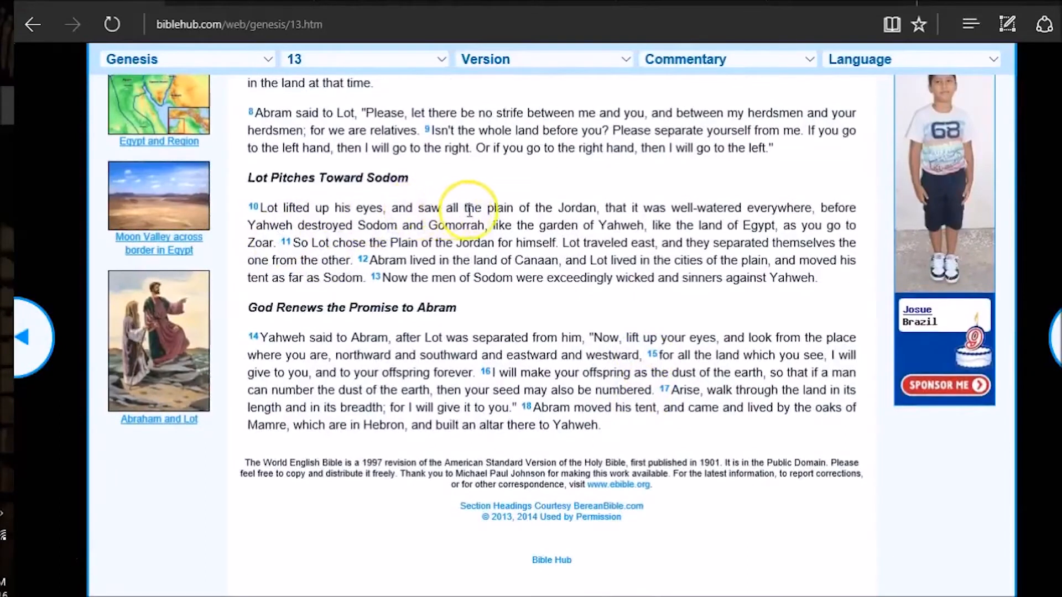
pyautogui.moveTo(576, 218)
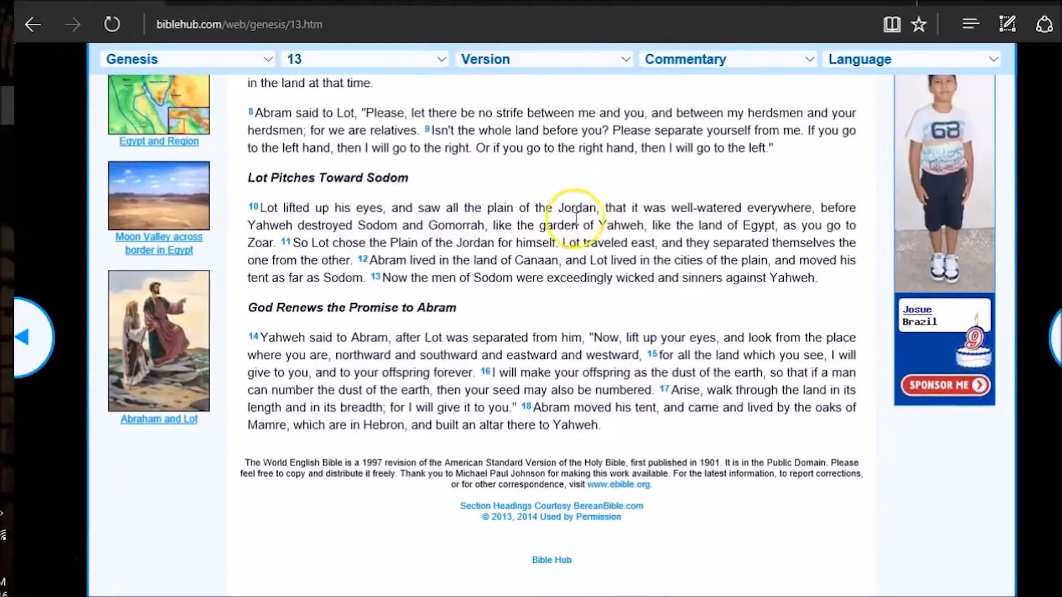
pyautogui.moveTo(224, 268)
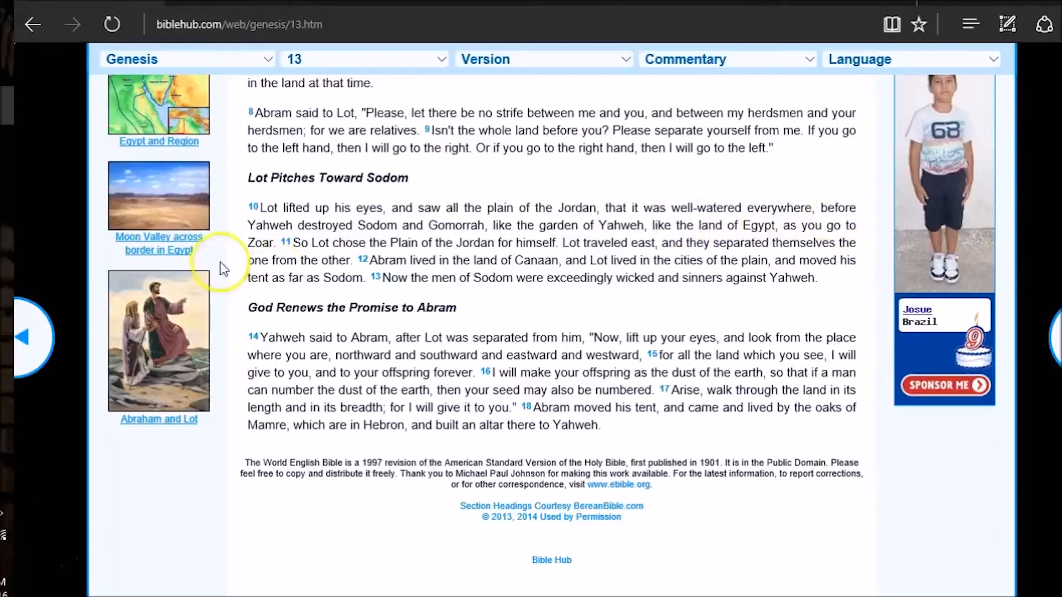
pyautogui.moveTo(460, 226)
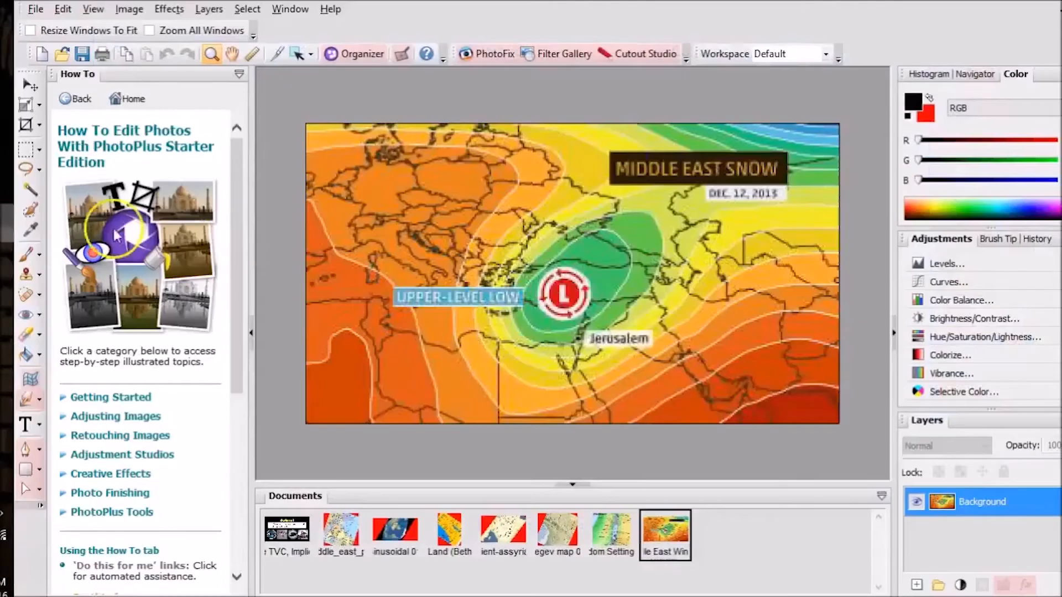
pyautogui.moveTo(612, 535)
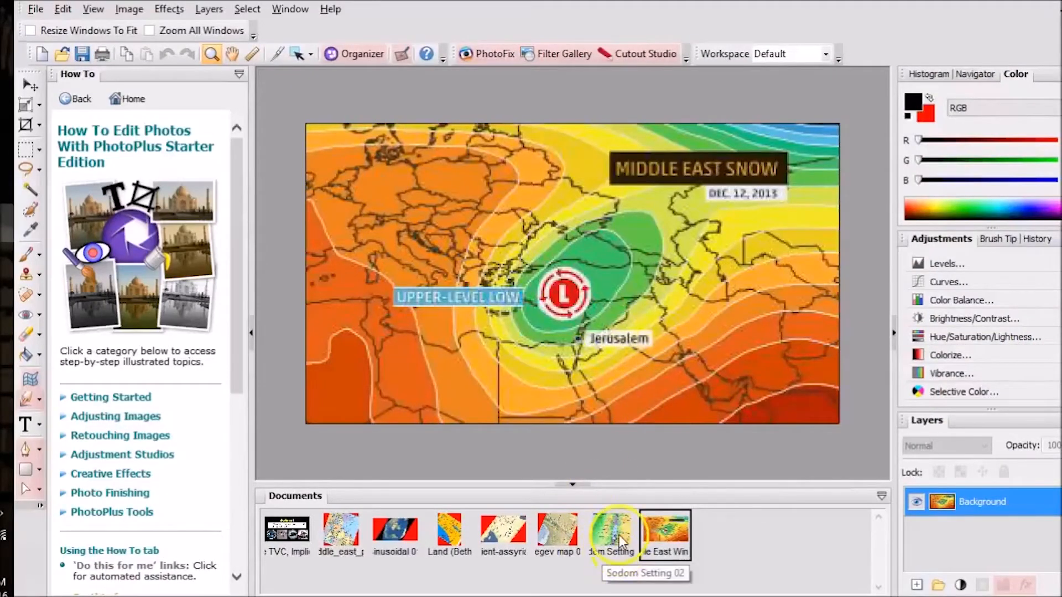
# - Display the Sodom Setting 02 map showing Sodom, Gomorrah and Zoar
pyautogui.click(612, 531)
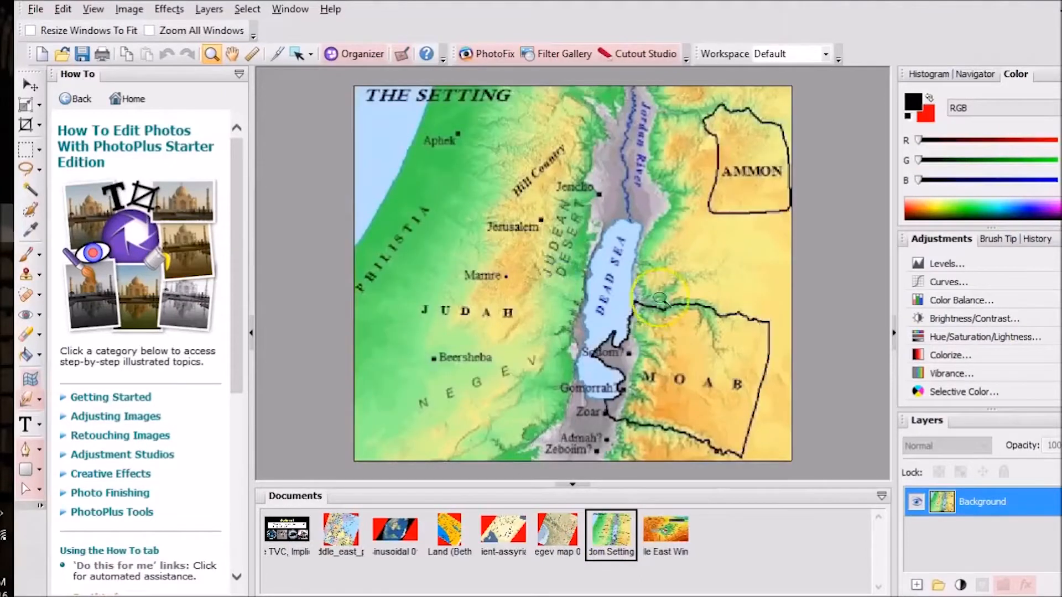
pyautogui.moveTo(620, 379)
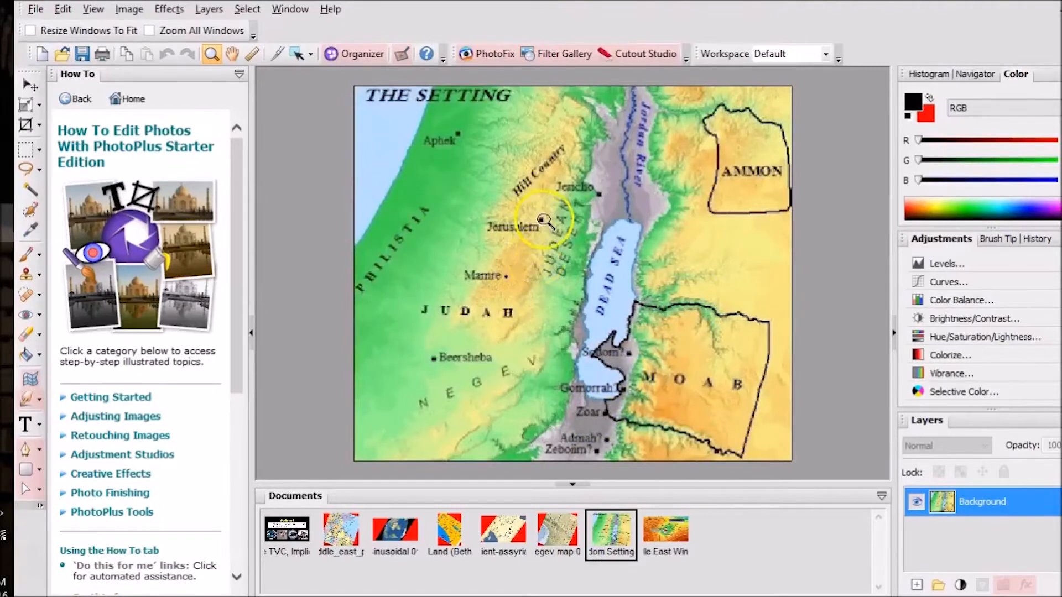
pyautogui.moveTo(562, 120)
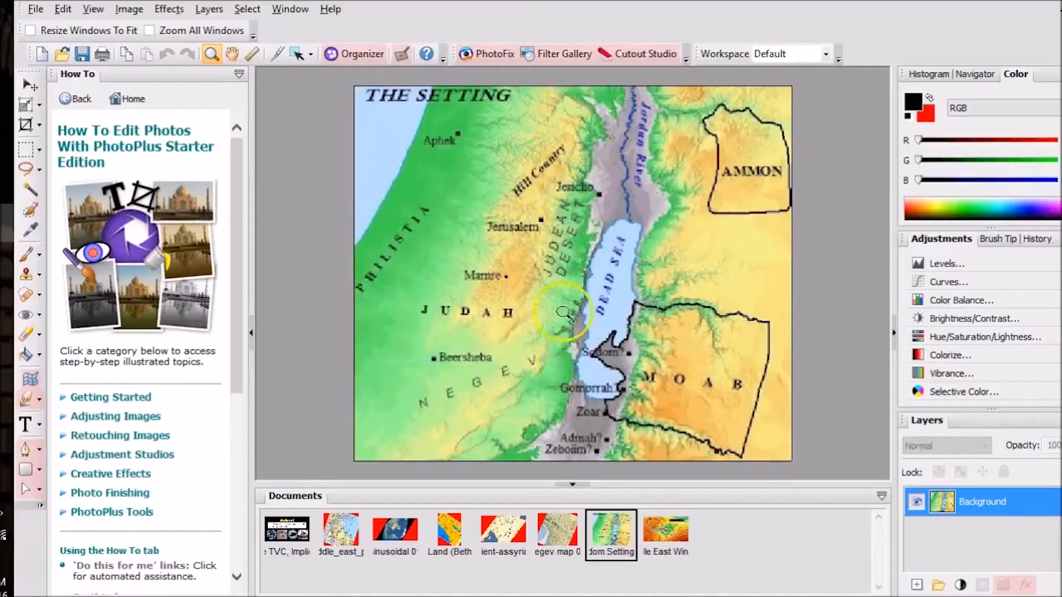
pyautogui.moveTo(547, 264)
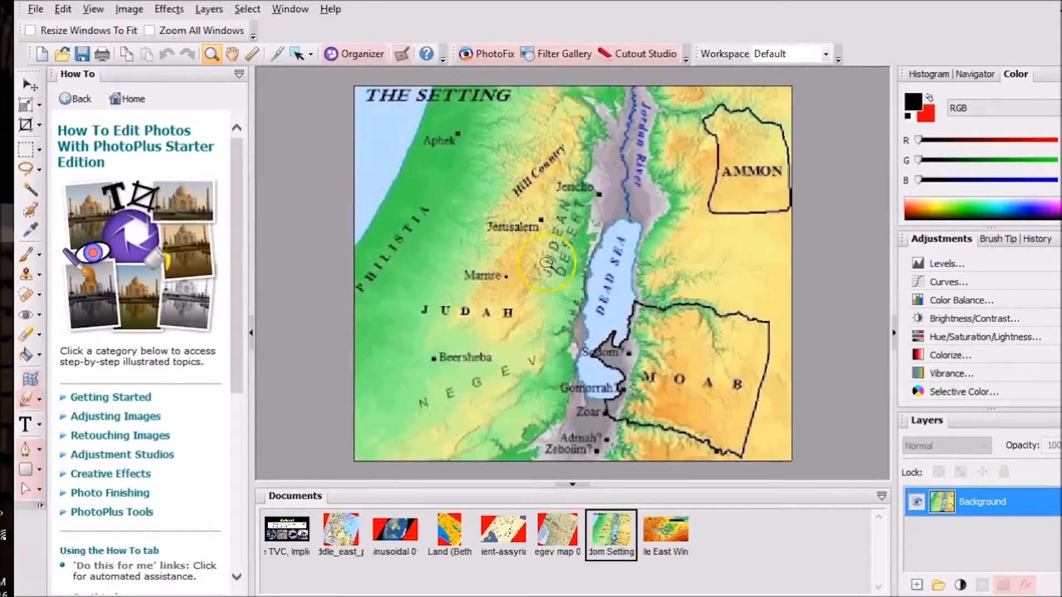
pyautogui.moveTo(552, 211)
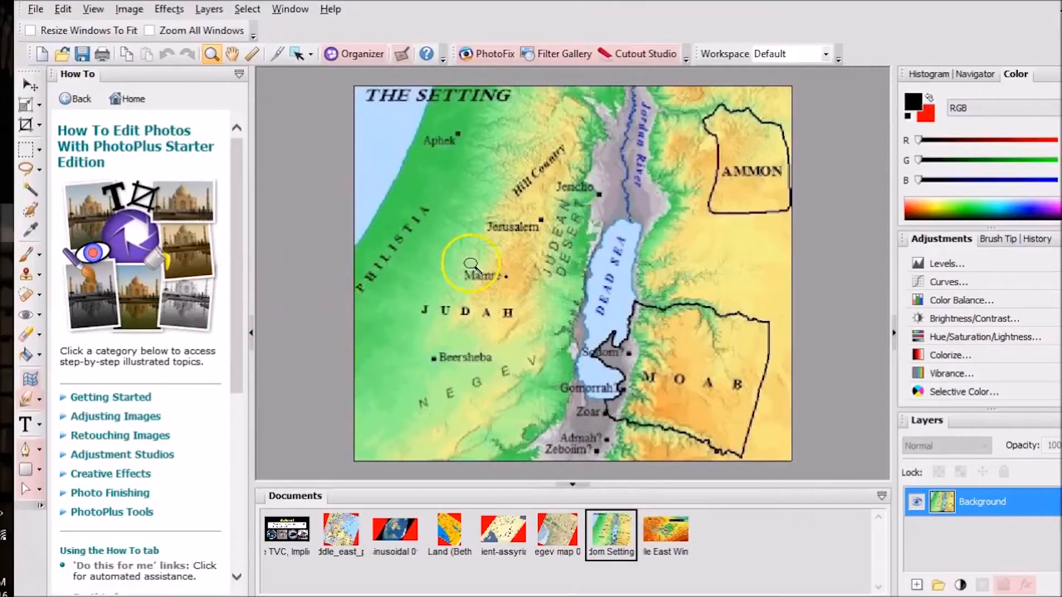
pyautogui.moveTo(542, 220)
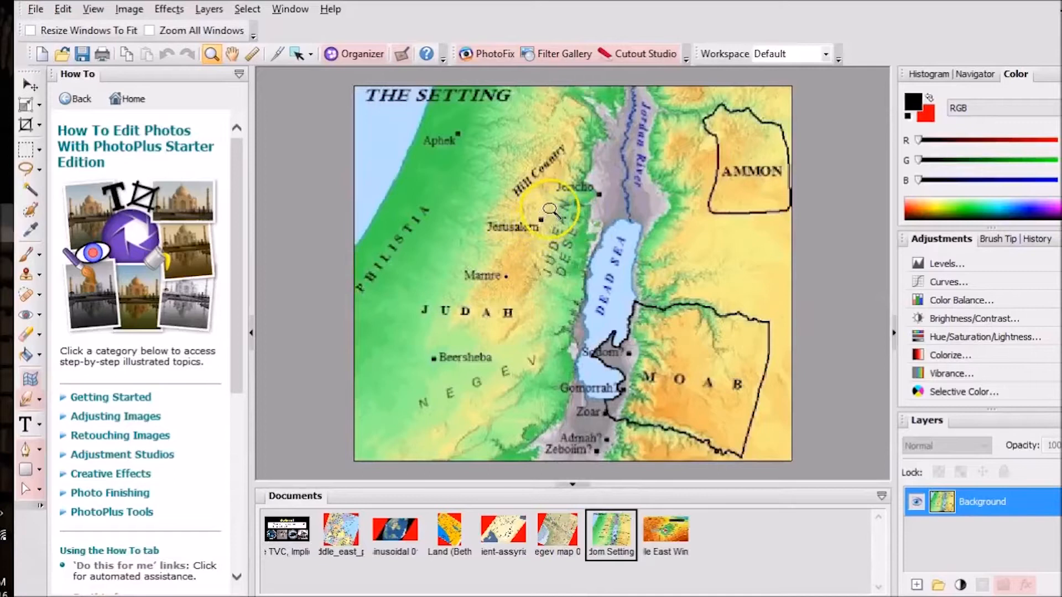
pyautogui.moveTo(556, 214)
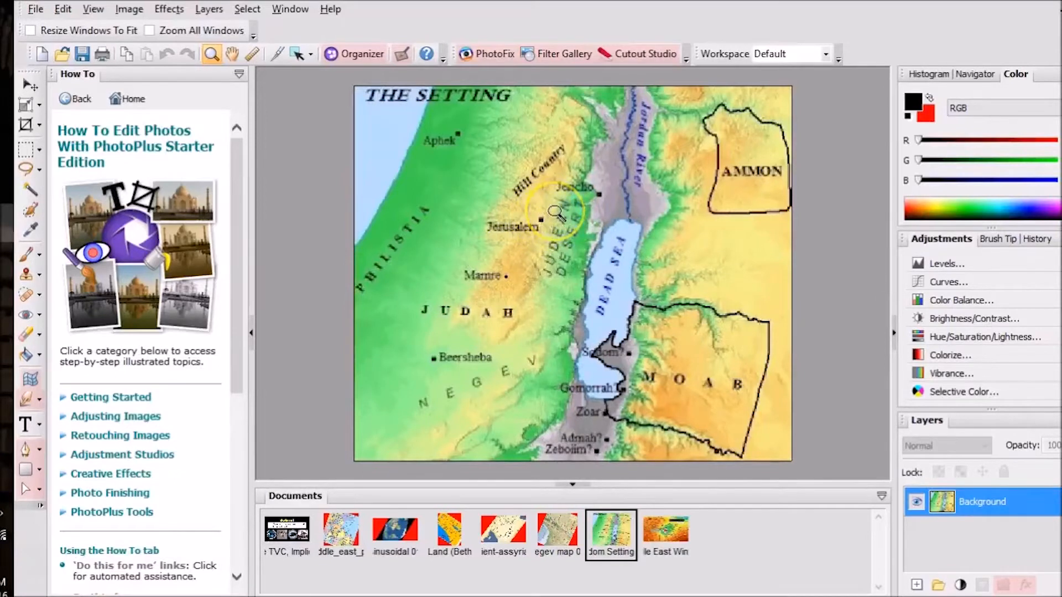
pyautogui.moveTo(23, 248)
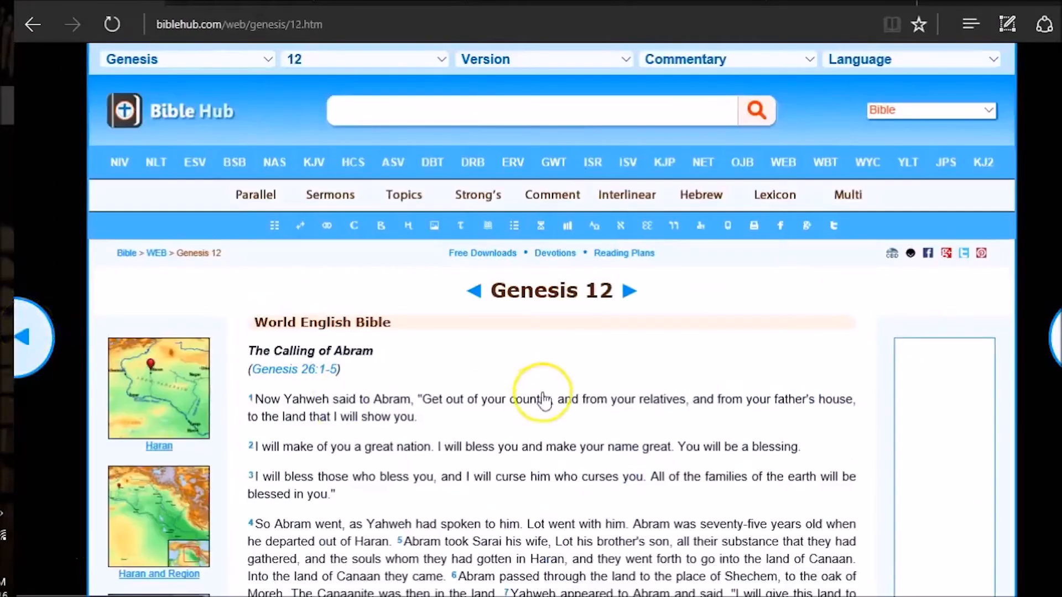
# - Scroll Genesis 12 down to verses 4–9 about Abram's journey
pyautogui.scroll(-3)
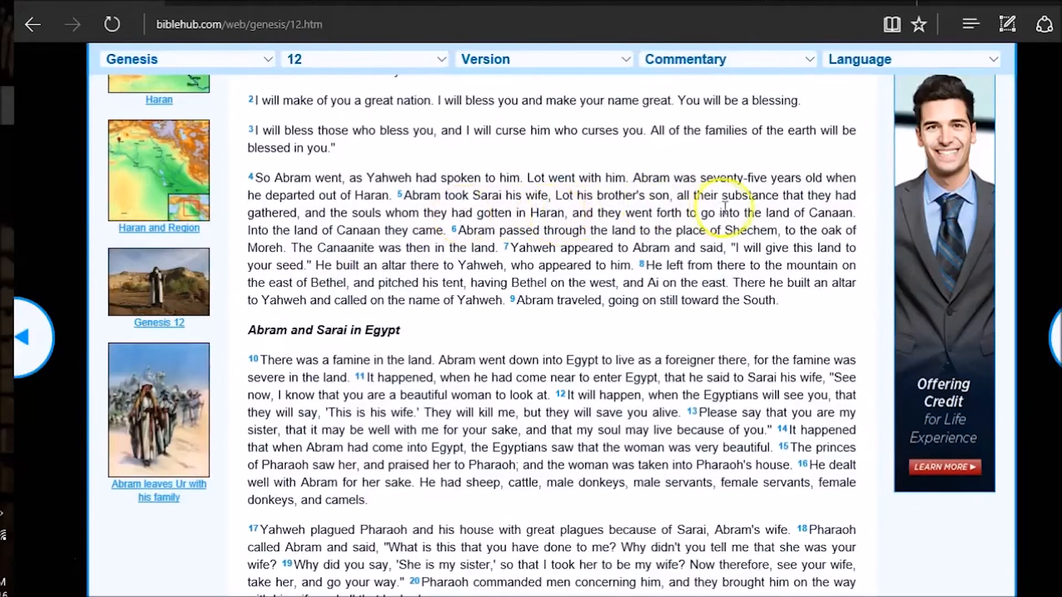
pyautogui.moveTo(428, 237)
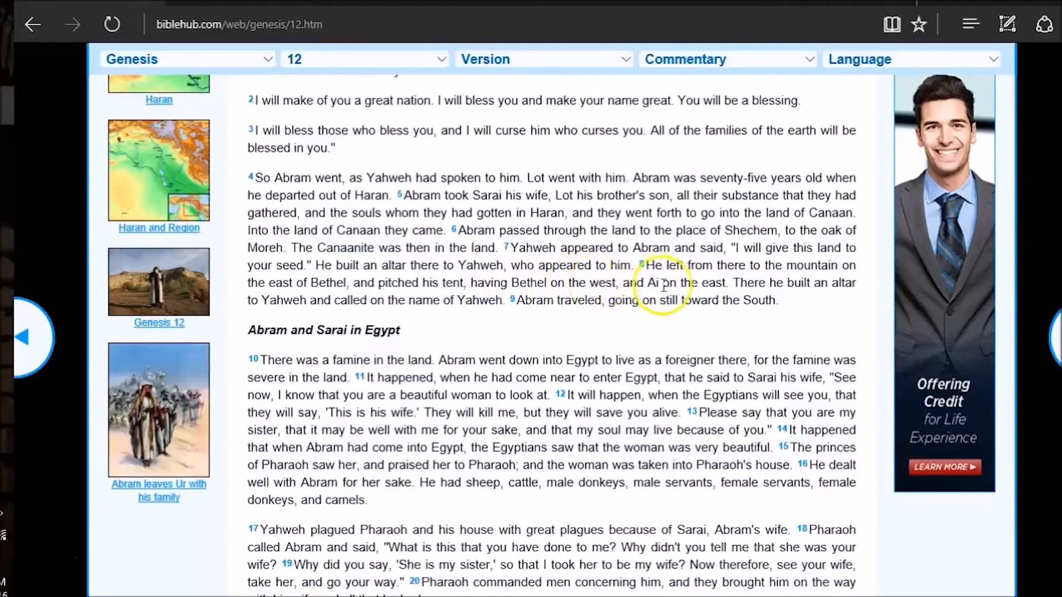
pyautogui.moveTo(48, 267)
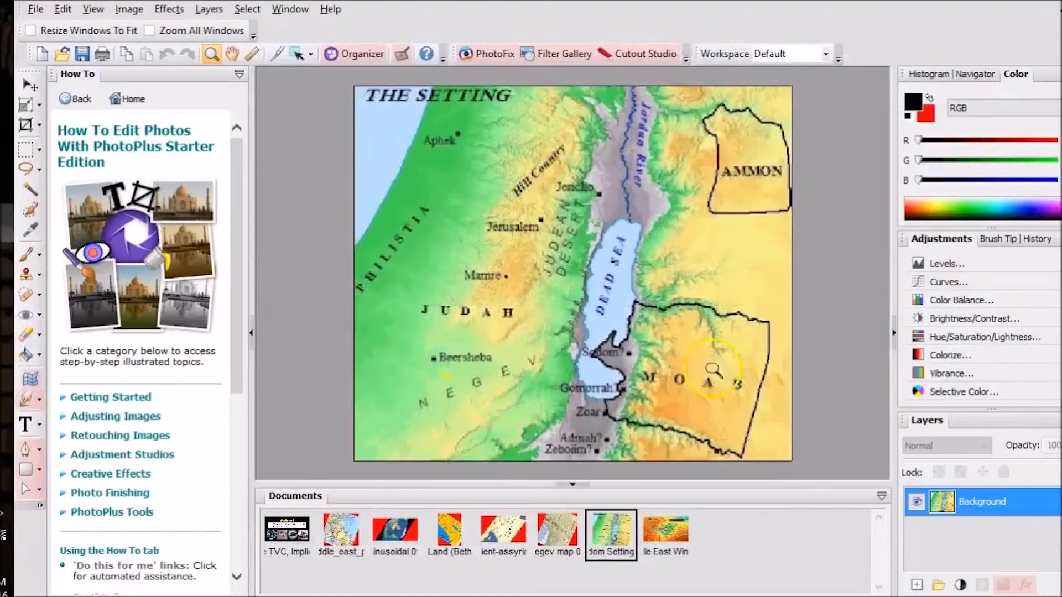
pyautogui.moveTo(545, 221)
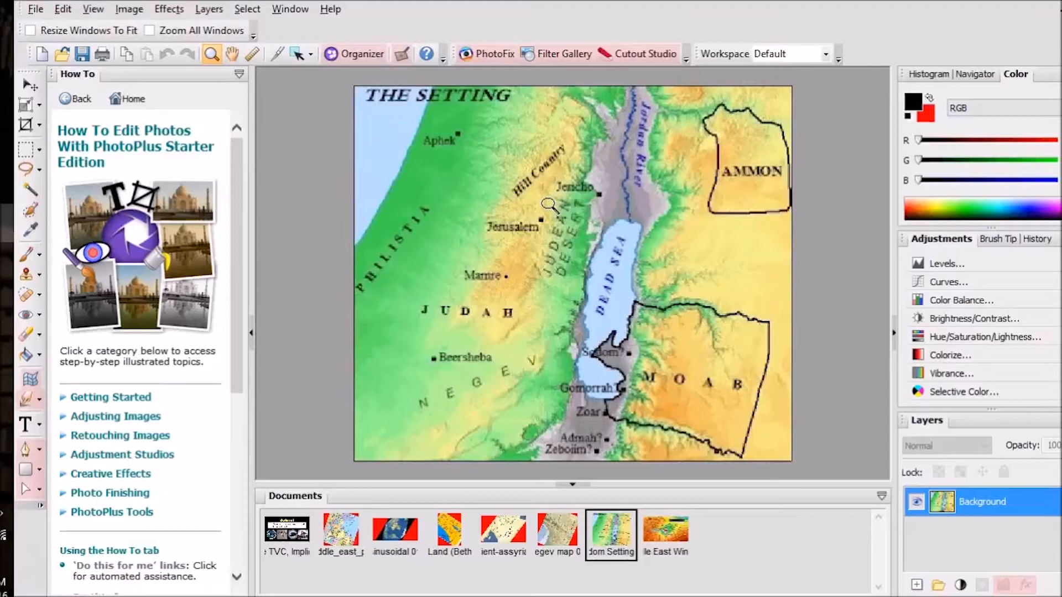
pyautogui.moveTo(554, 214)
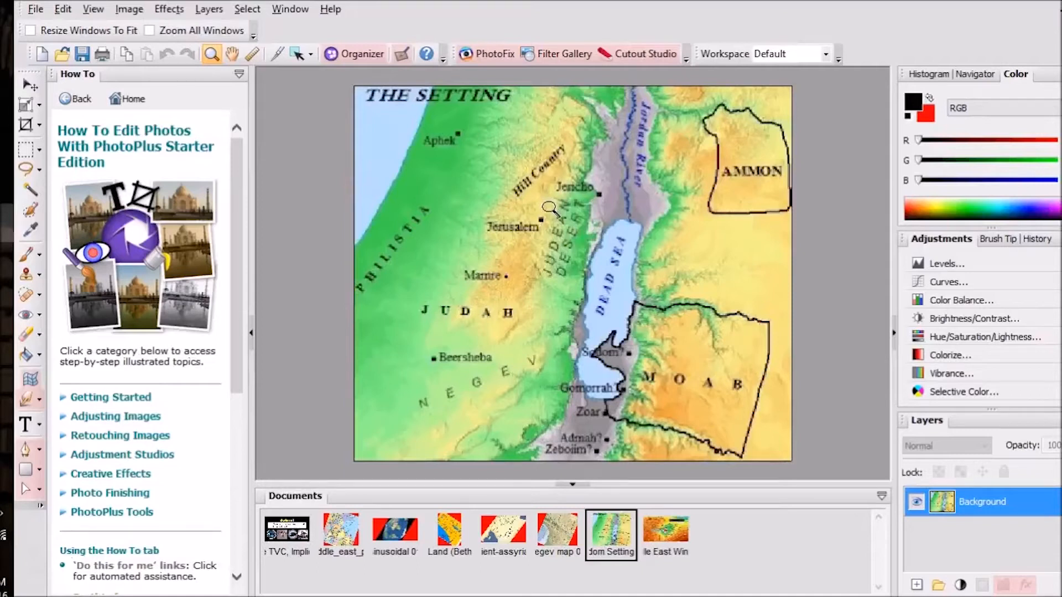
pyautogui.moveTo(555, 214)
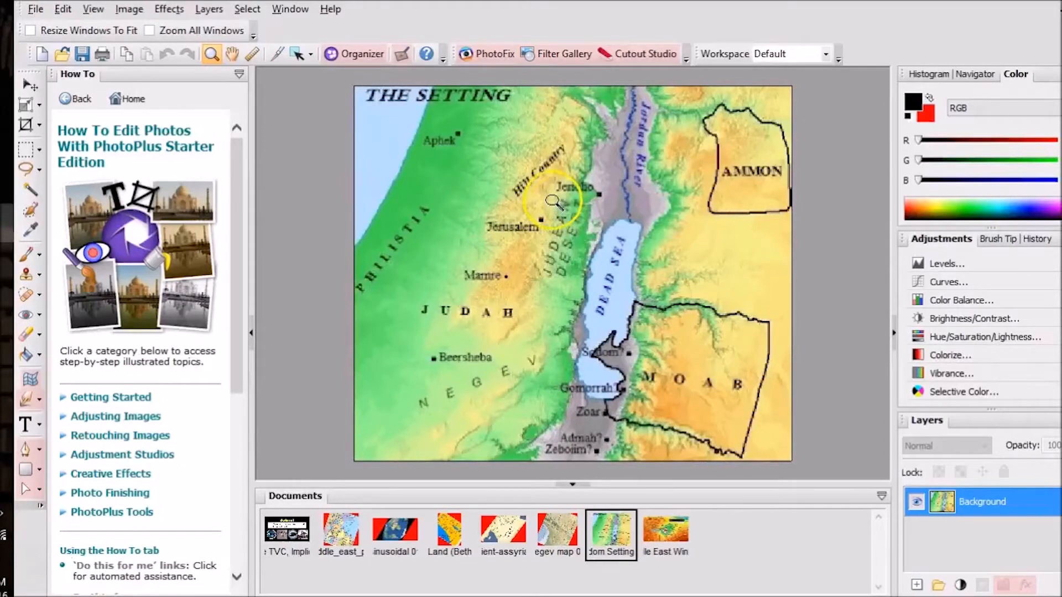
pyautogui.moveTo(559, 227)
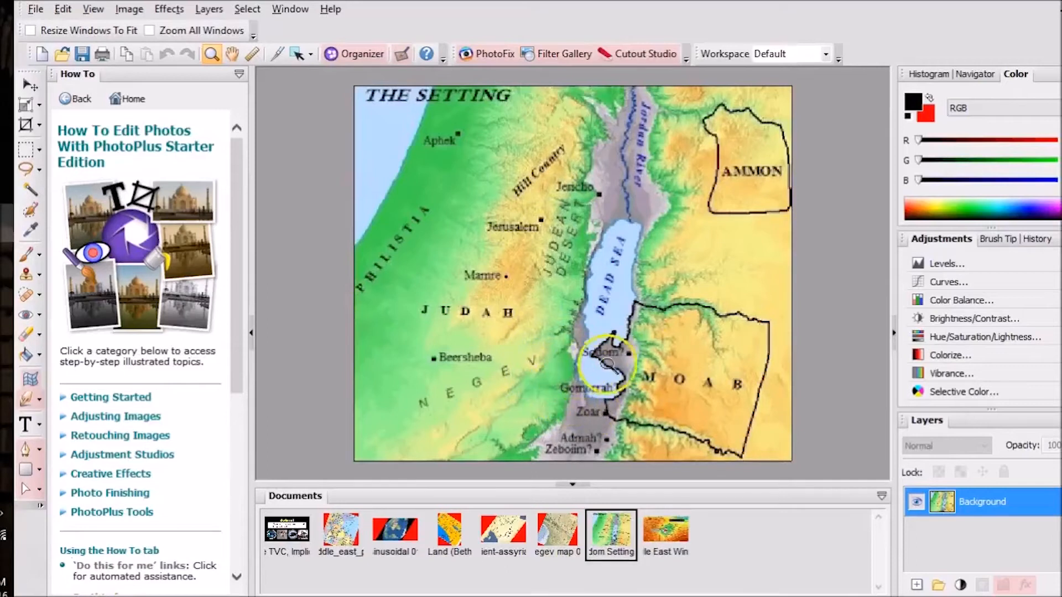
pyautogui.moveTo(637, 356)
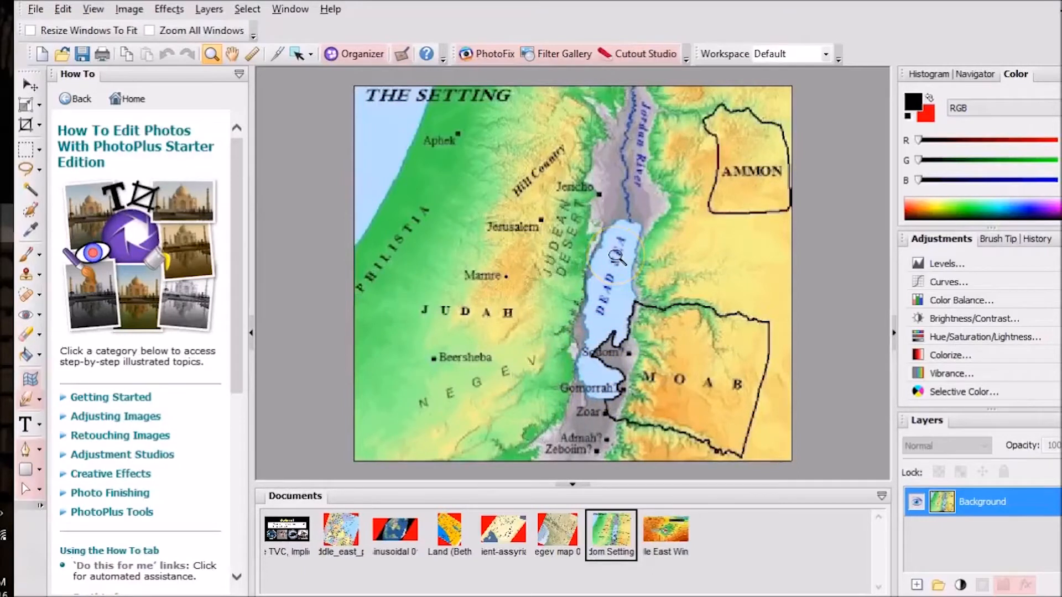
pyautogui.moveTo(586, 407)
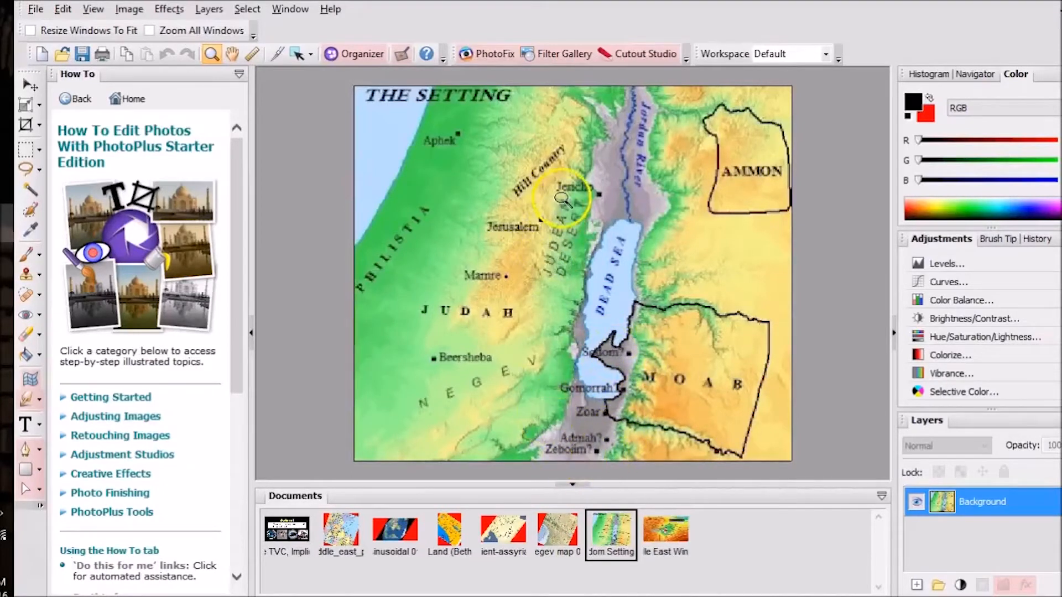
pyautogui.moveTo(576, 240)
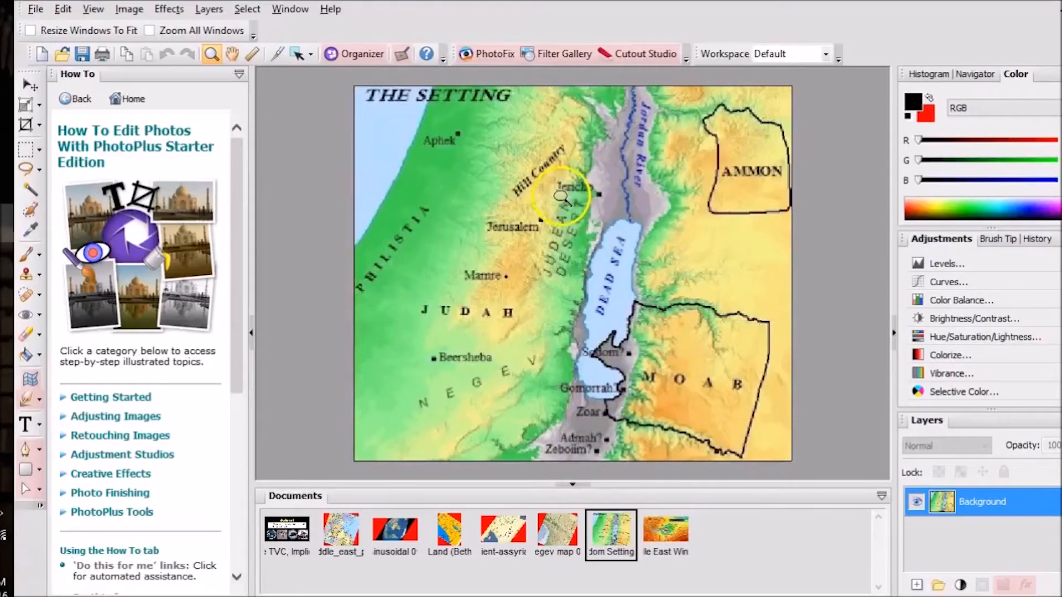
pyautogui.moveTo(582, 437)
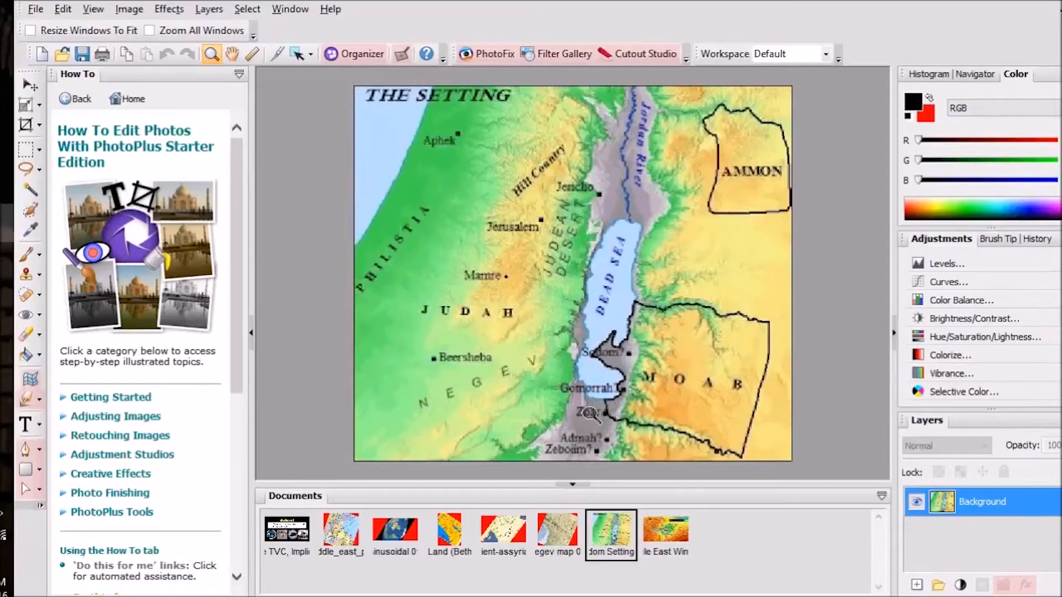
pyautogui.moveTo(288, 396)
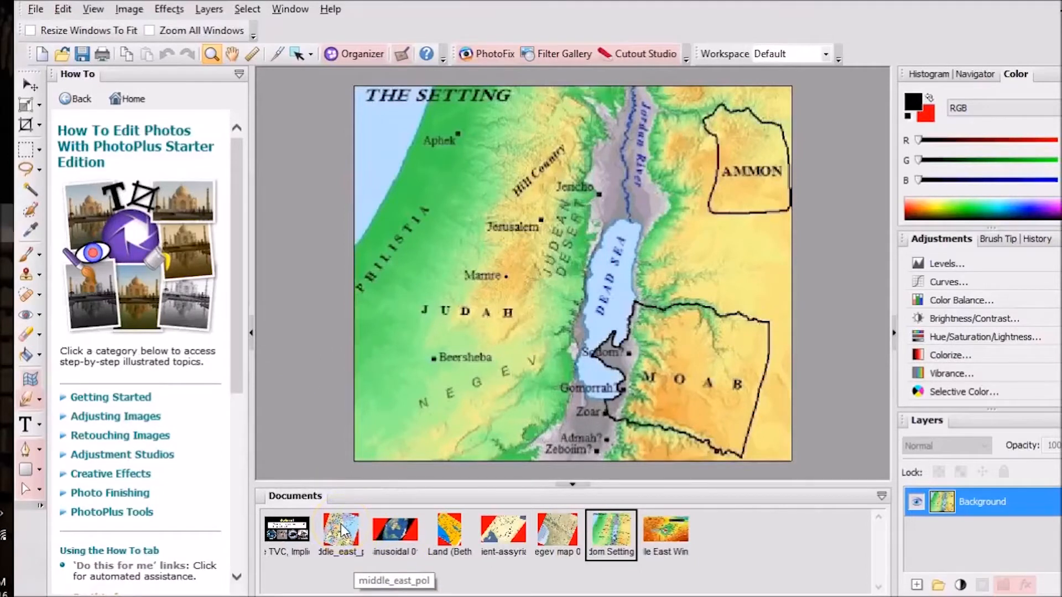
pyautogui.click(341, 531)
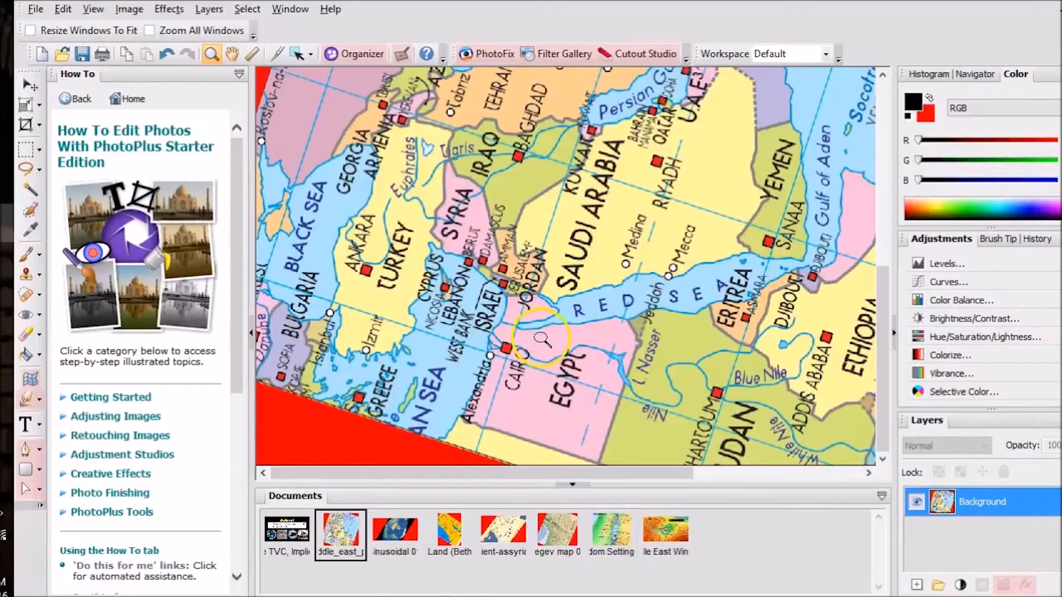
pyautogui.moveTo(337, 427)
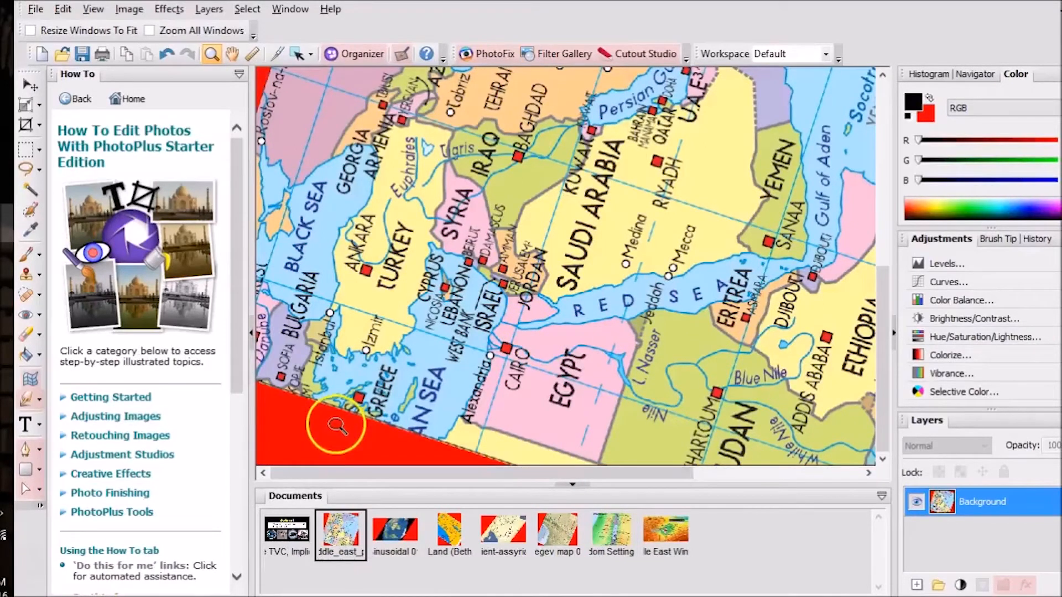
pyautogui.moveTo(546, 186)
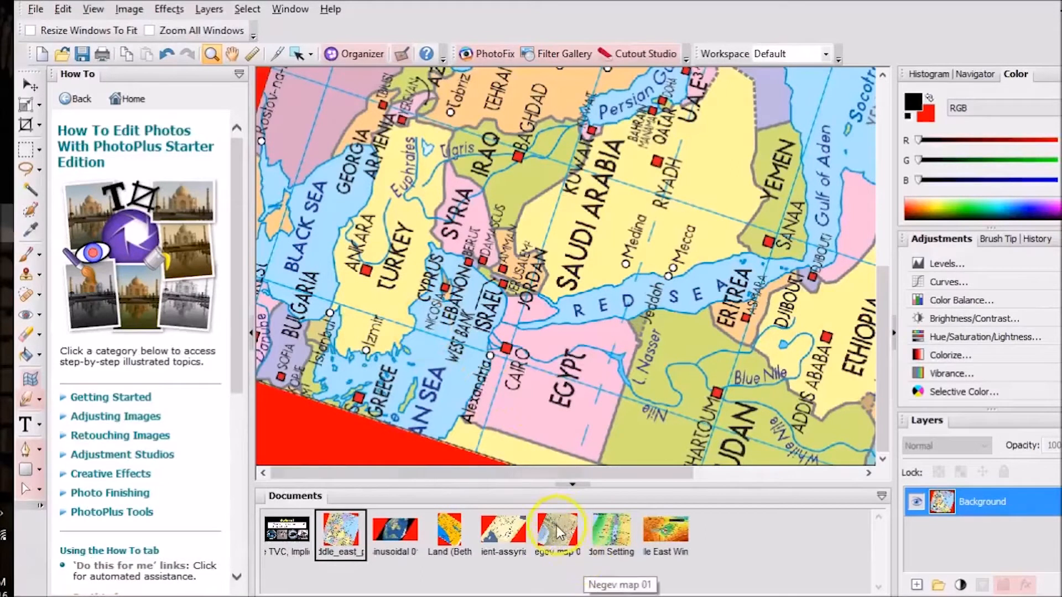
pyautogui.moveTo(507, 532)
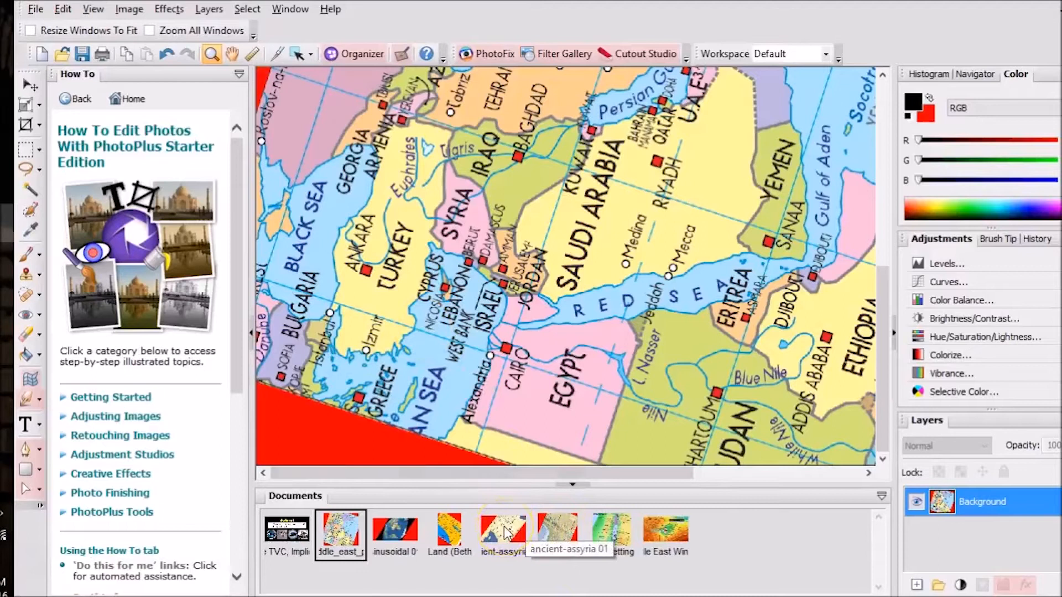
pyautogui.click(449, 529)
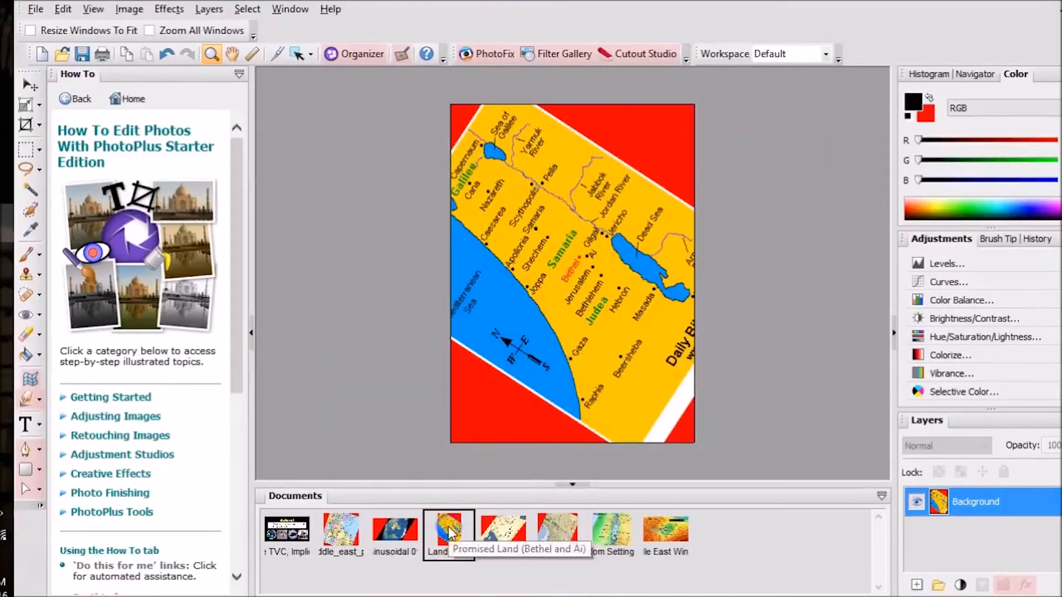
pyautogui.click(571, 262)
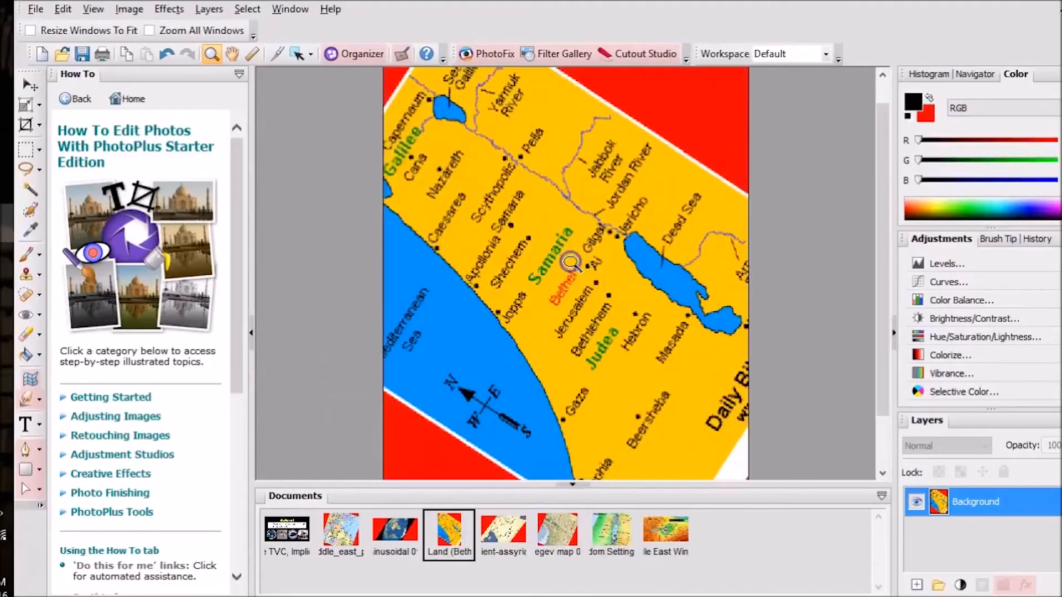
pyautogui.moveTo(471, 245)
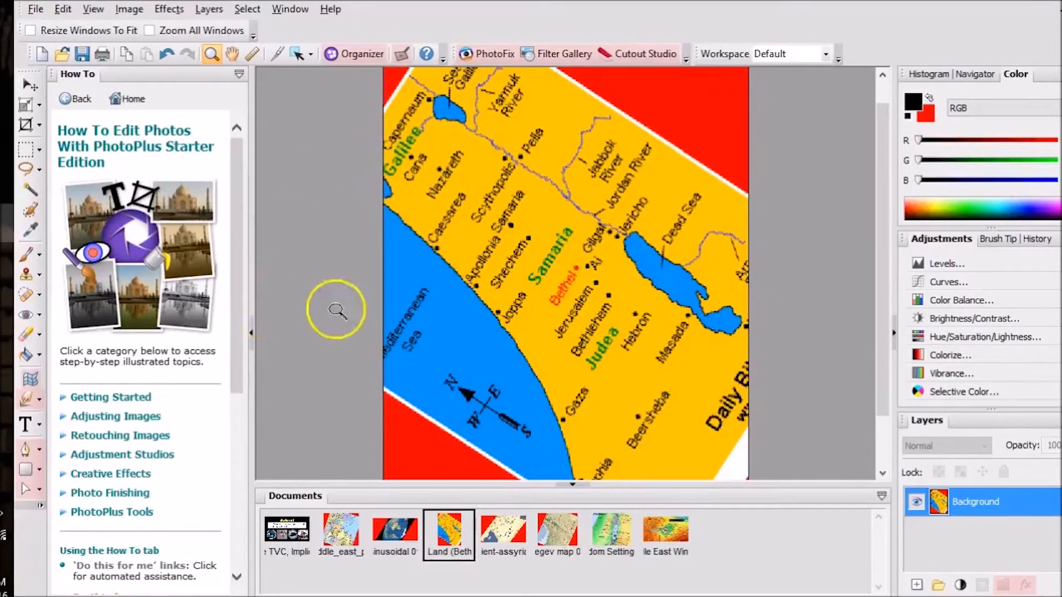
pyautogui.moveTo(283, 318)
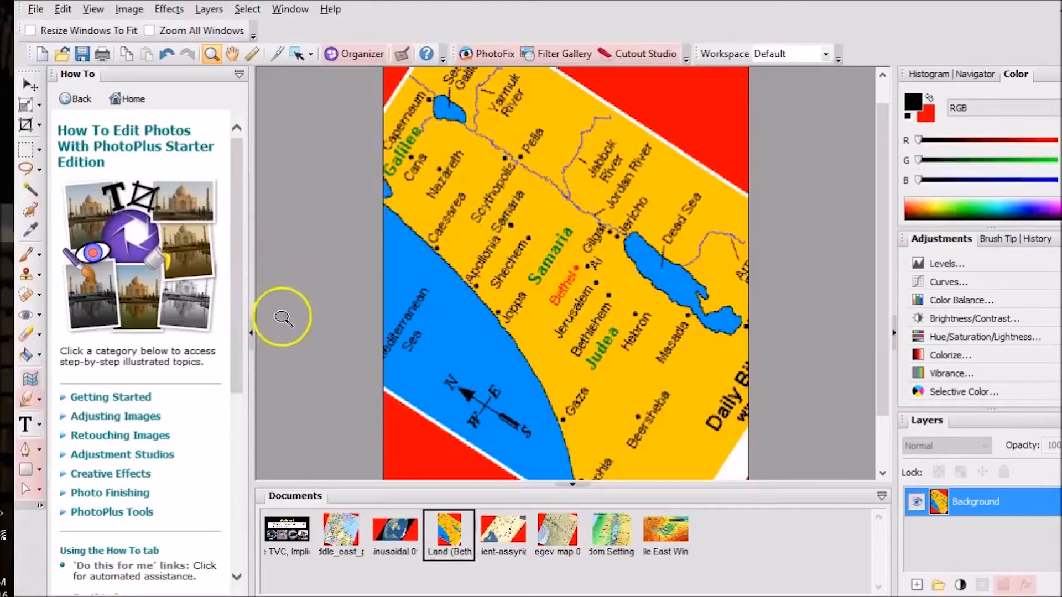
pyautogui.moveTo(296, 266)
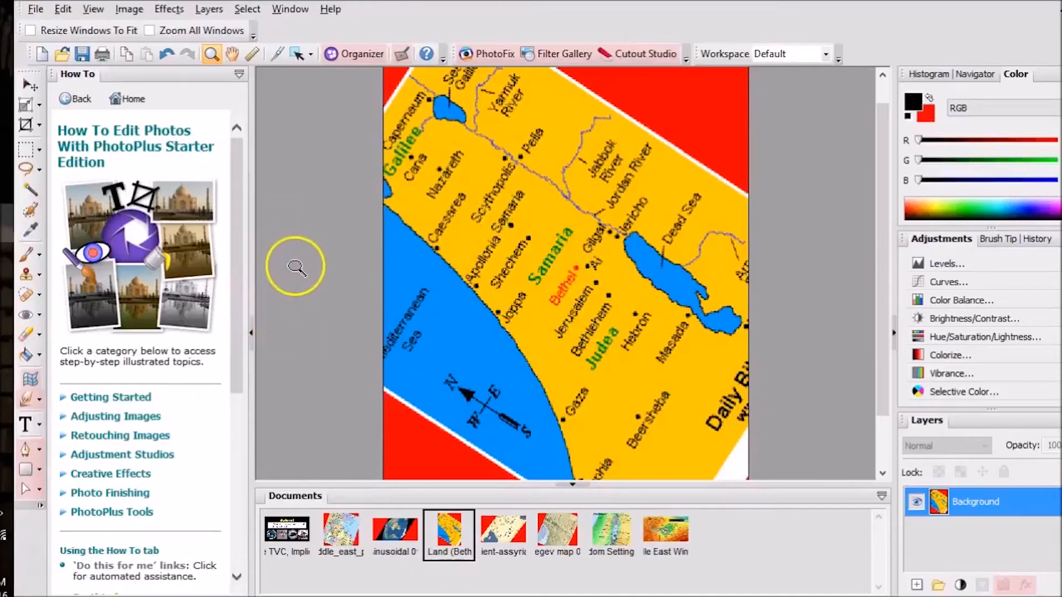
pyautogui.moveTo(255, 228)
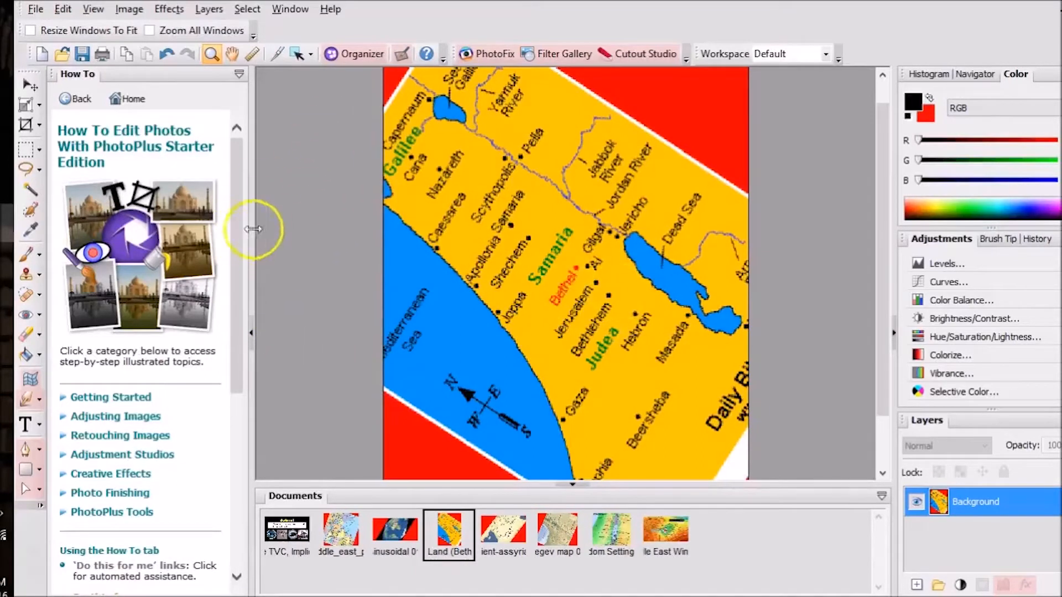
pyautogui.moveTo(585, 271)
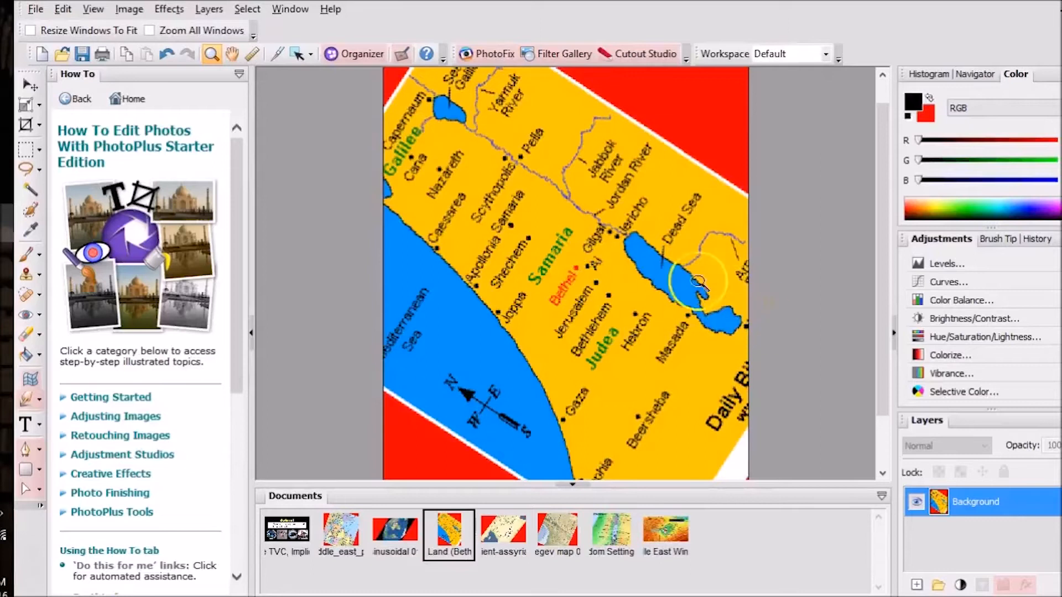
pyautogui.moveTo(727, 287)
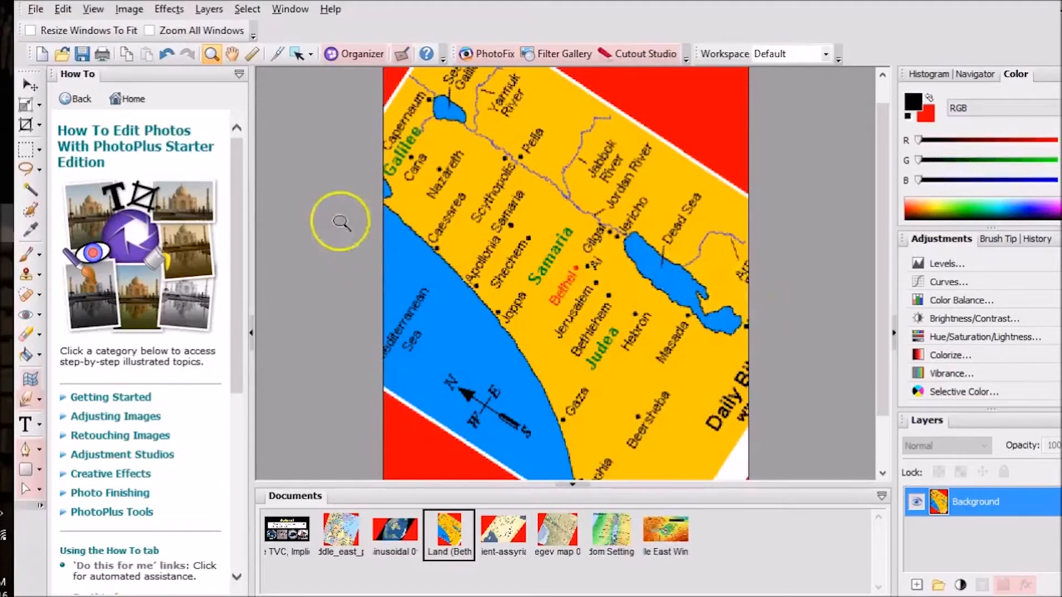
# - Fit the Holy Land map to view, then rotate it further and apply the rotation
pyautogui.click(26, 103)
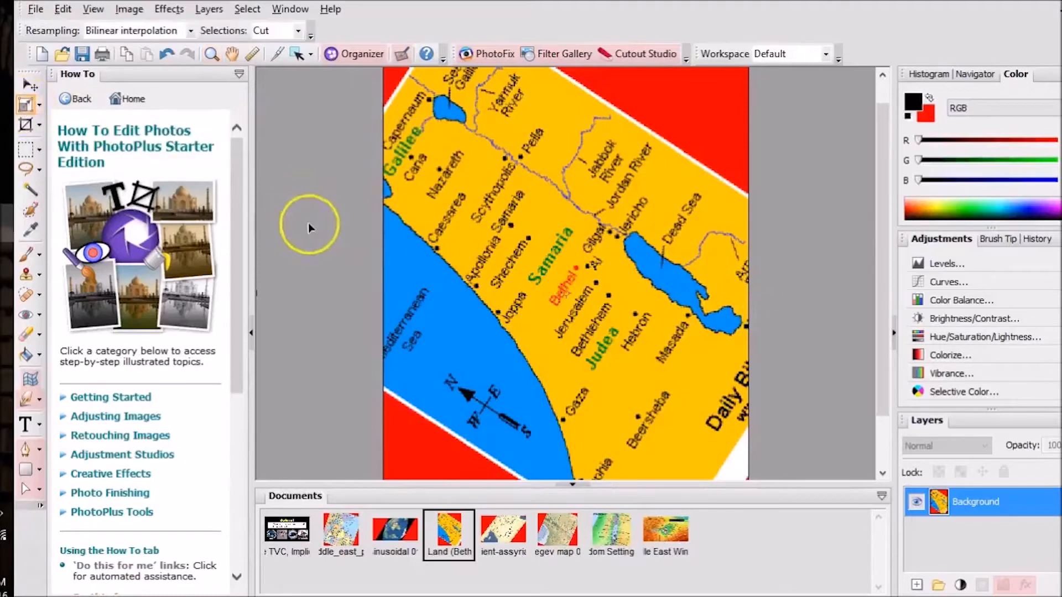
pyautogui.moveTo(527, 439)
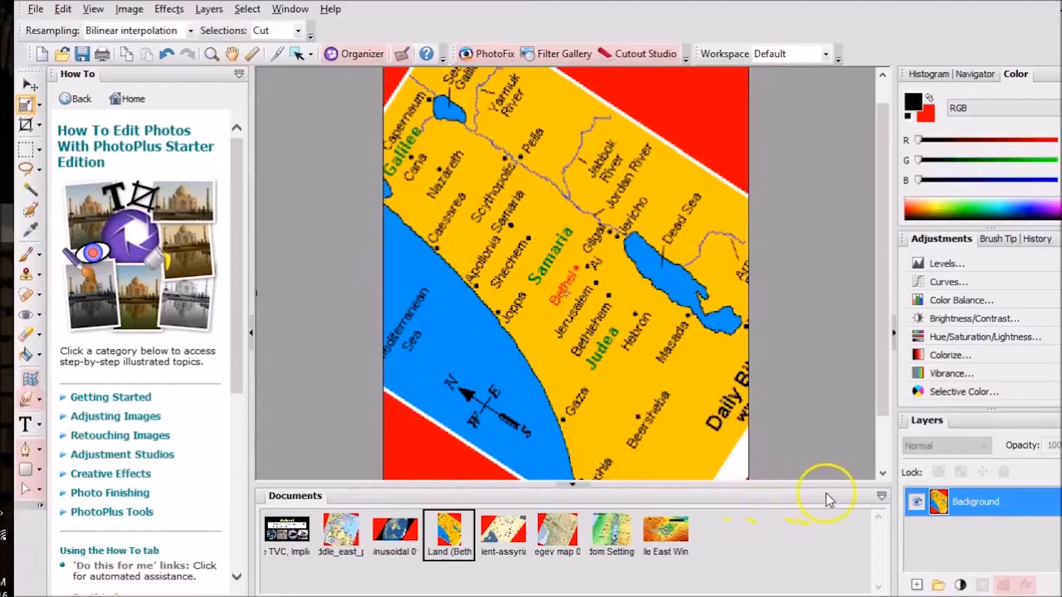
pyautogui.moveTo(887, 219)
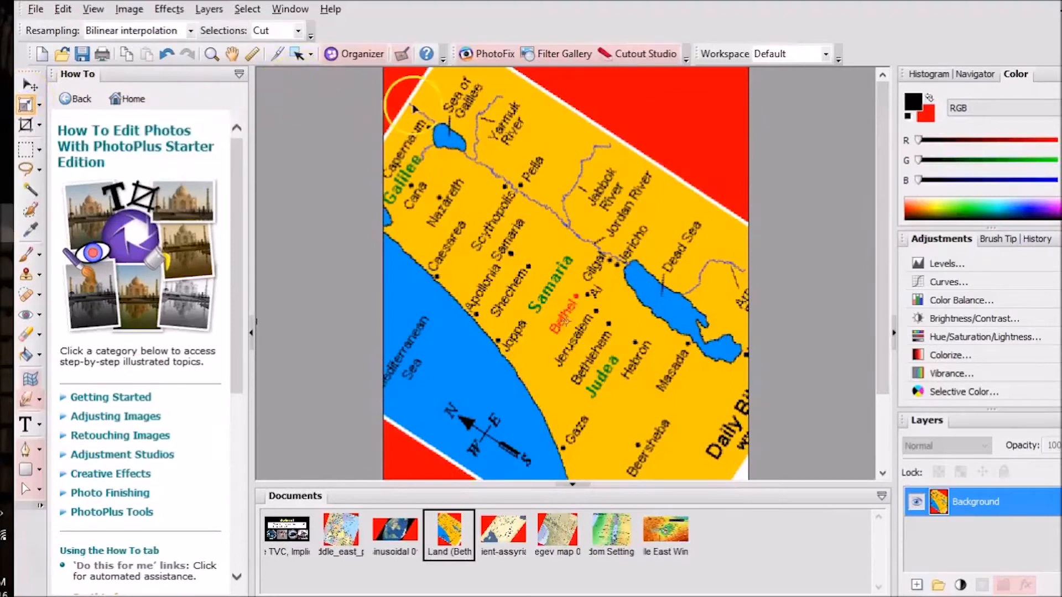
pyautogui.click(212, 54)
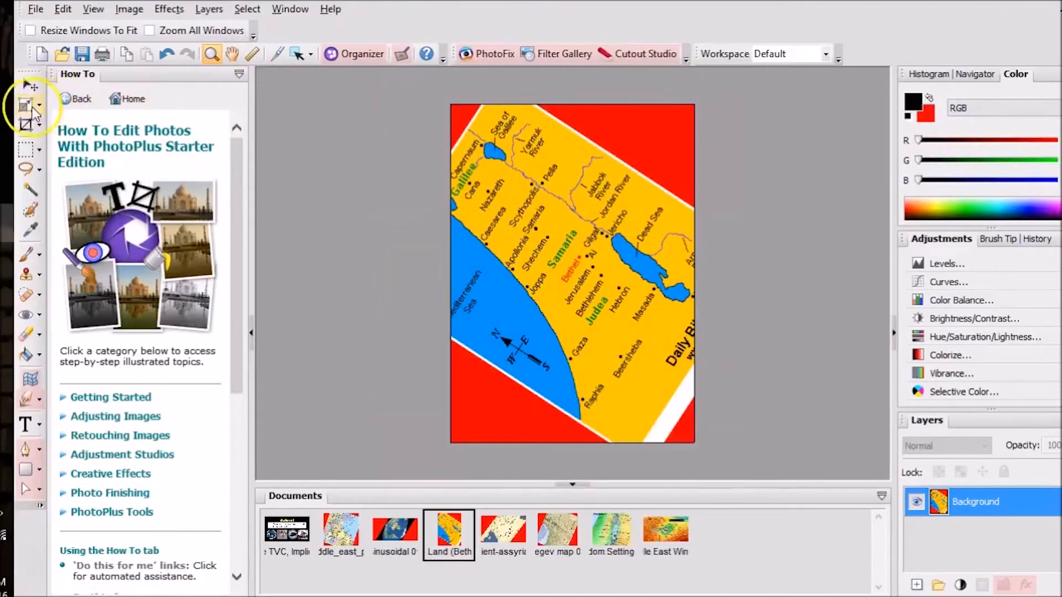
pyautogui.click(24, 104)
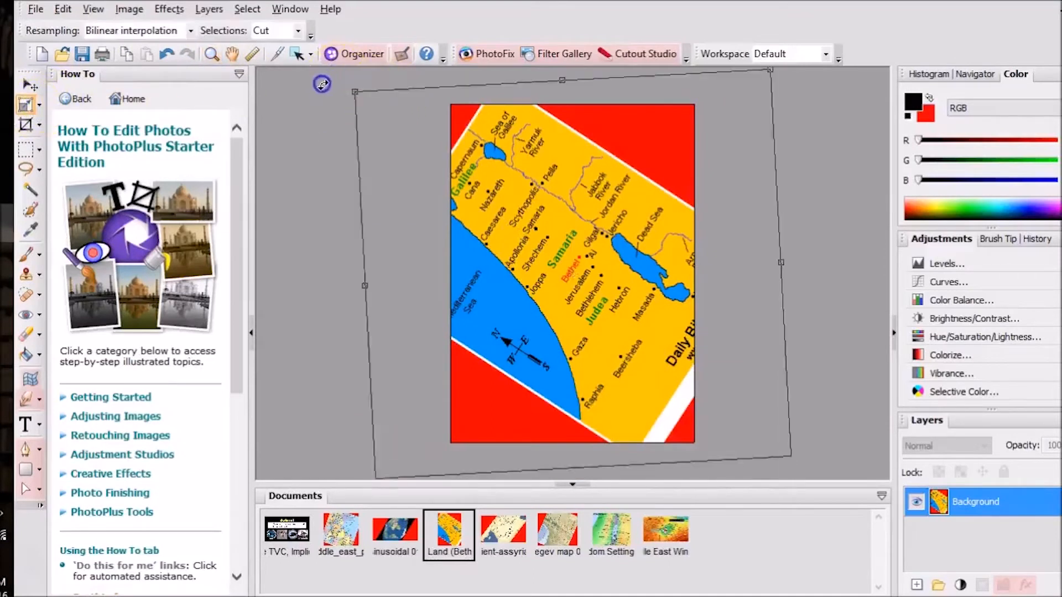
pyautogui.moveTo(321, 84); pyautogui.dragTo(291, 129)
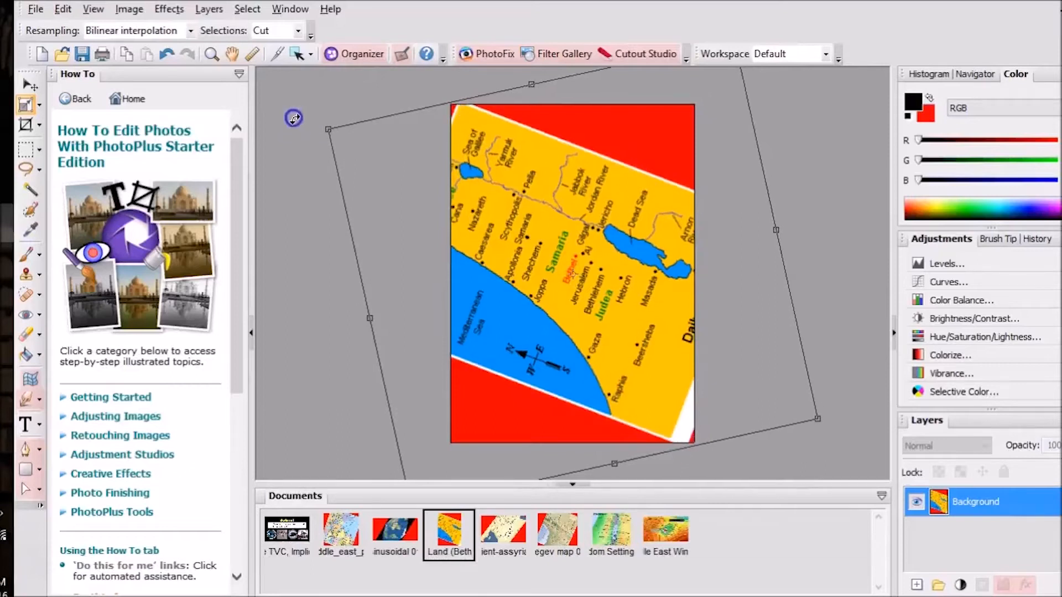
pyautogui.click(27, 84)
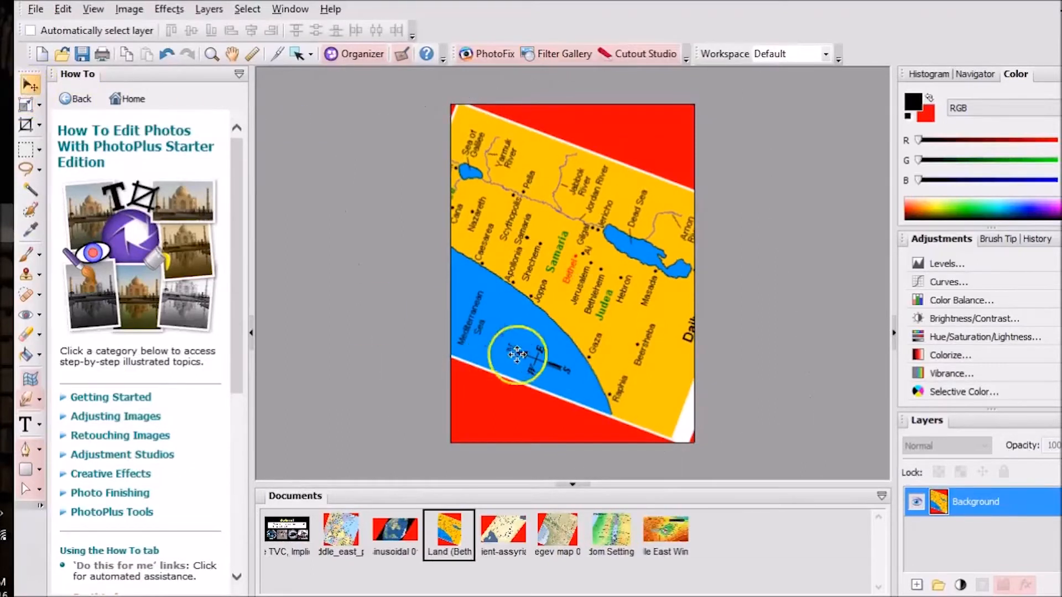
# - Zoom in on the rotated map near Bethel, Ai and Jerusalem
pyautogui.click(211, 54)
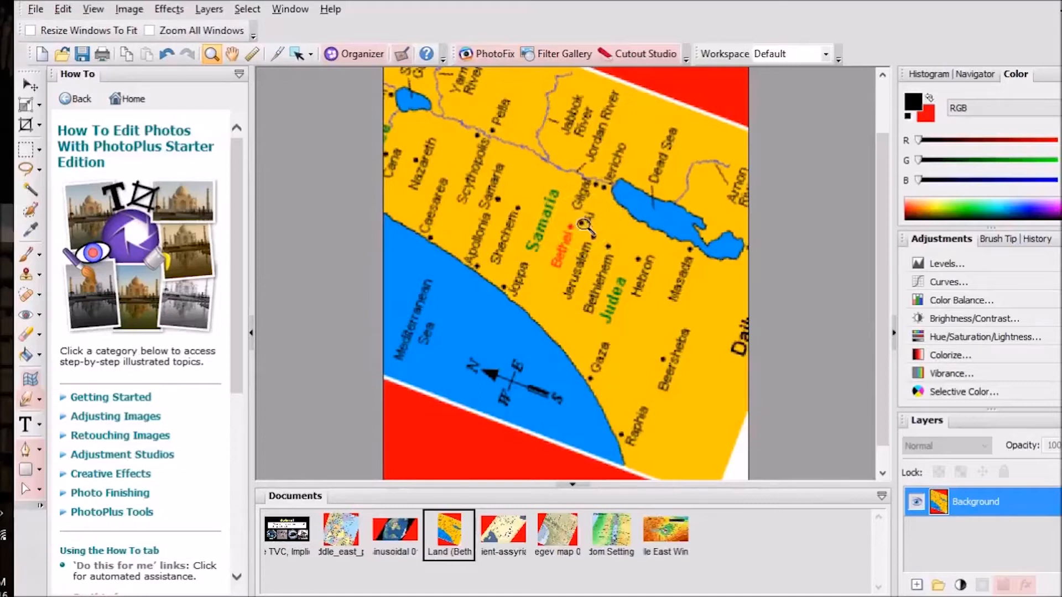
pyautogui.moveTo(577, 226)
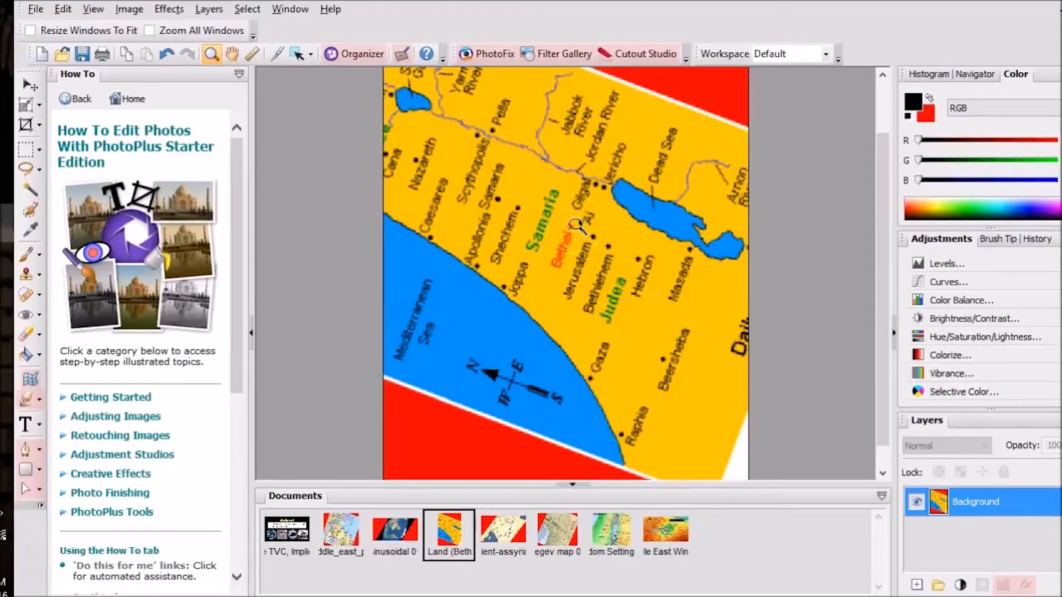
pyautogui.moveTo(626, 230)
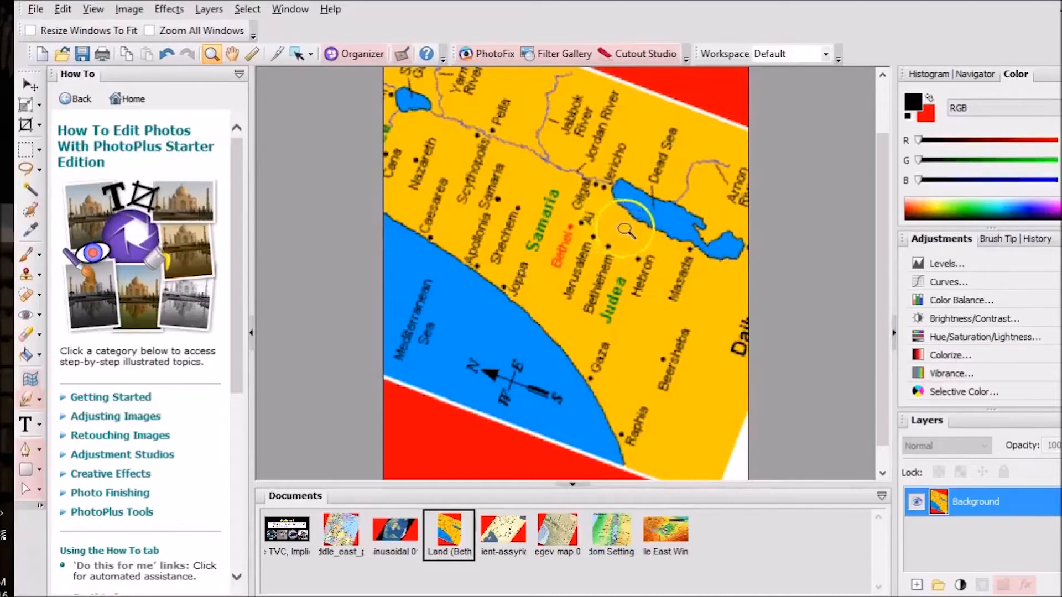
pyautogui.moveTo(738, 237)
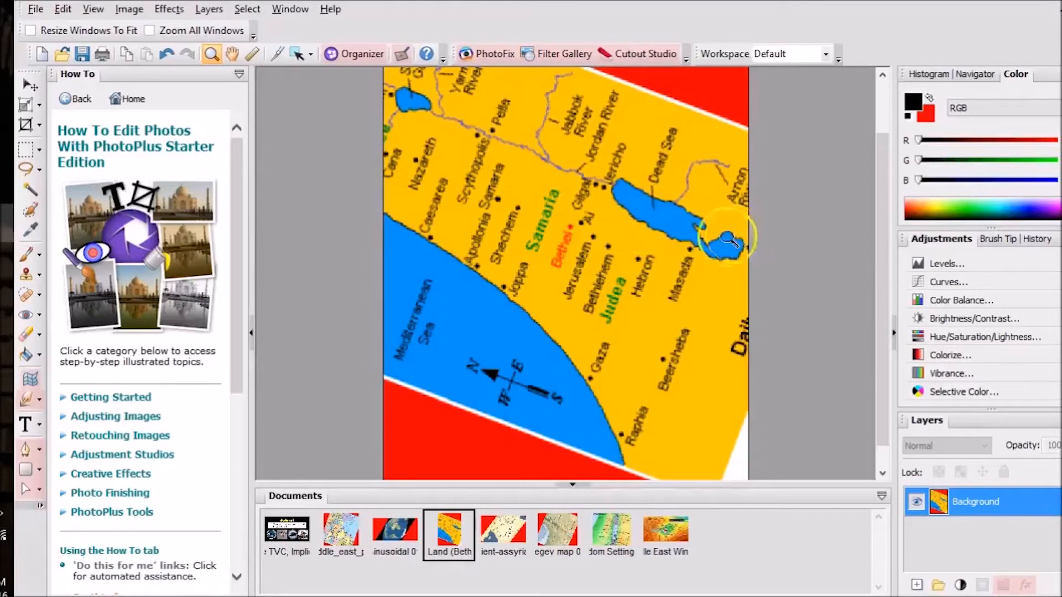
pyautogui.moveTo(342, 586)
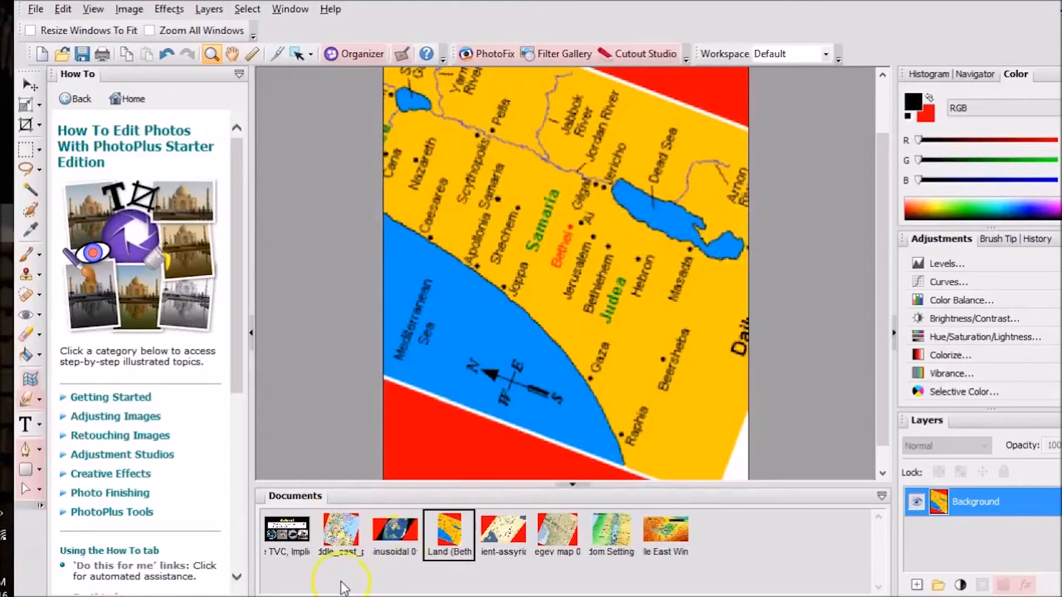
# - Show the rotated middle_east political map from the Documents tab
pyautogui.click(341, 534)
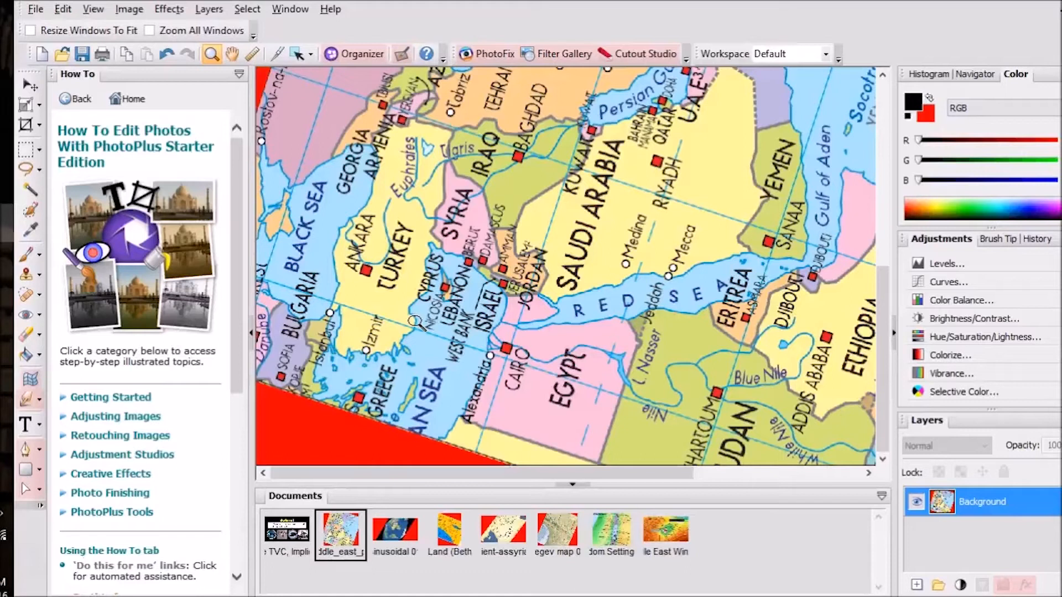
pyautogui.moveTo(203, 464)
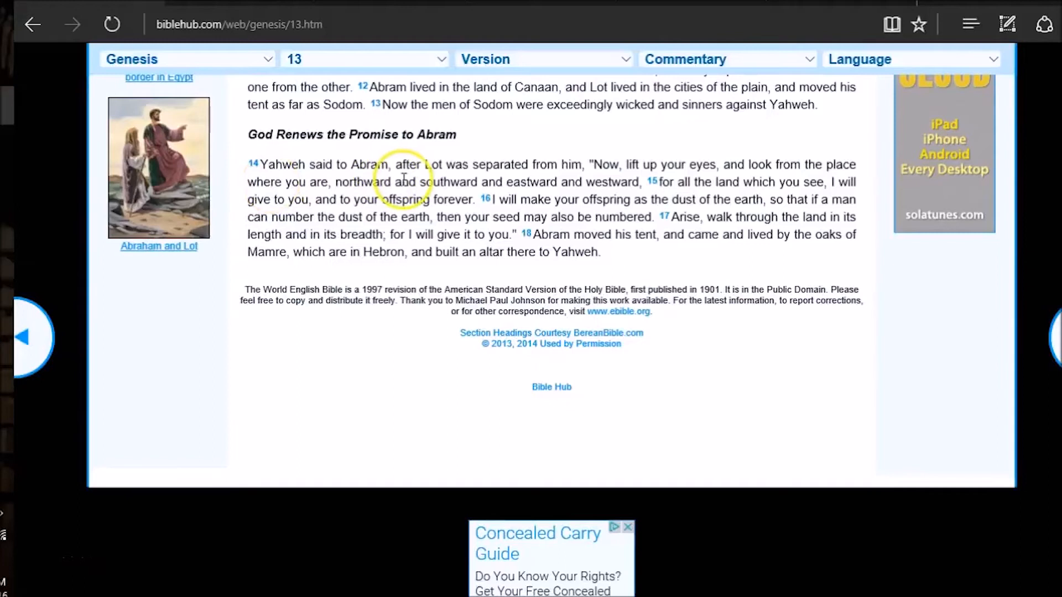
pyautogui.moveTo(515, 178)
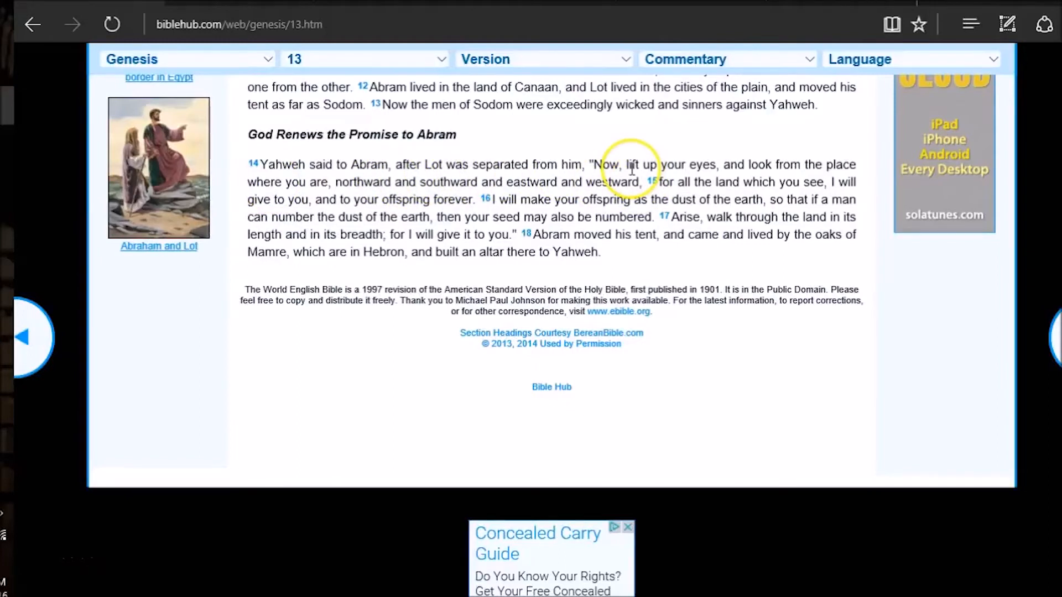
pyautogui.moveTo(738, 166)
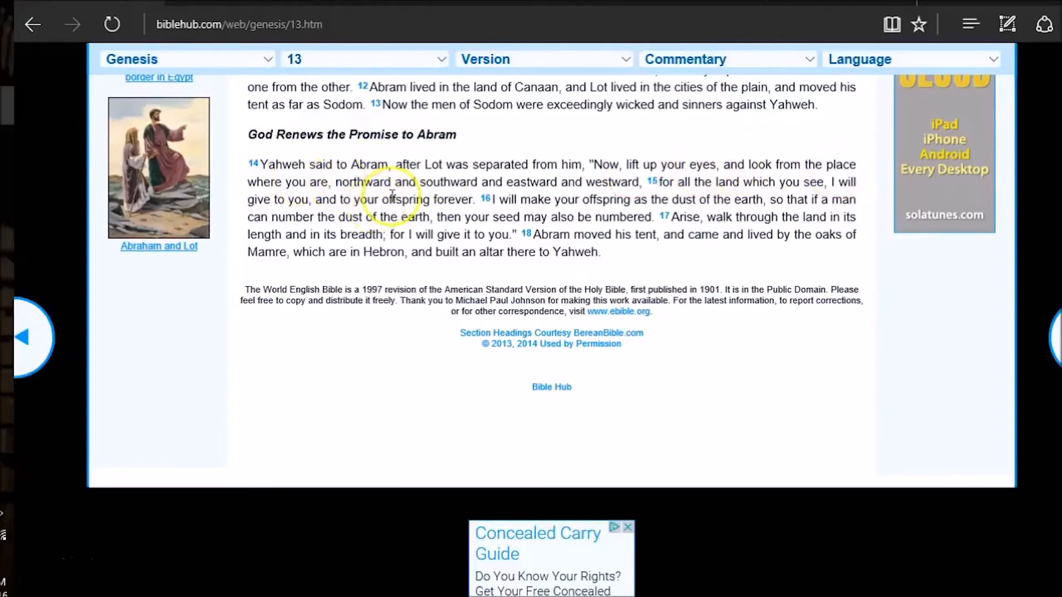
pyautogui.moveTo(434, 184)
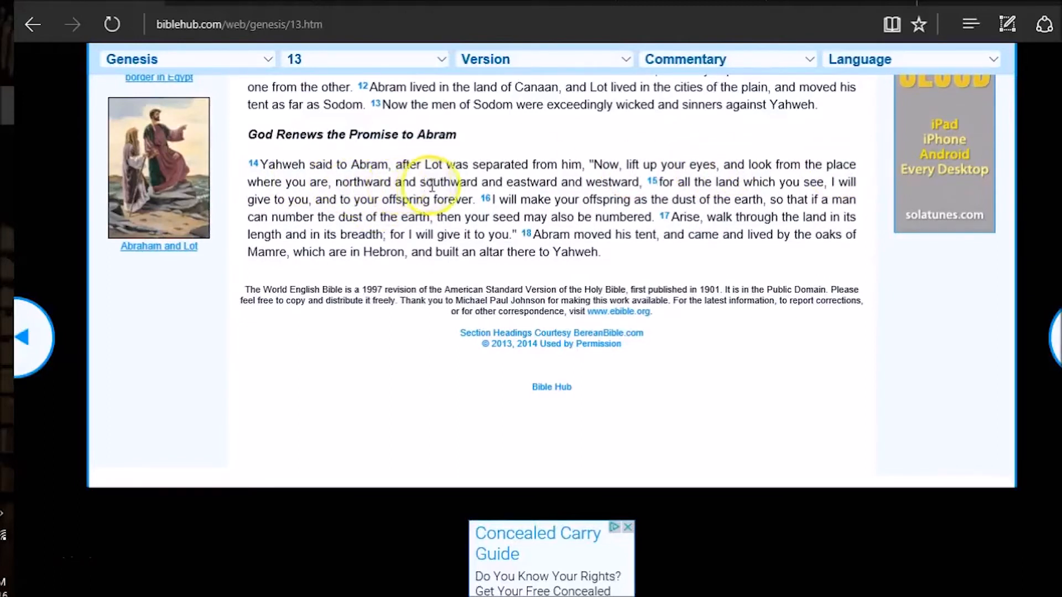
pyautogui.moveTo(565, 195)
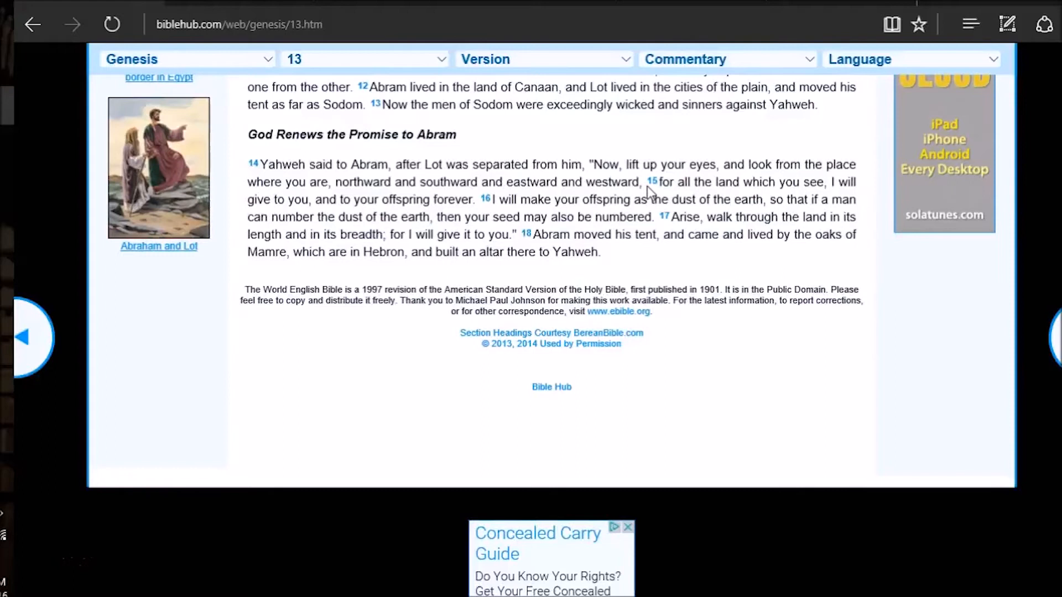
pyautogui.moveTo(463, 248)
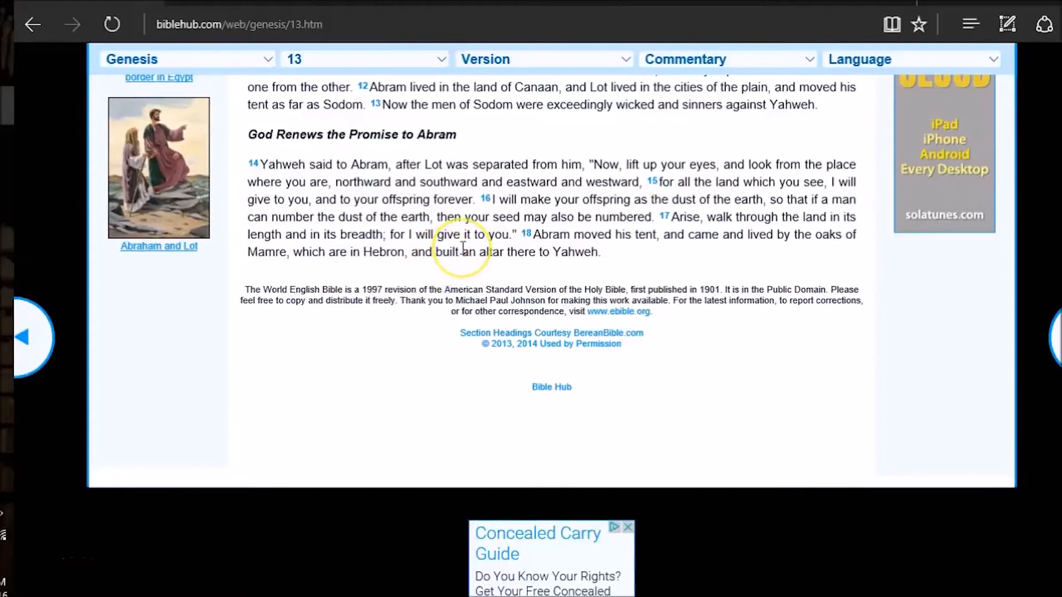
pyautogui.moveTo(359, 197)
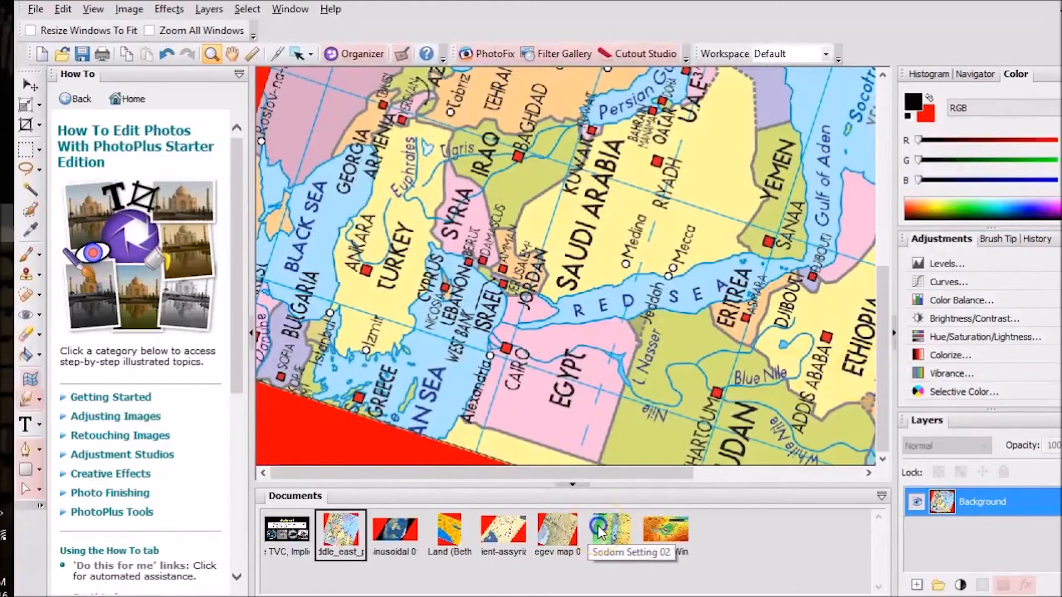
# - Switch to the Sodom Setting 02 map of Judah, Moab and the Dead Sea
pyautogui.click(556, 532)
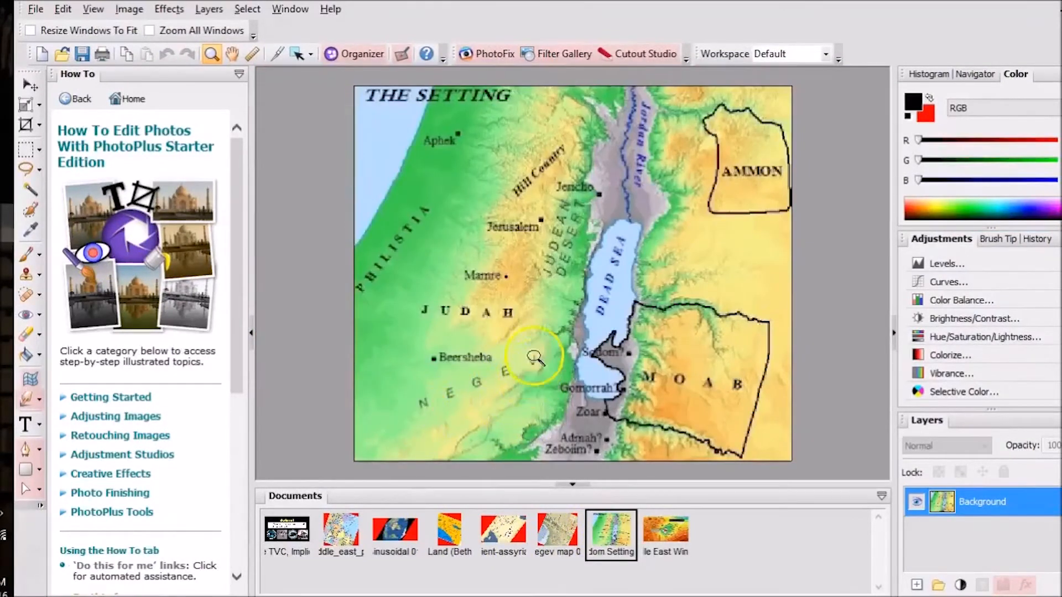
pyautogui.moveTo(569, 386)
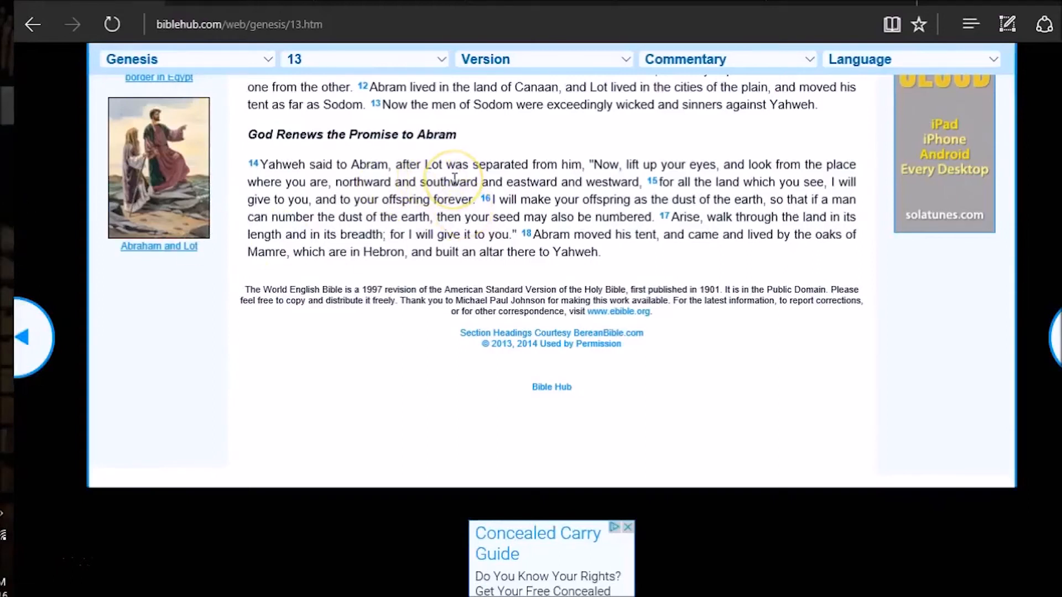
pyautogui.moveTo(434, 181)
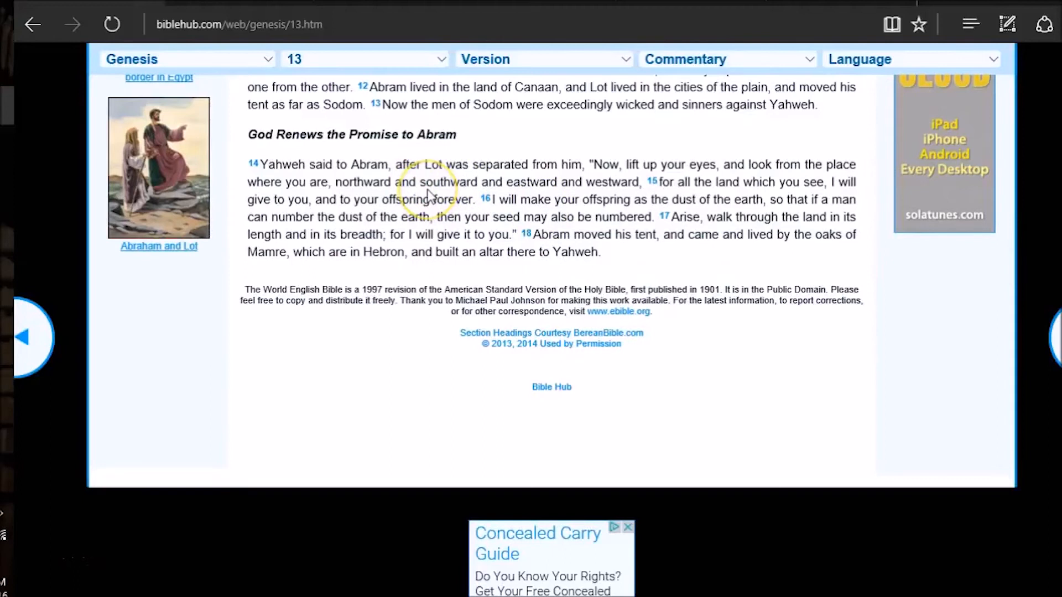
pyautogui.moveTo(588, 212)
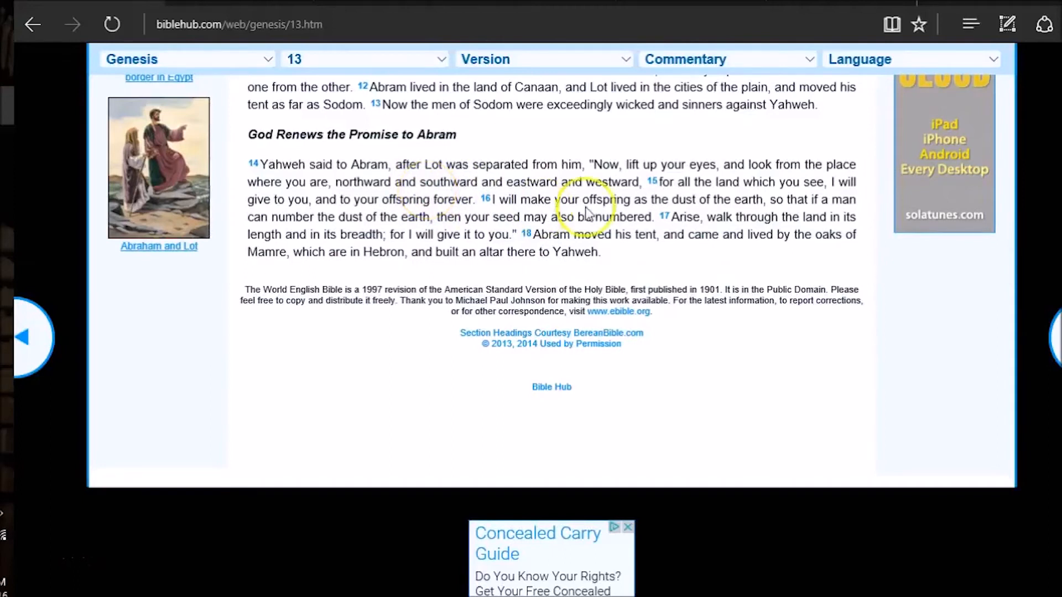
pyautogui.moveTo(545, 229)
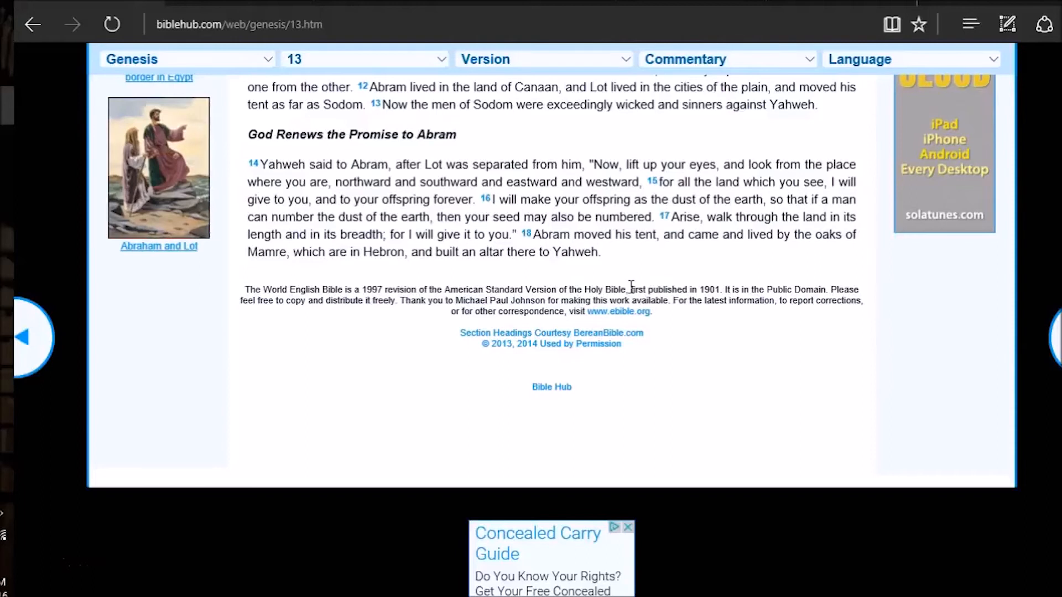
pyautogui.moveTo(588, 288)
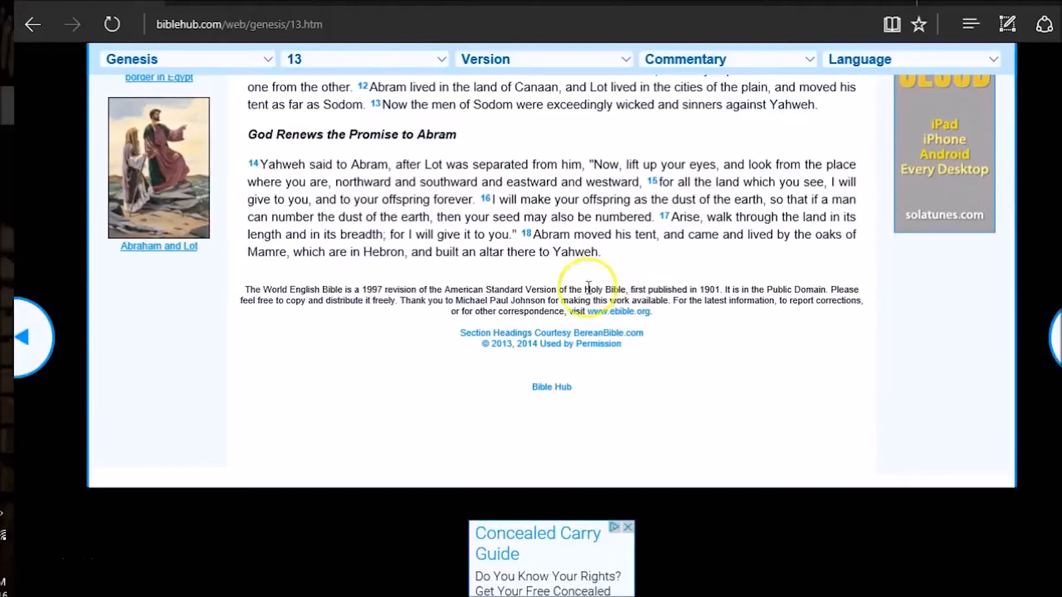
pyautogui.moveTo(73, 525)
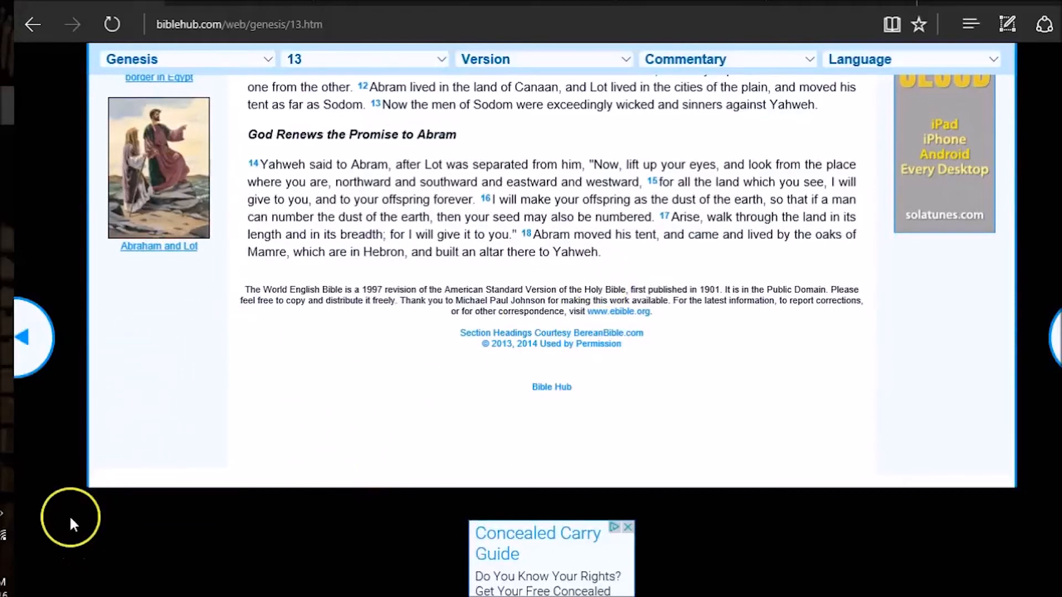
pyautogui.moveTo(58, 518)
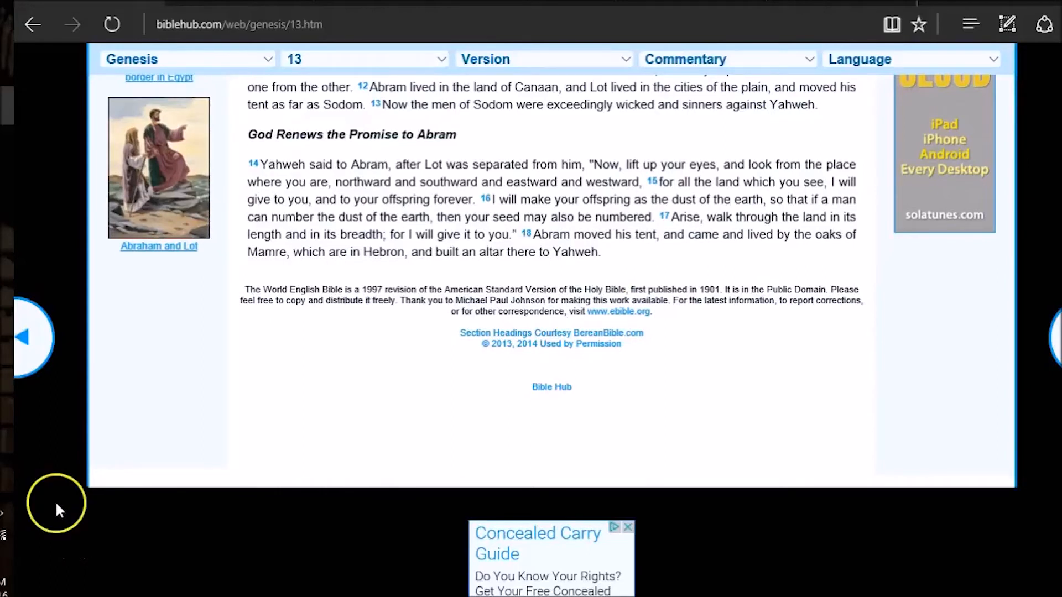
pyautogui.moveTo(196, 399)
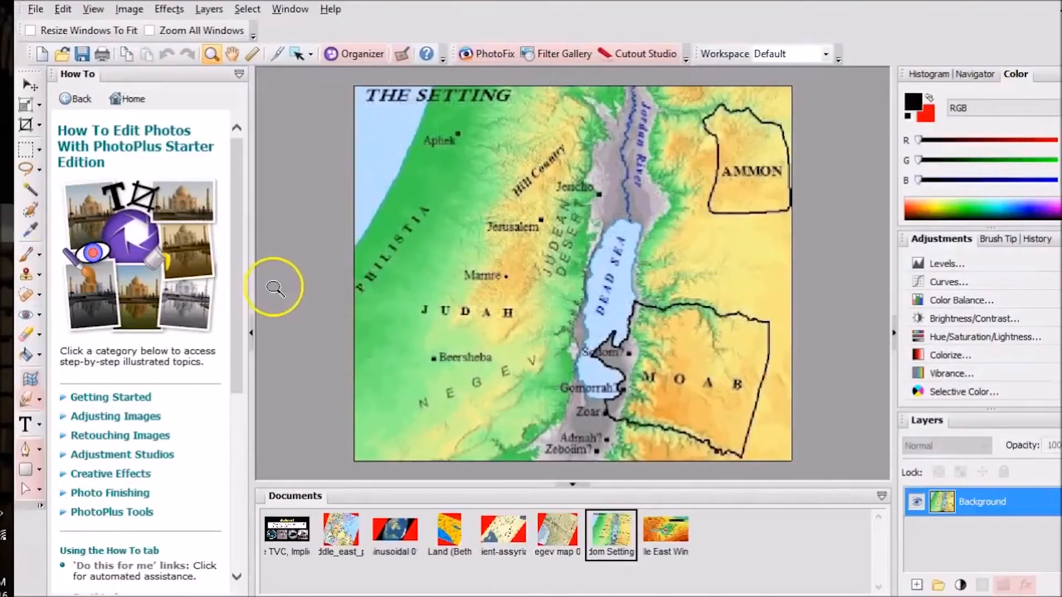
# - Switch to the rotated Bethel and Ai map showing Samaria and Judea
pyautogui.click(449, 530)
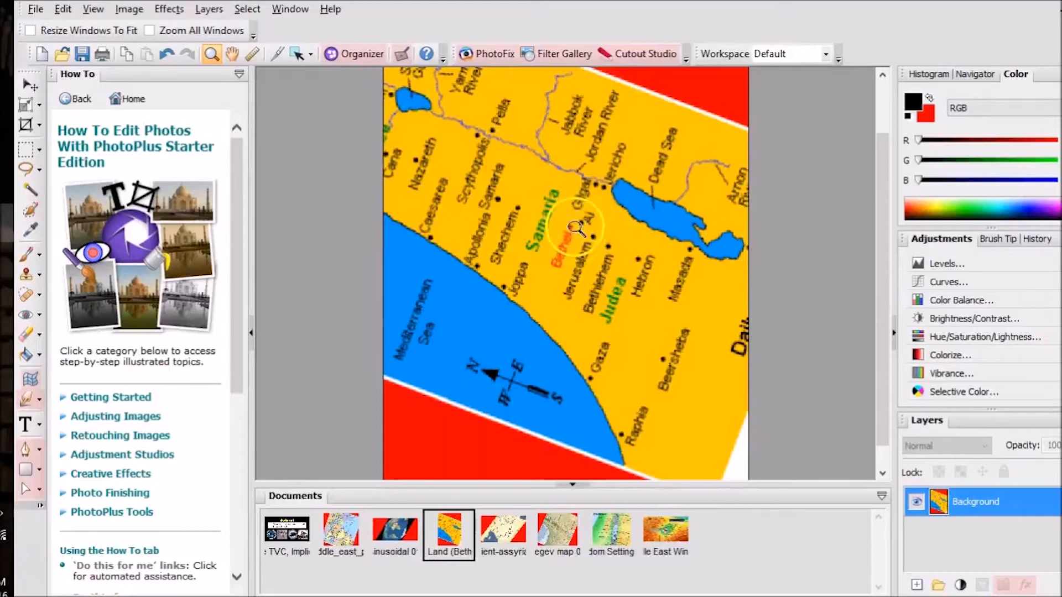
pyautogui.moveTo(589, 223)
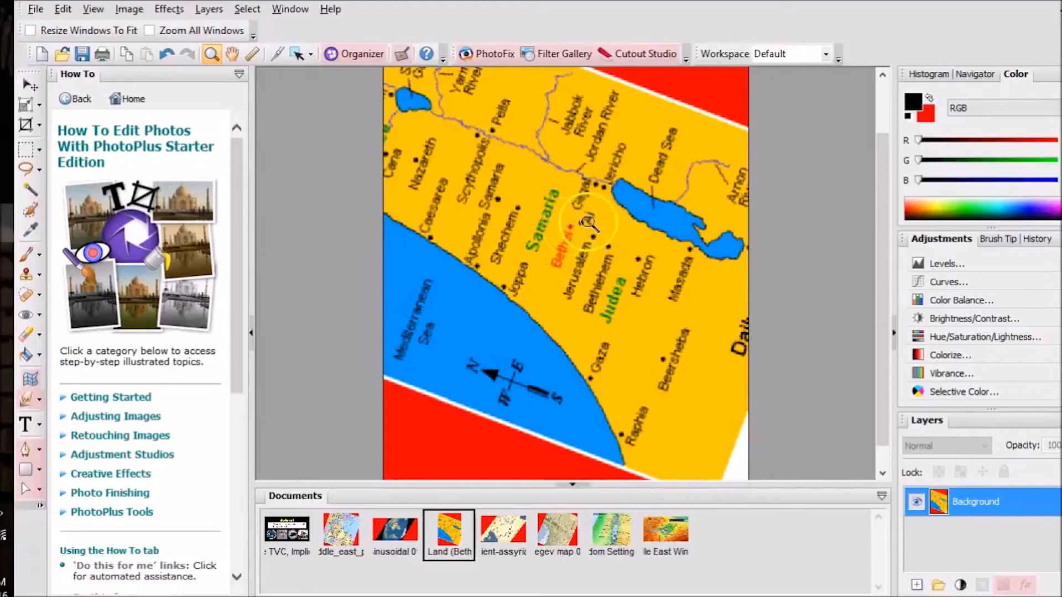
pyautogui.moveTo(289, 127)
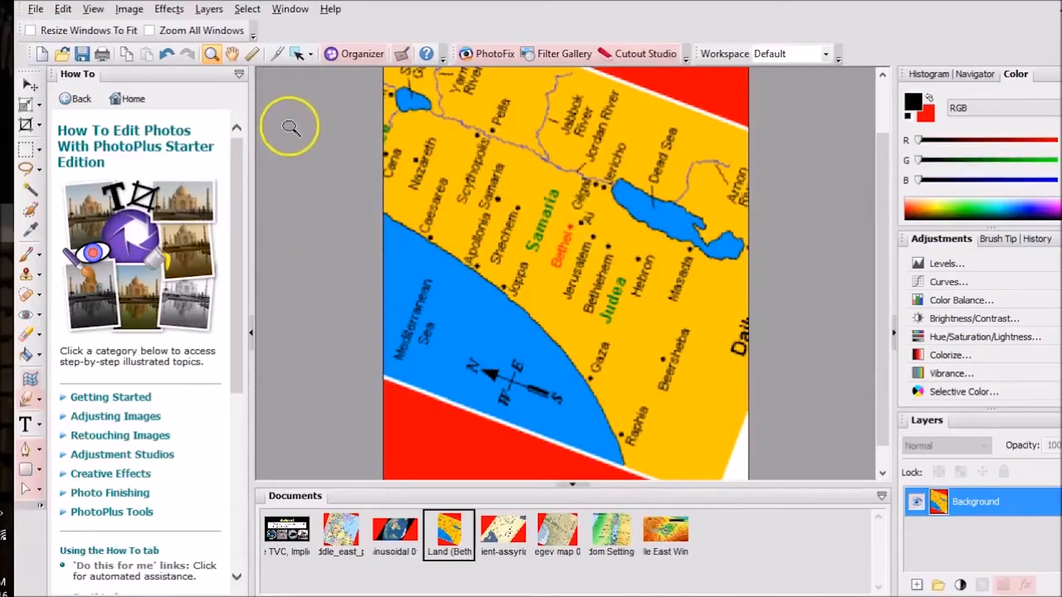
pyautogui.moveTo(322, 156)
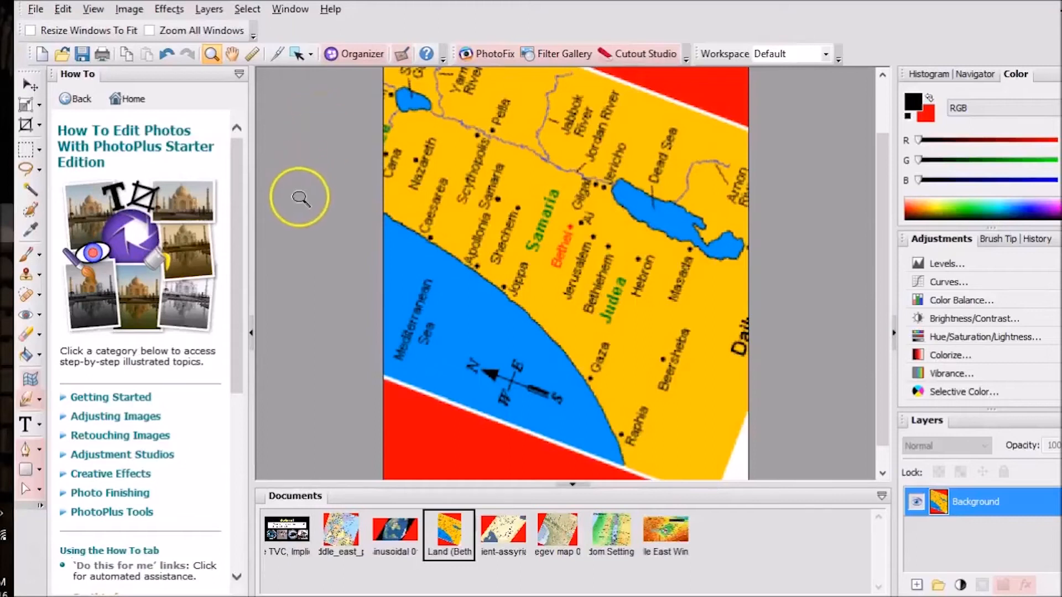
pyautogui.moveTo(331, 100)
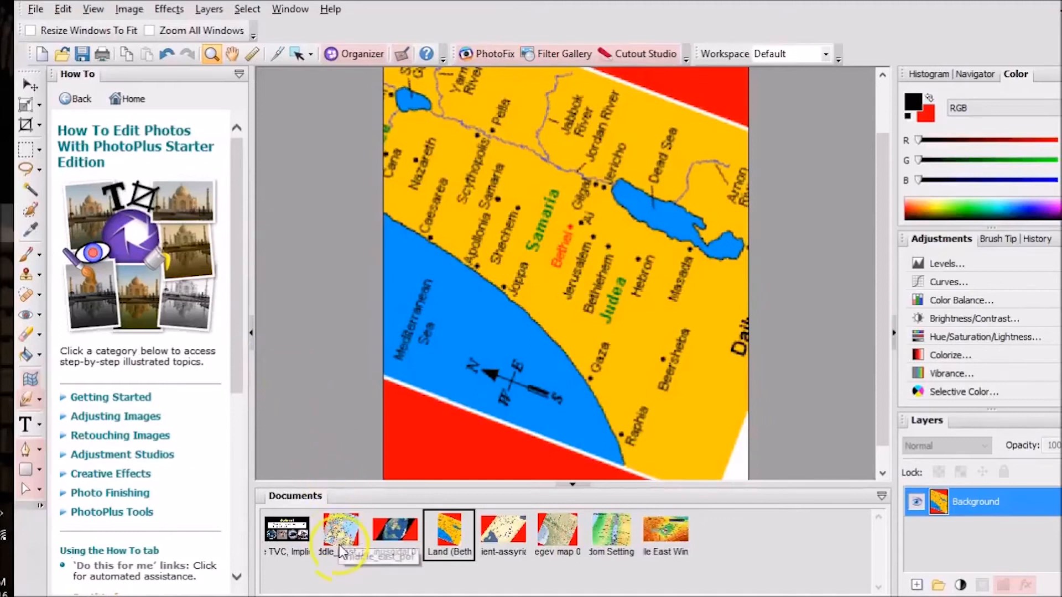
# - Bring up the political Middle East map with Turkey, Iraq, Saudi Arabia and Egypt
pyautogui.click(340, 533)
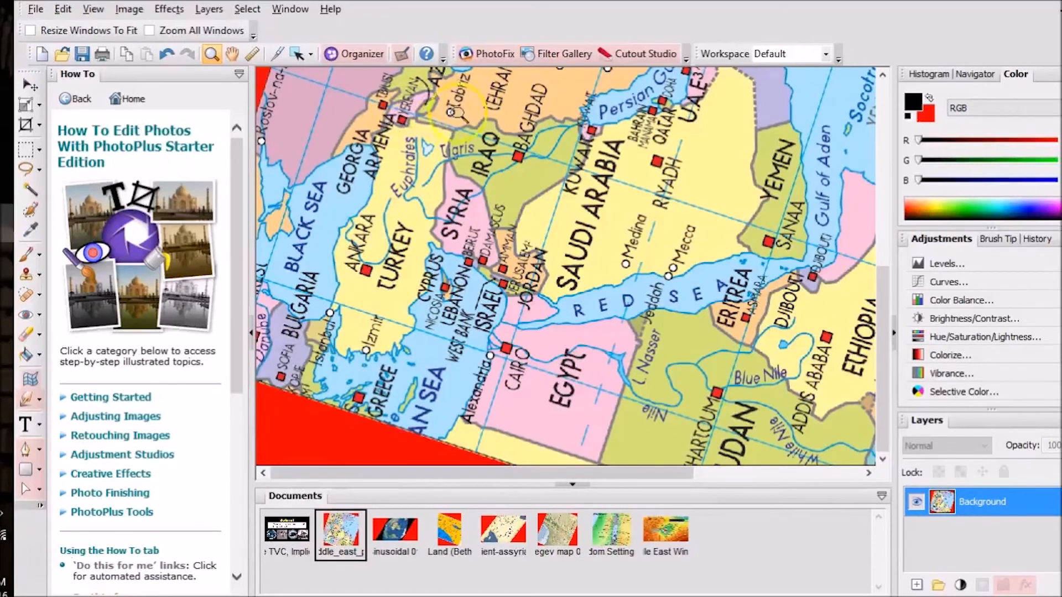
pyautogui.moveTo(535, 112)
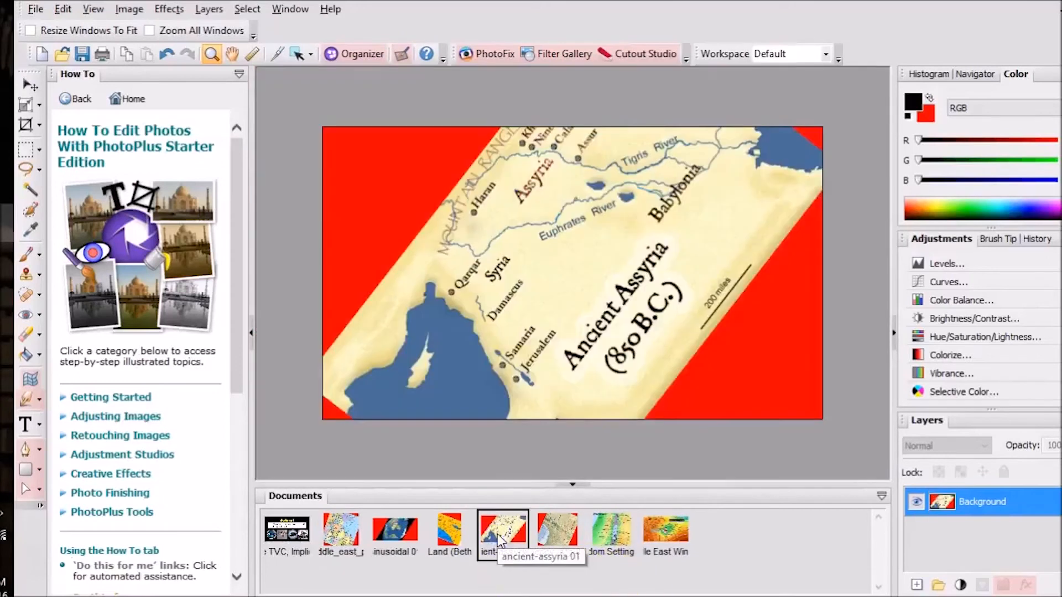
pyautogui.moveTo(557, 376)
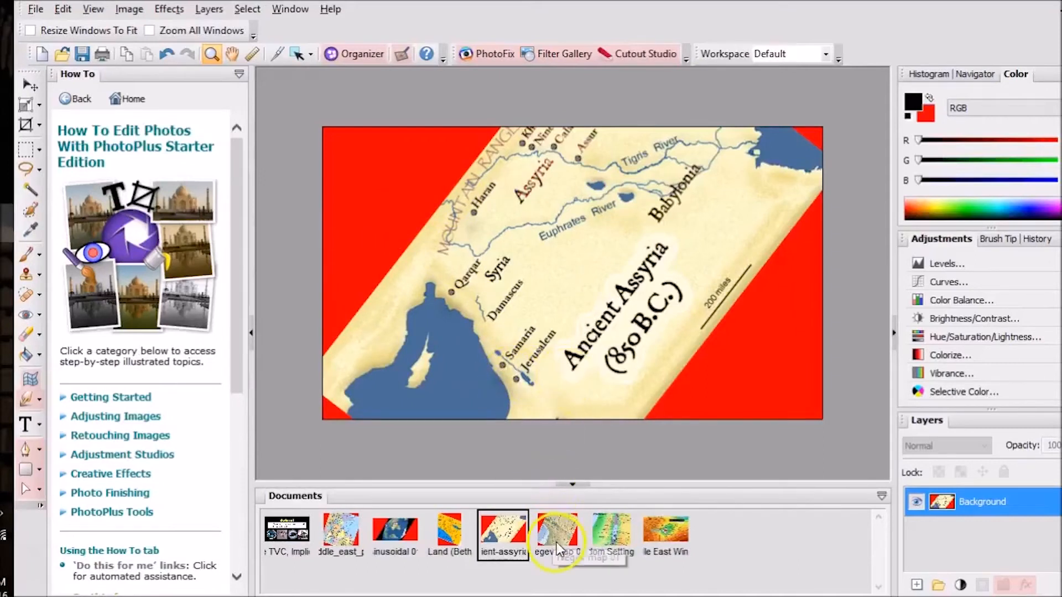
# - Bring up the rotated Negev relief map showing Israel, Gaza and Sinai
pyautogui.click(557, 532)
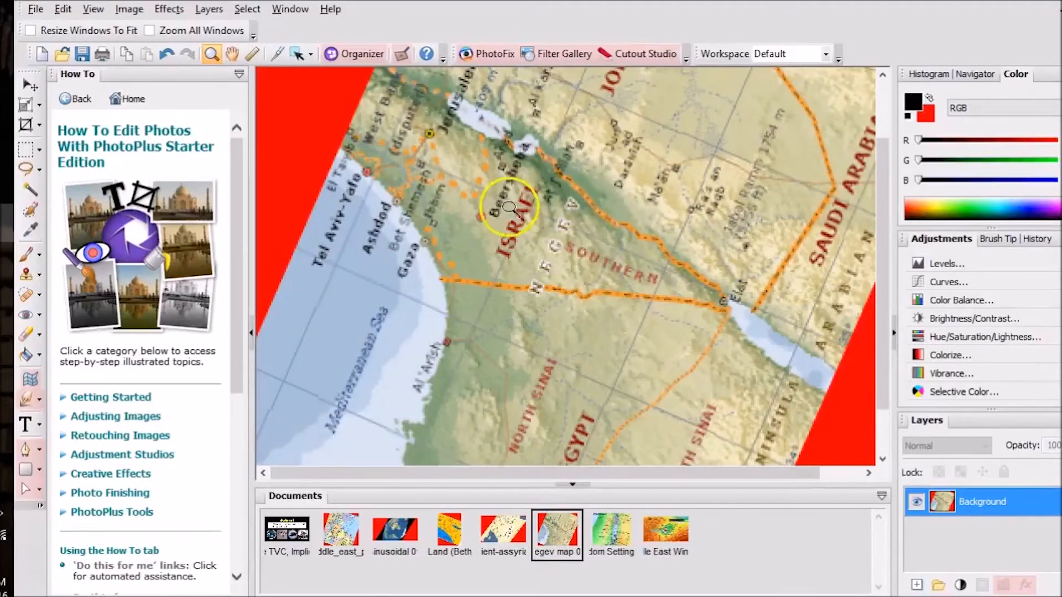
pyautogui.moveTo(597, 330)
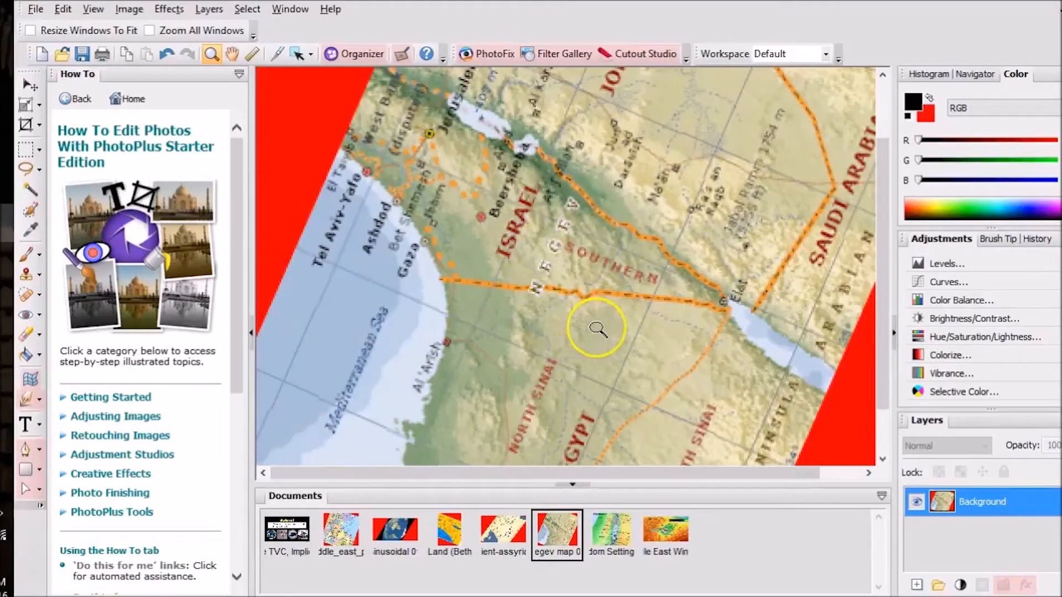
pyautogui.moveTo(495, 271)
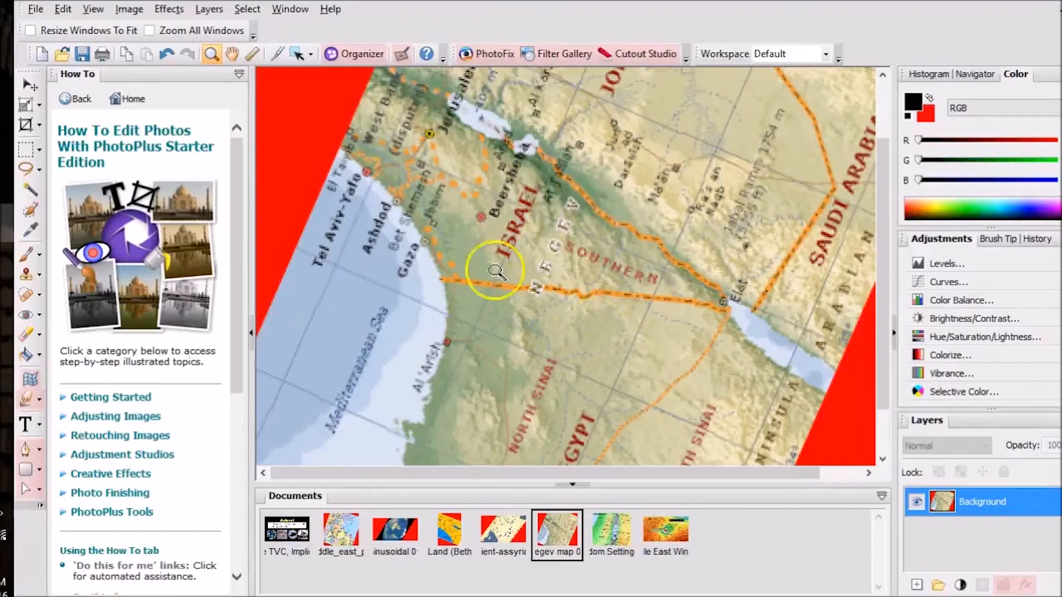
pyautogui.moveTo(592, 193)
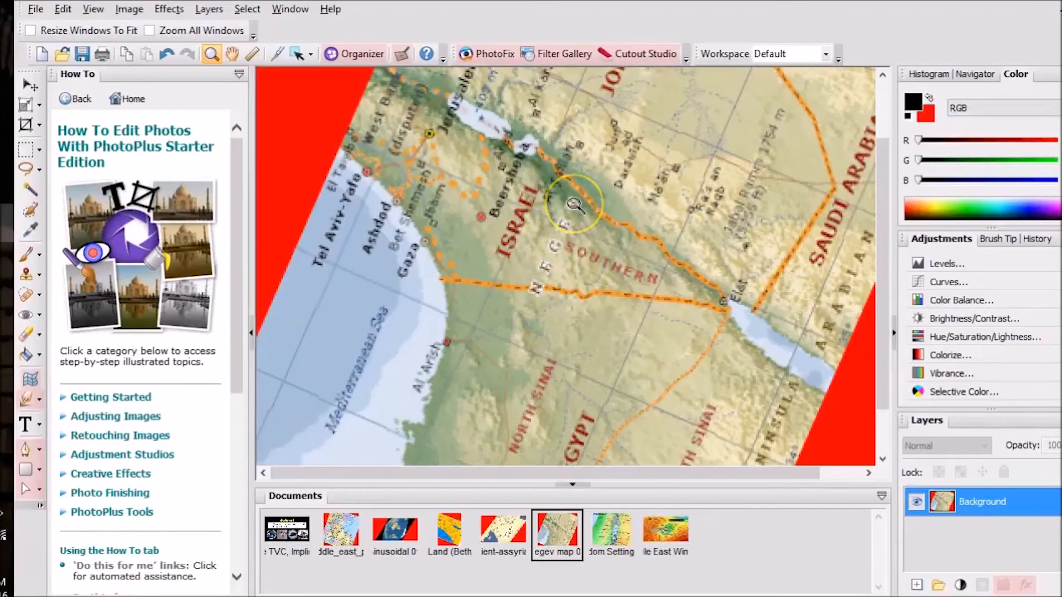
pyautogui.moveTo(489, 352)
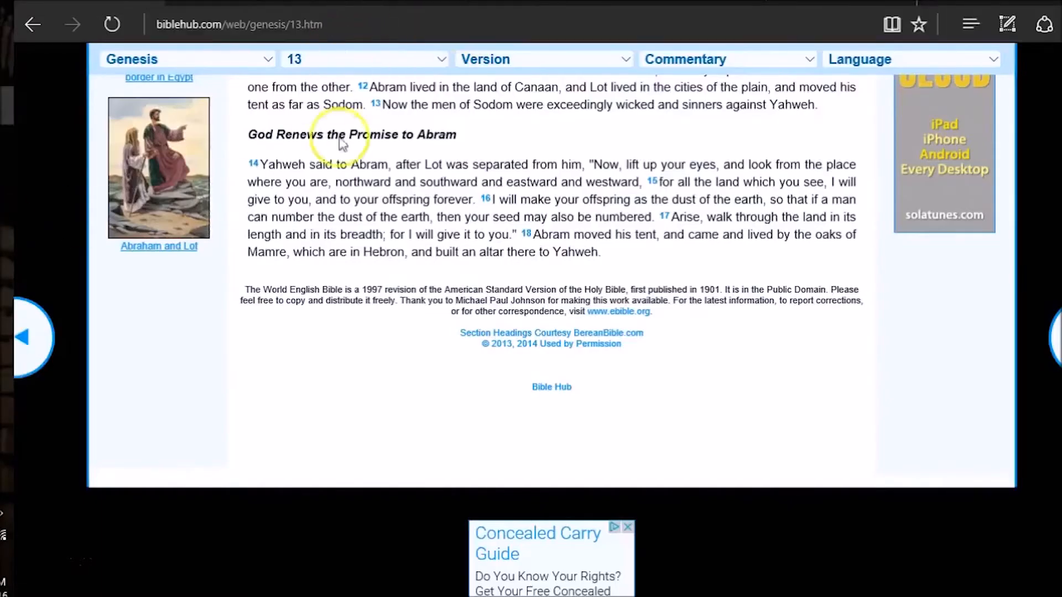
# - Scroll Genesis 13 back up to the 'Abram and Lot Part Ways' heading
pyautogui.scroll(3)
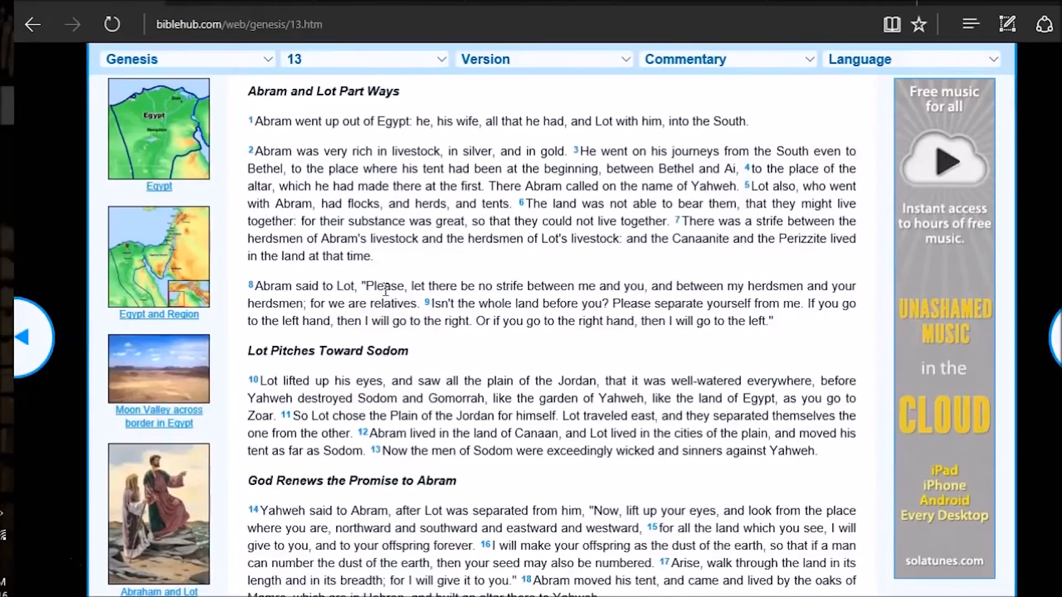
pyautogui.scroll(3)
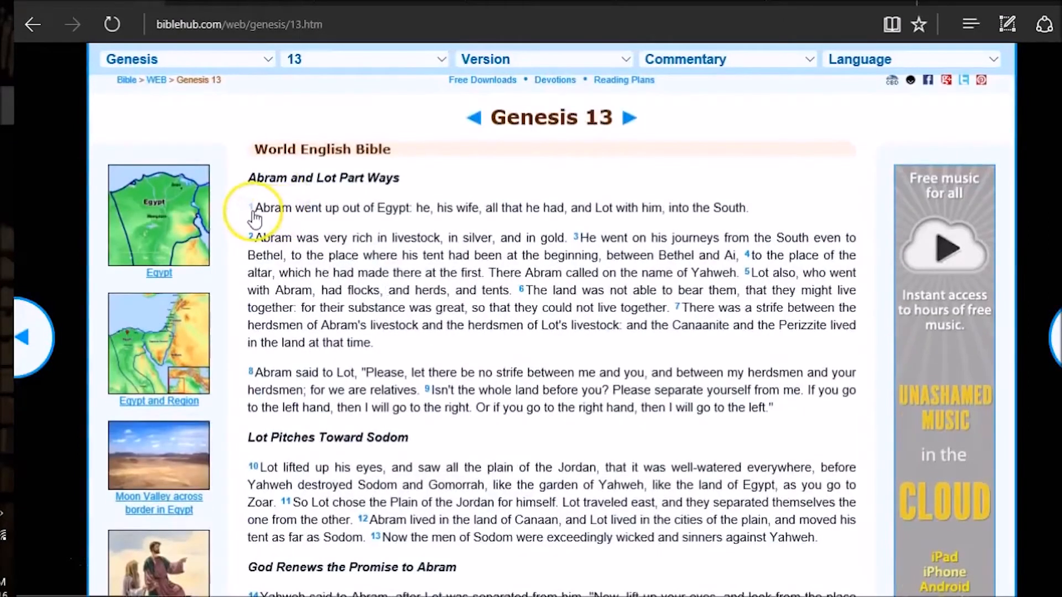
pyautogui.moveTo(295, 224)
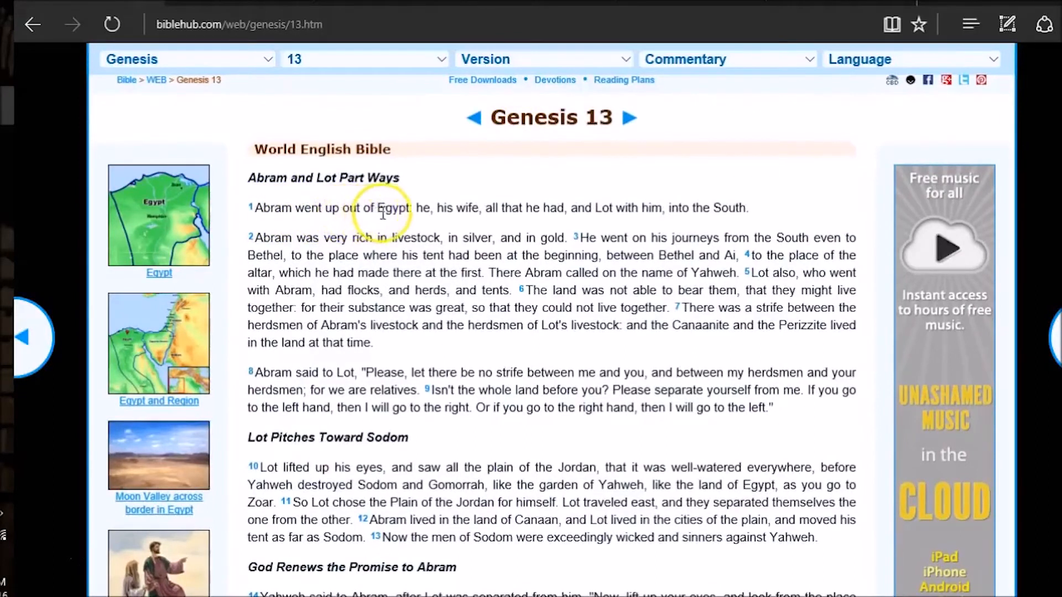
pyautogui.moveTo(437, 215)
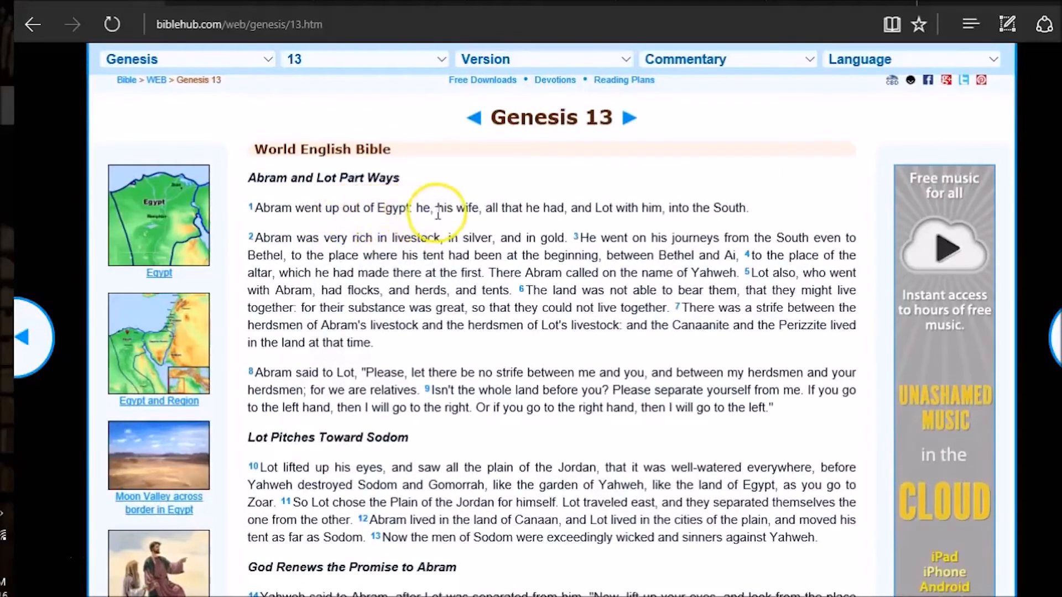
pyautogui.moveTo(590, 208)
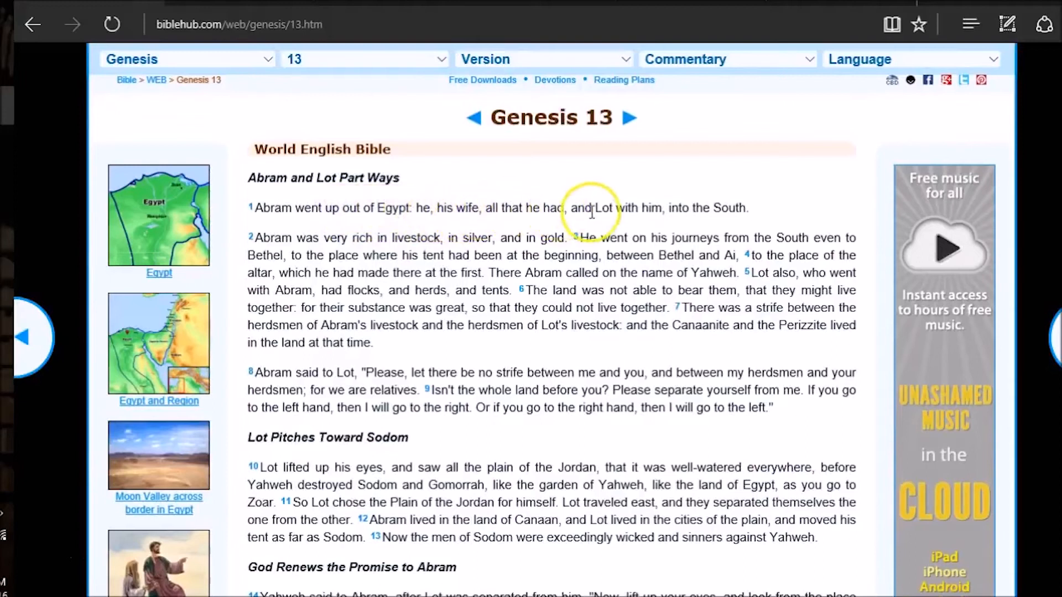
pyautogui.moveTo(718, 211)
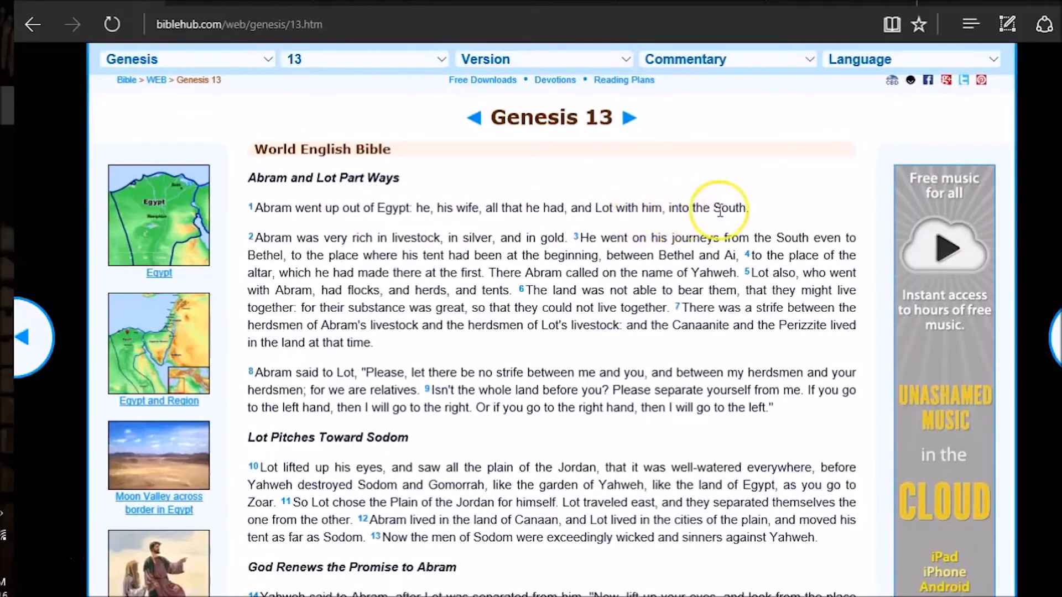
pyautogui.moveTo(172, 260)
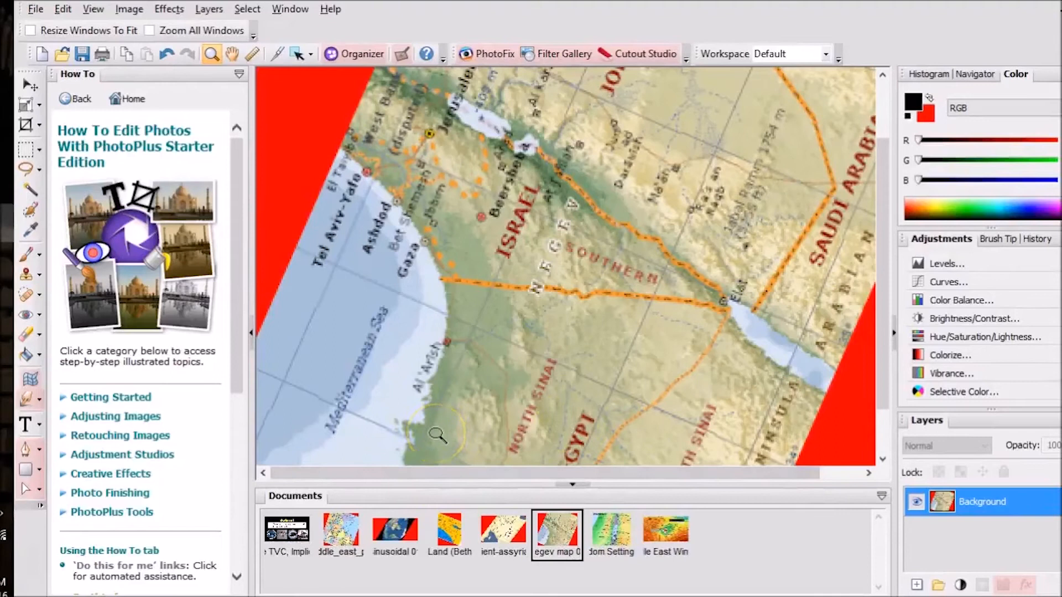
pyautogui.moveTo(432, 418)
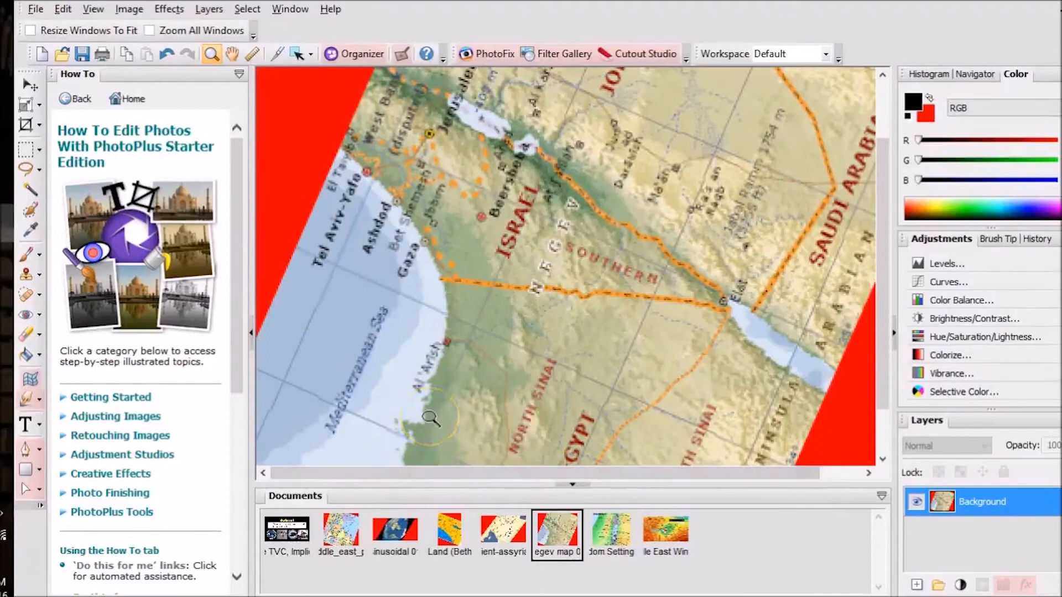
pyautogui.moveTo(613, 529)
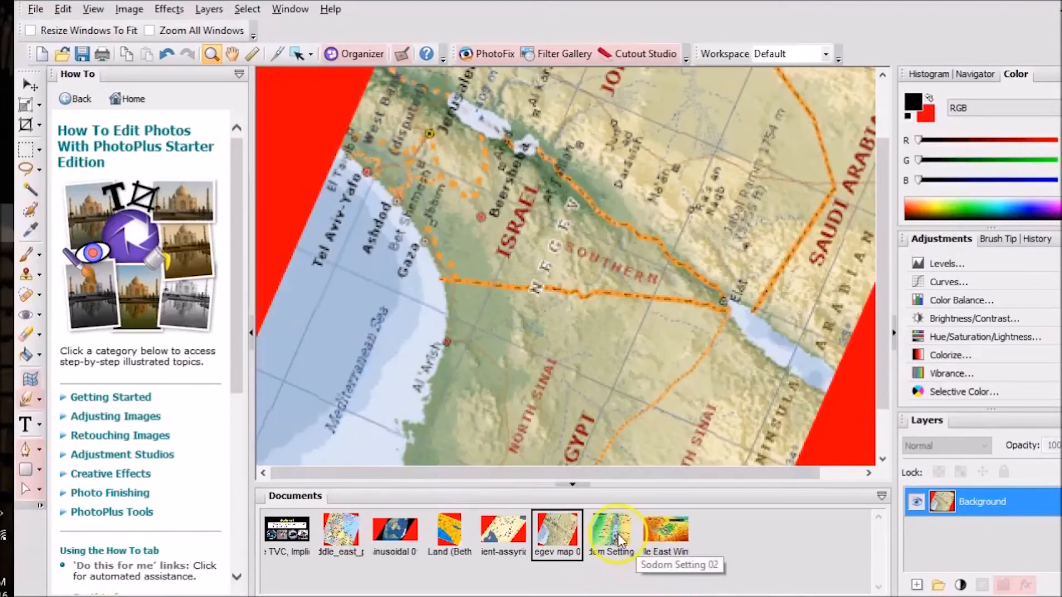
# - View the Middle East snow map, then the rotated Ancient Assyria (850 B.C.) map
pyautogui.click(665, 528)
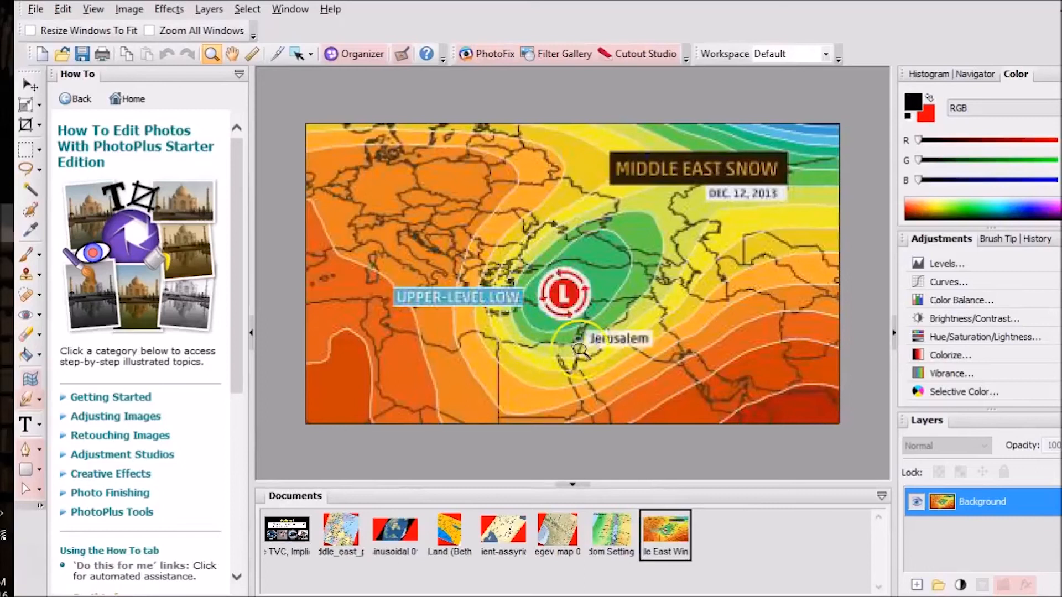
pyautogui.moveTo(548, 349)
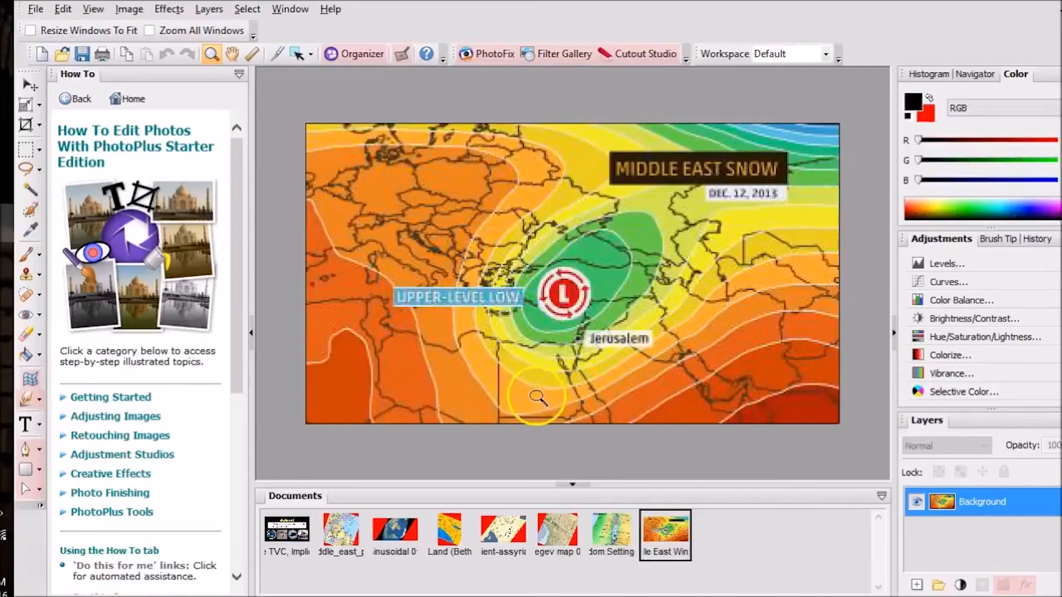
pyautogui.moveTo(543, 408)
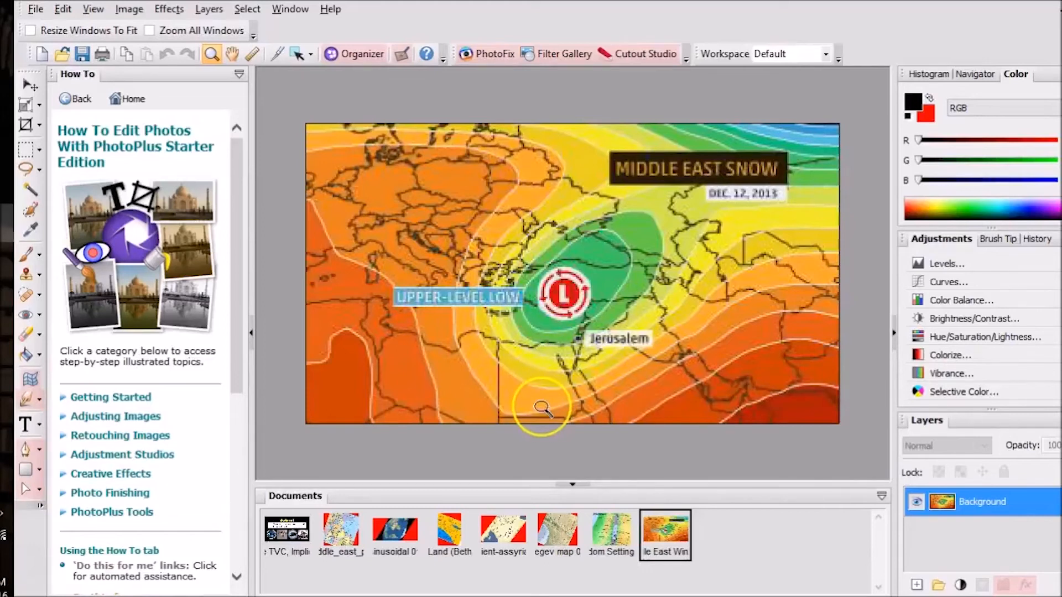
pyautogui.moveTo(582, 335)
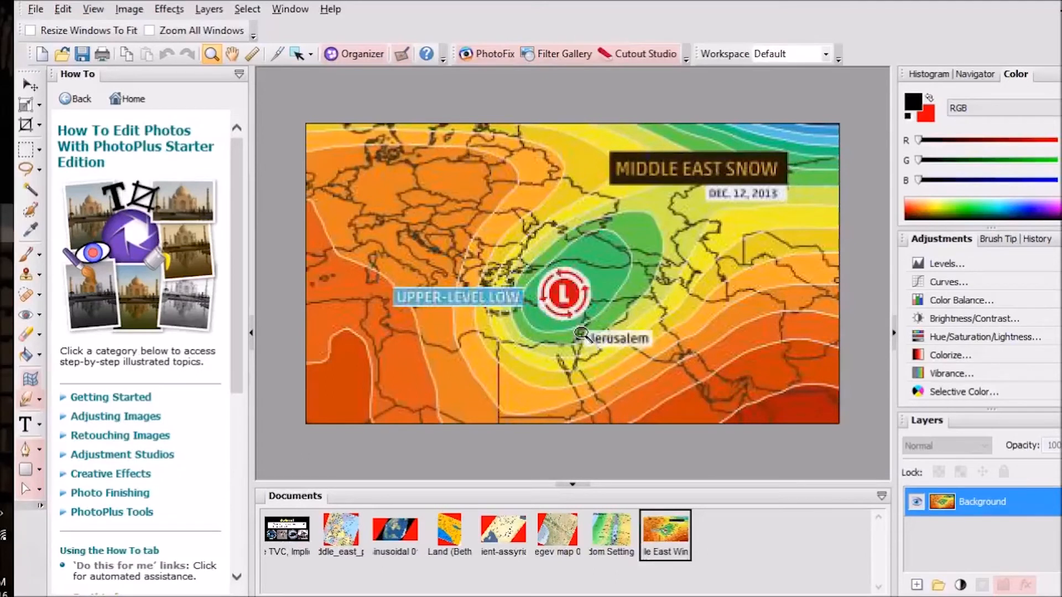
pyautogui.click(503, 532)
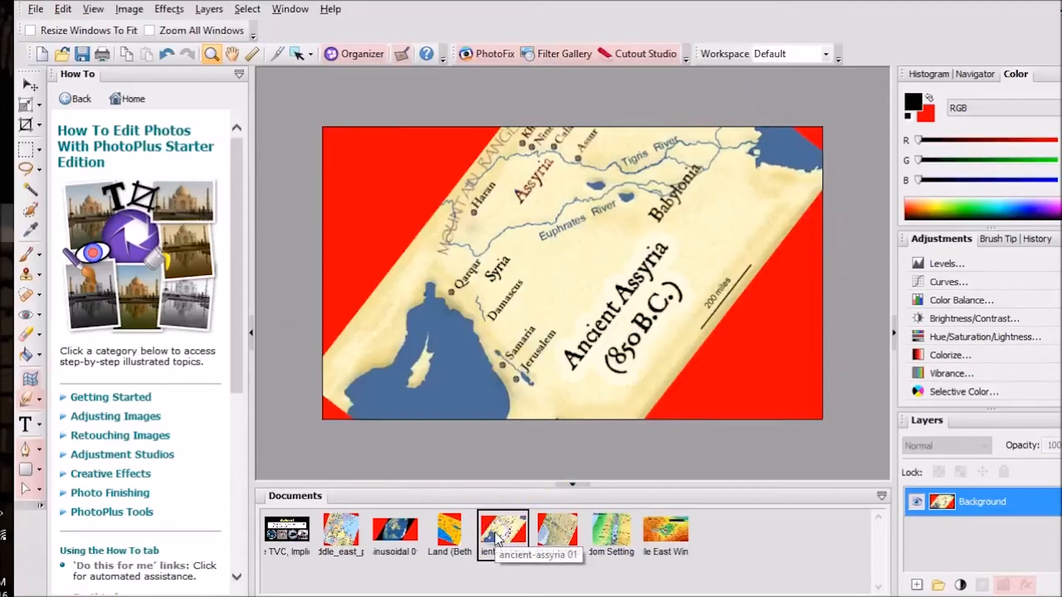
# - View the Bethel land map, then the political Middle East map around Israel
pyautogui.click(448, 535)
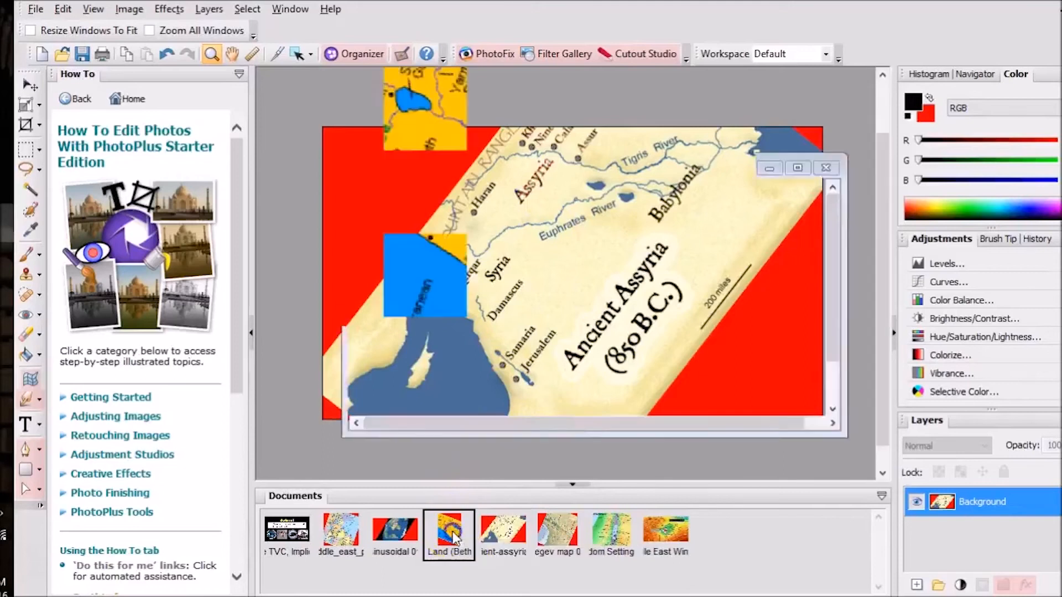
pyautogui.click(340, 531)
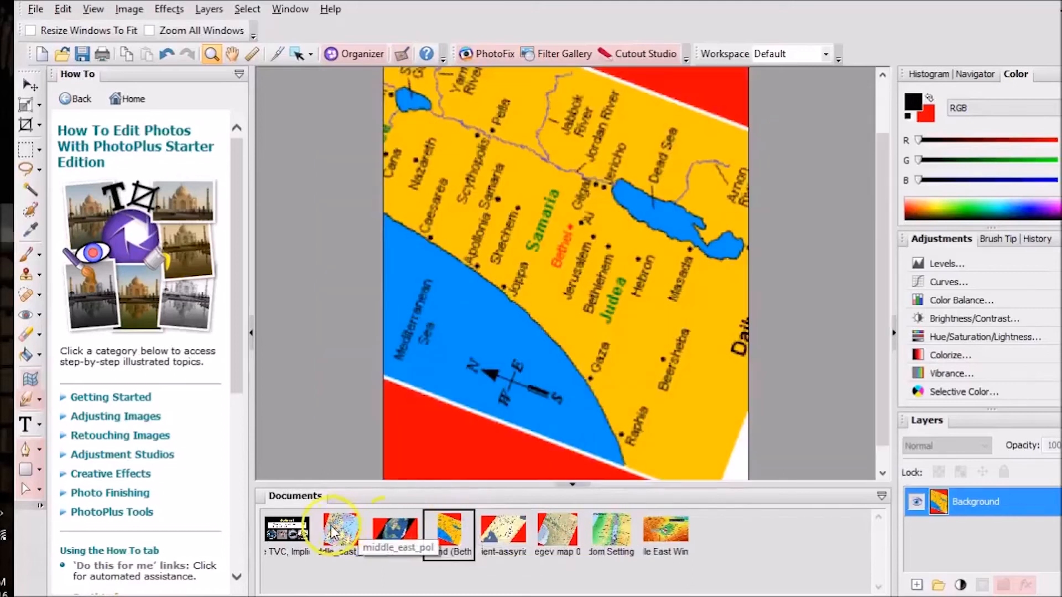
pyautogui.click(337, 534)
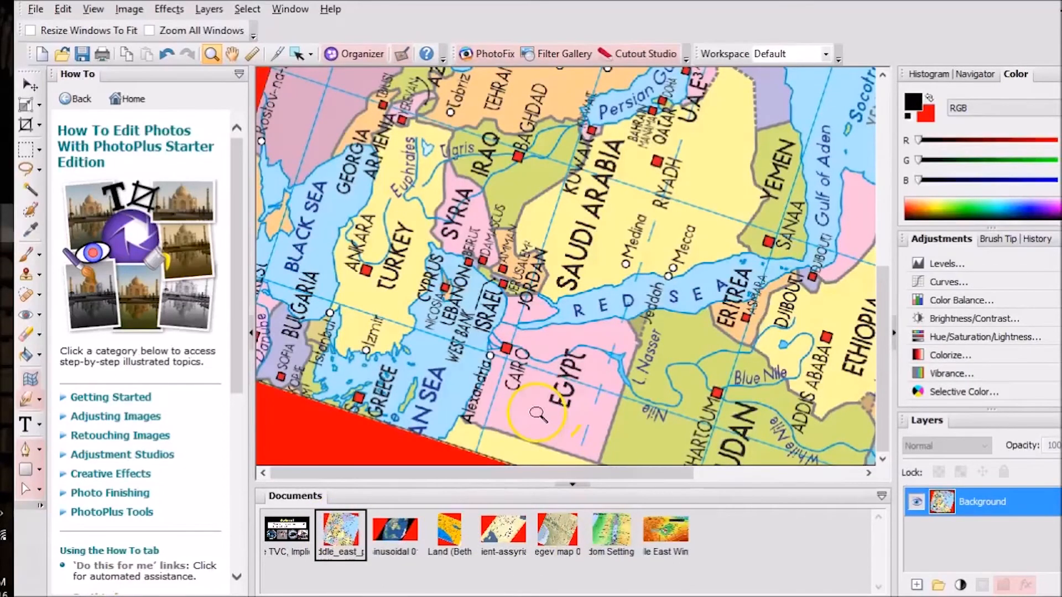
pyautogui.moveTo(494, 339)
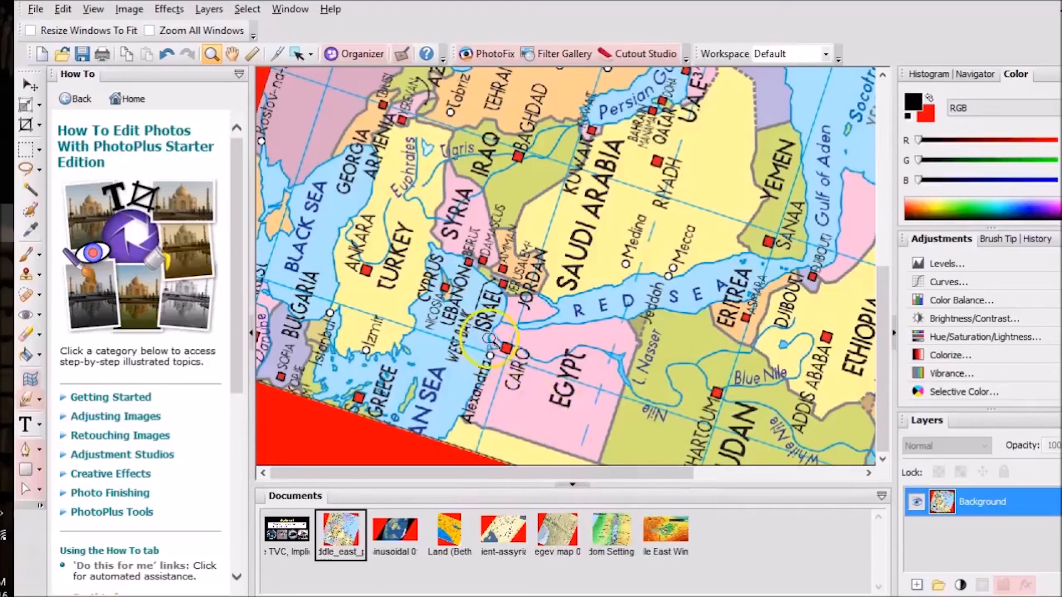
pyautogui.moveTo(535, 329)
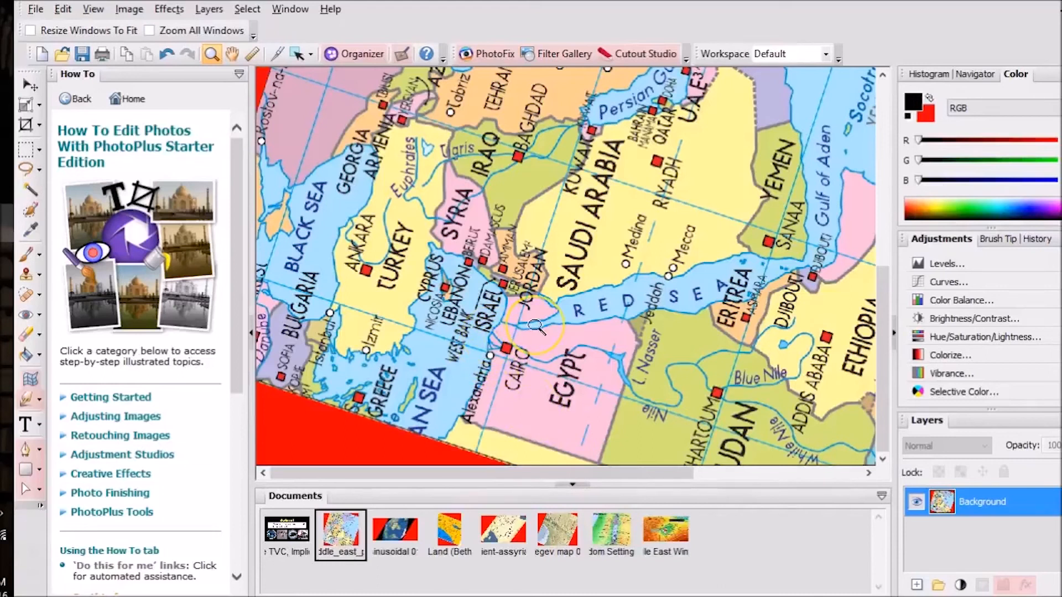
pyautogui.moveTo(406, 322)
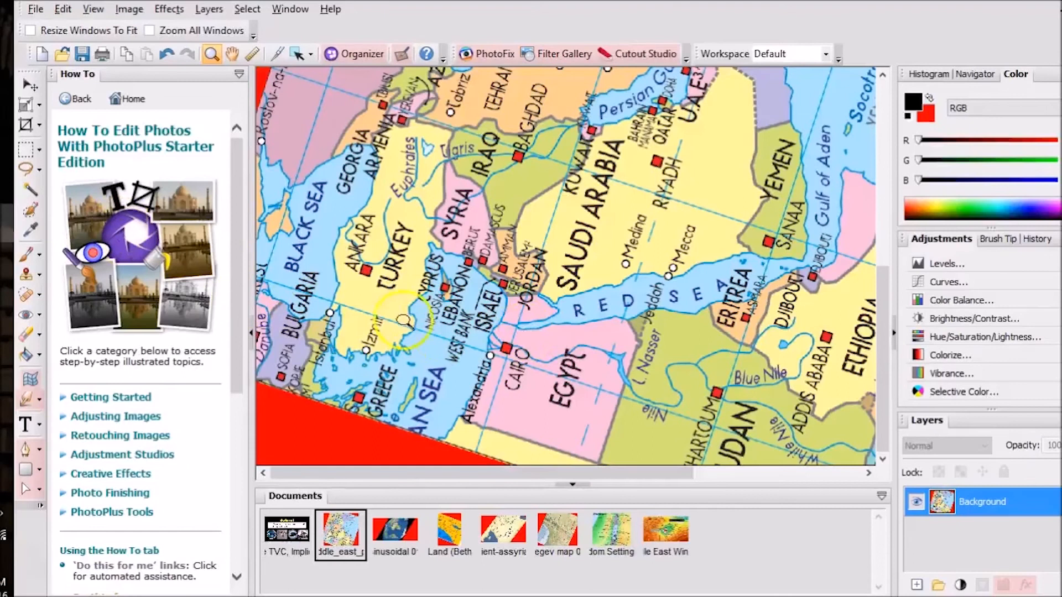
pyautogui.moveTo(501, 332)
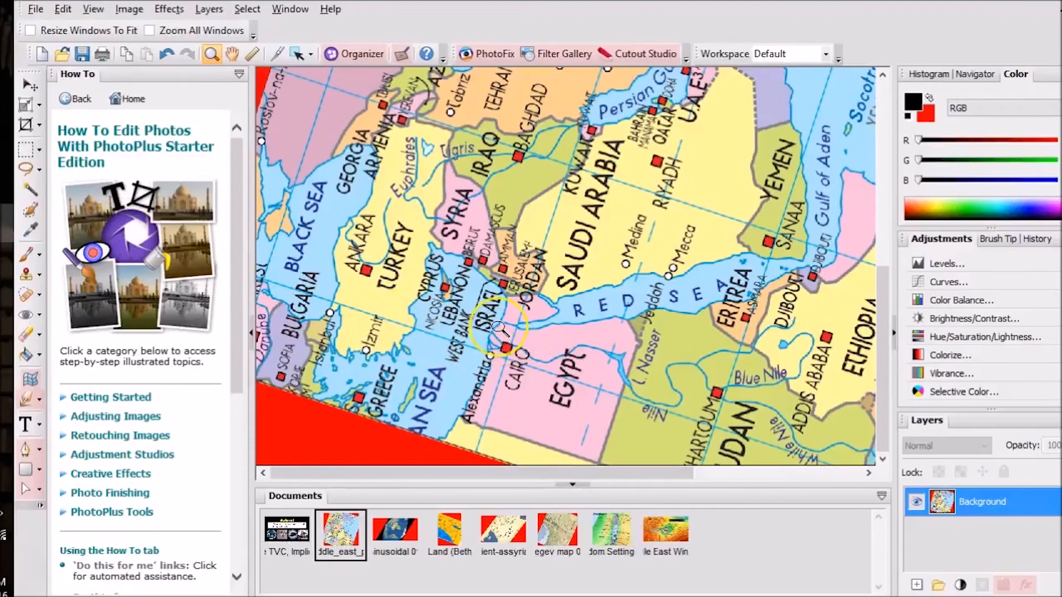
pyautogui.moveTo(507, 287)
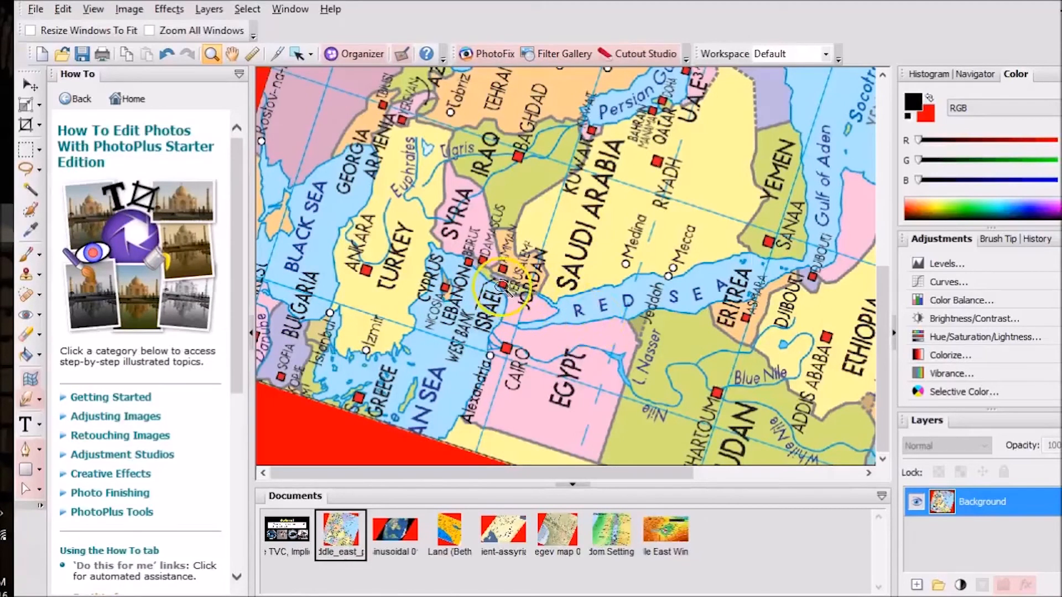
pyautogui.moveTo(542, 295)
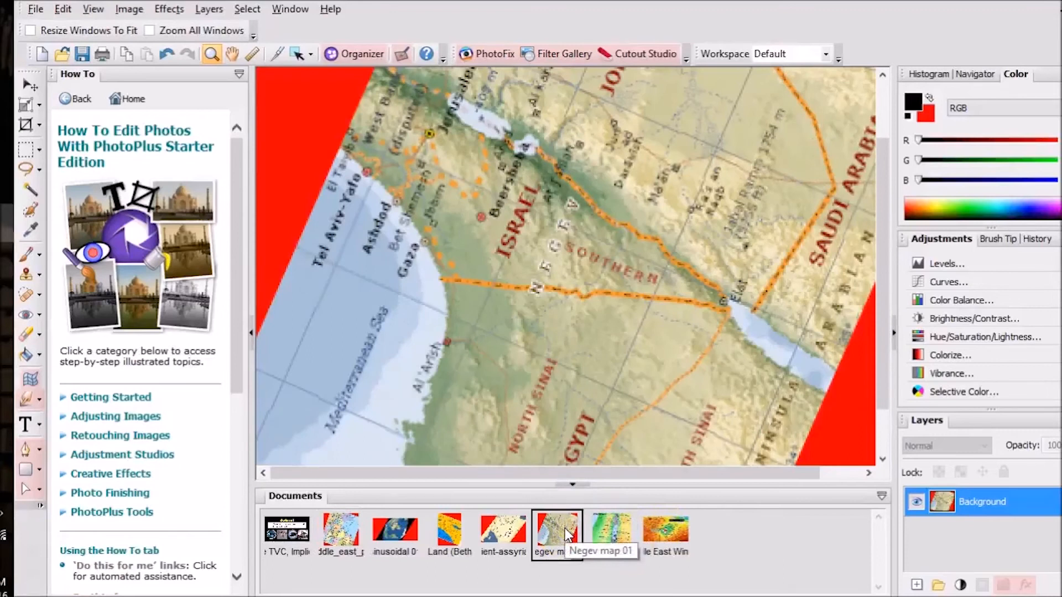
pyautogui.moveTo(564, 535)
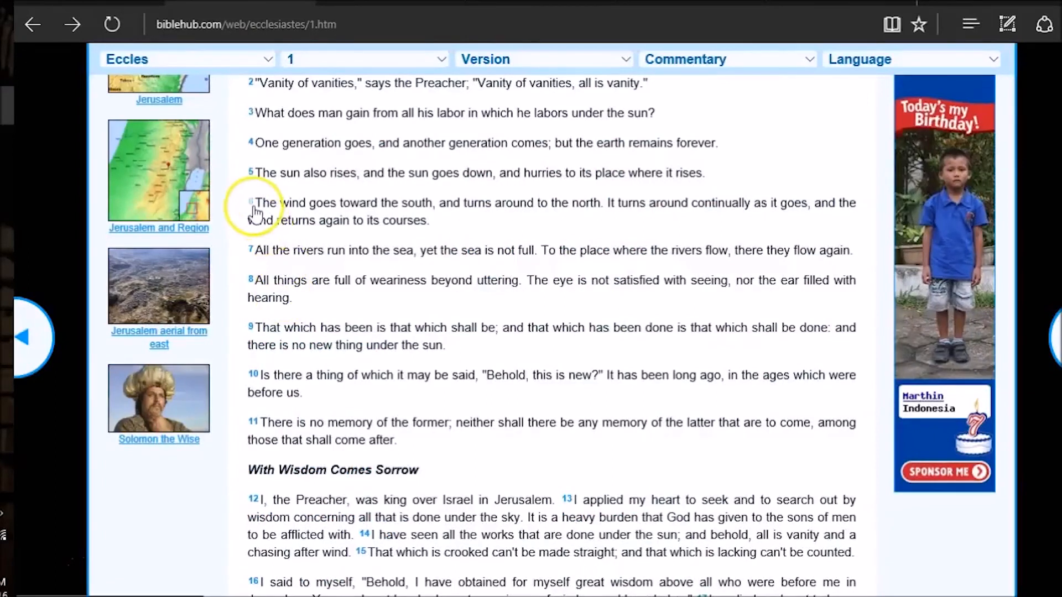
pyautogui.moveTo(331, 205)
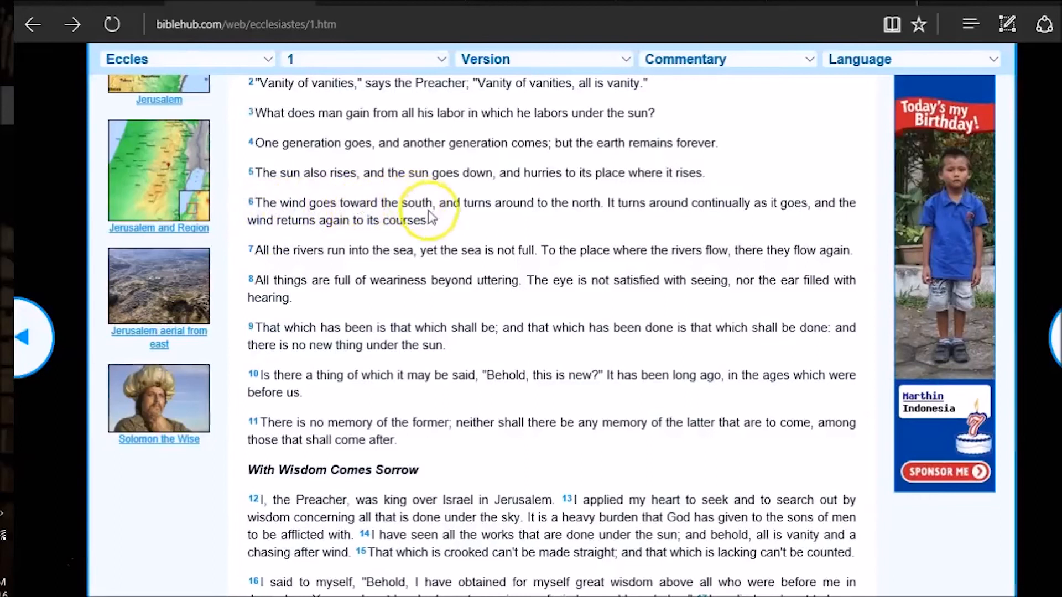
pyautogui.moveTo(579, 204)
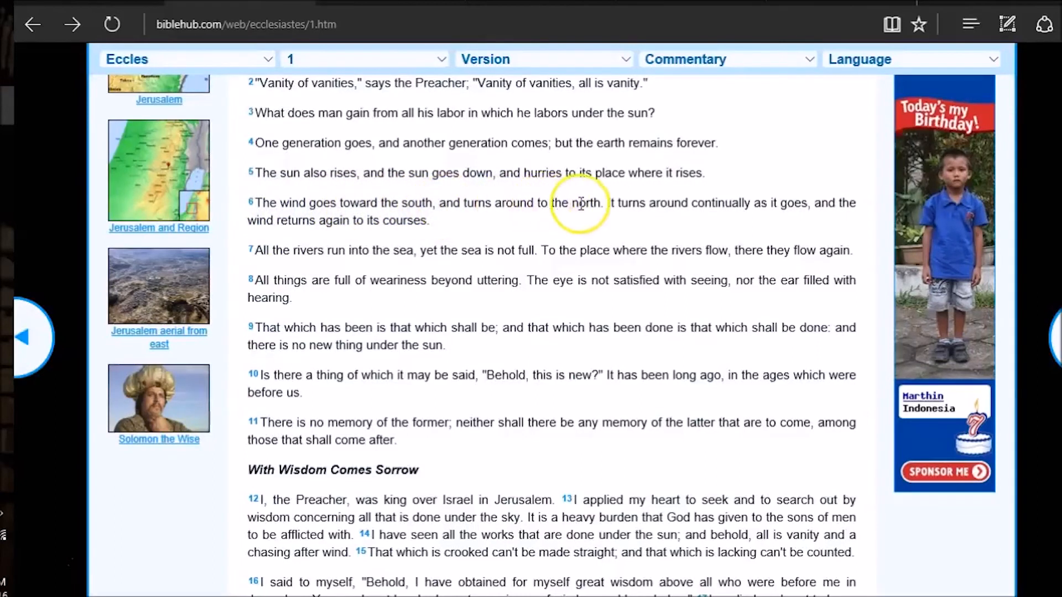
pyautogui.moveTo(721, 204)
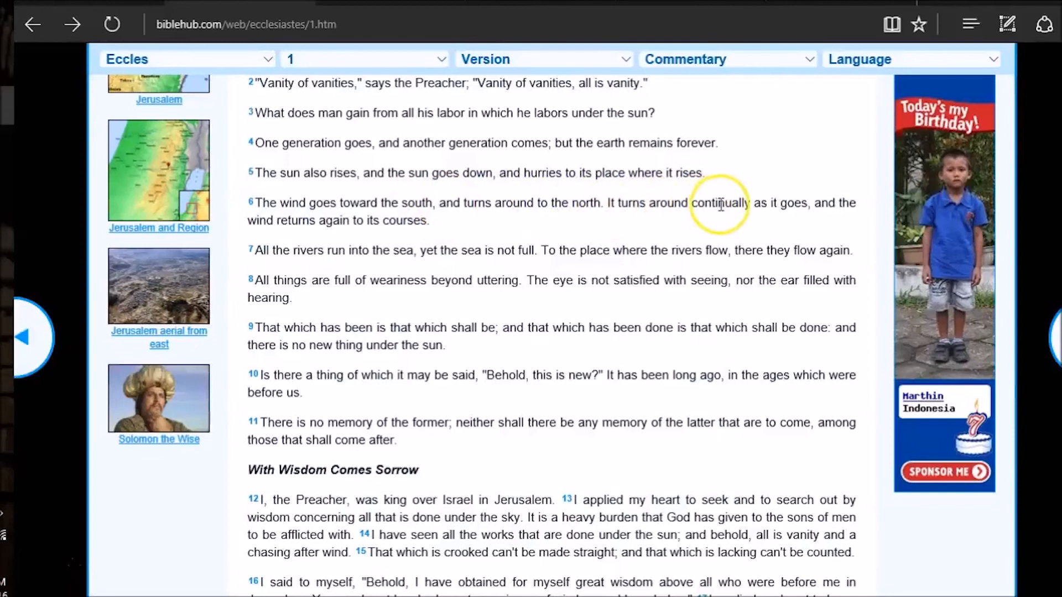
pyautogui.moveTo(349, 244)
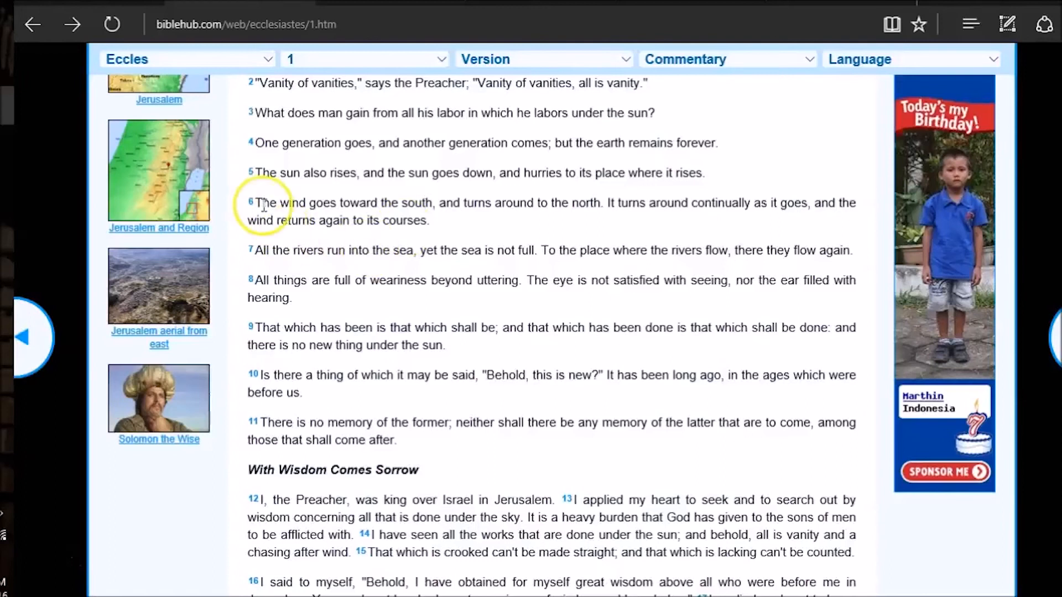
pyautogui.moveTo(450, 206)
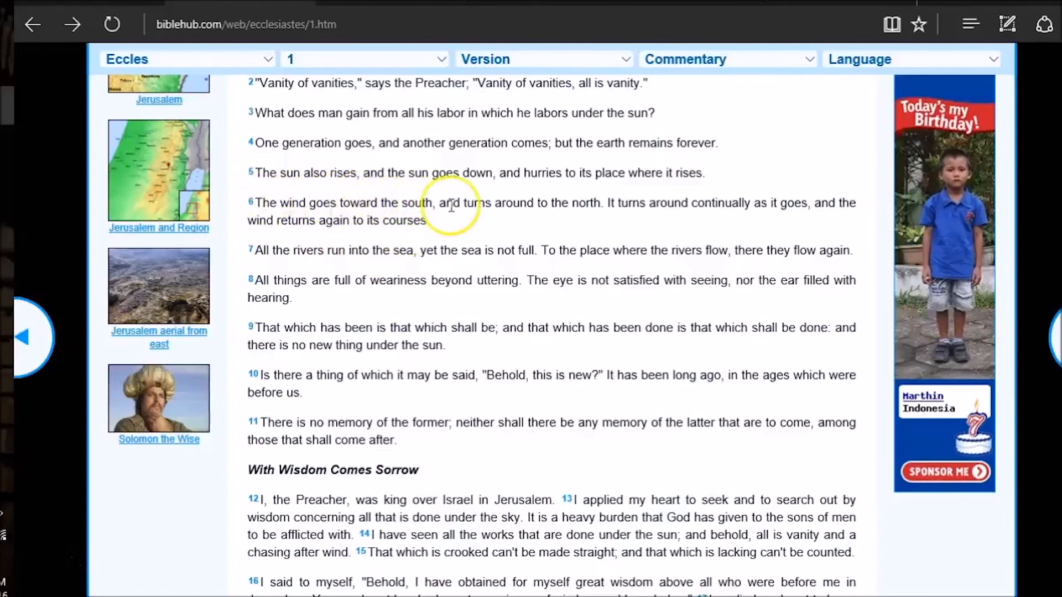
pyautogui.moveTo(594, 205)
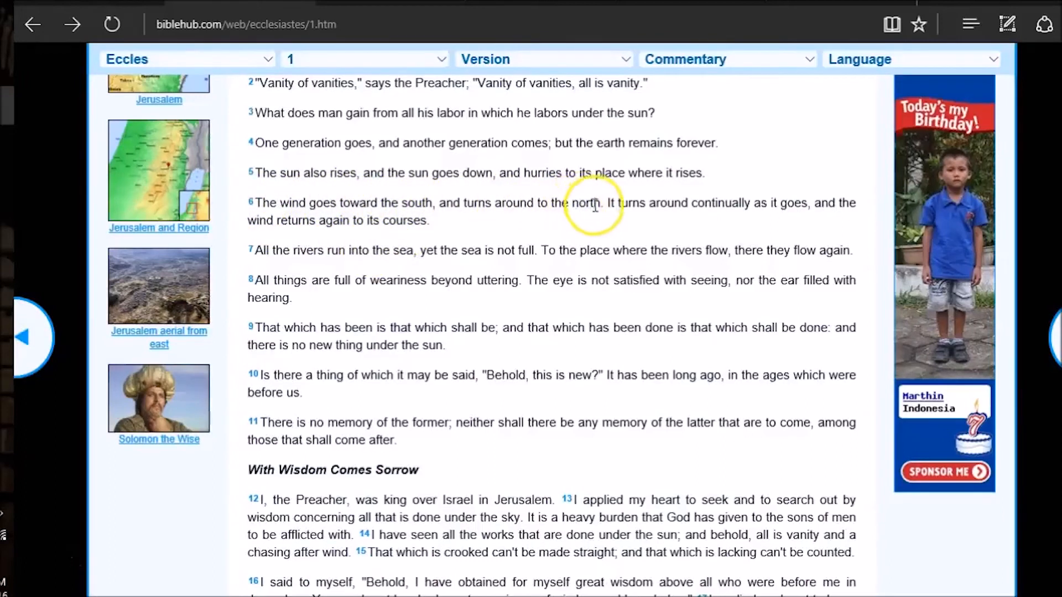
pyautogui.moveTo(761, 203)
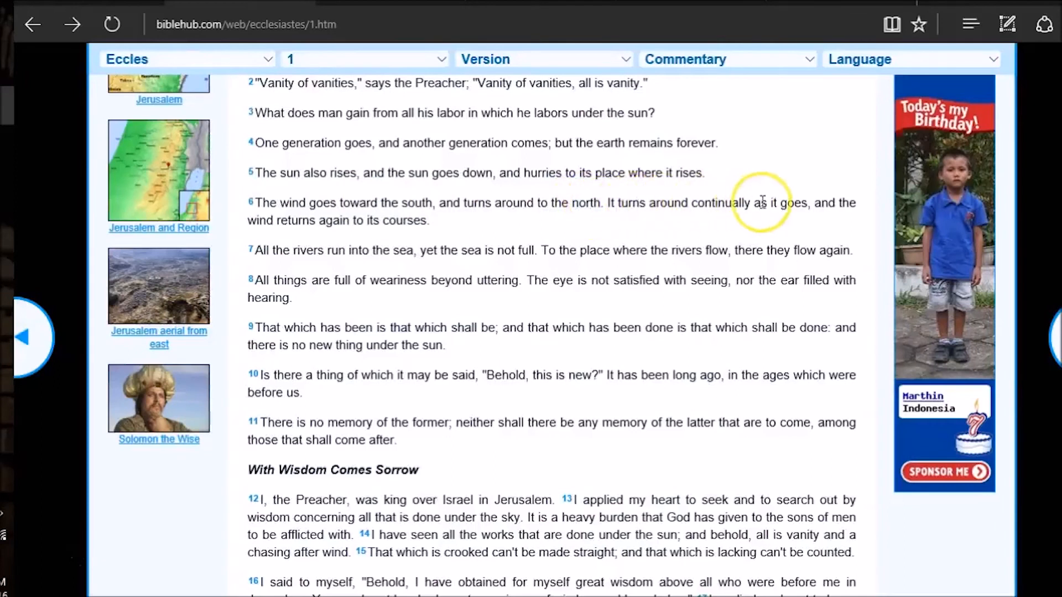
pyautogui.moveTo(337, 222)
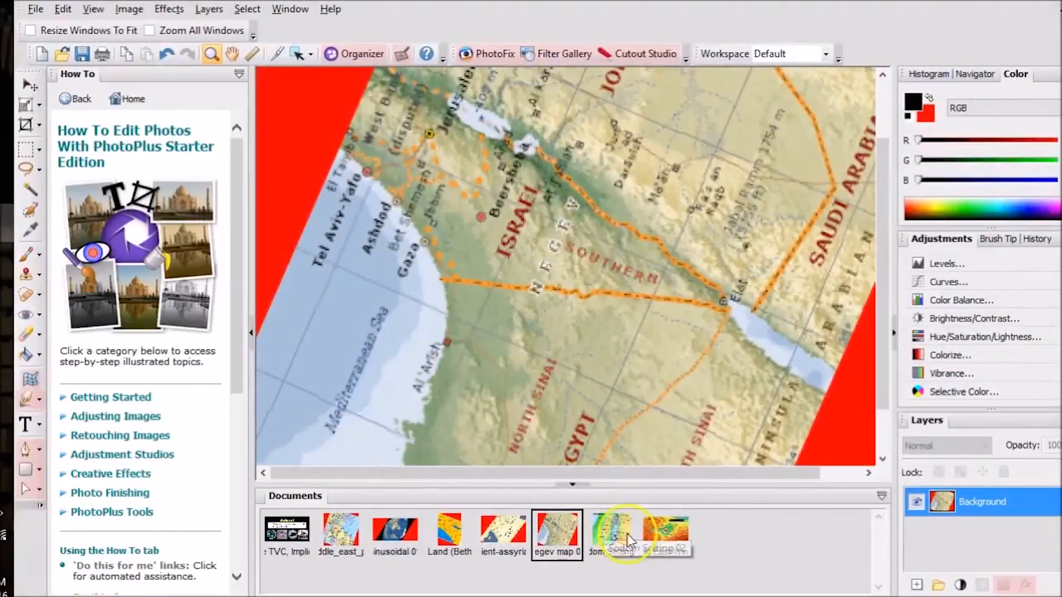
pyautogui.click(665, 532)
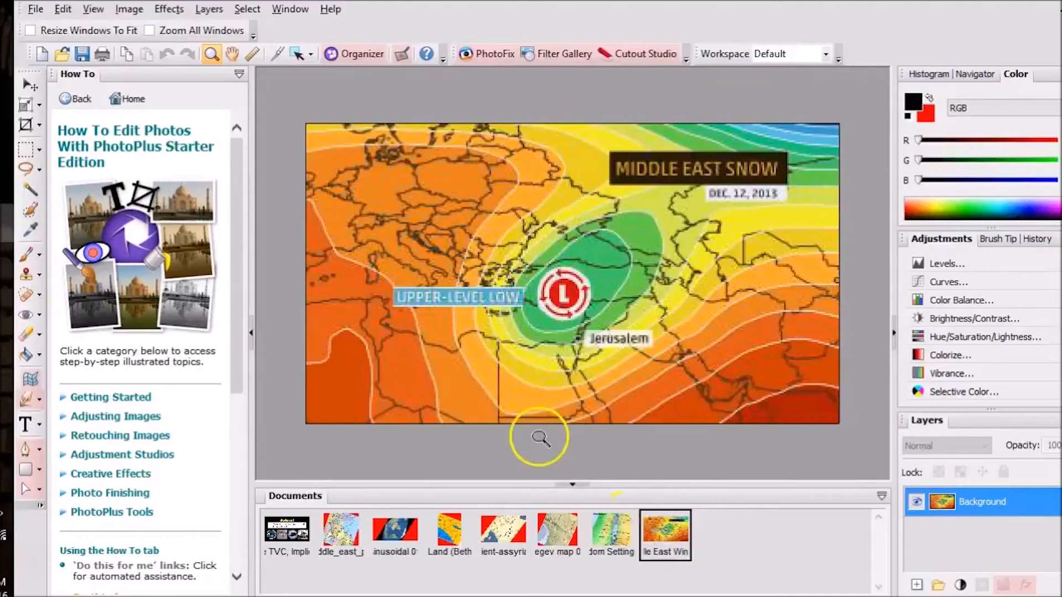
pyautogui.moveTo(386, 308)
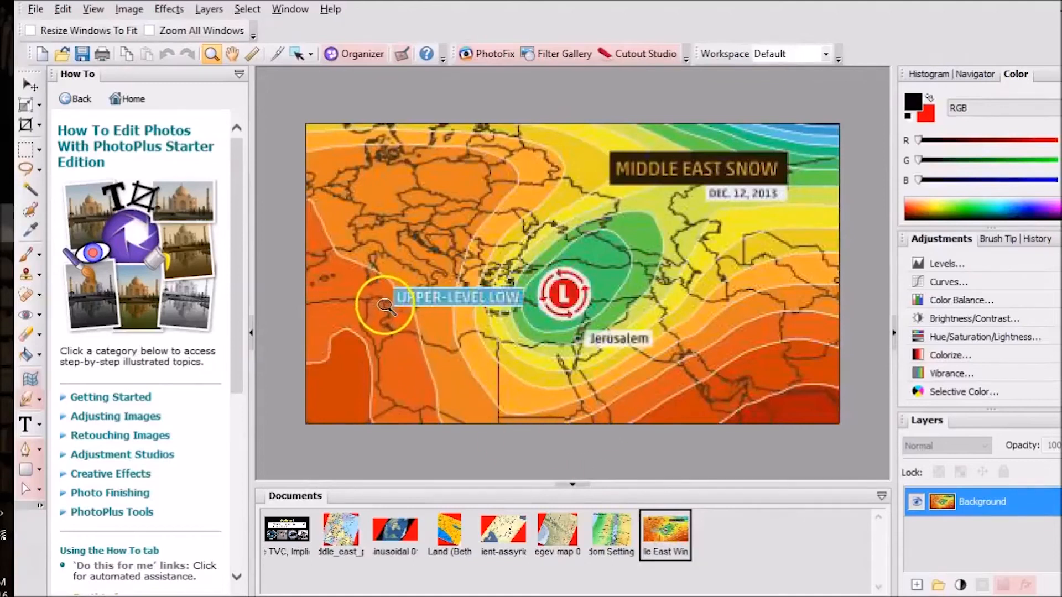
pyautogui.moveTo(443, 346)
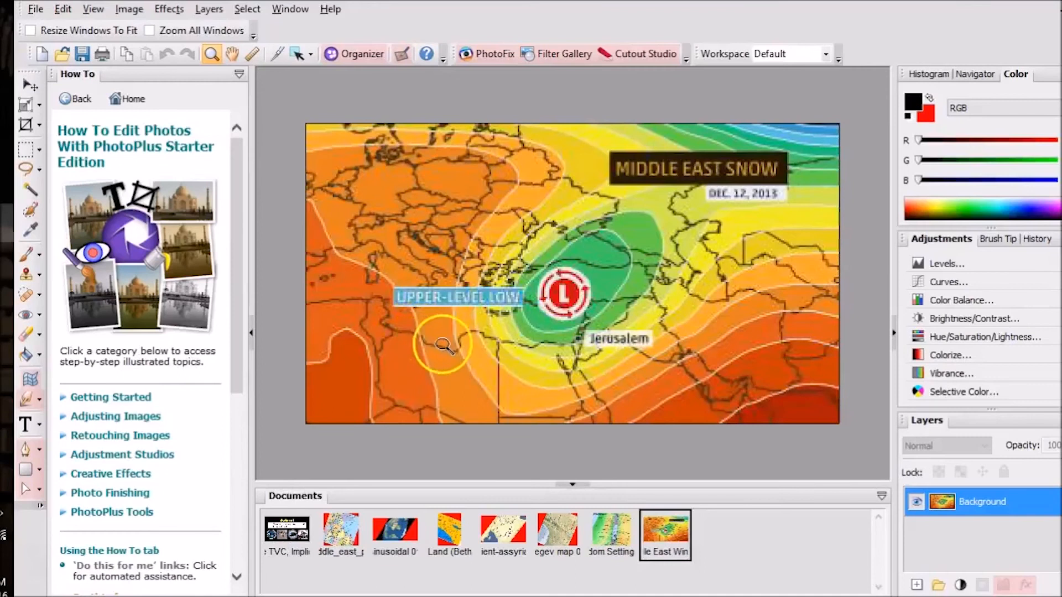
pyautogui.moveTo(501, 342)
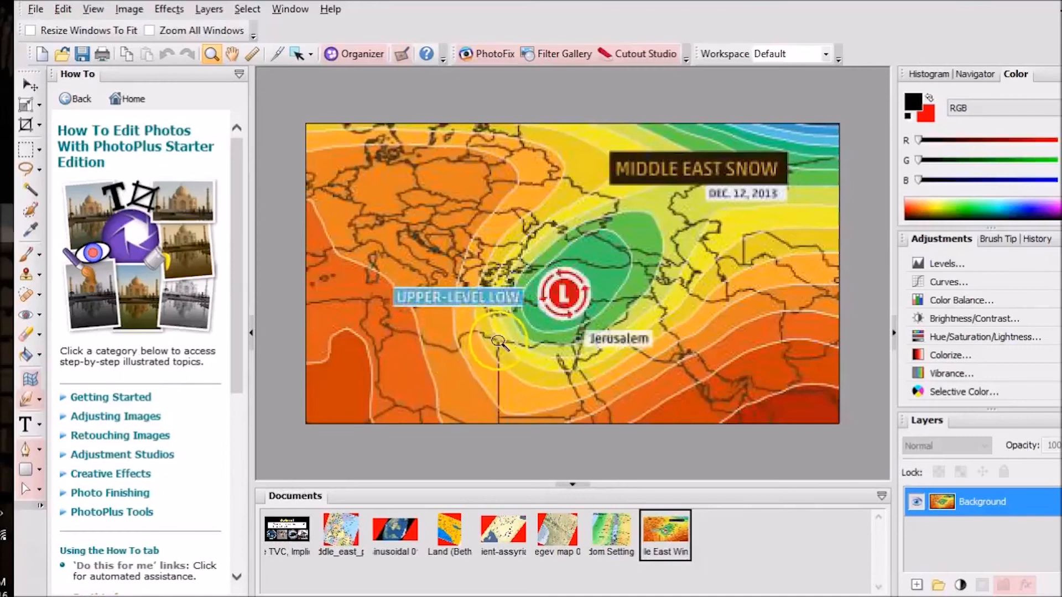
pyautogui.moveTo(576, 338)
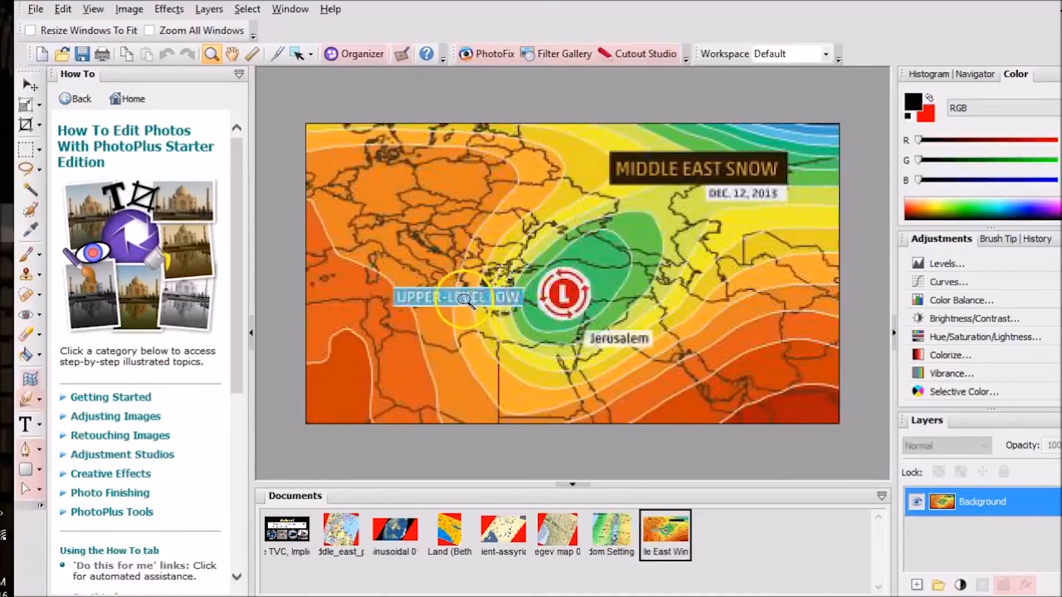
pyautogui.moveTo(382, 271)
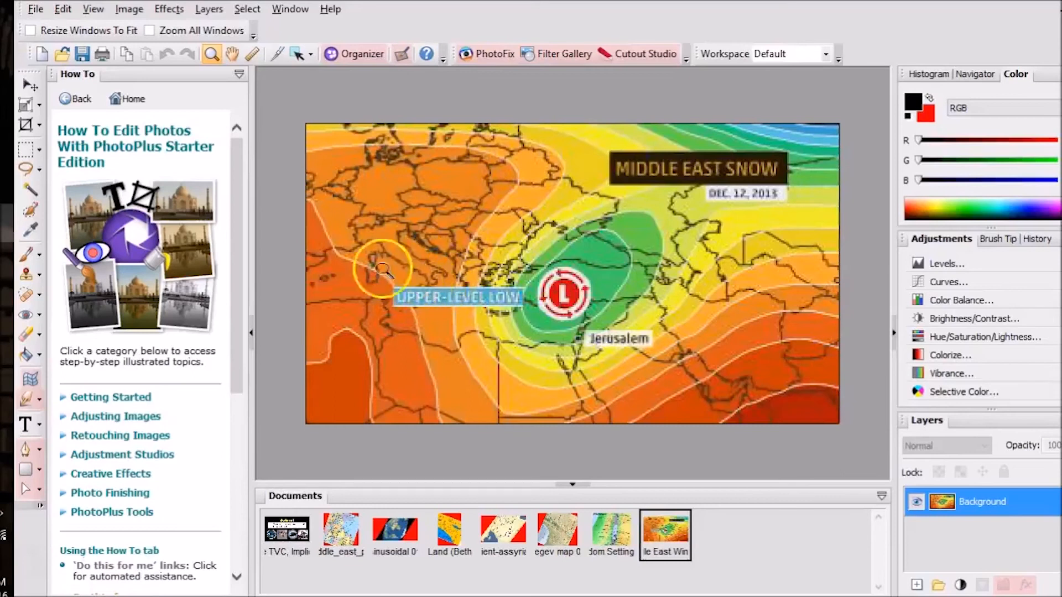
pyautogui.moveTo(498, 242)
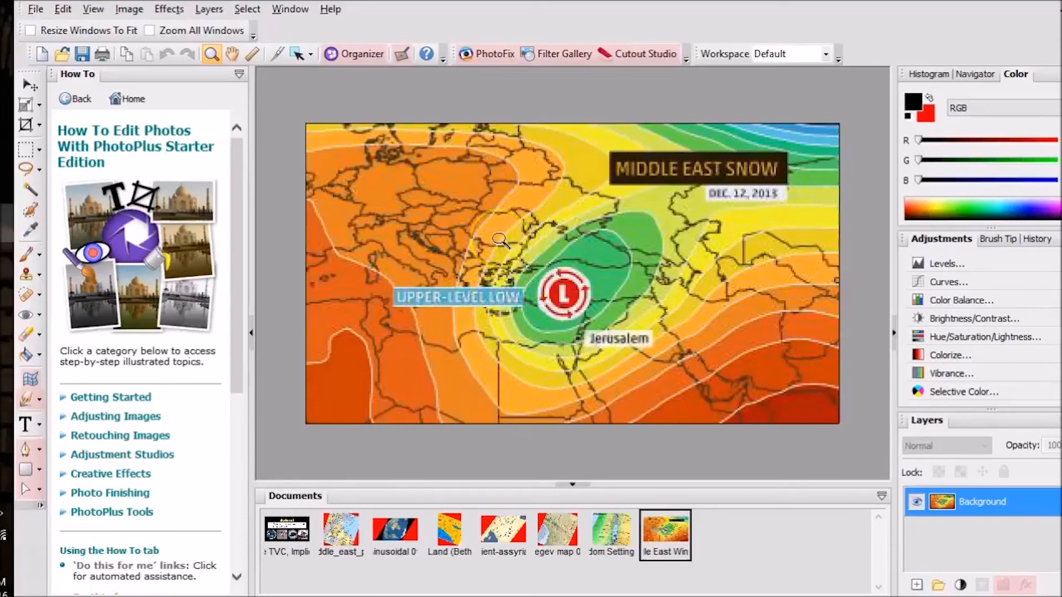
pyautogui.moveTo(505, 120)
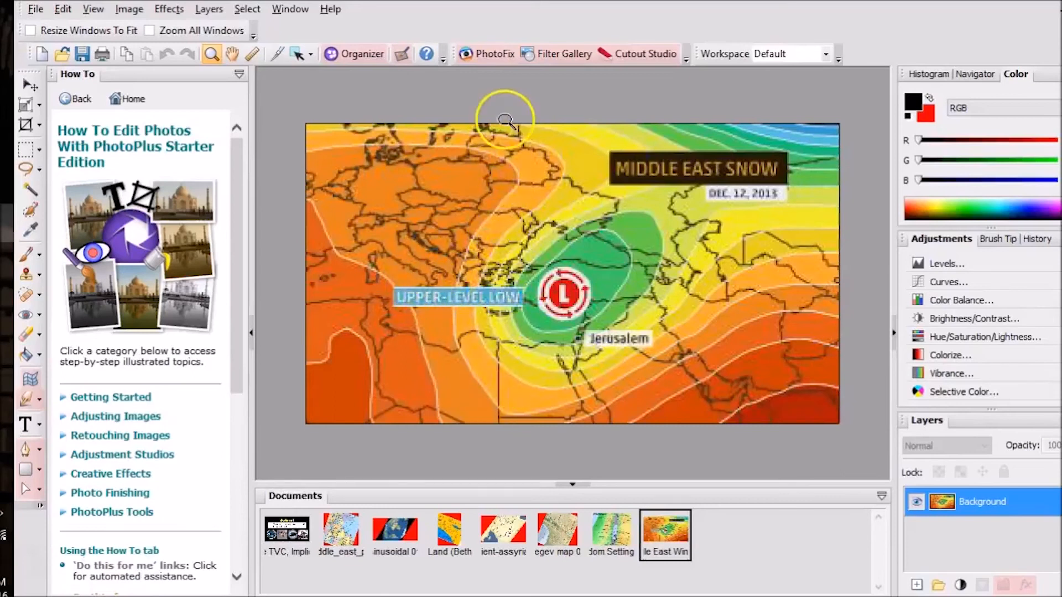
pyautogui.moveTo(447, 324)
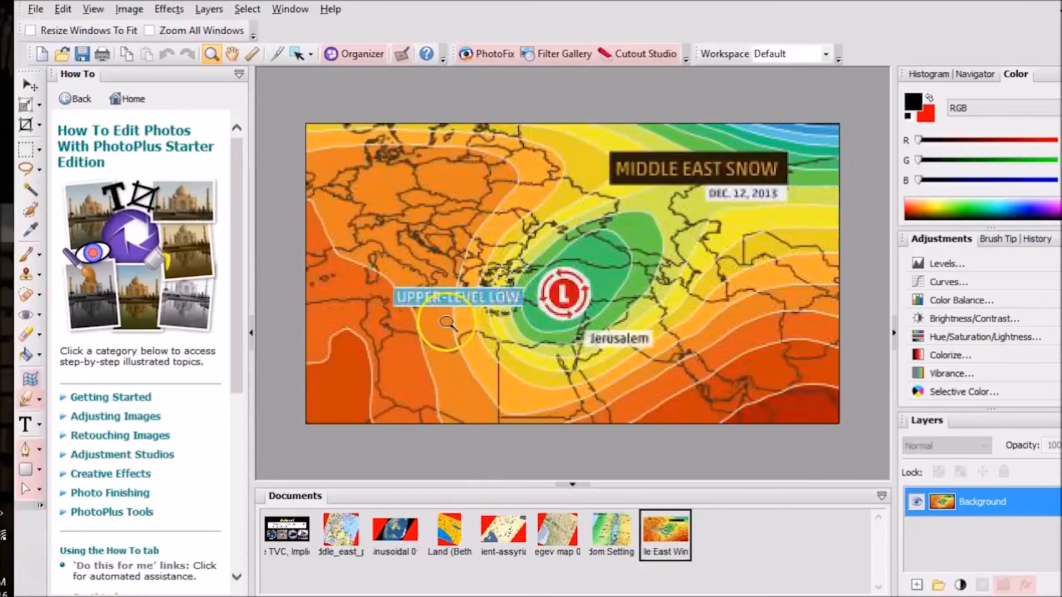
pyautogui.moveTo(281, 295)
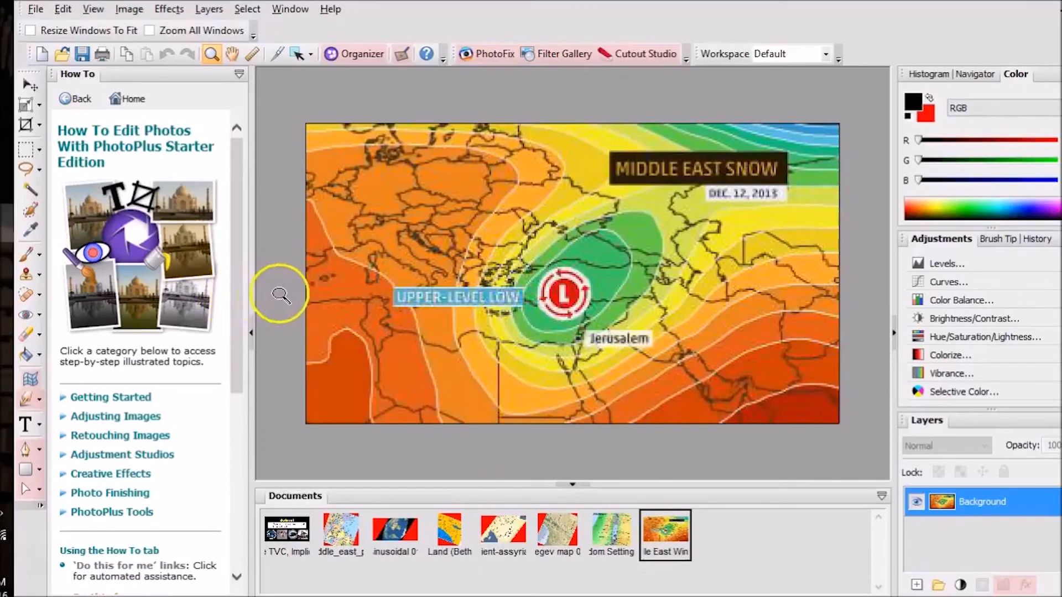
pyautogui.moveTo(691, 206)
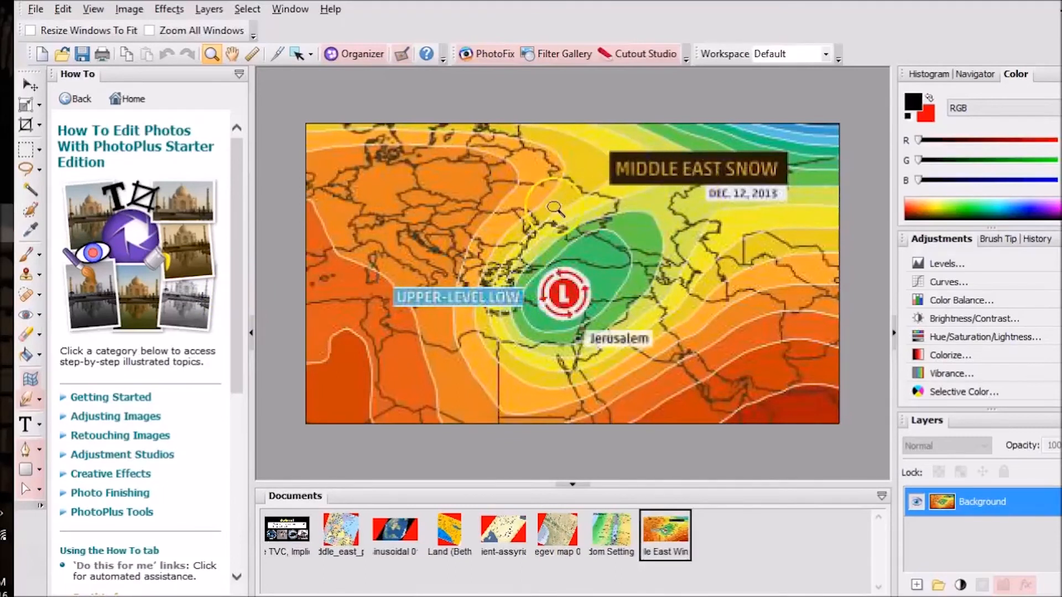
pyautogui.moveTo(863, 223)
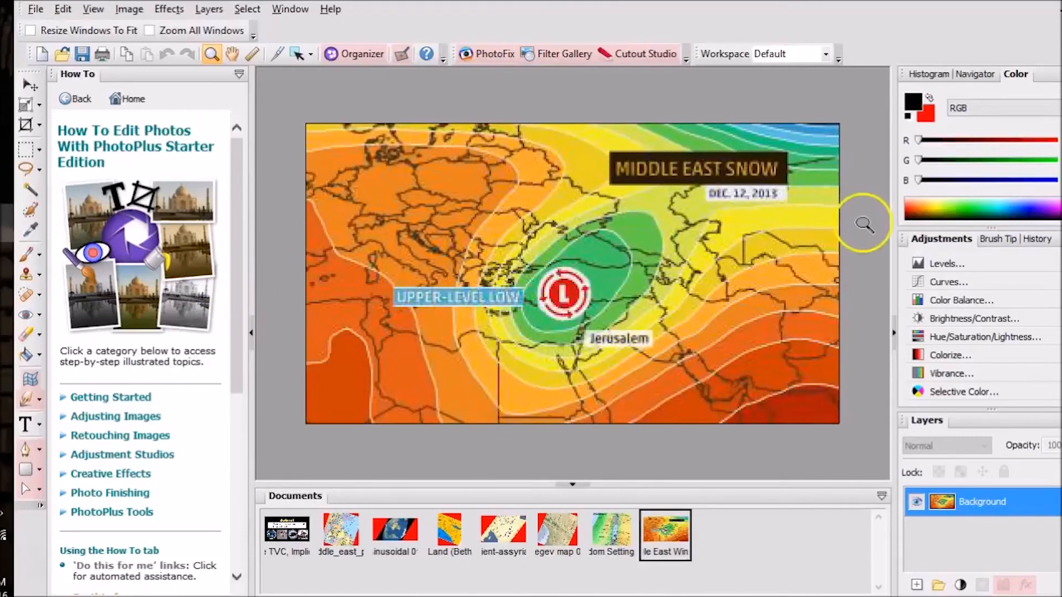
pyautogui.moveTo(686, 161)
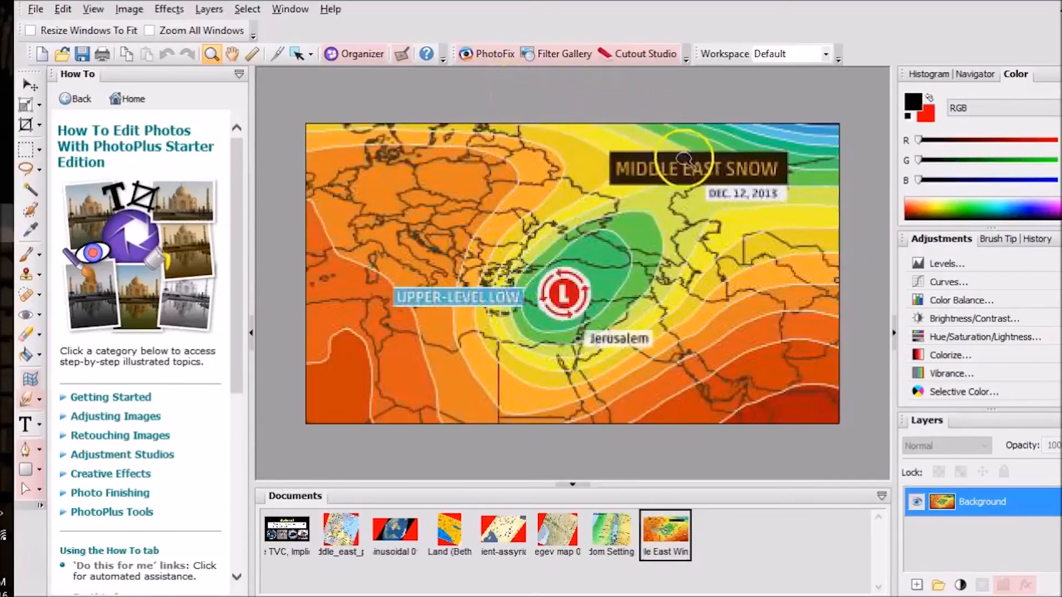
pyautogui.moveTo(549, 227)
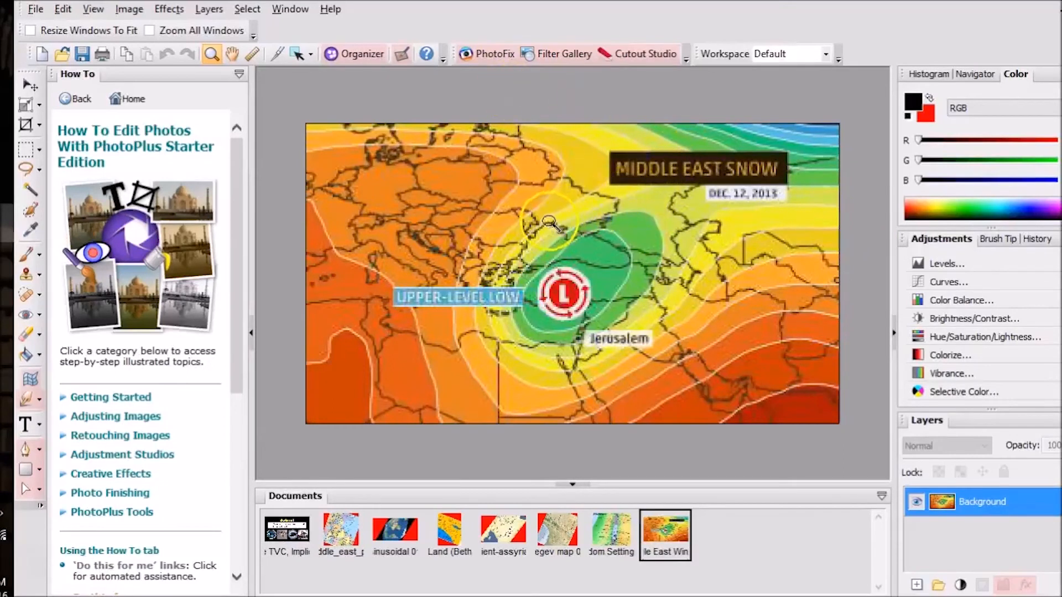
pyautogui.moveTo(465, 323)
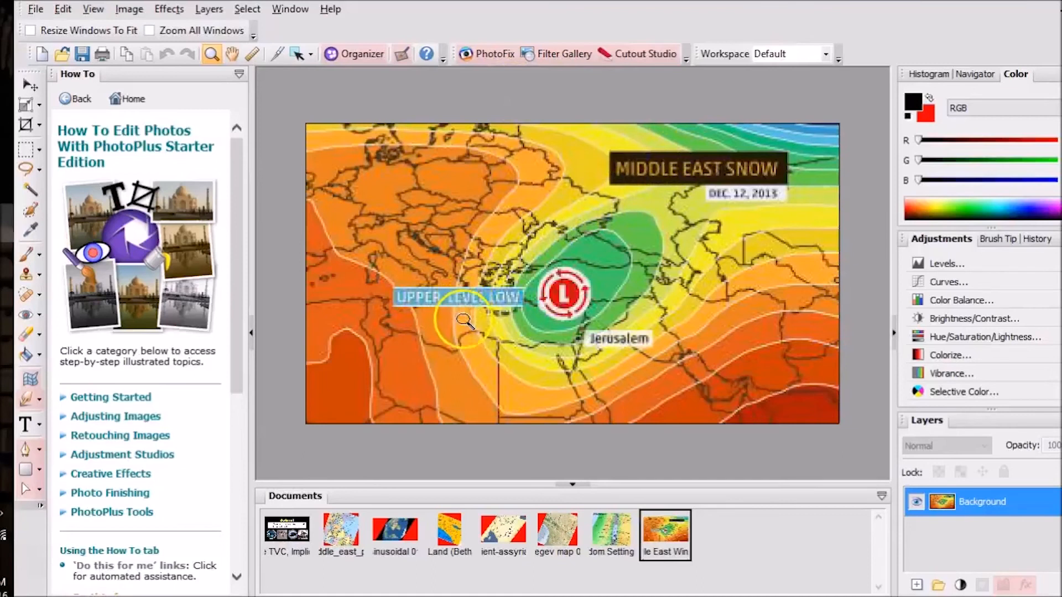
pyautogui.moveTo(528, 372)
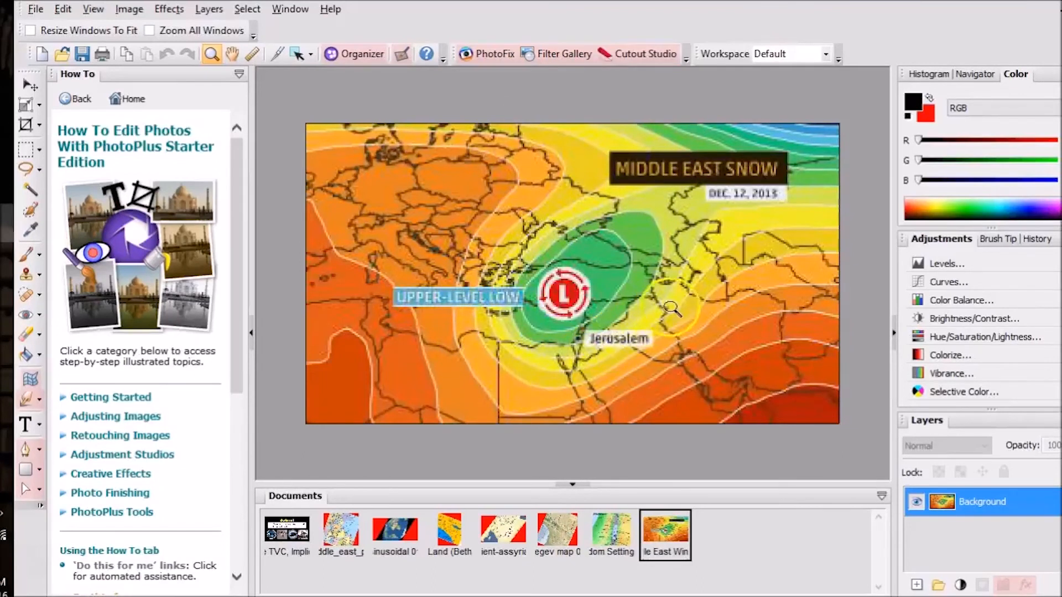
pyautogui.moveTo(715, 278)
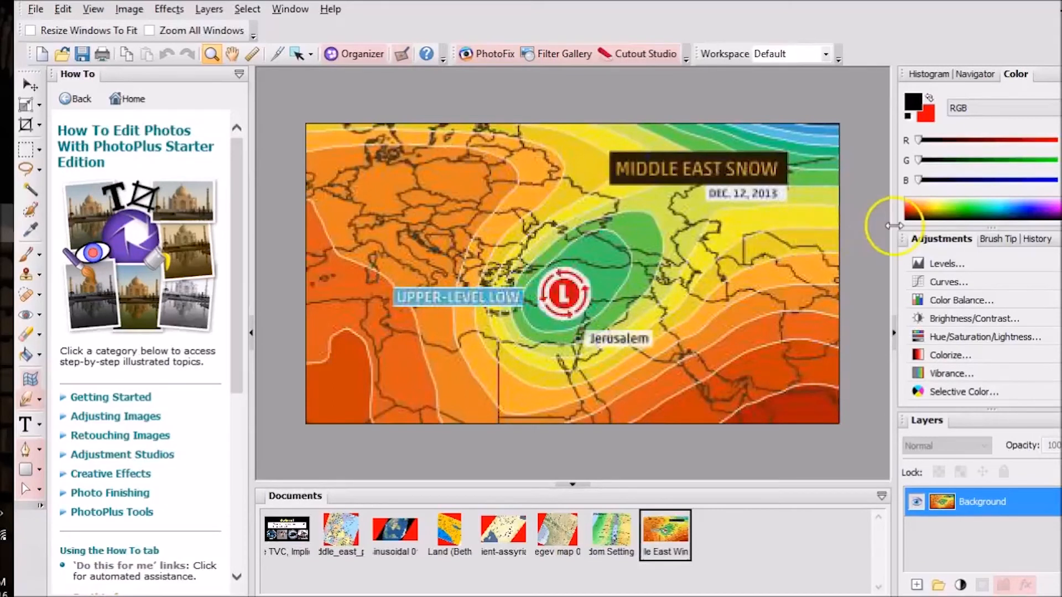
pyautogui.moveTo(843, 232)
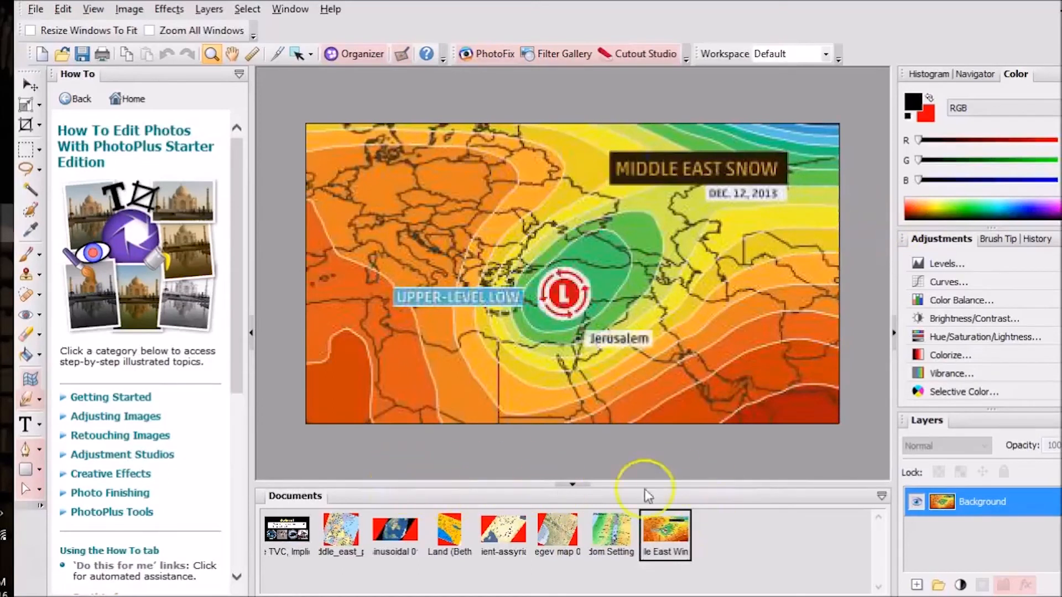
pyautogui.moveTo(30, 126)
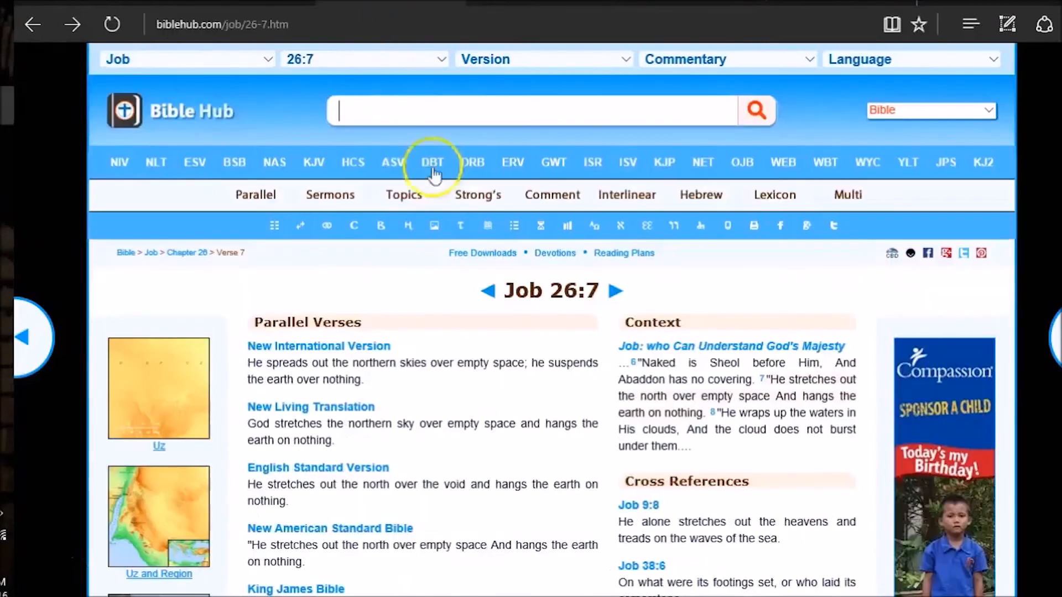
# - Read the Job 26:7 parallel translations and return to the top of the page
pyautogui.scroll(-3)
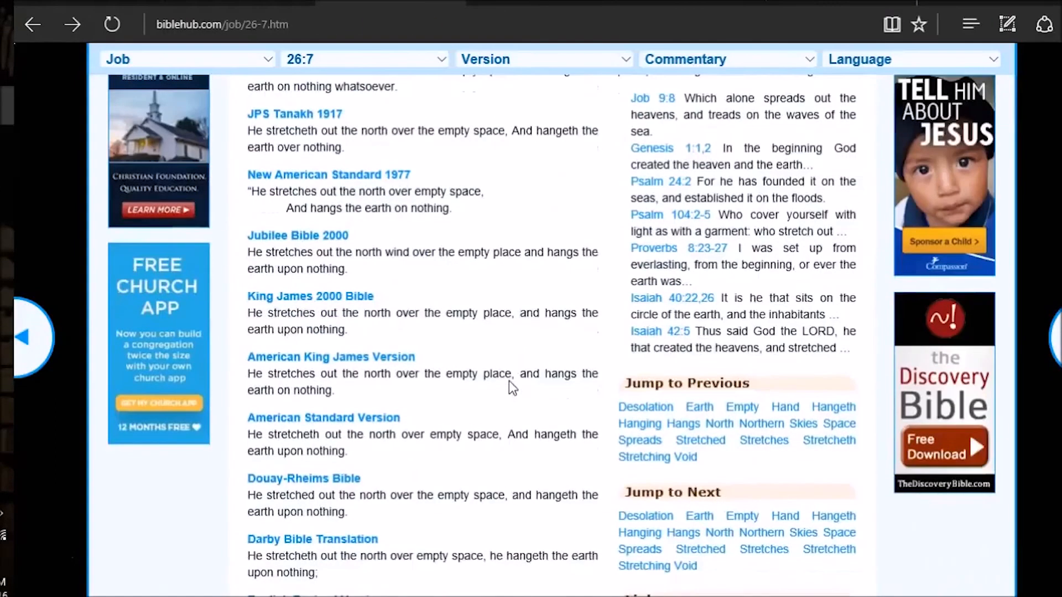
pyautogui.scroll(-3)
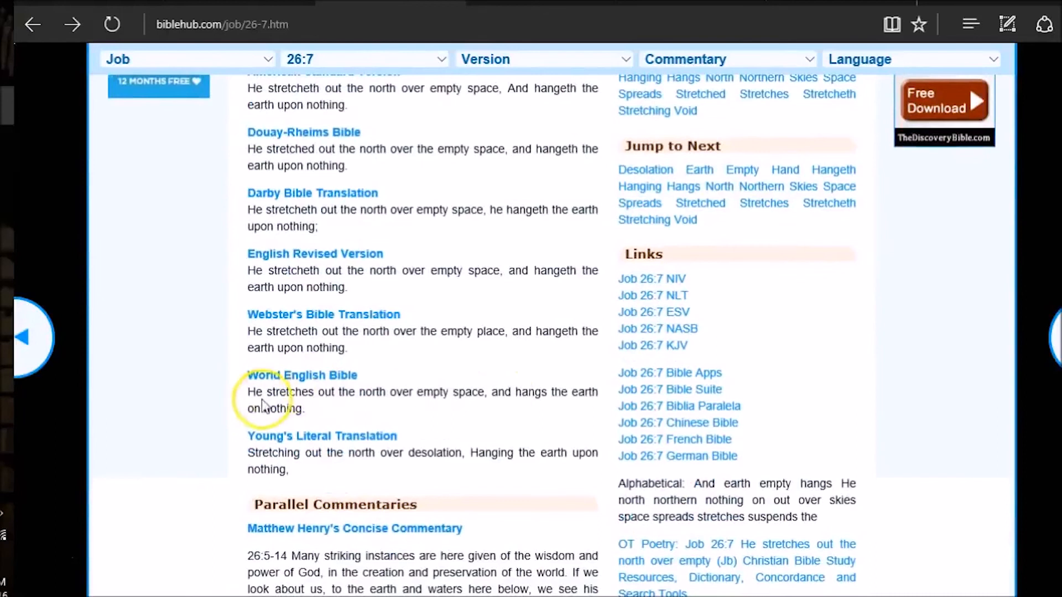
pyautogui.moveTo(342, 396)
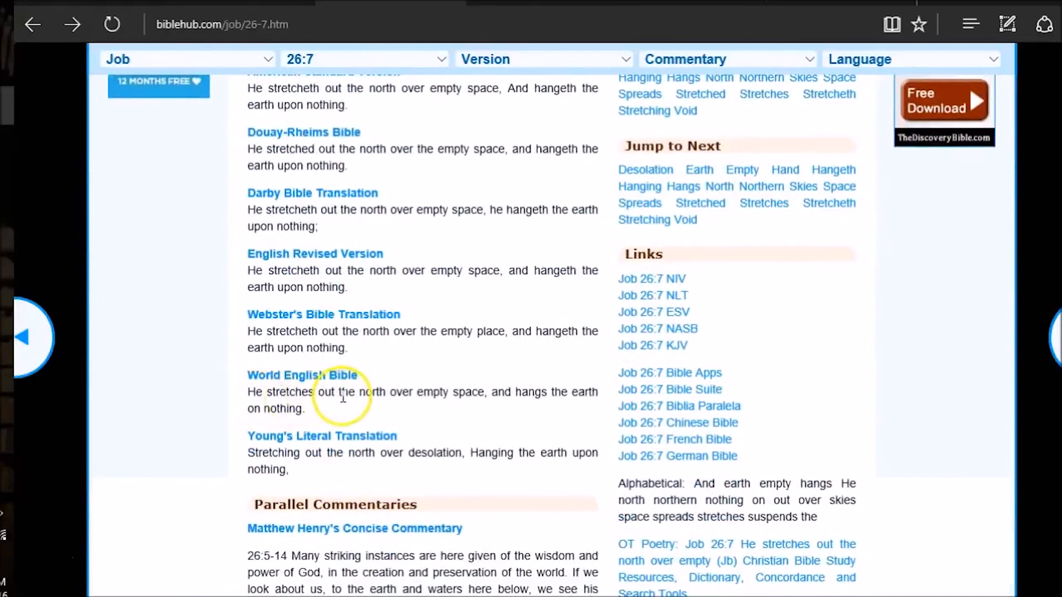
pyautogui.moveTo(527, 411)
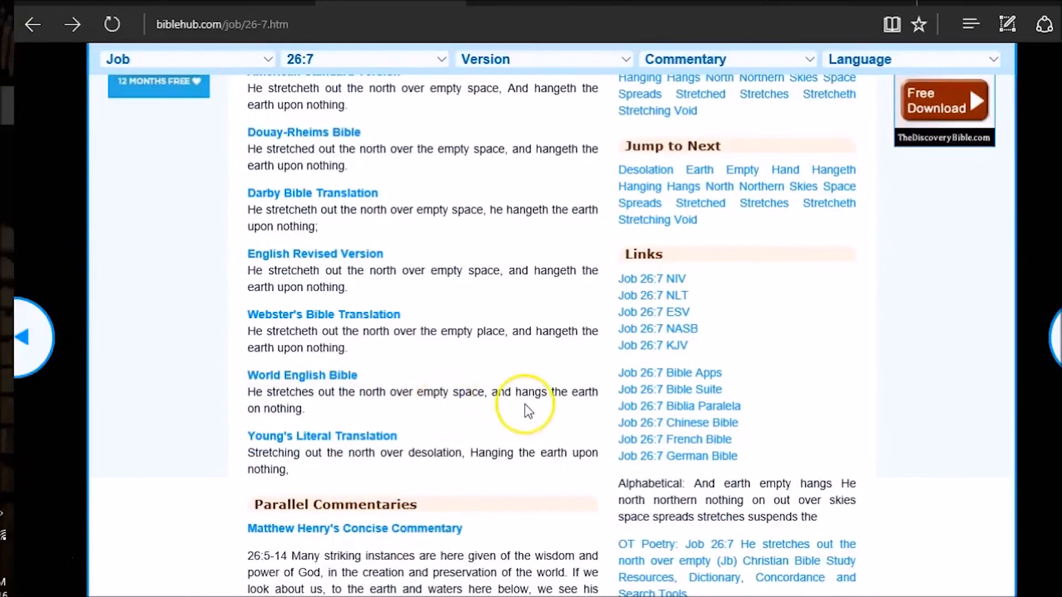
pyautogui.moveTo(291, 408)
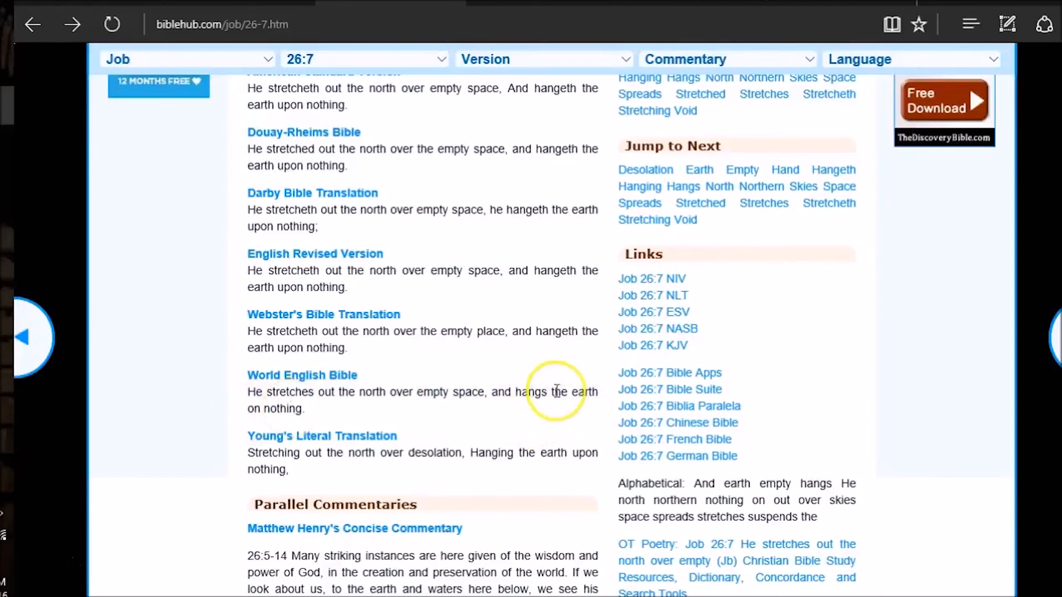
pyautogui.moveTo(295, 441)
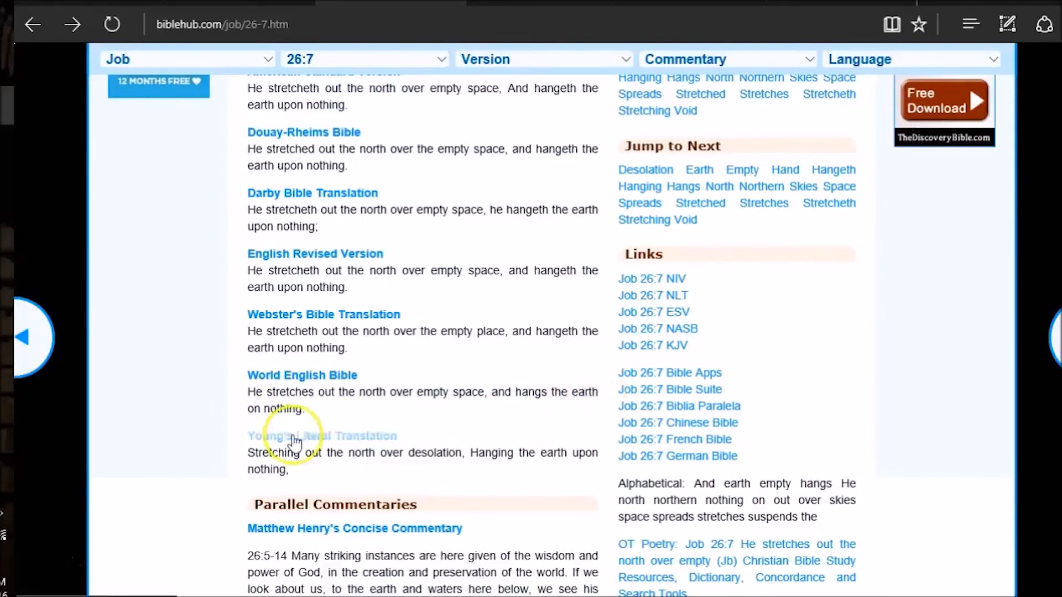
pyautogui.moveTo(311, 414)
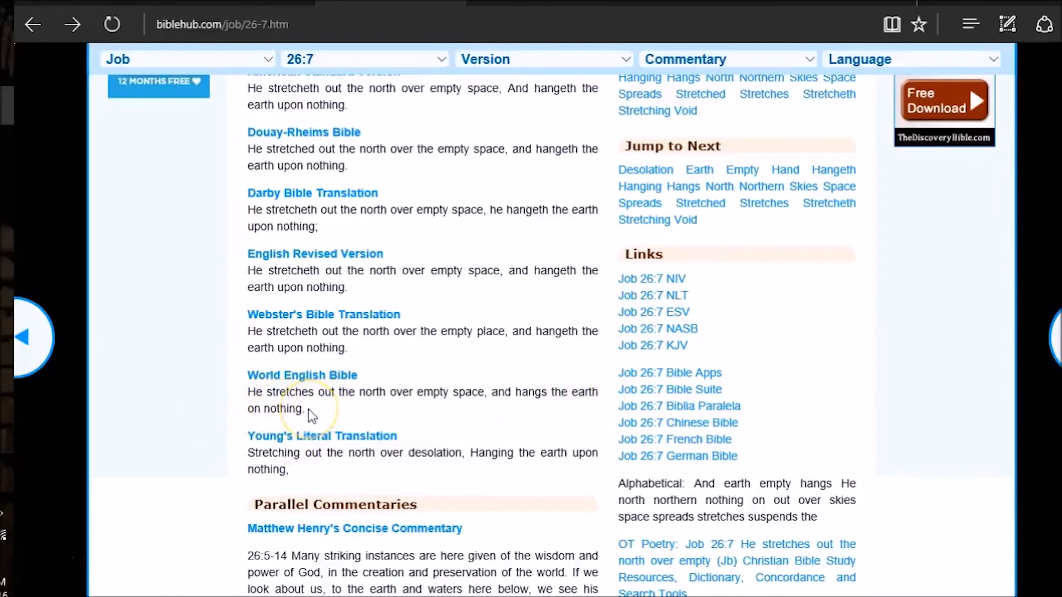
pyautogui.moveTo(311, 415)
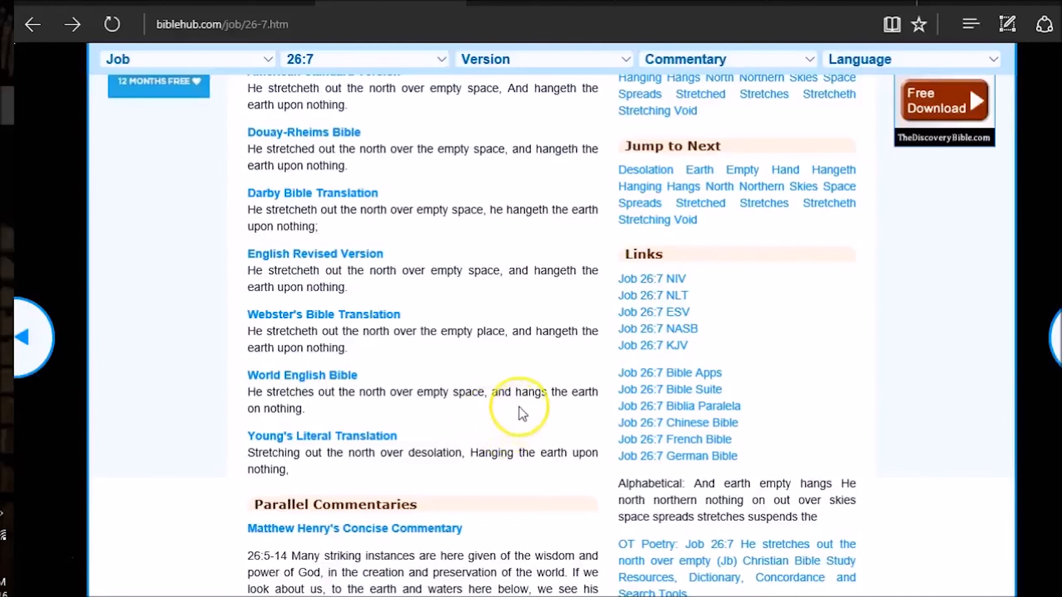
pyautogui.moveTo(576, 411)
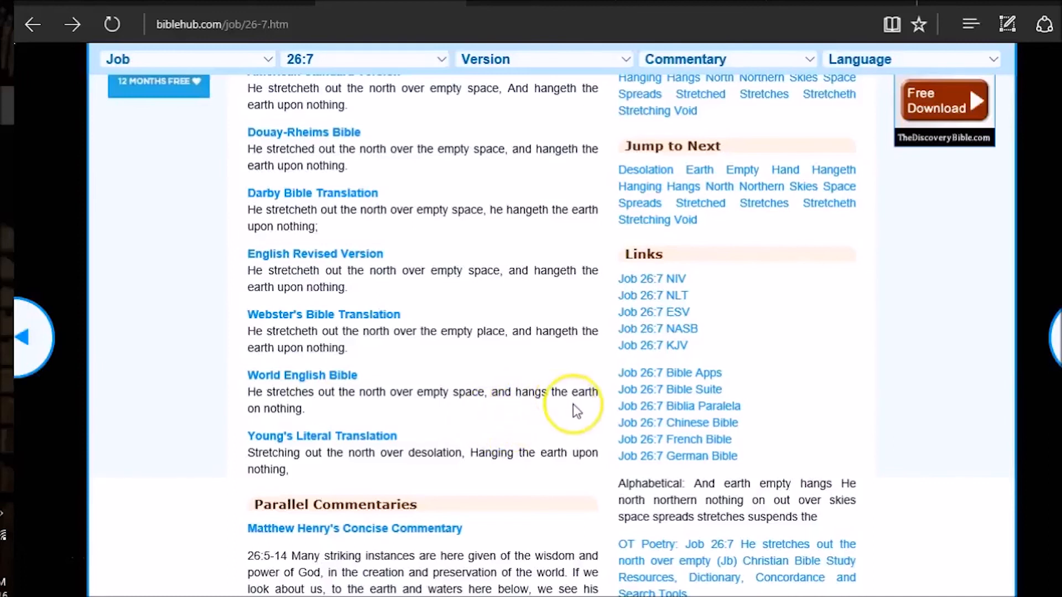
pyautogui.moveTo(310, 419)
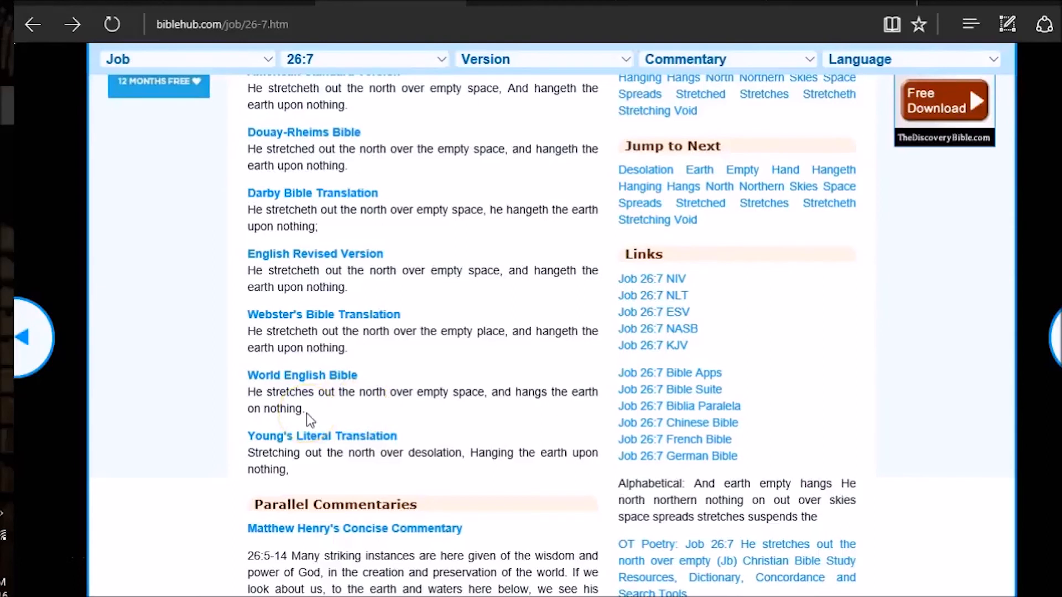
pyautogui.moveTo(531, 434)
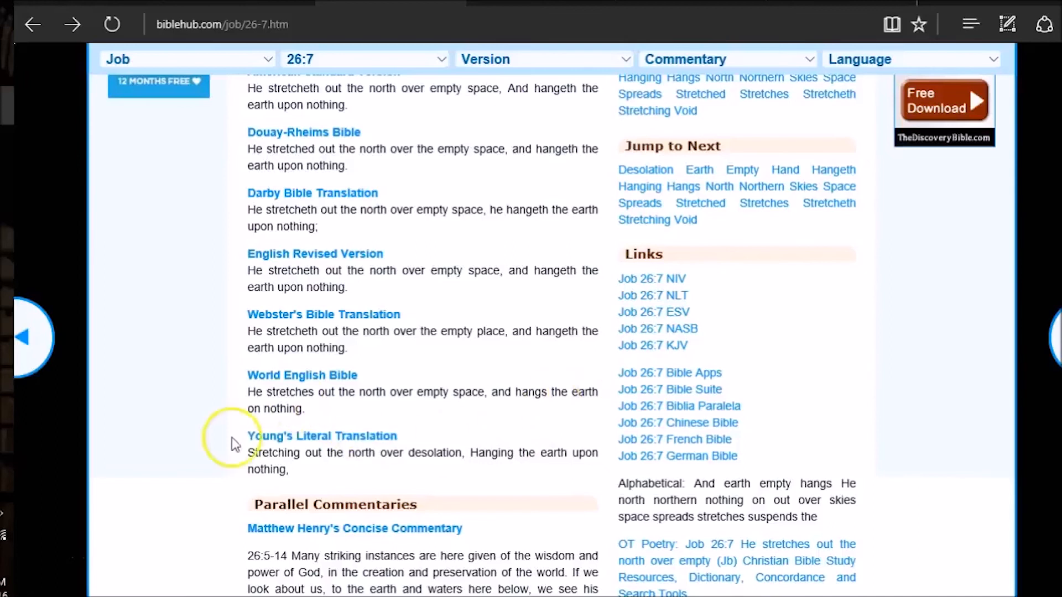
pyautogui.moveTo(601, 363)
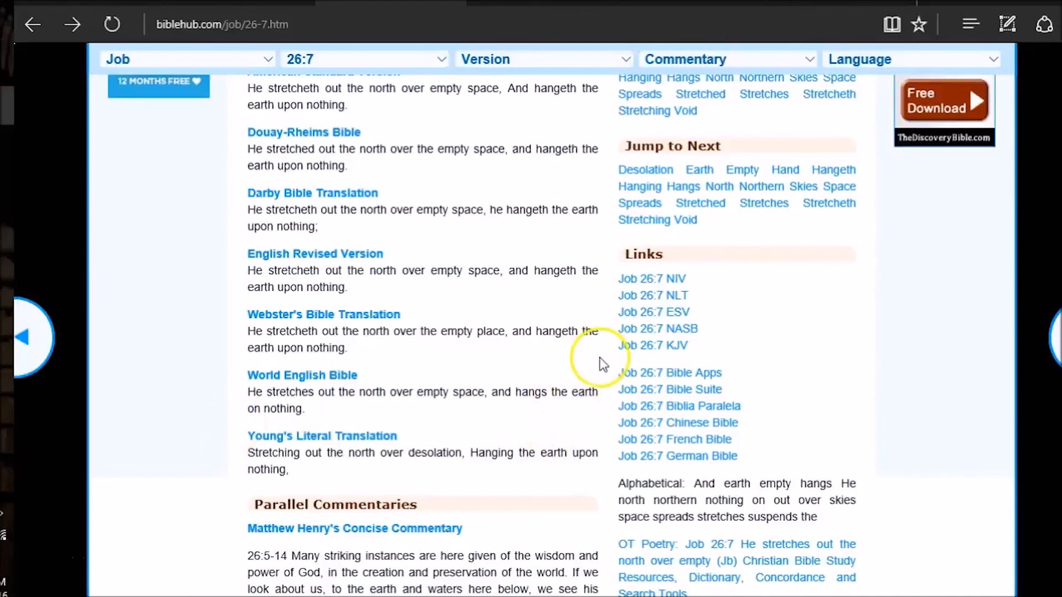
pyautogui.moveTo(450, 437)
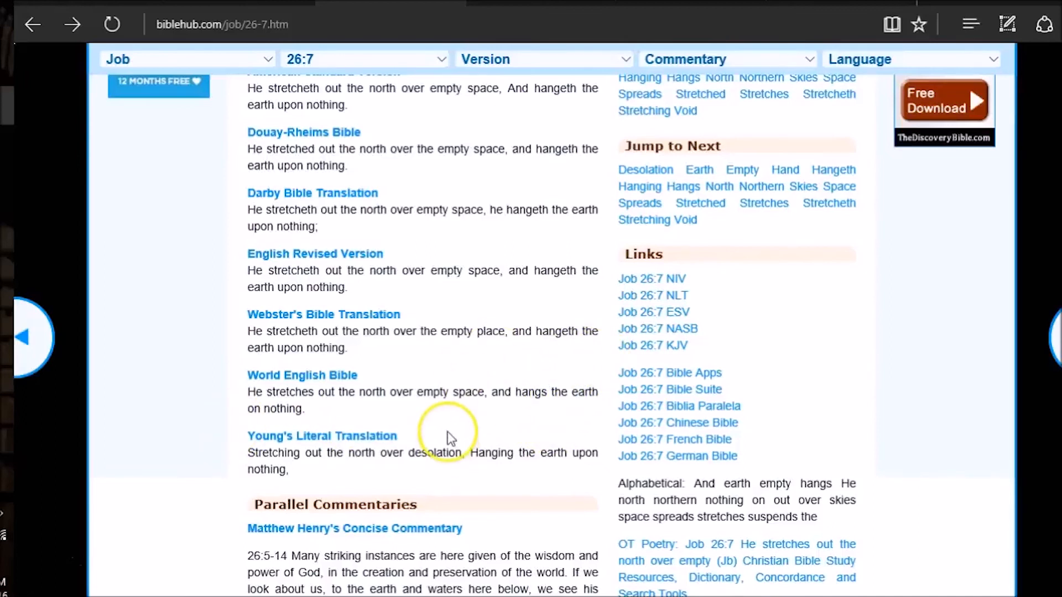
pyautogui.moveTo(379, 396)
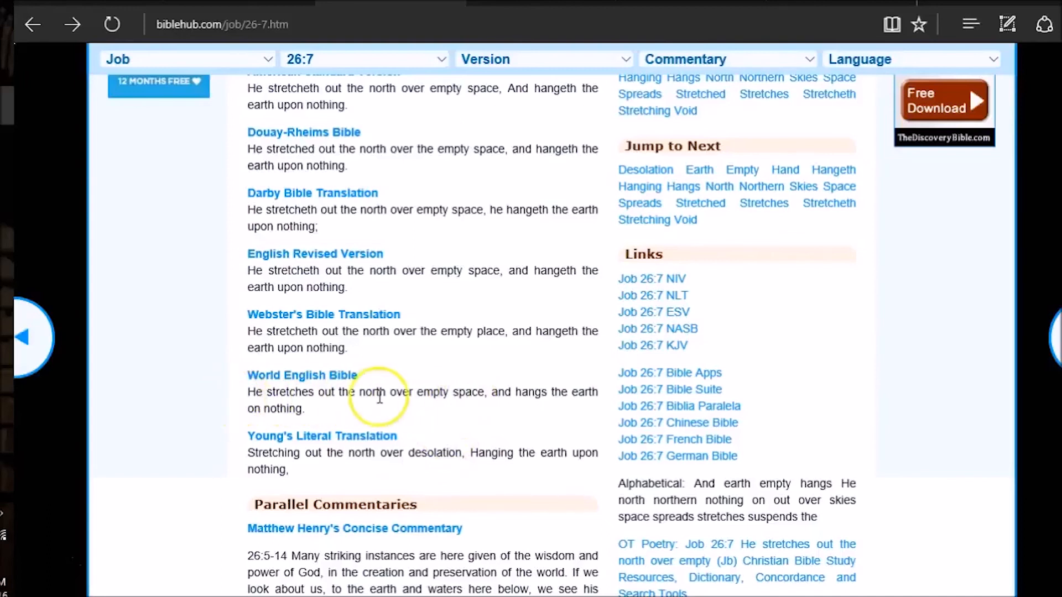
pyautogui.moveTo(272, 400)
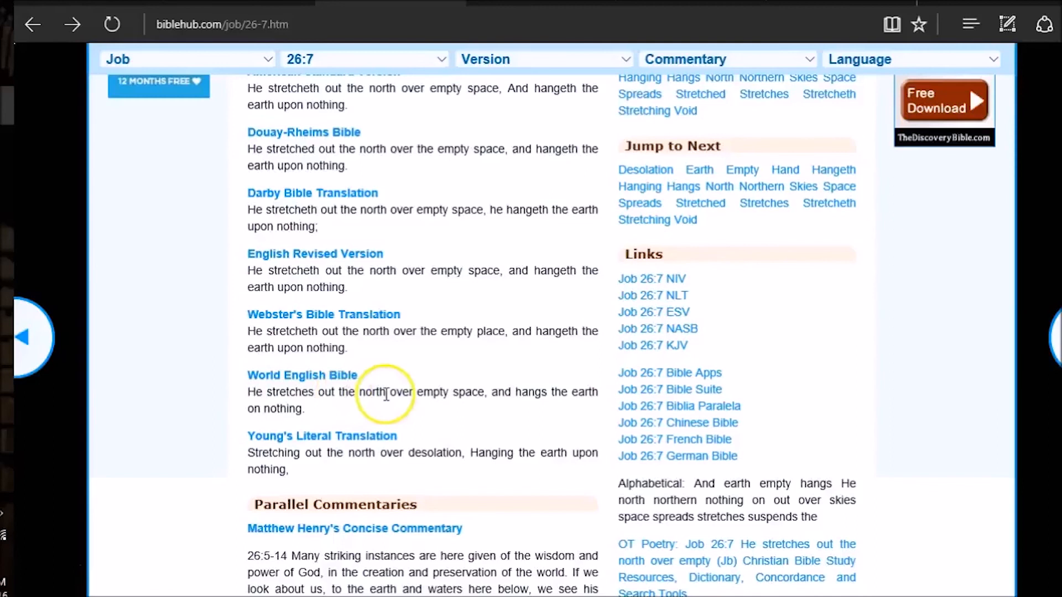
pyautogui.scroll(3)
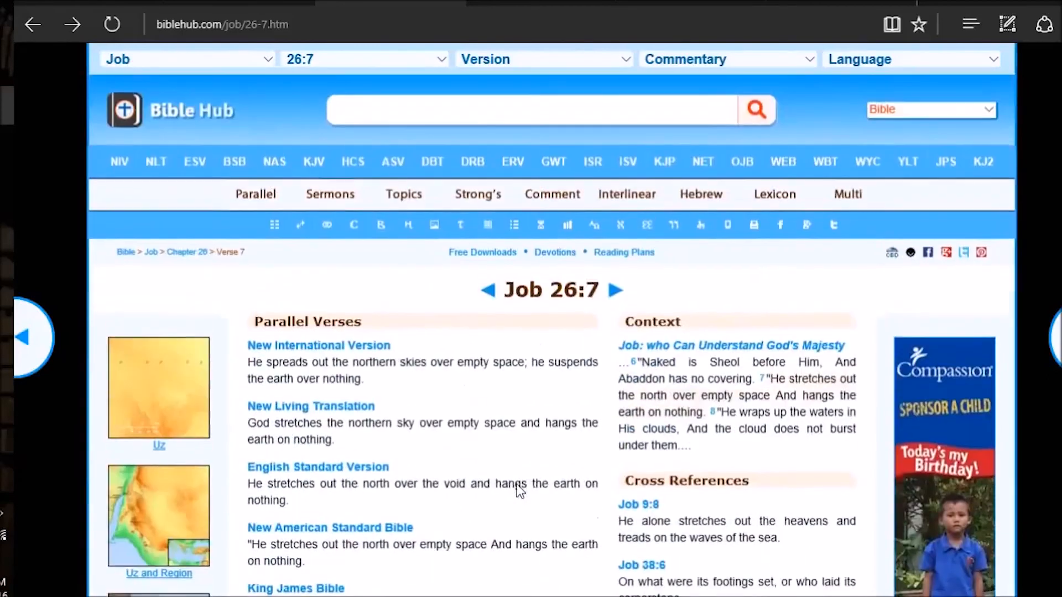
pyautogui.click(626, 194)
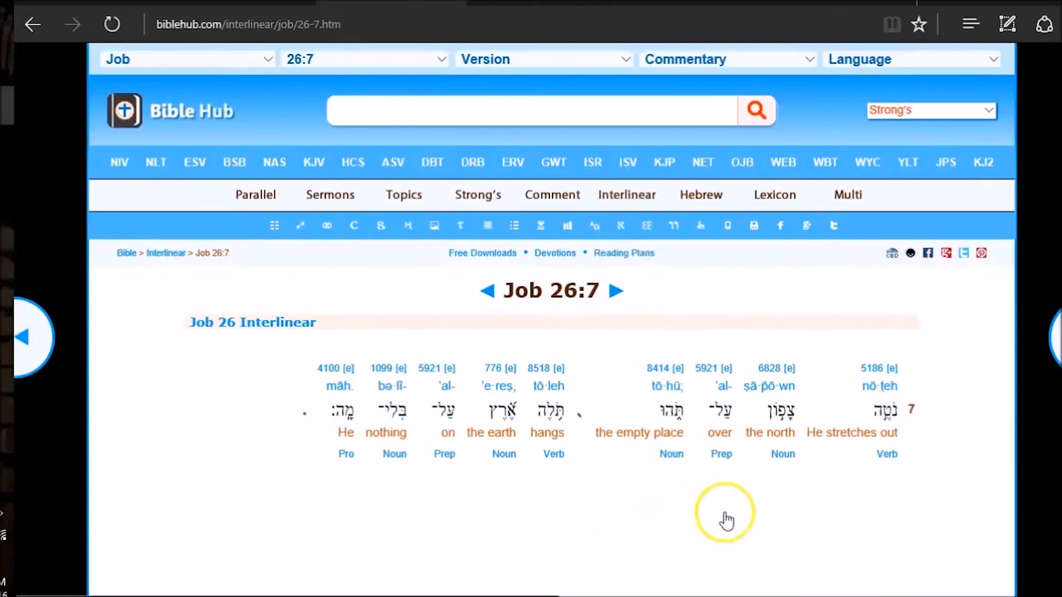
pyautogui.moveTo(769, 392)
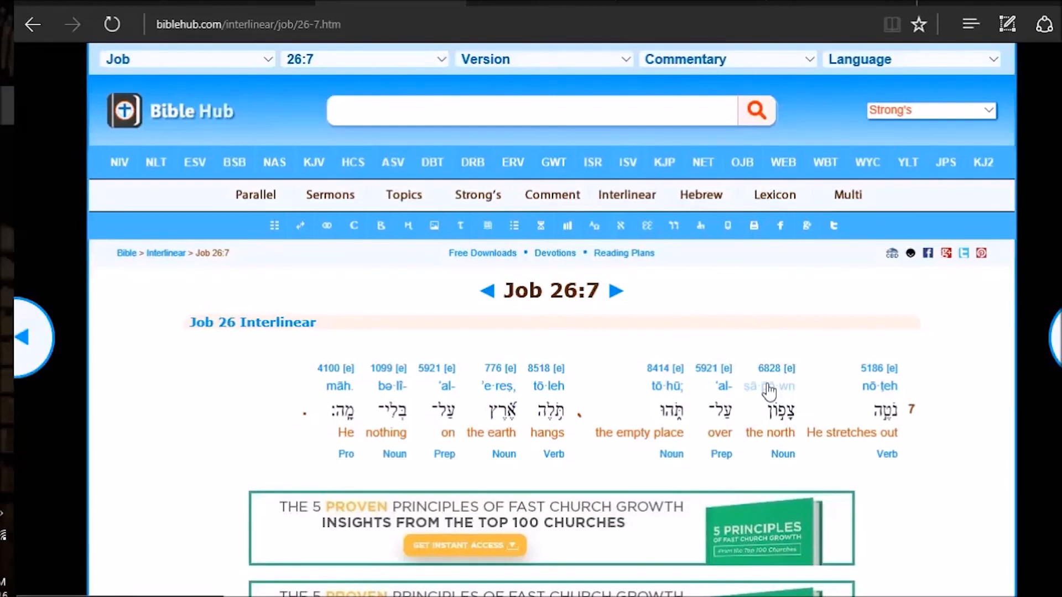
# - Open the Job 26:7 interlinear and look up Strong's 8414, tohu (formlessness)
pyautogui.click(769, 390)
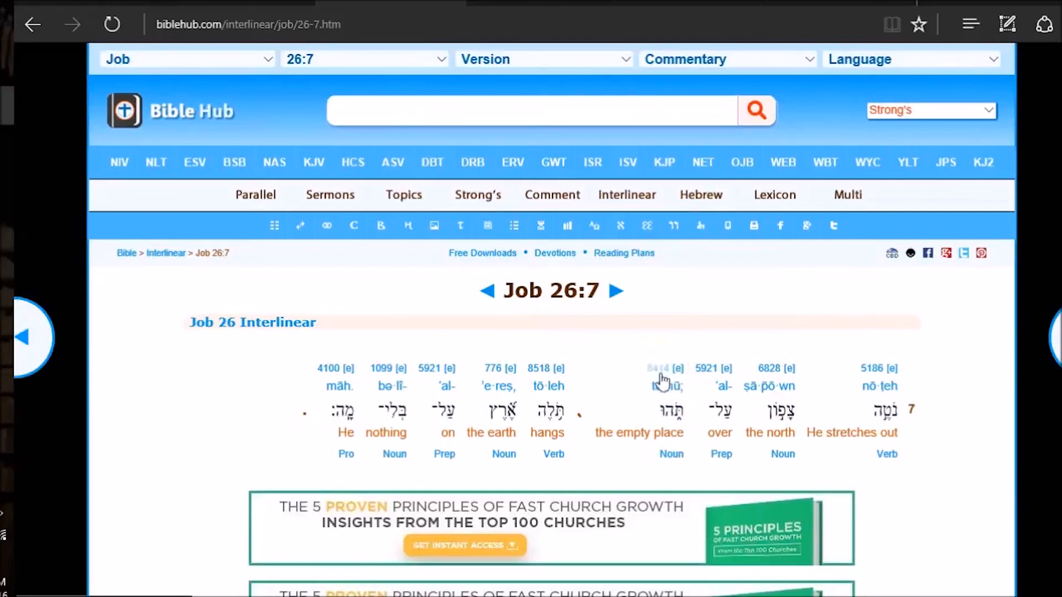
pyautogui.click(664, 367)
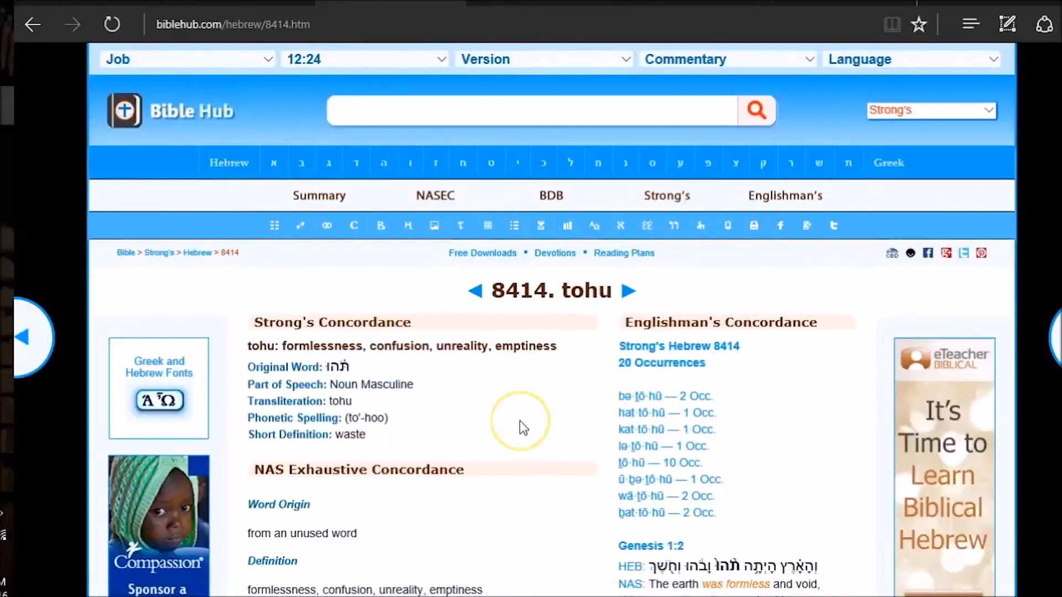
pyautogui.moveTo(523, 428)
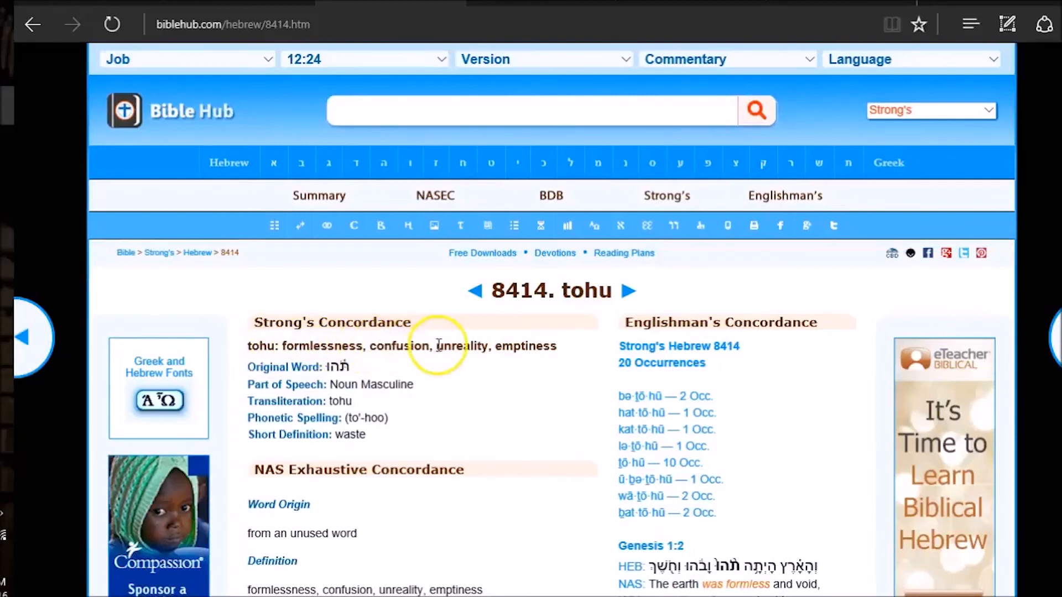
pyautogui.moveTo(548, 416)
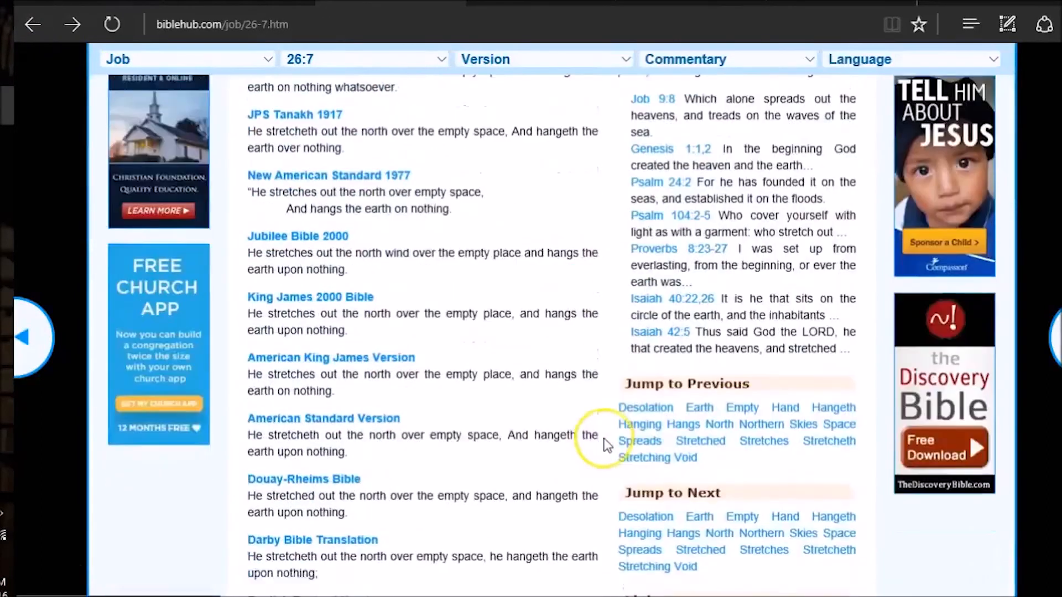
# - Scroll the Job 26:7 parallels down to the World English and Young's Literal versions
pyautogui.scroll(-3)
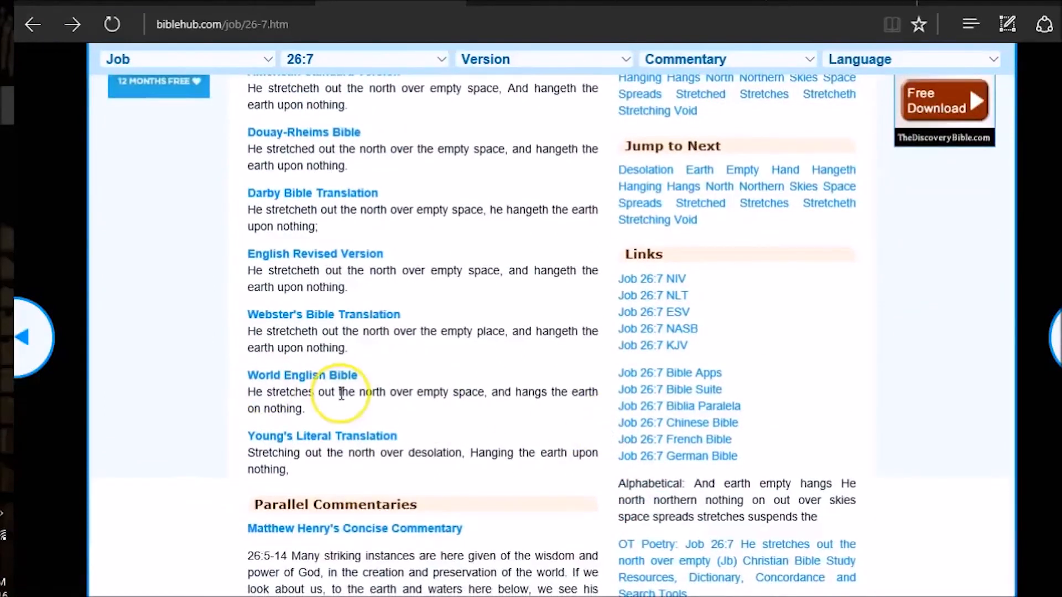
pyautogui.moveTo(389, 391)
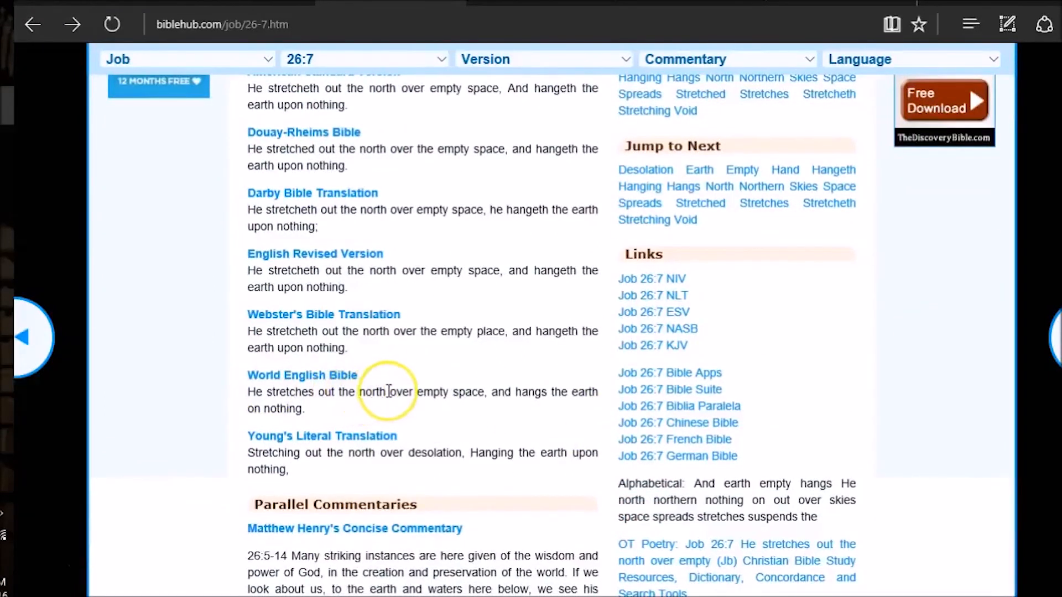
pyautogui.moveTo(357, 411)
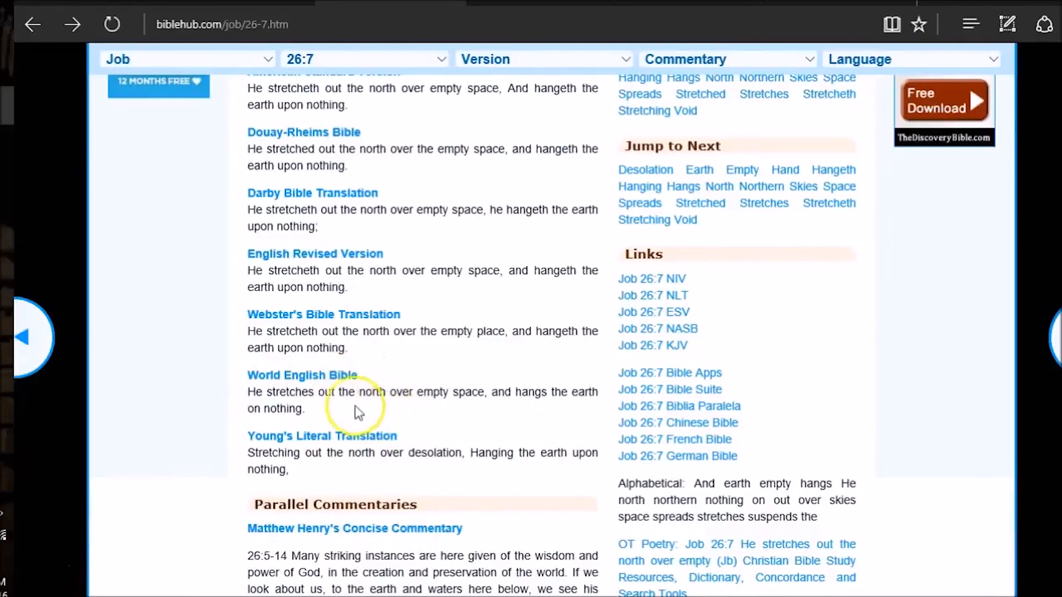
pyautogui.moveTo(428, 388)
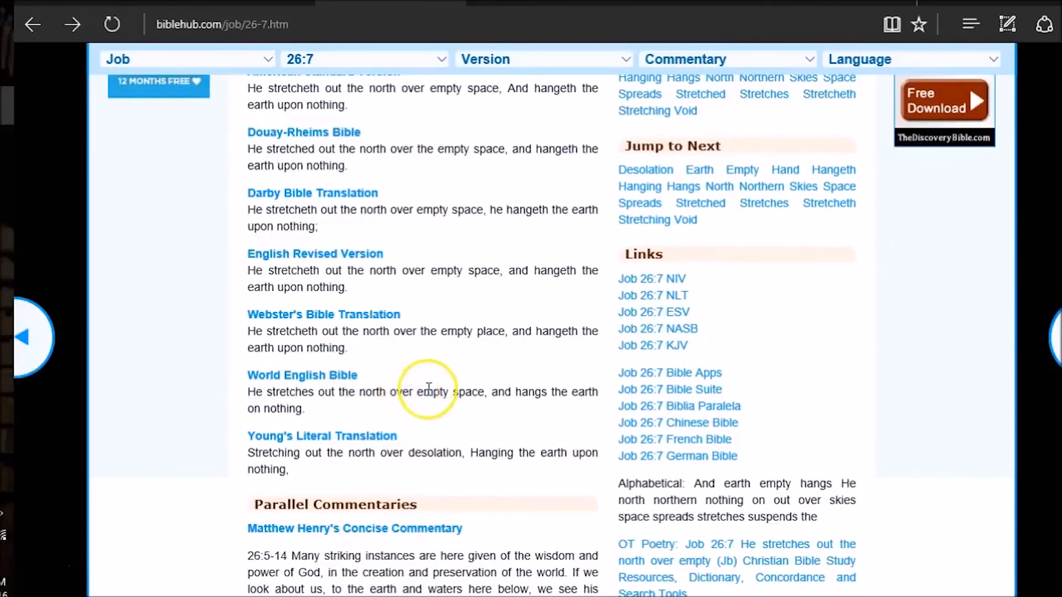
pyautogui.moveTo(461, 366)
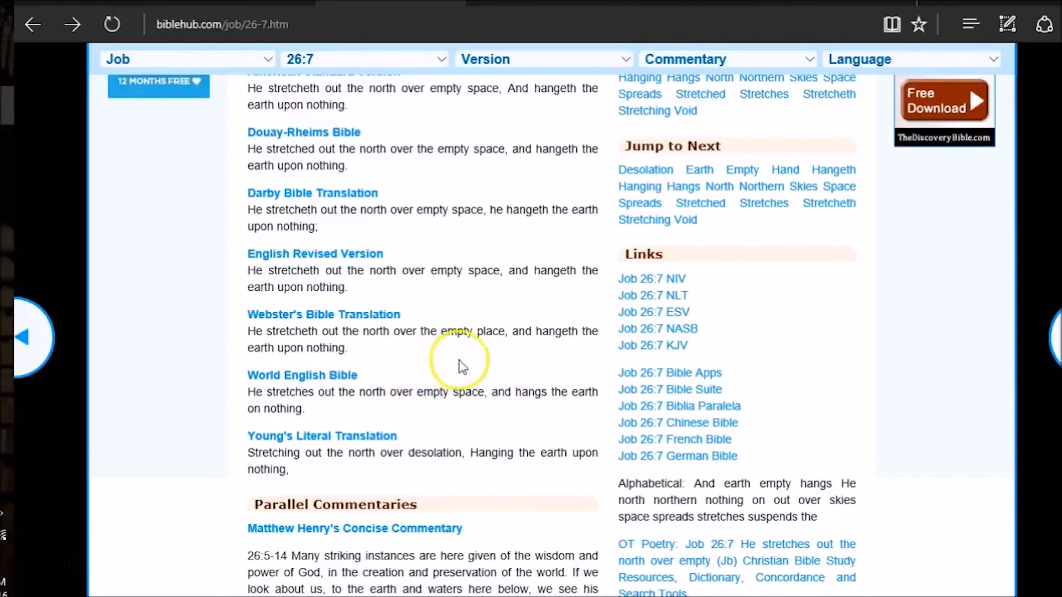
pyautogui.moveTo(472, 420)
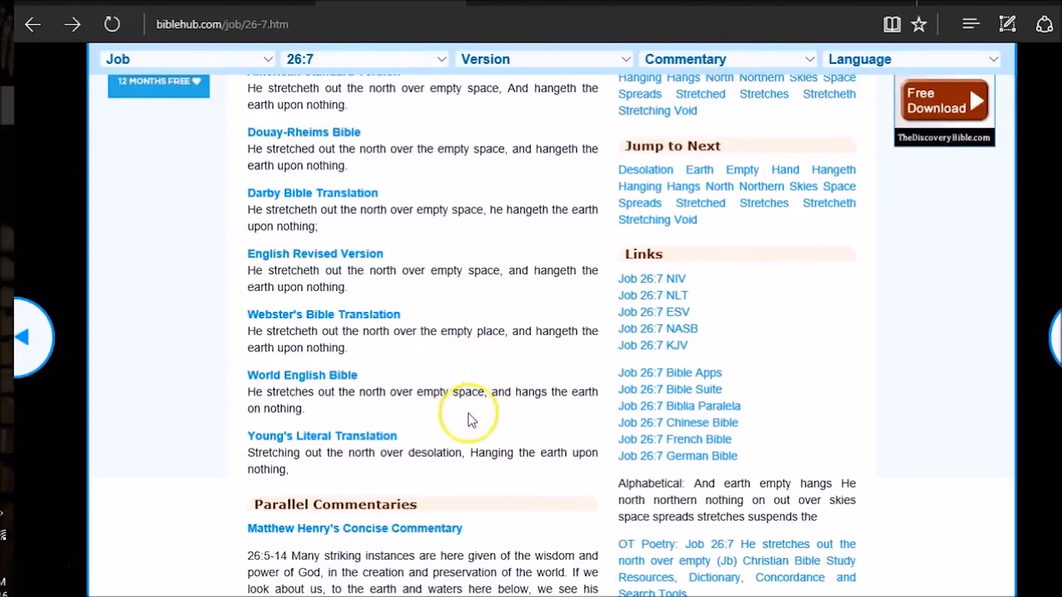
pyautogui.moveTo(455, 421)
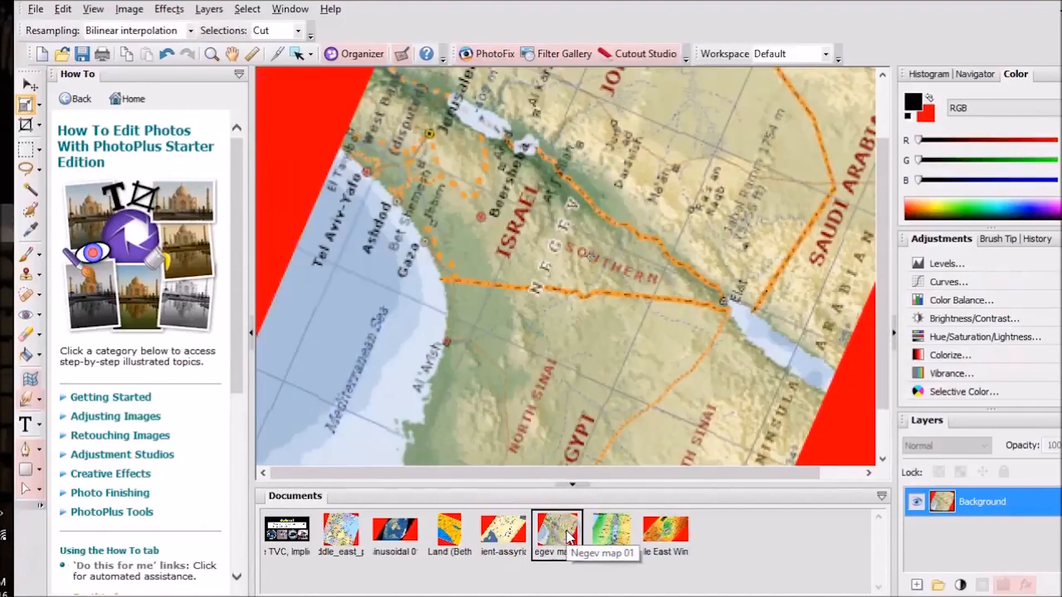
# - Step through The Setting, Negev and Ancient Assyria maps, ending on Bethel and Ai
pyautogui.click(610, 528)
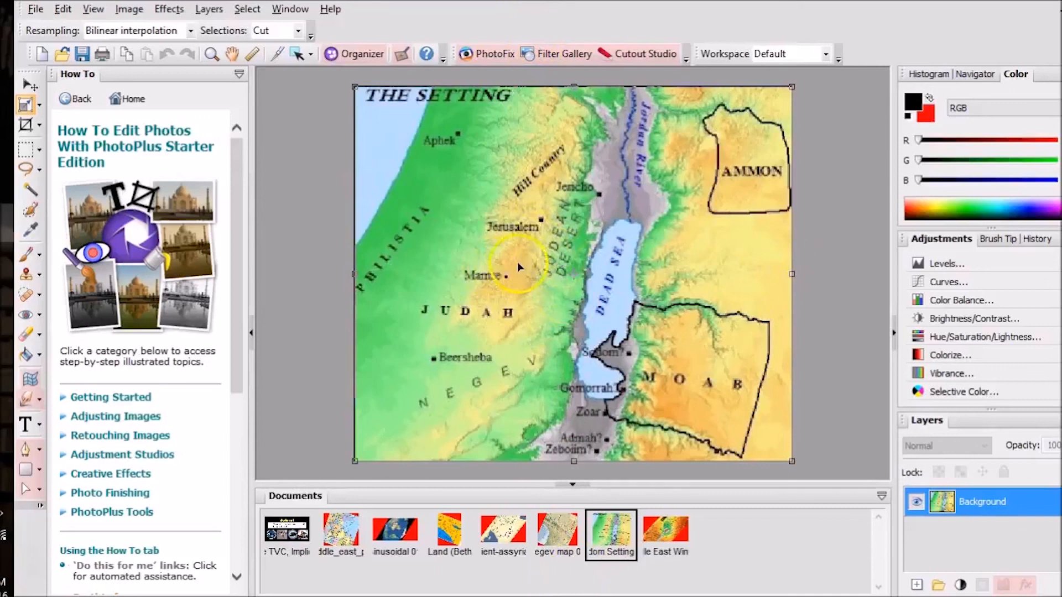
pyautogui.moveTo(548, 544)
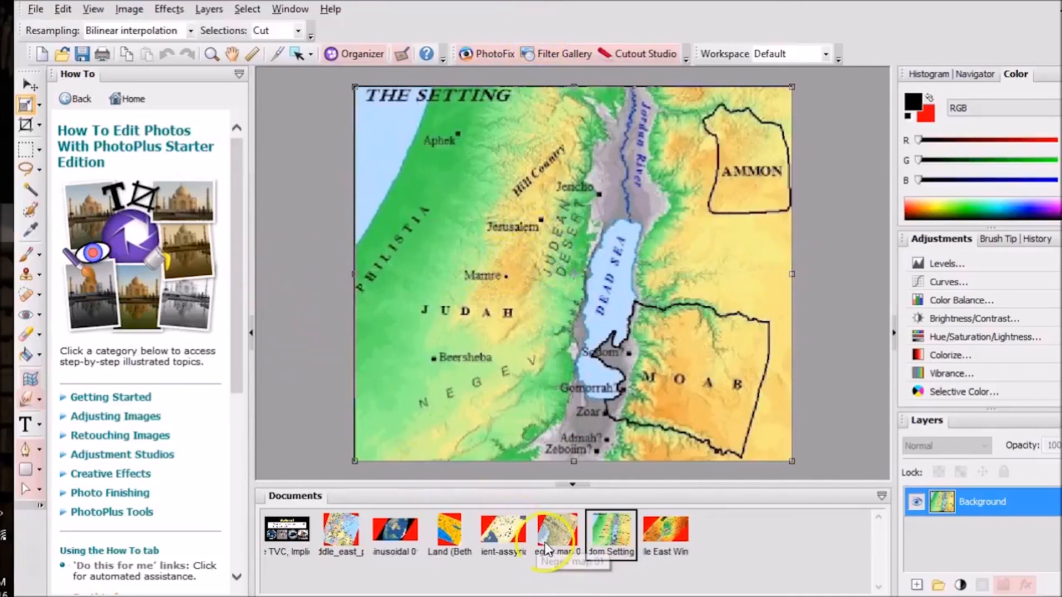
pyautogui.click(501, 530)
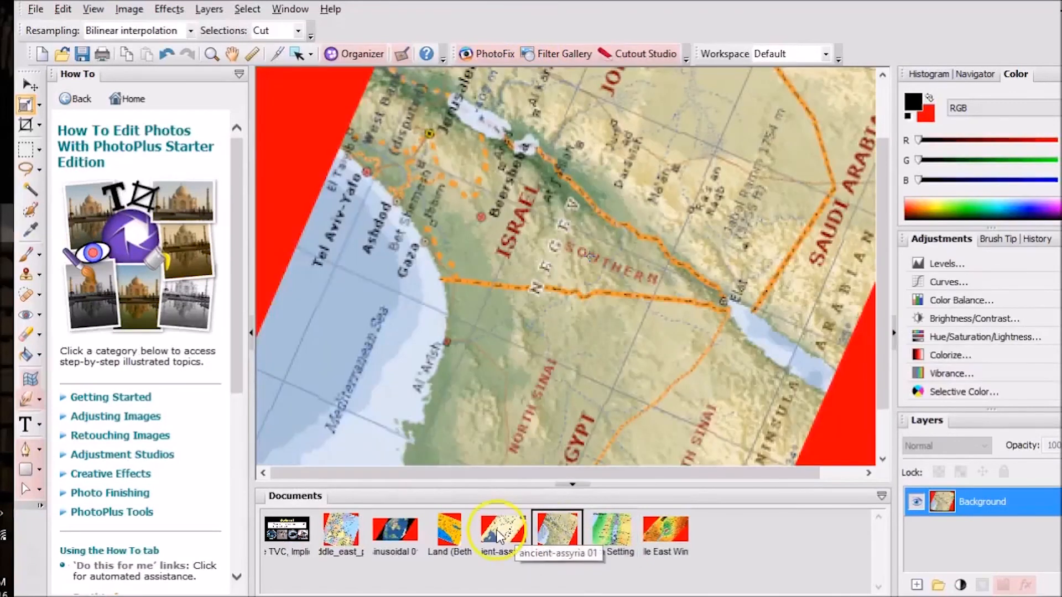
pyautogui.click(502, 529)
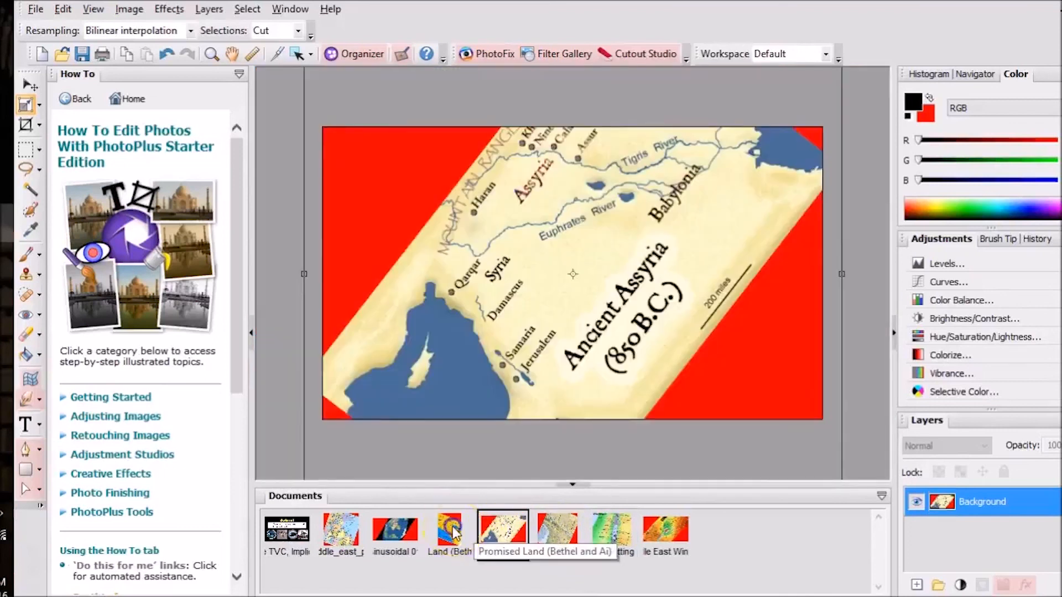
pyautogui.click(394, 530)
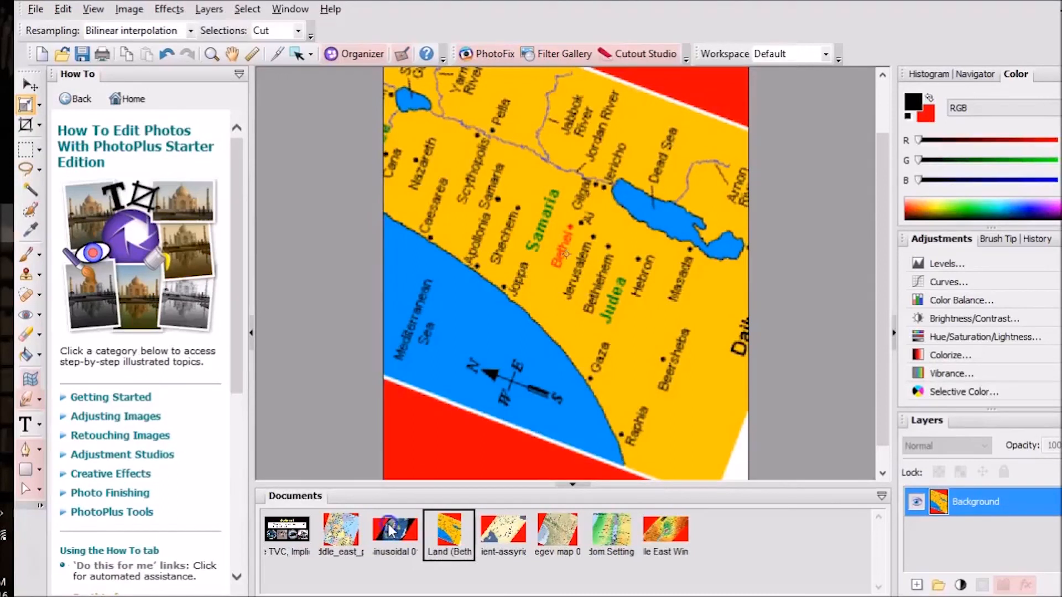
# - Switch to the rotated sinusoidal world map showing Africa and Europe in PhotoPlus
pyautogui.click(395, 534)
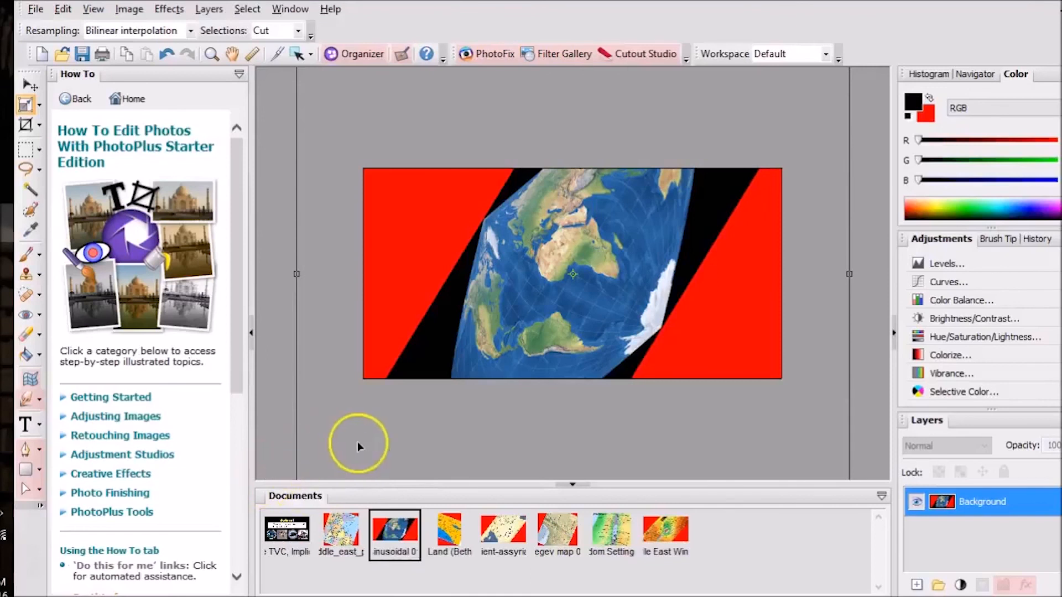
pyautogui.moveTo(359, 447)
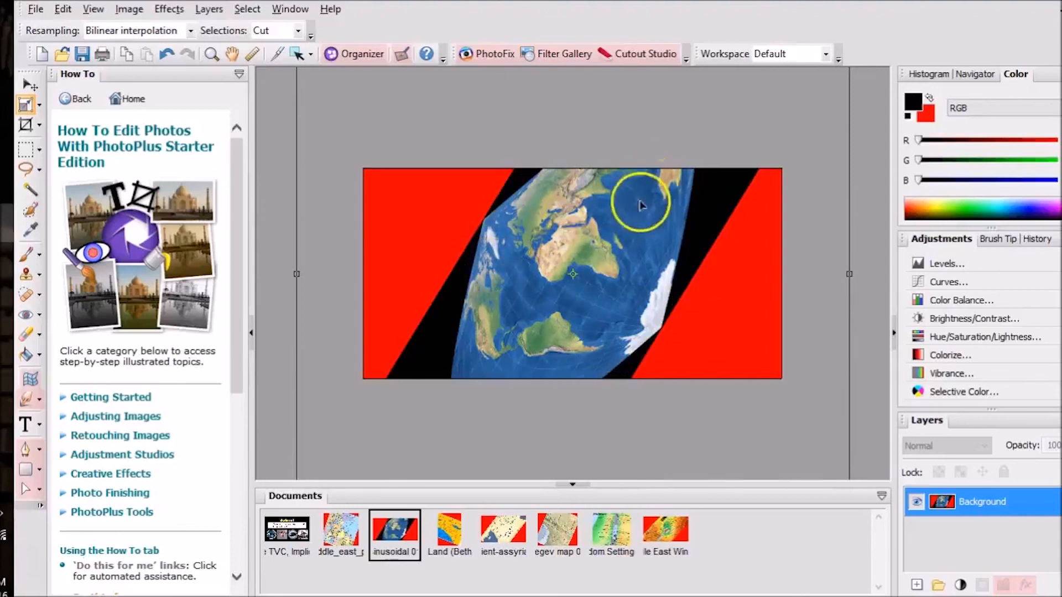
pyautogui.moveTo(484, 322)
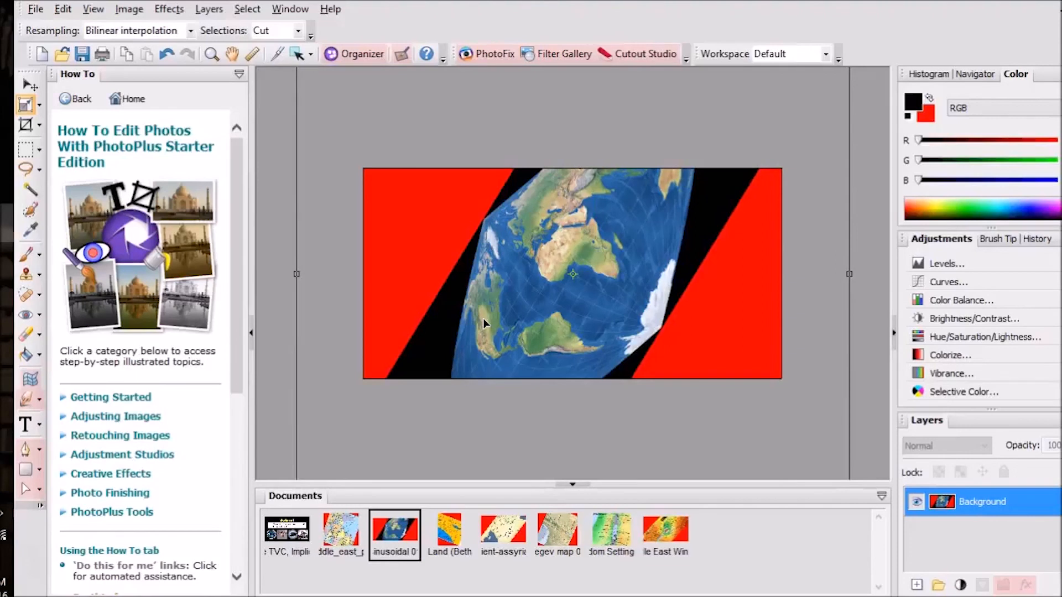
pyautogui.moveTo(474, 196)
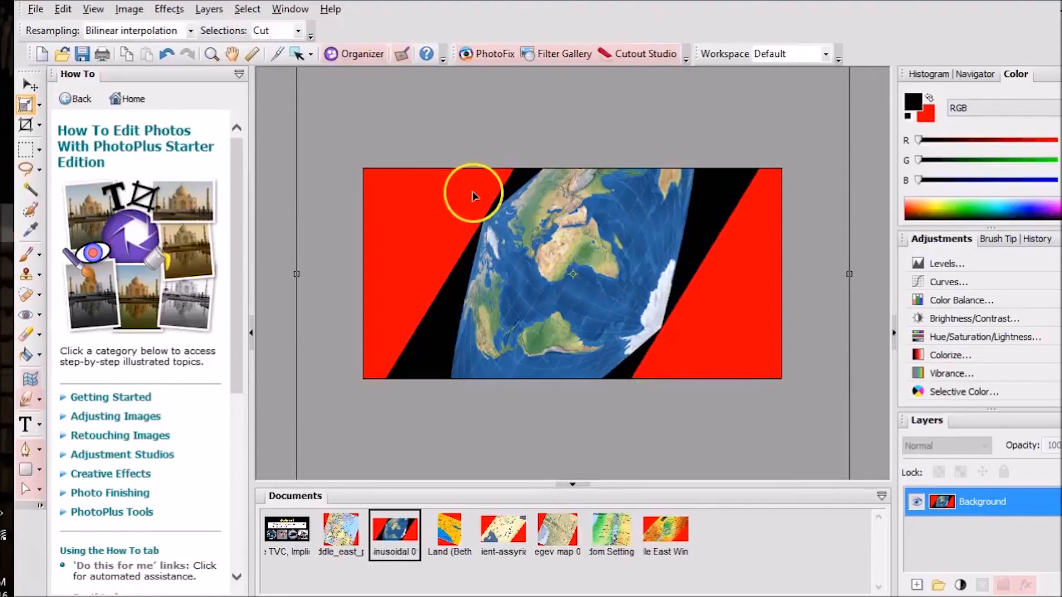
pyautogui.moveTo(643, 260)
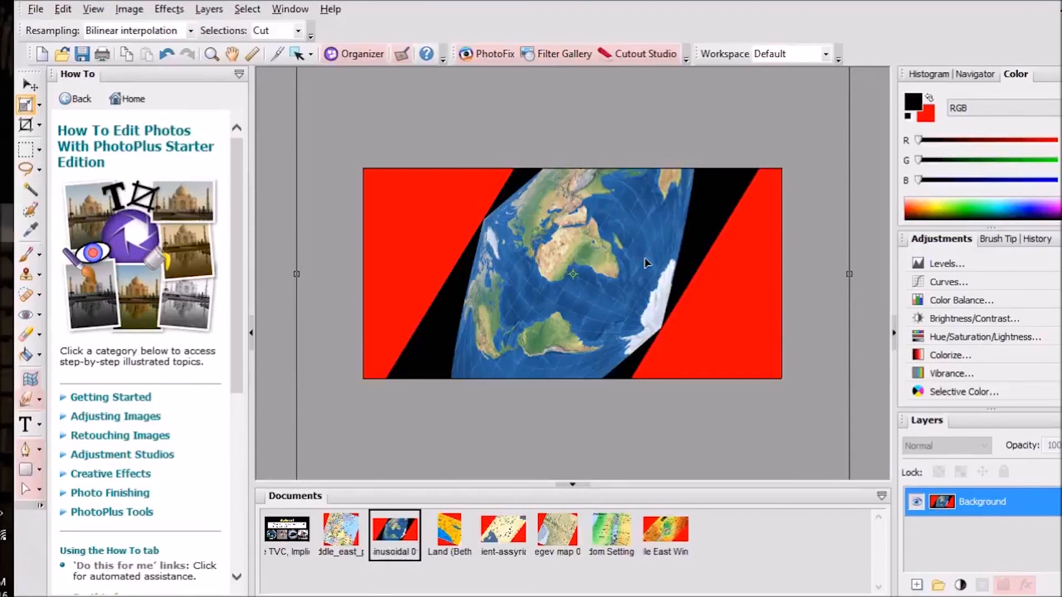
pyautogui.moveTo(545, 218)
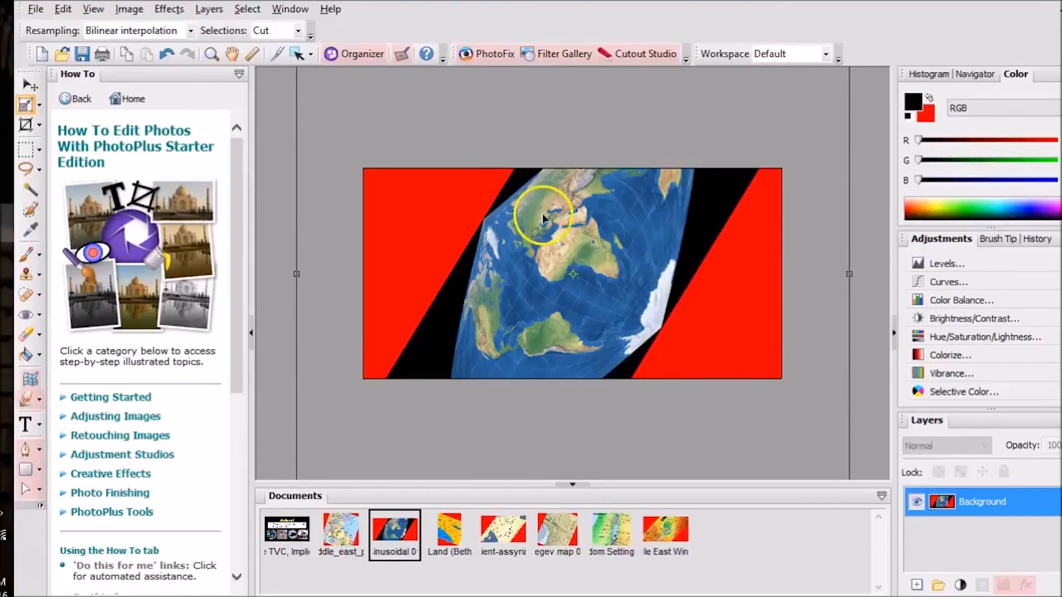
pyautogui.moveTo(690, 232)
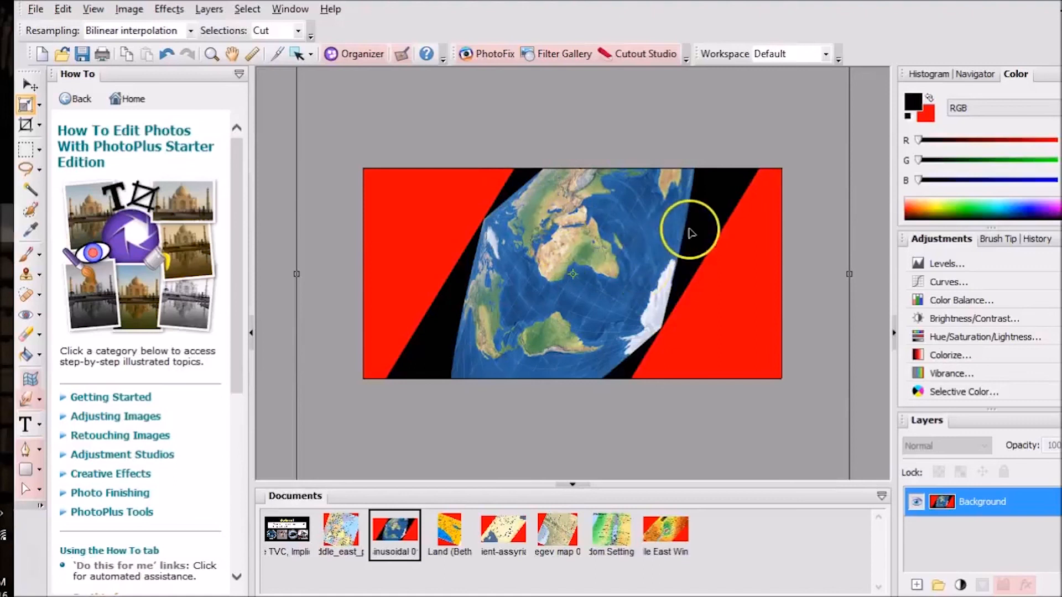